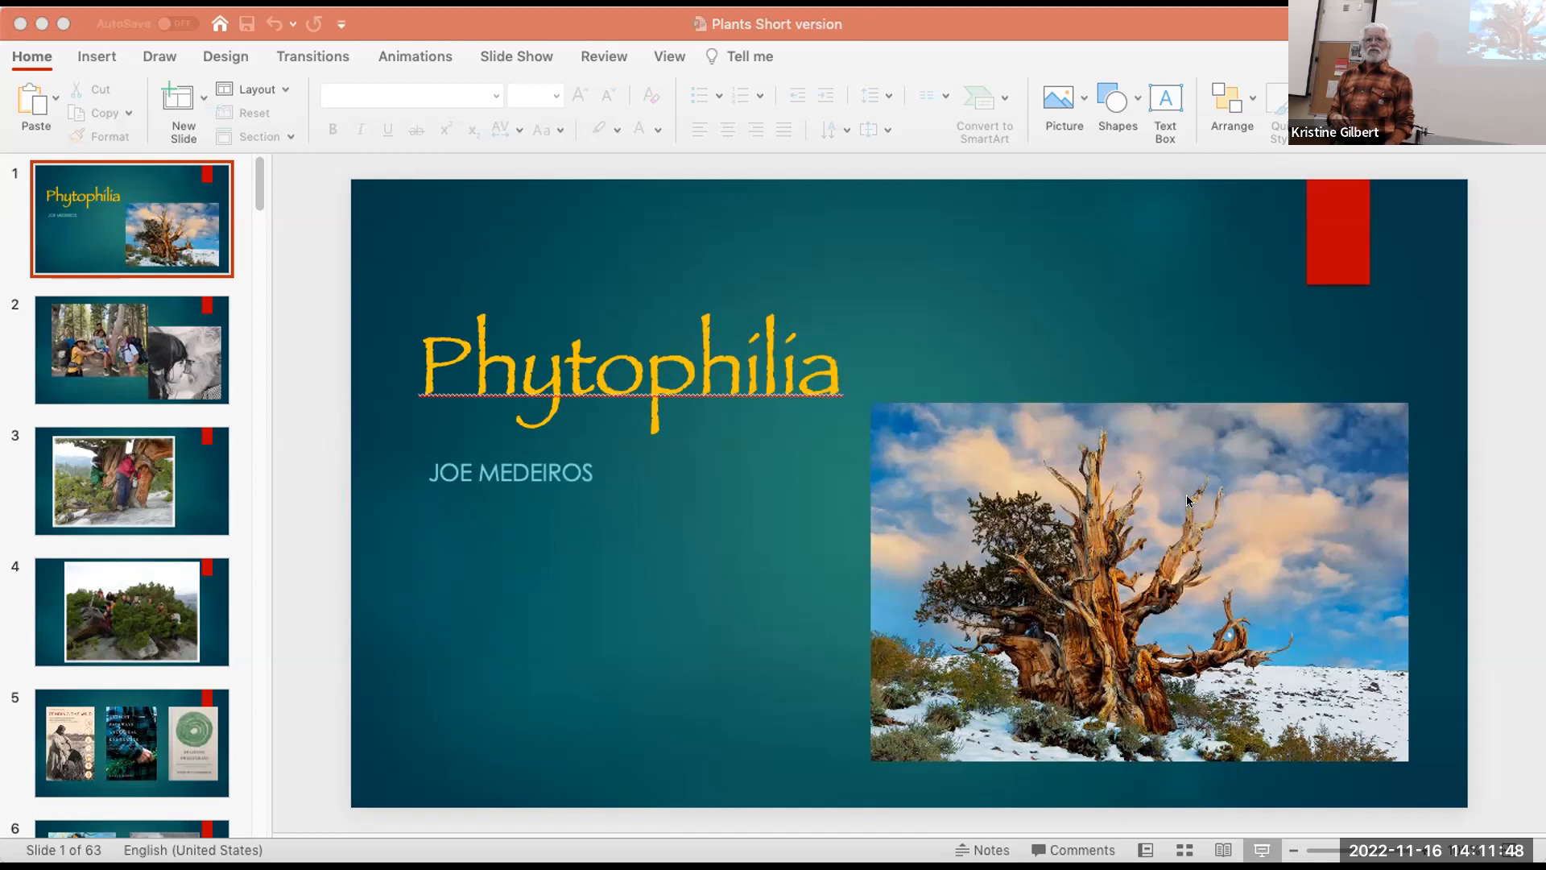
{"action": "mouse_move", "coordinate": [72, 16]}
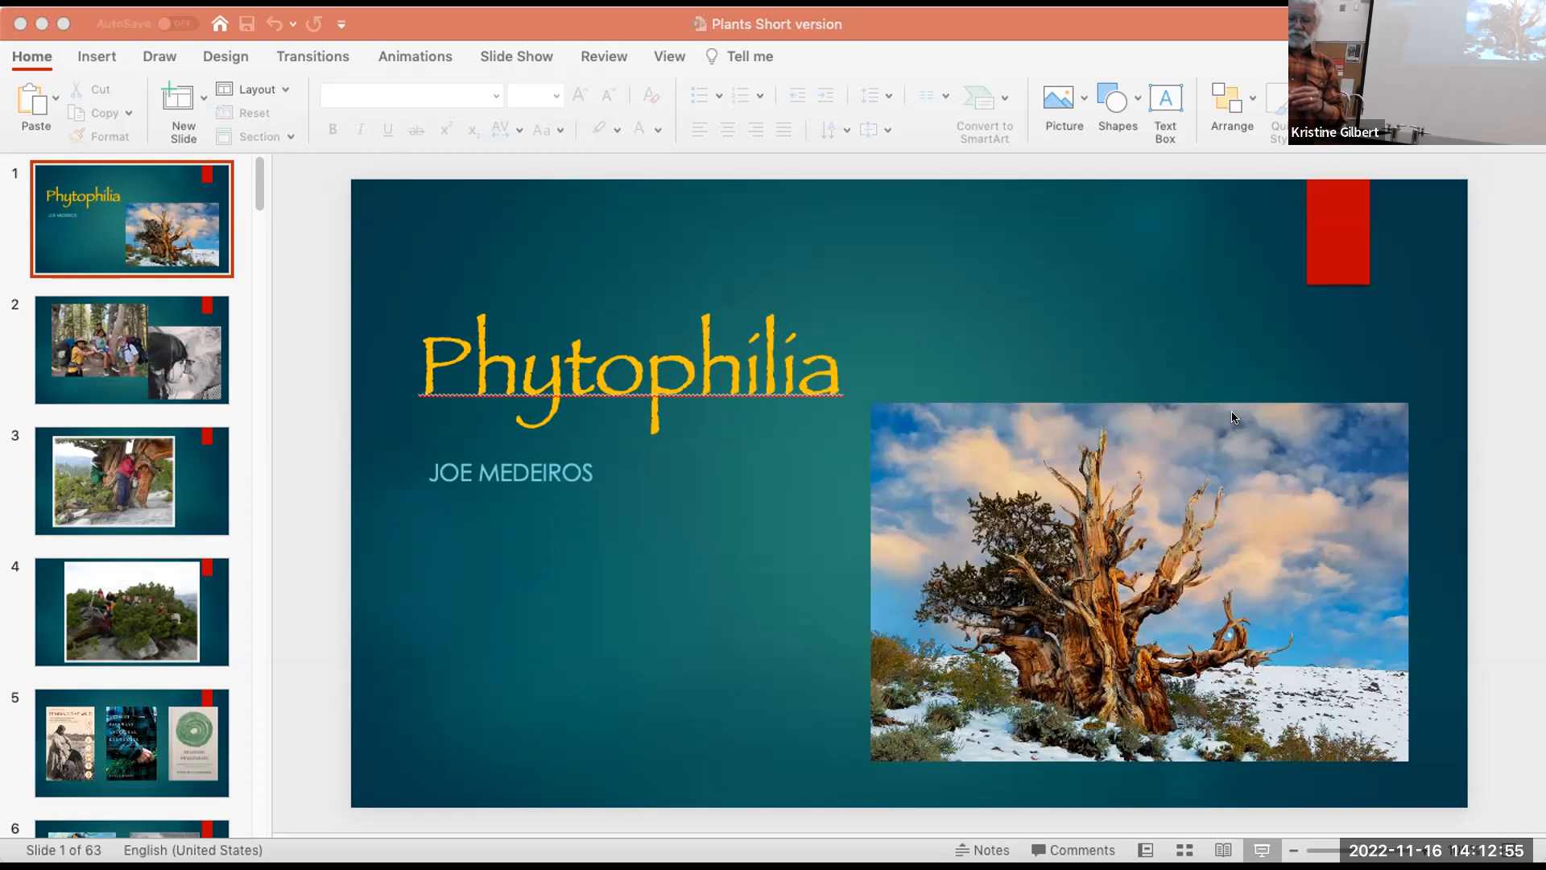
{"action": "mouse_move", "coordinate": [543, 638]}
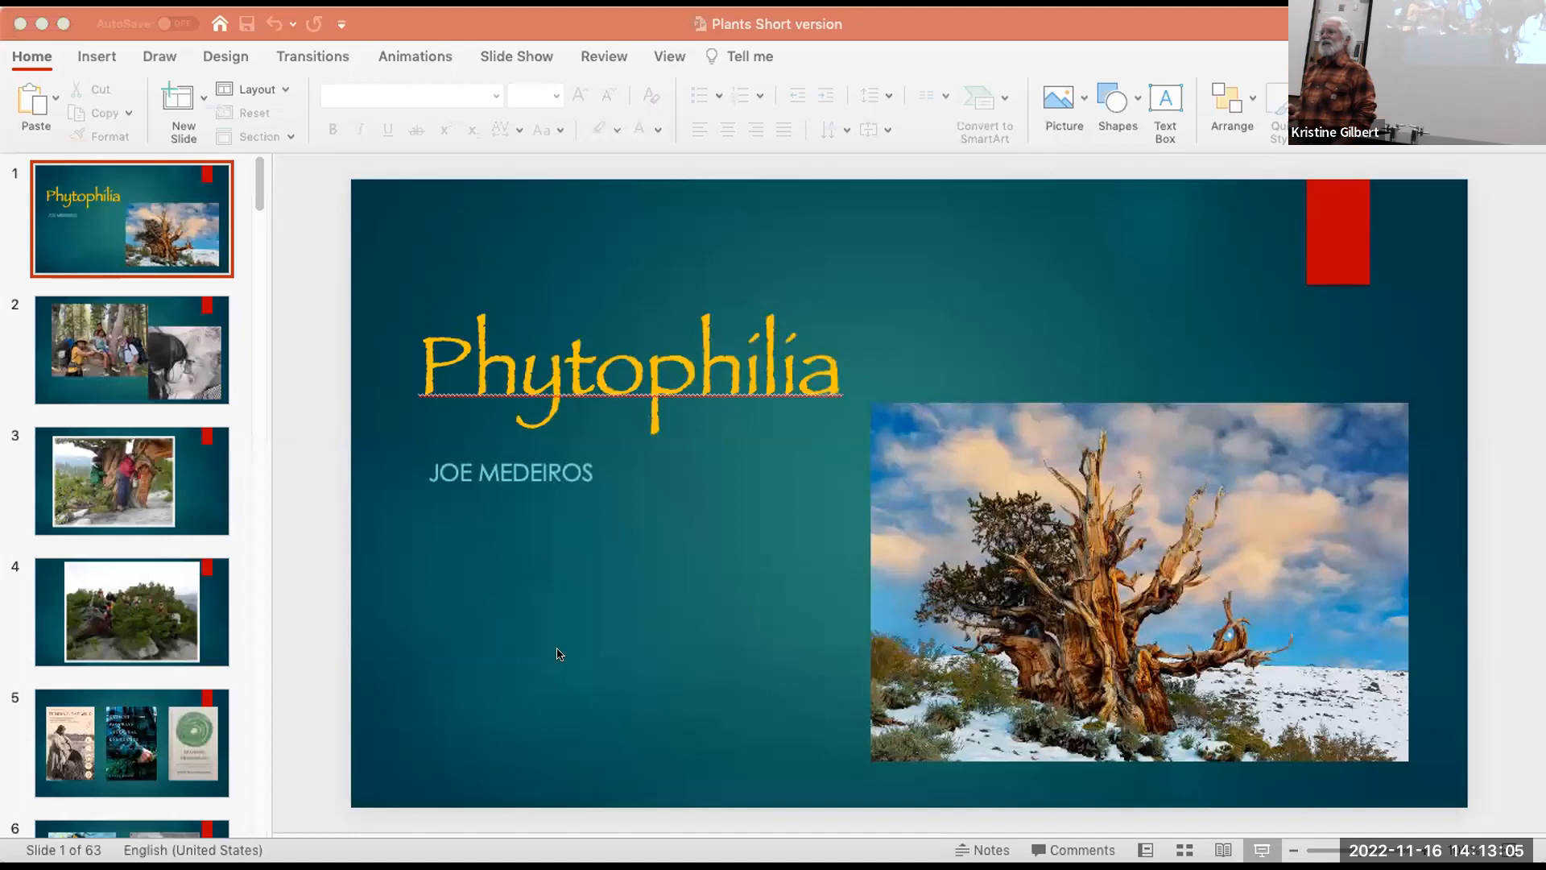
{"action": "mouse_move", "coordinate": [348, 591]}
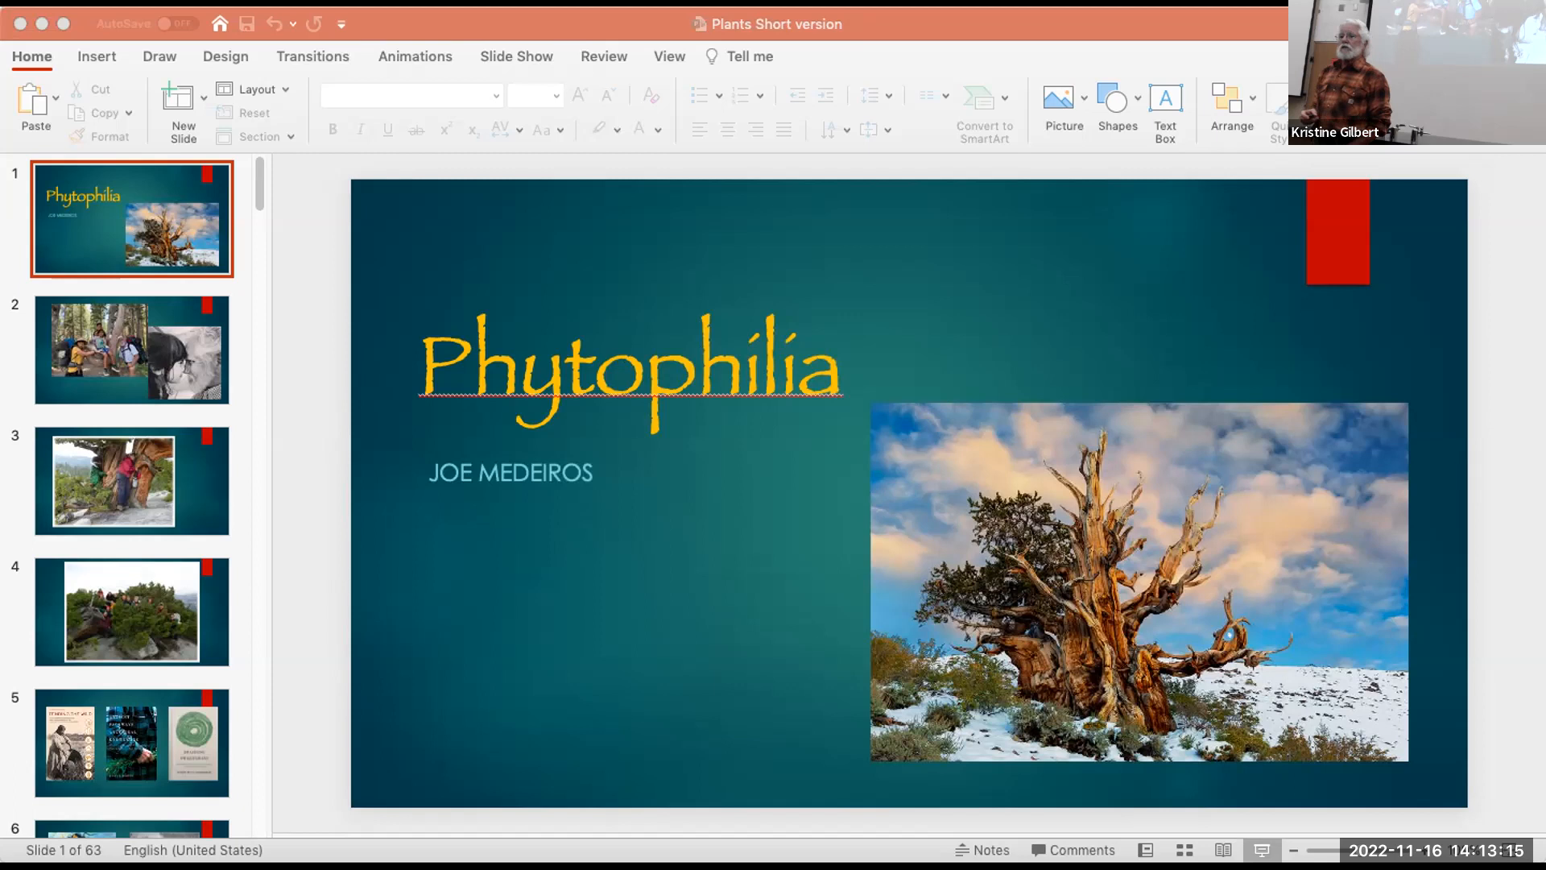
{"action": "mouse_move", "coordinate": [554, 653]}
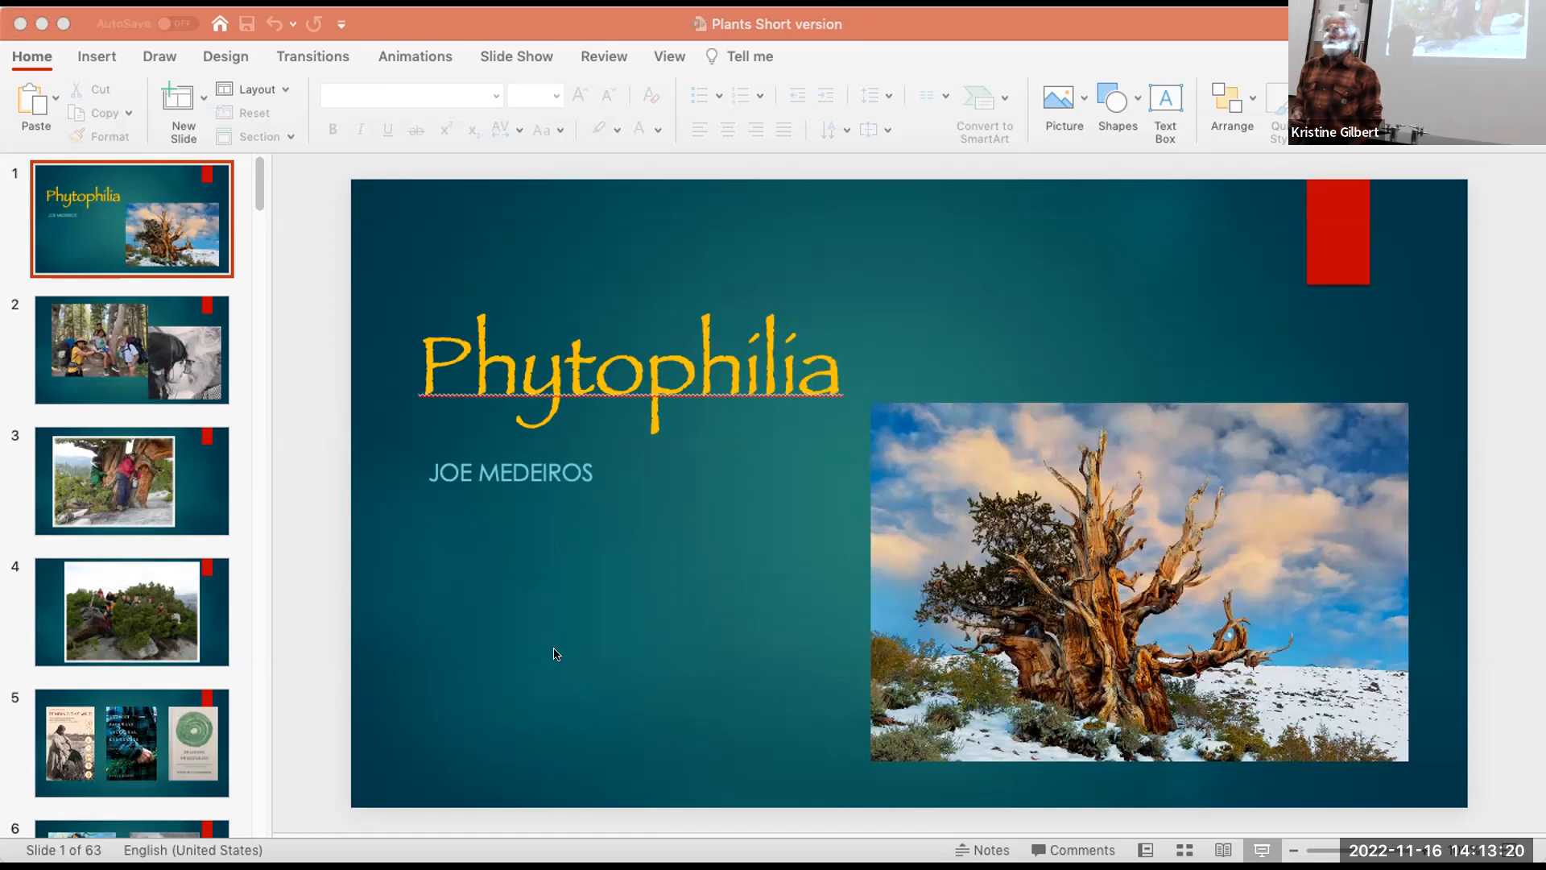
{"action": "mouse_move", "coordinate": [375, 653]}
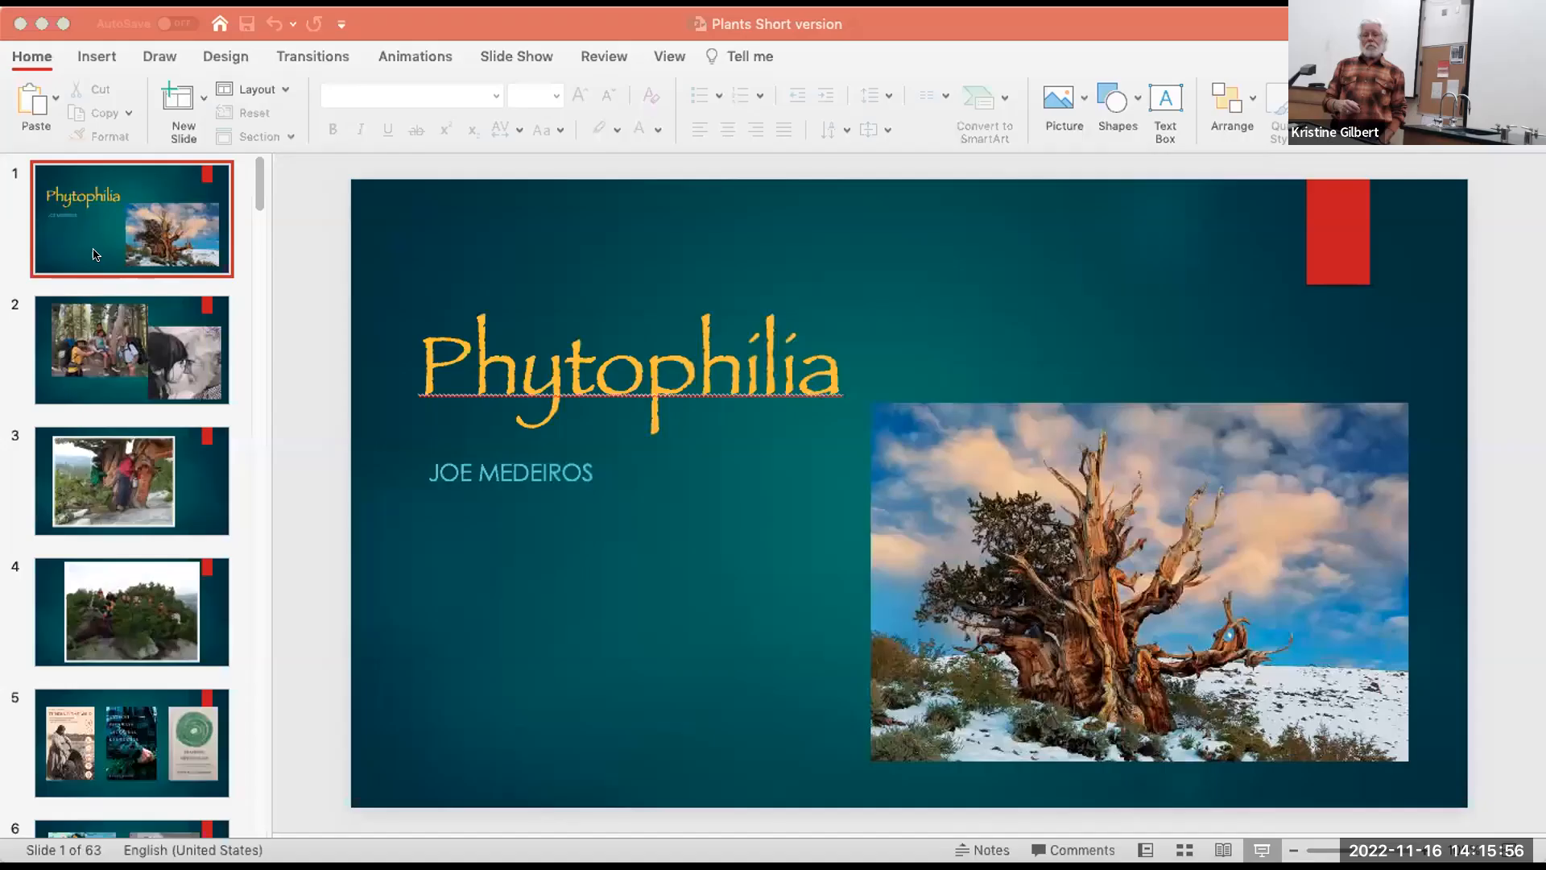
Browse slides 5, 2 and 4, landing on slide 6 'Two stories of two women'
{"action": "left_click", "coordinate": [130, 739]}
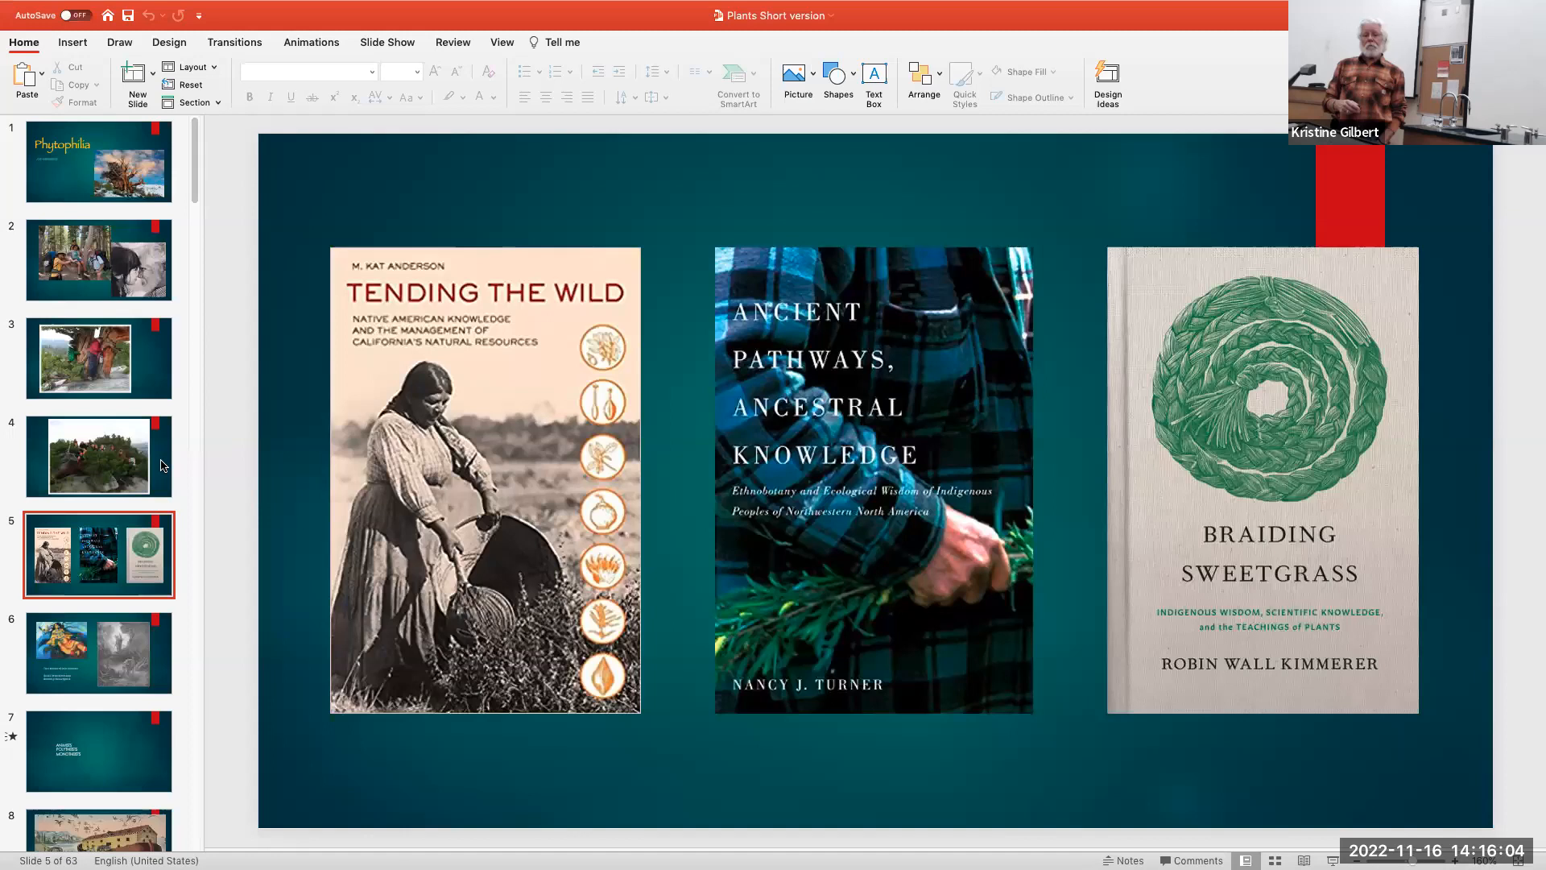
{"action": "left_click", "coordinate": [99, 259]}
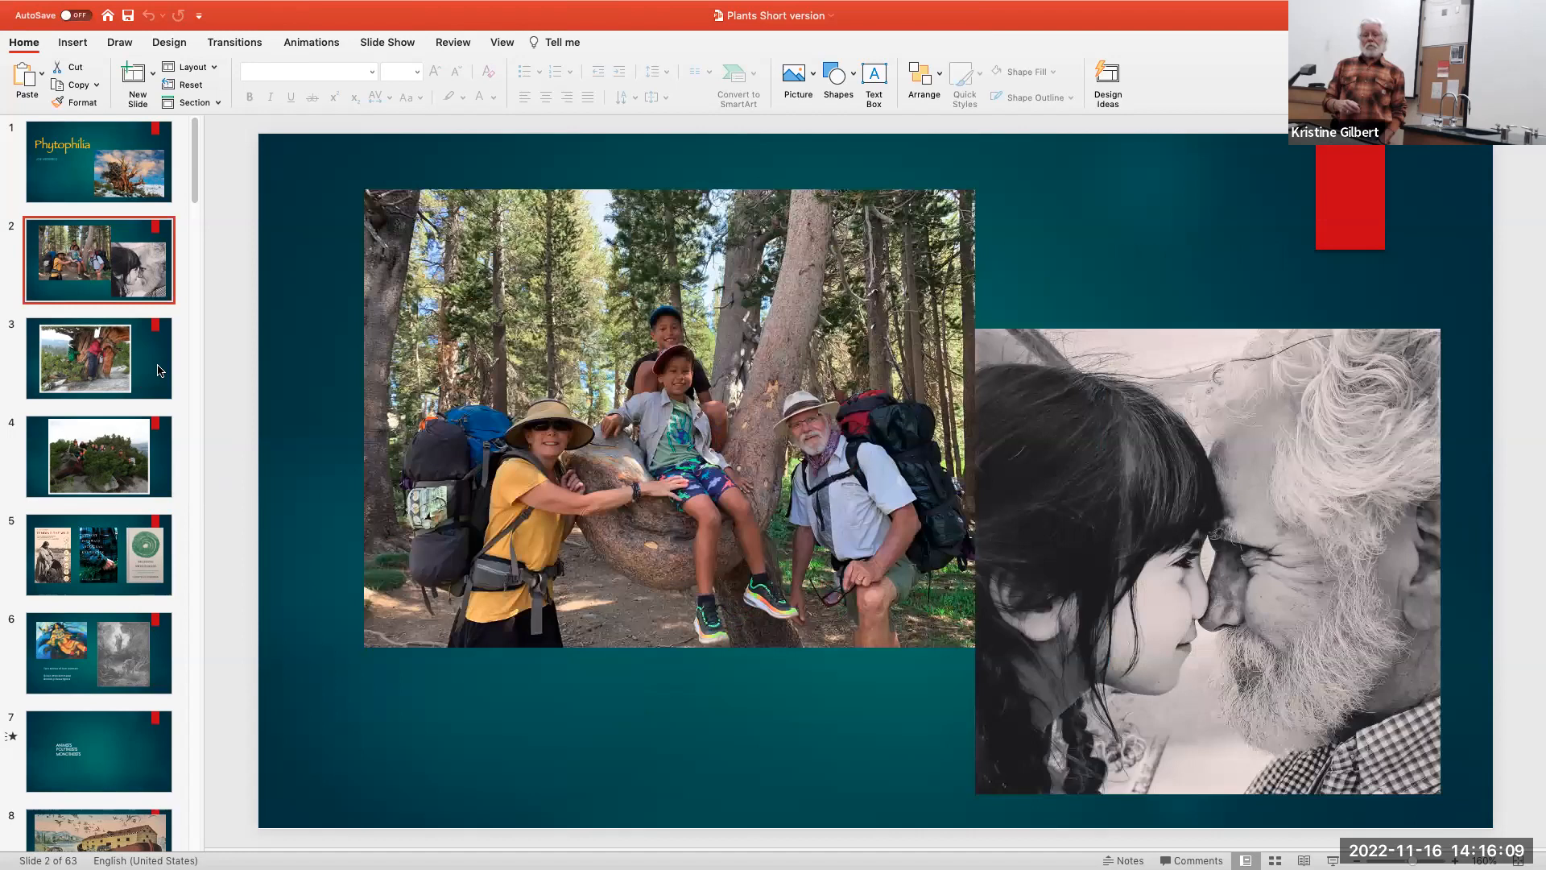
{"action": "left_click", "coordinate": [99, 456]}
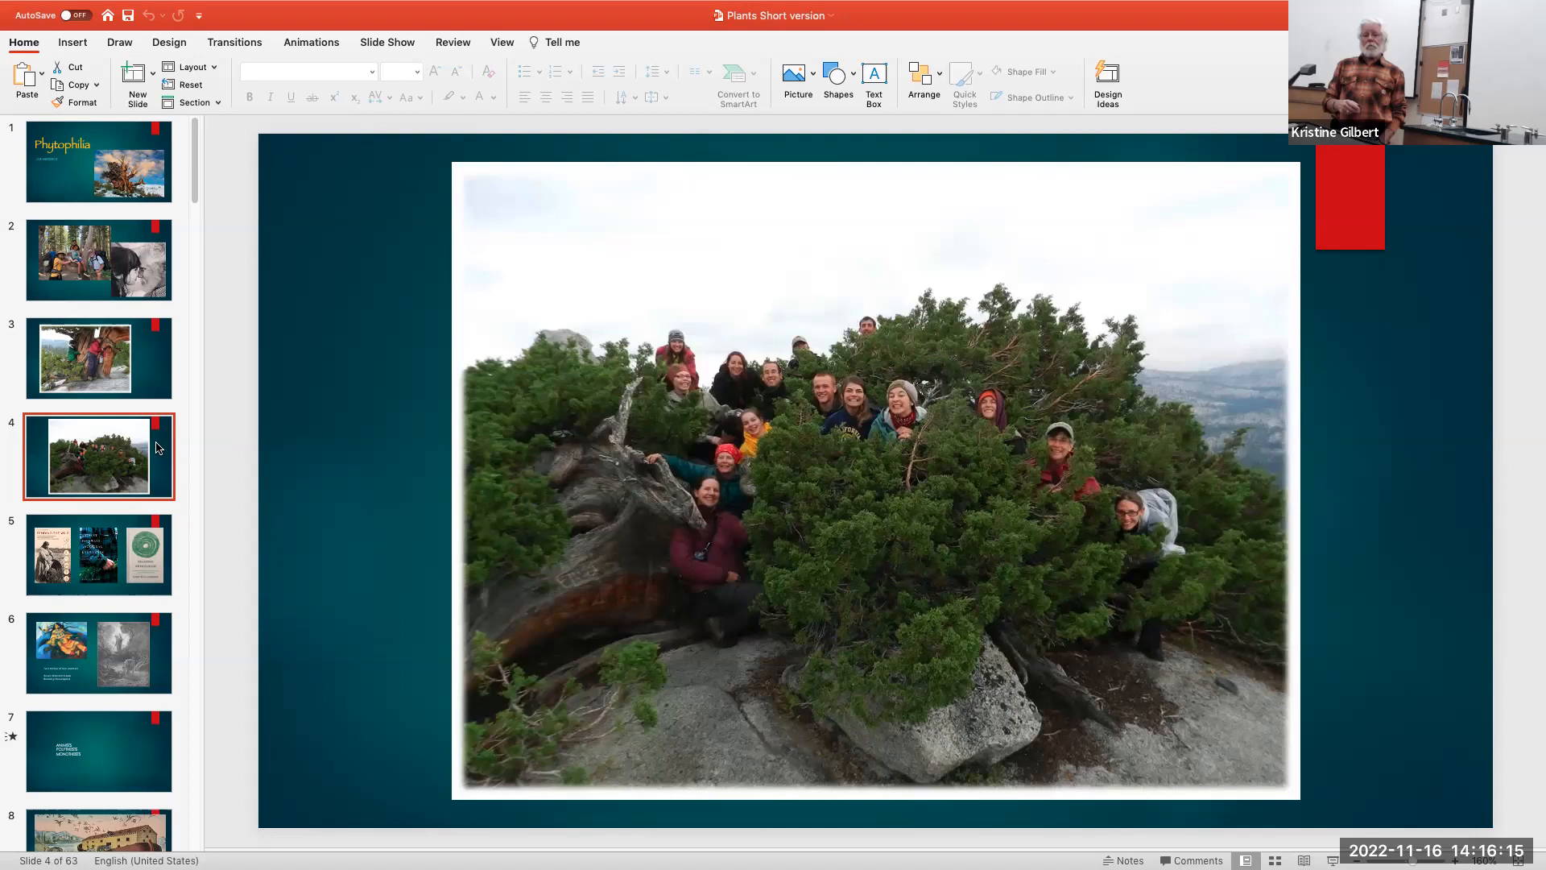
{"action": "left_click", "coordinate": [98, 554]}
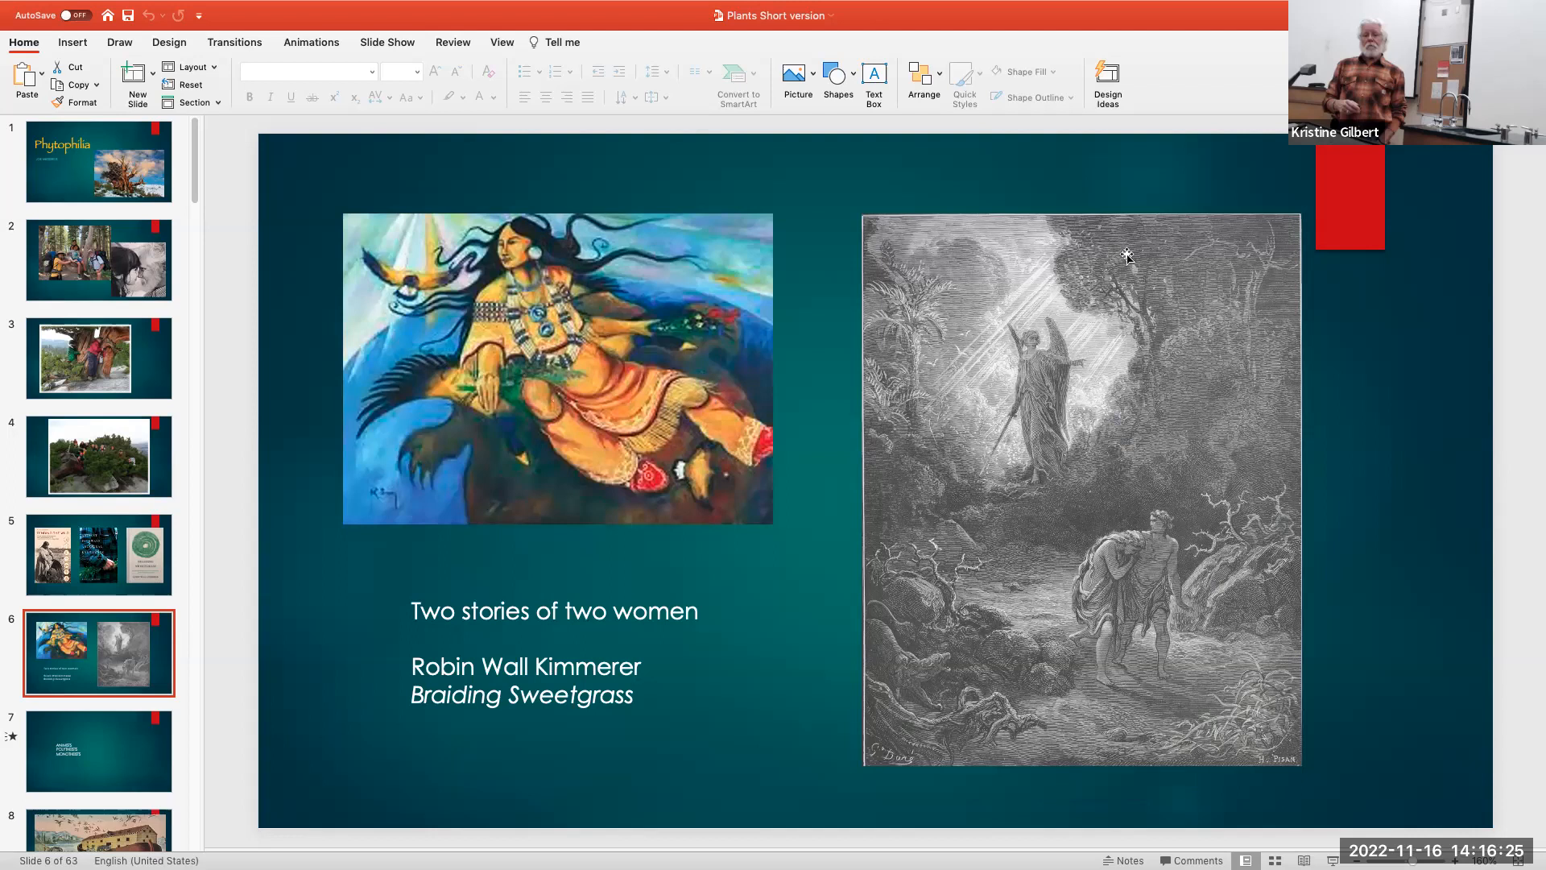
{"action": "mouse_move", "coordinate": [1417, 636]}
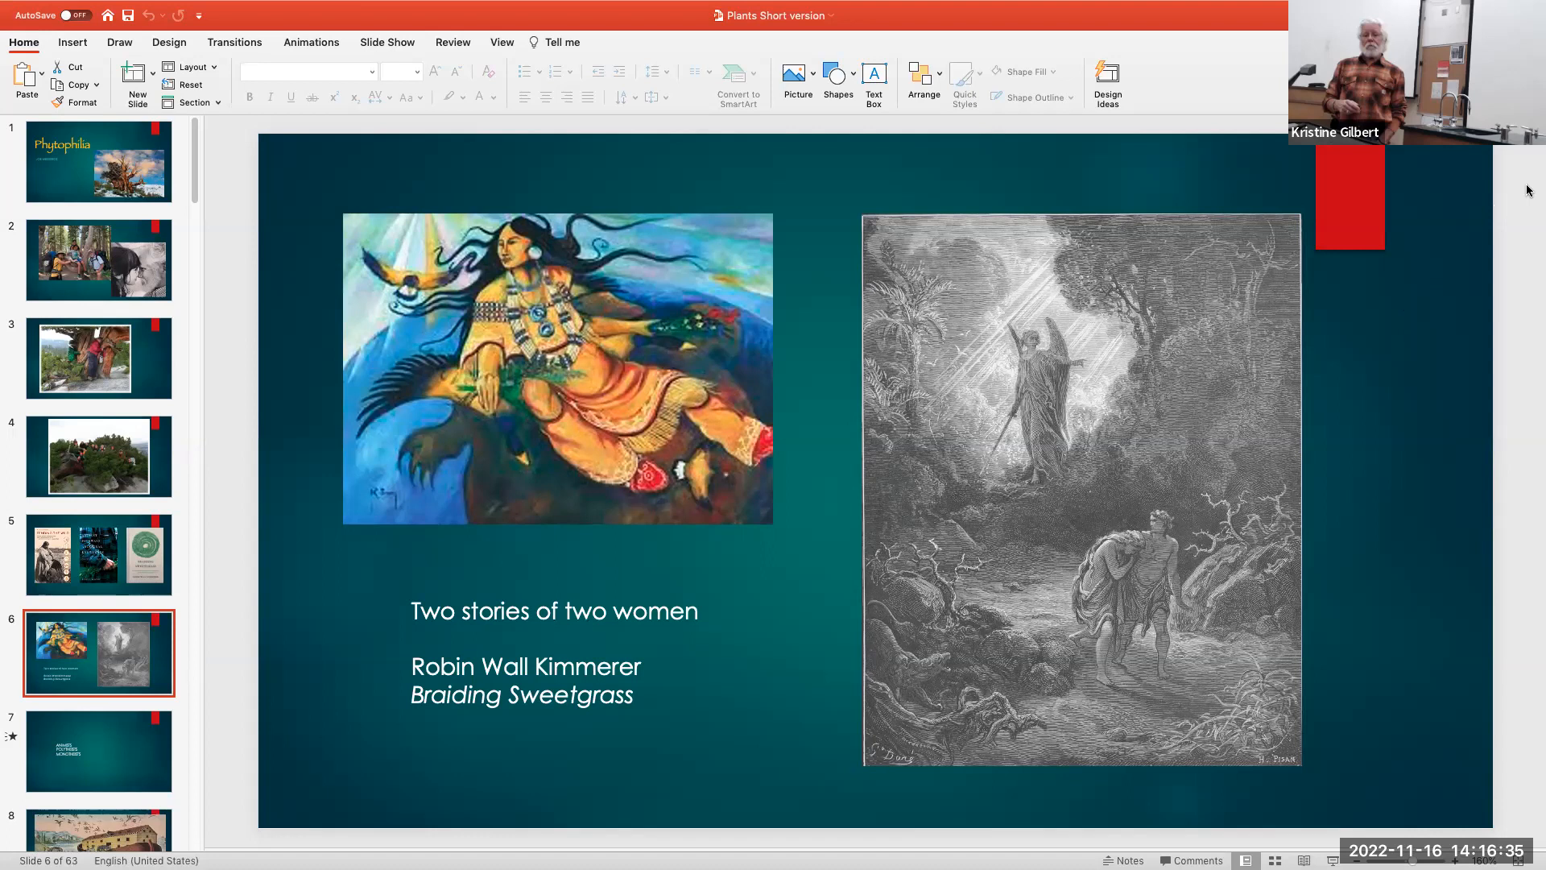
{"action": "mouse_move", "coordinate": [1421, 230]}
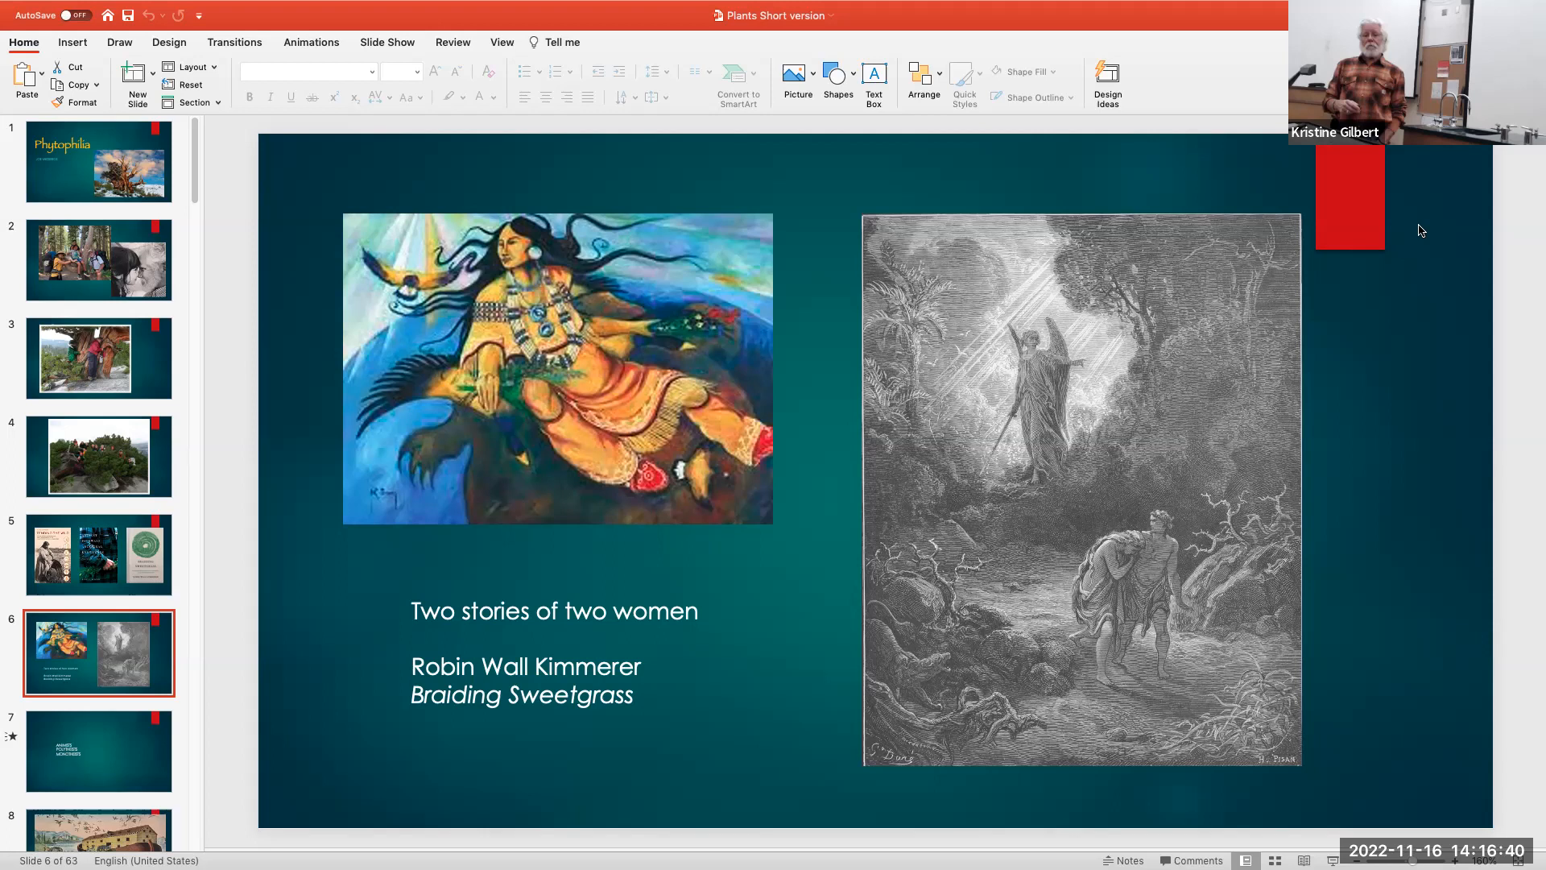
{"action": "mouse_move", "coordinate": [795, 306]}
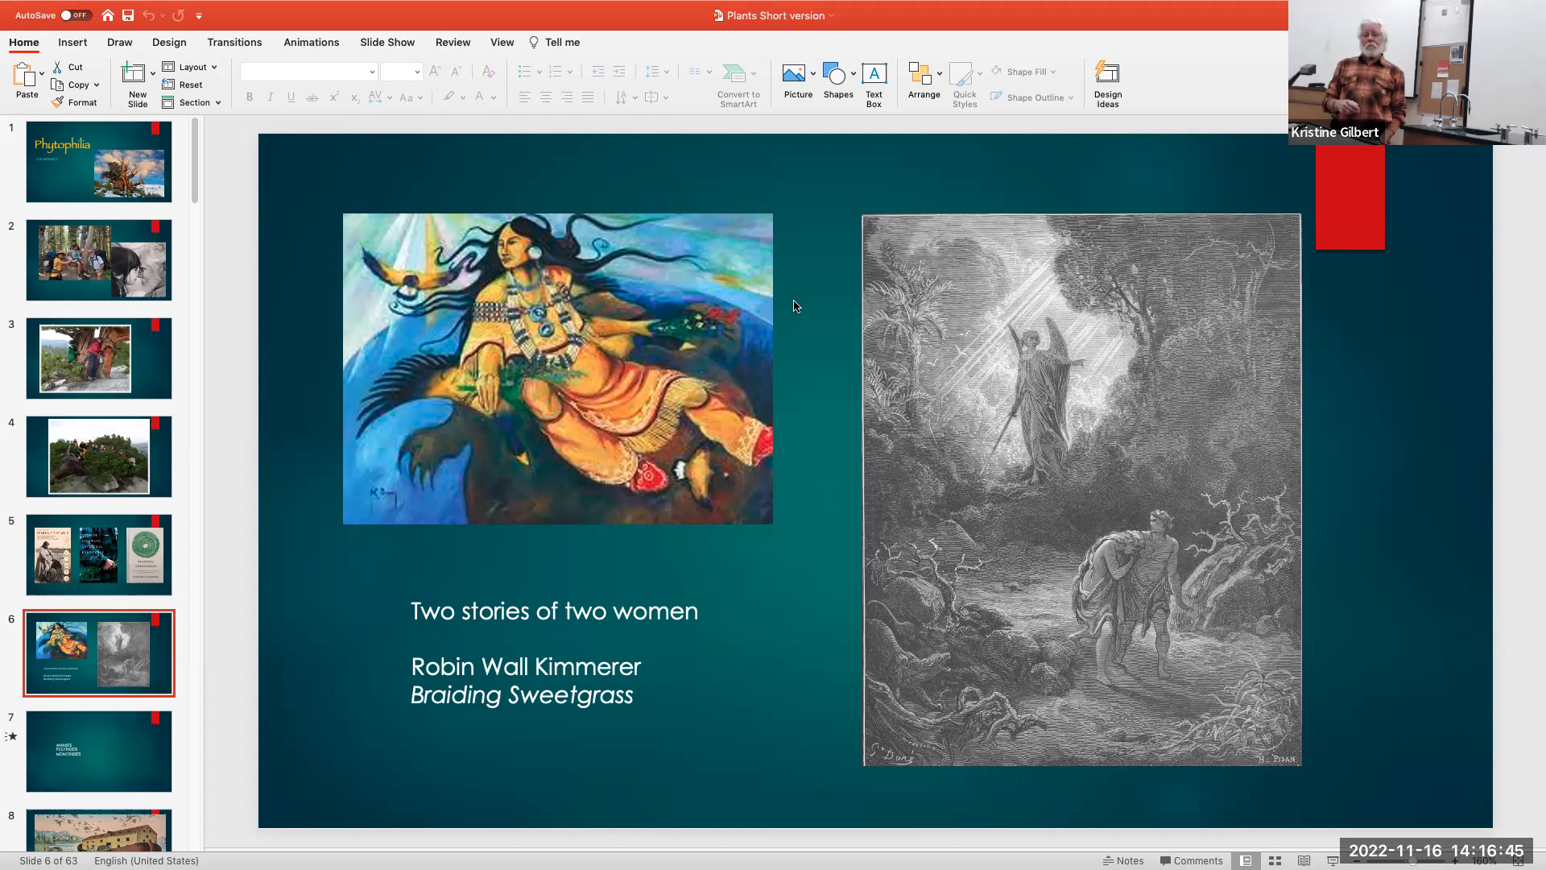
{"action": "mouse_move", "coordinate": [1369, 161]}
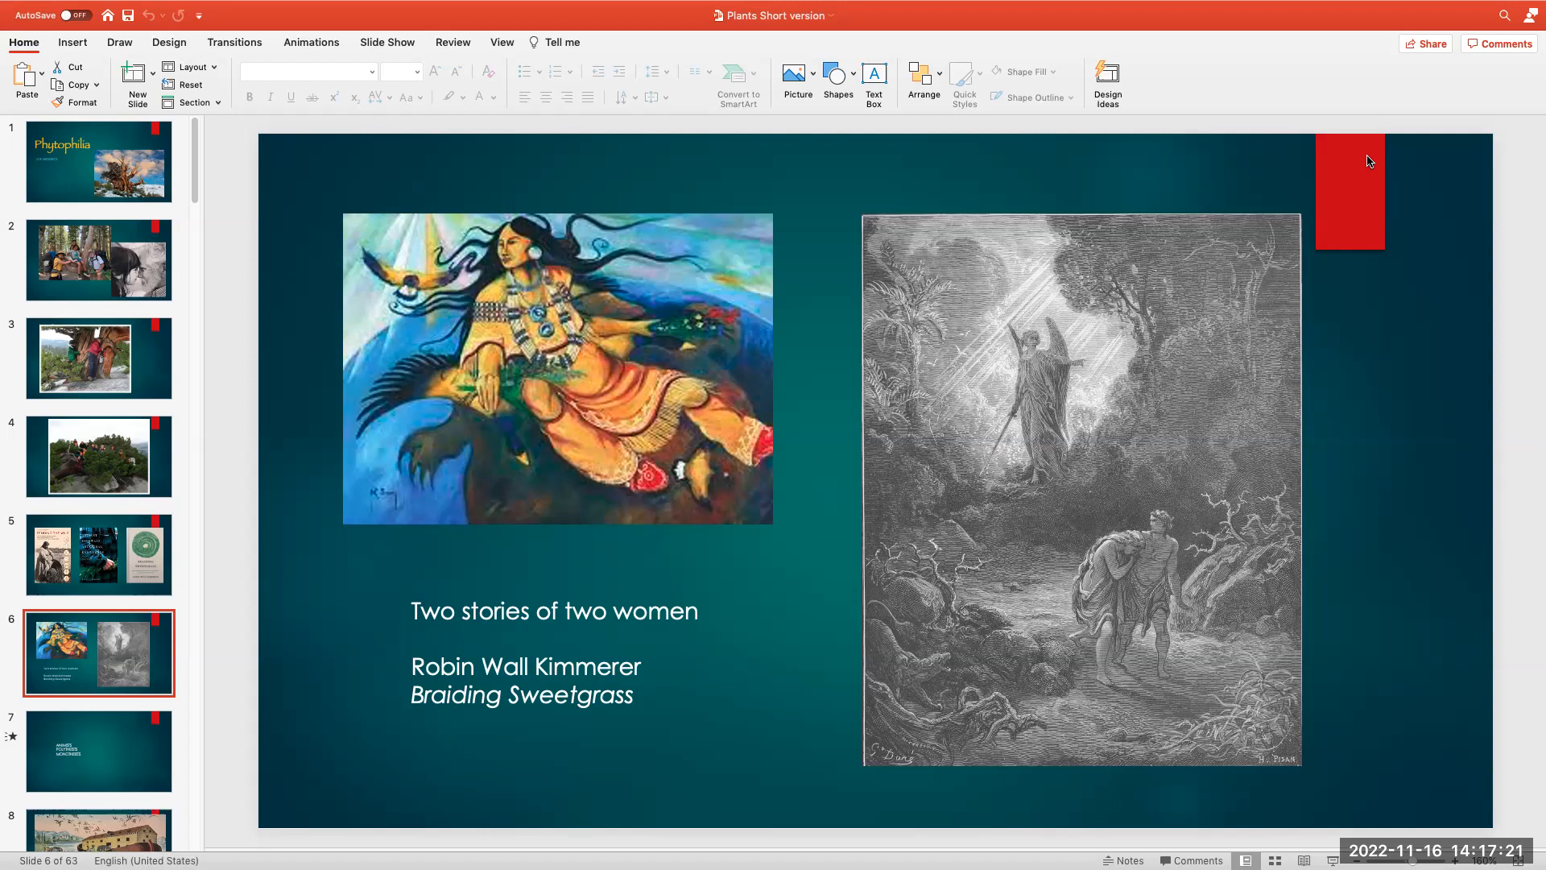
{"action": "left_click", "coordinate": [98, 749]}
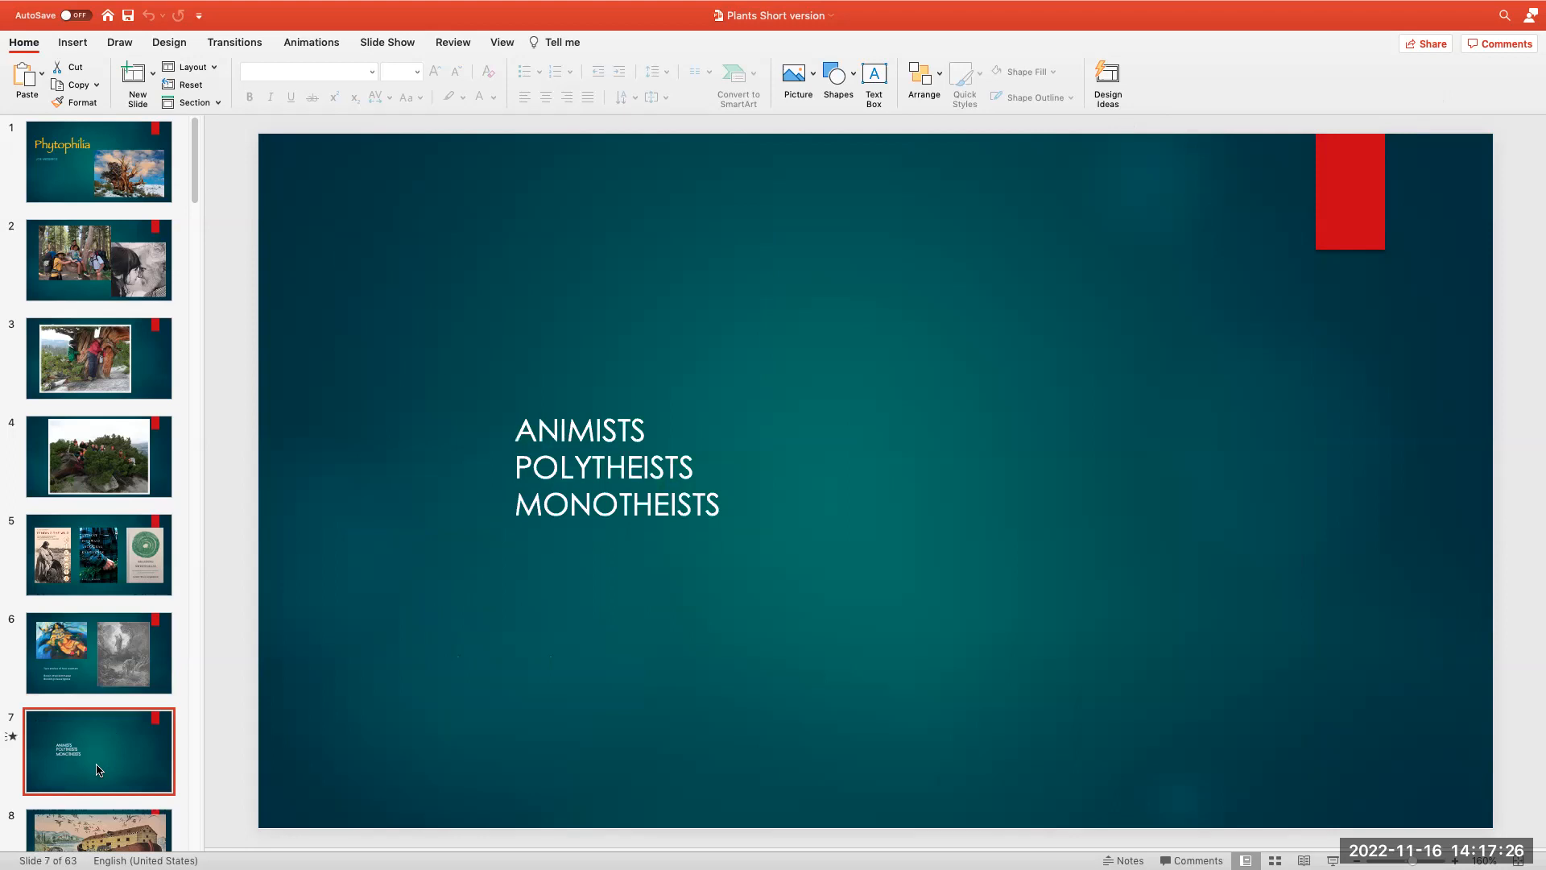
{"action": "scroll", "scroll_direction": "down", "scroll_amount": 3}
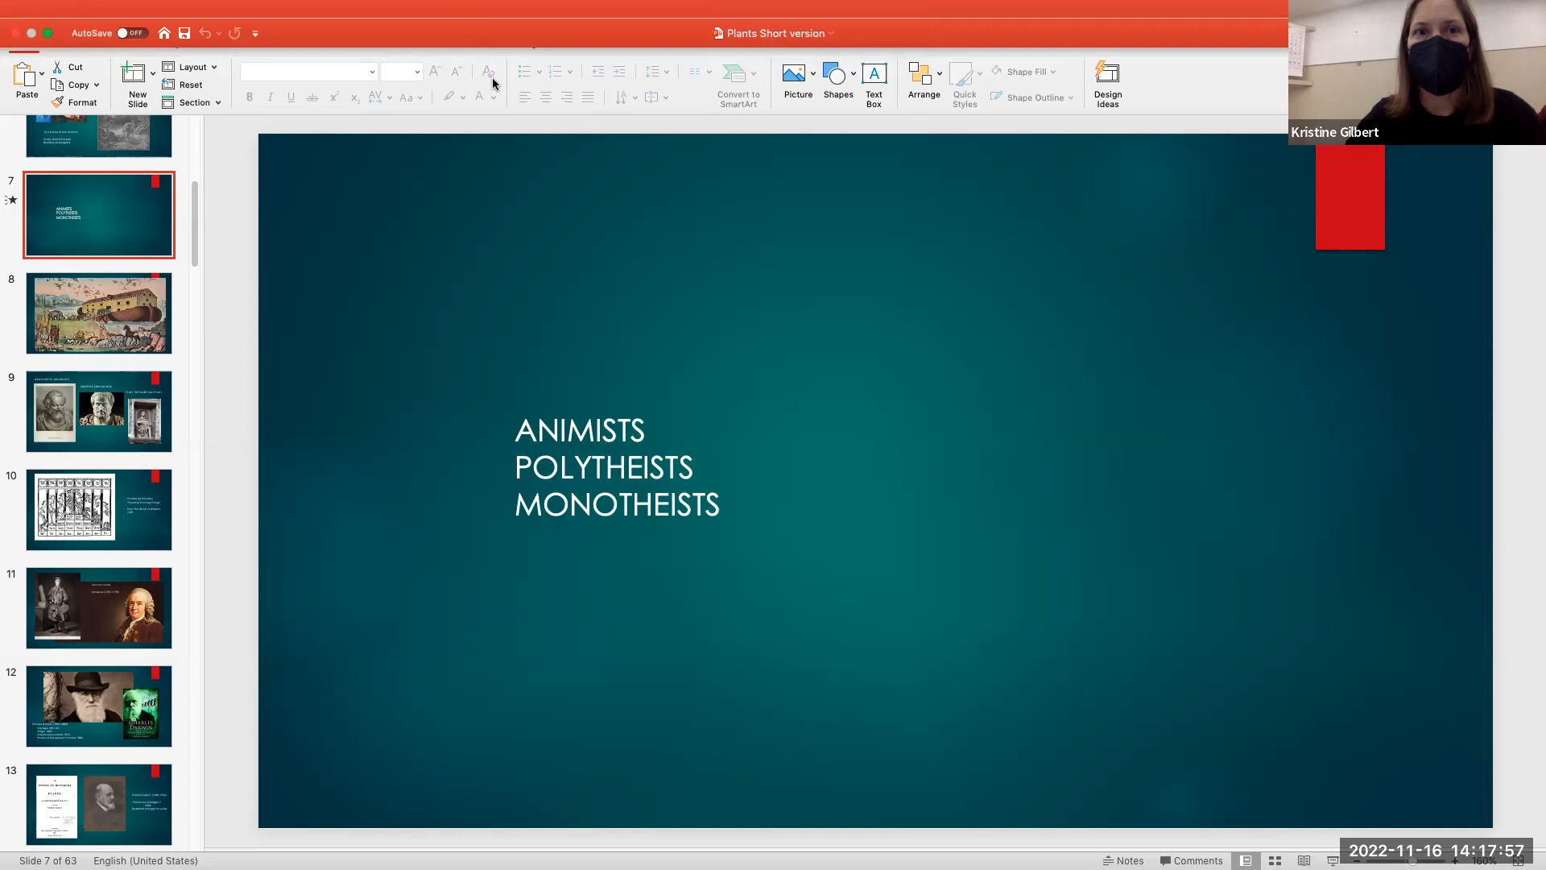
{"action": "mouse_move", "coordinate": [488, 79]}
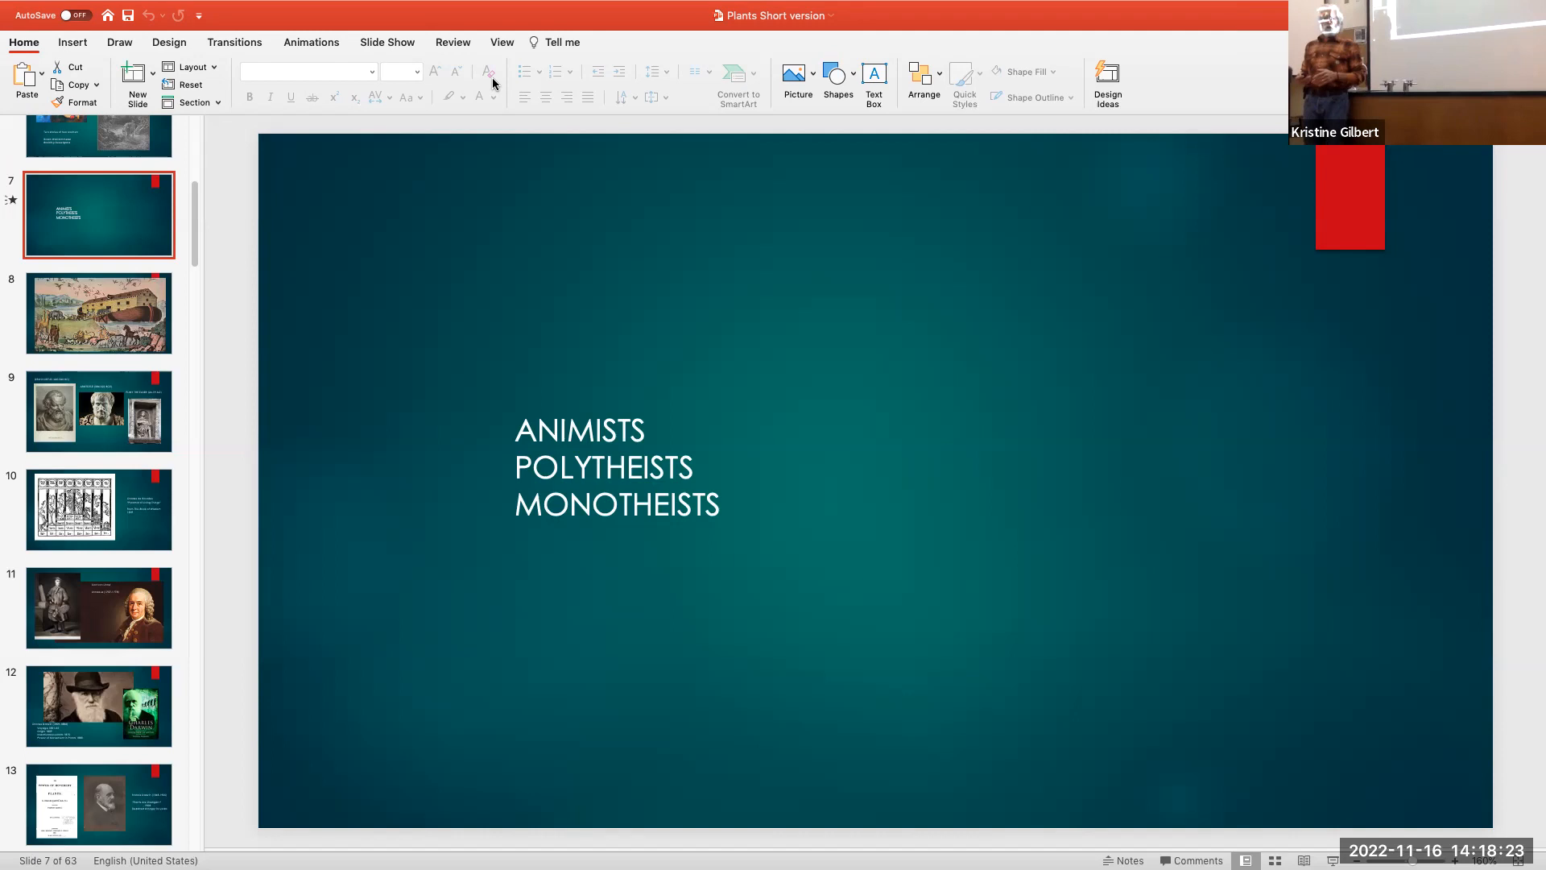
{"action": "left_click", "coordinate": [99, 312]}
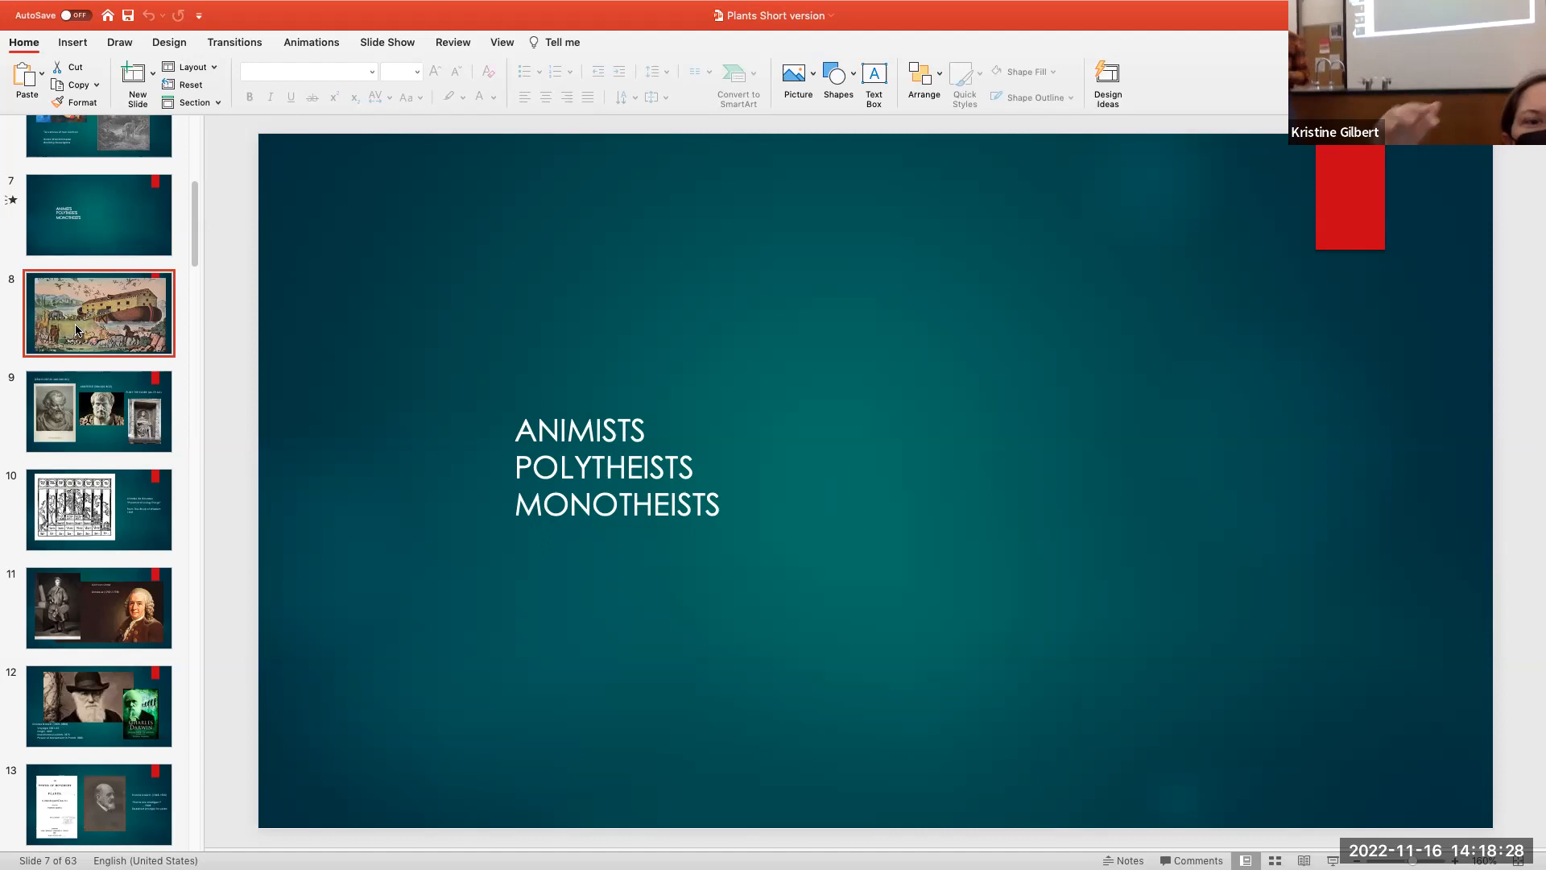
Show slide 8, the animals boarding Noah's ark illustration
{"action": "left_click", "coordinate": [99, 311]}
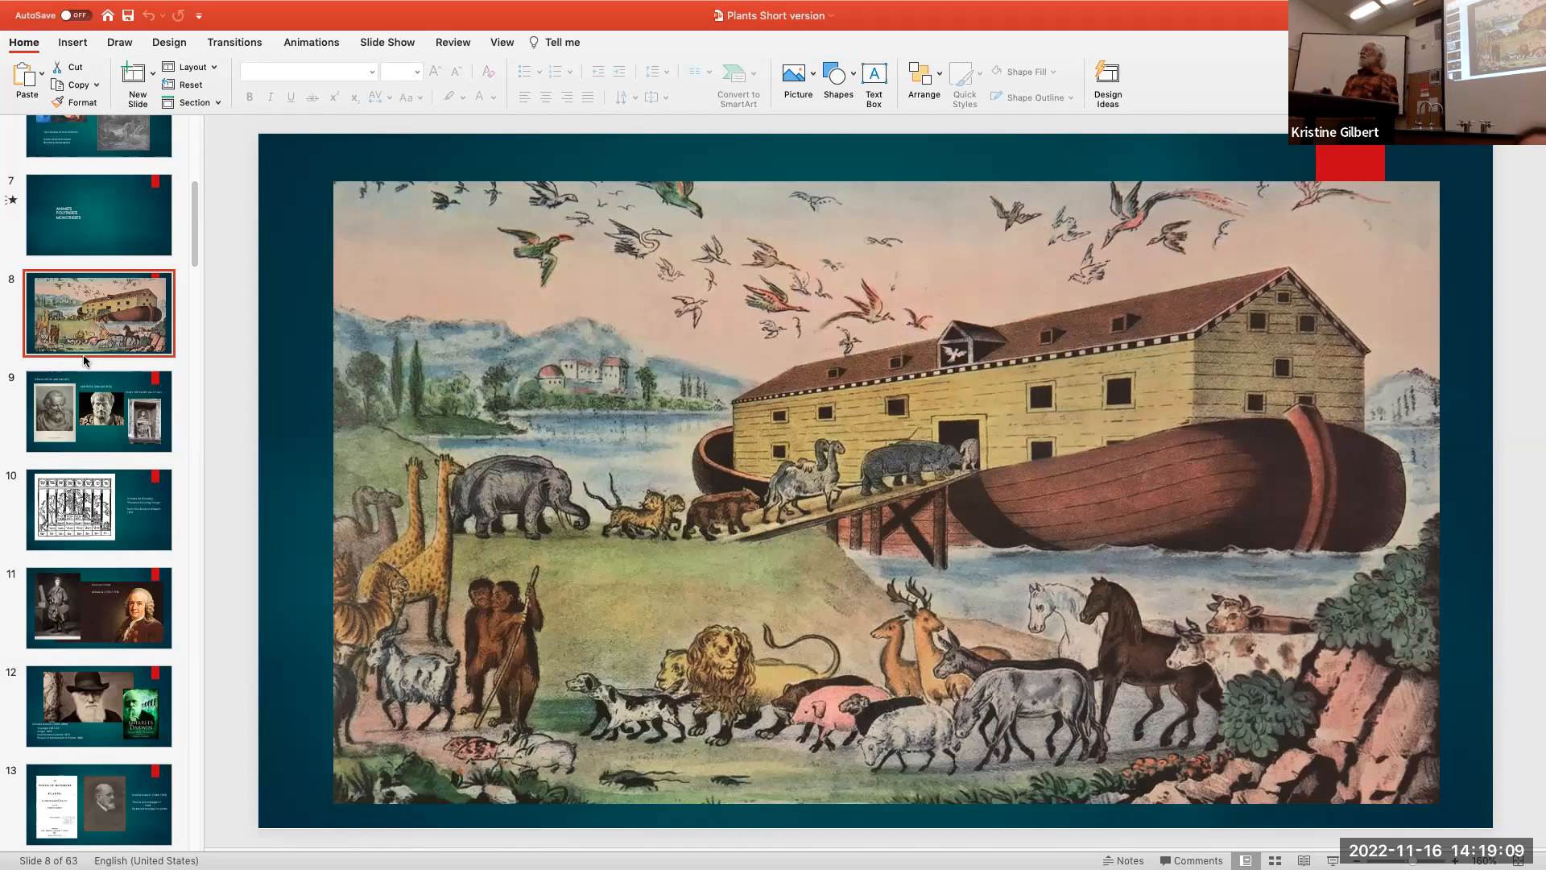
{"action": "mouse_move", "coordinate": [80, 415]}
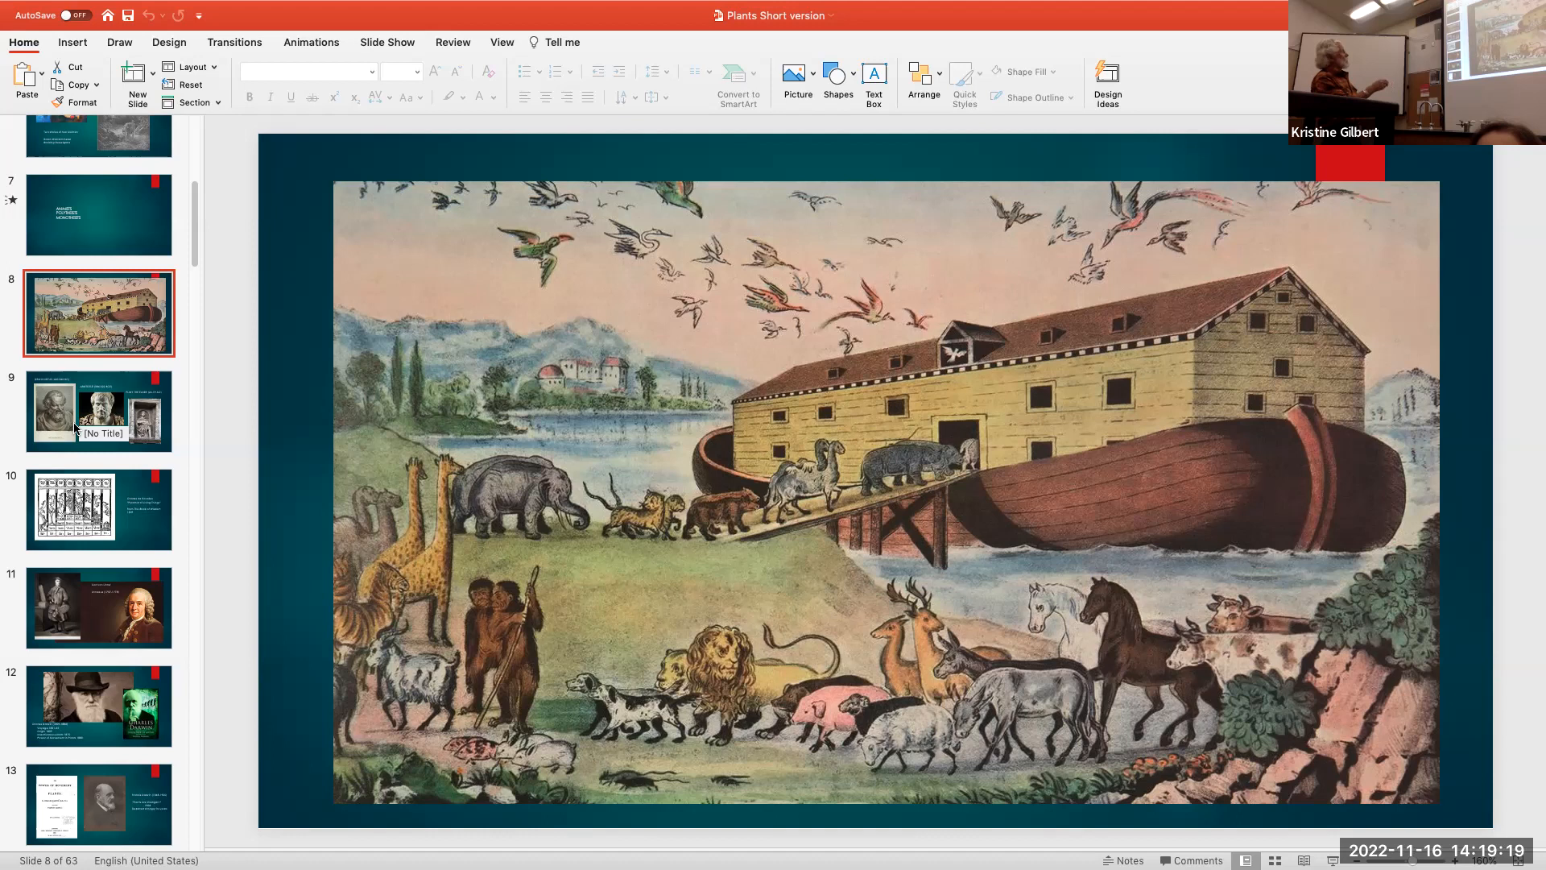
{"action": "scroll", "scroll_direction": "down", "scroll_amount": 3}
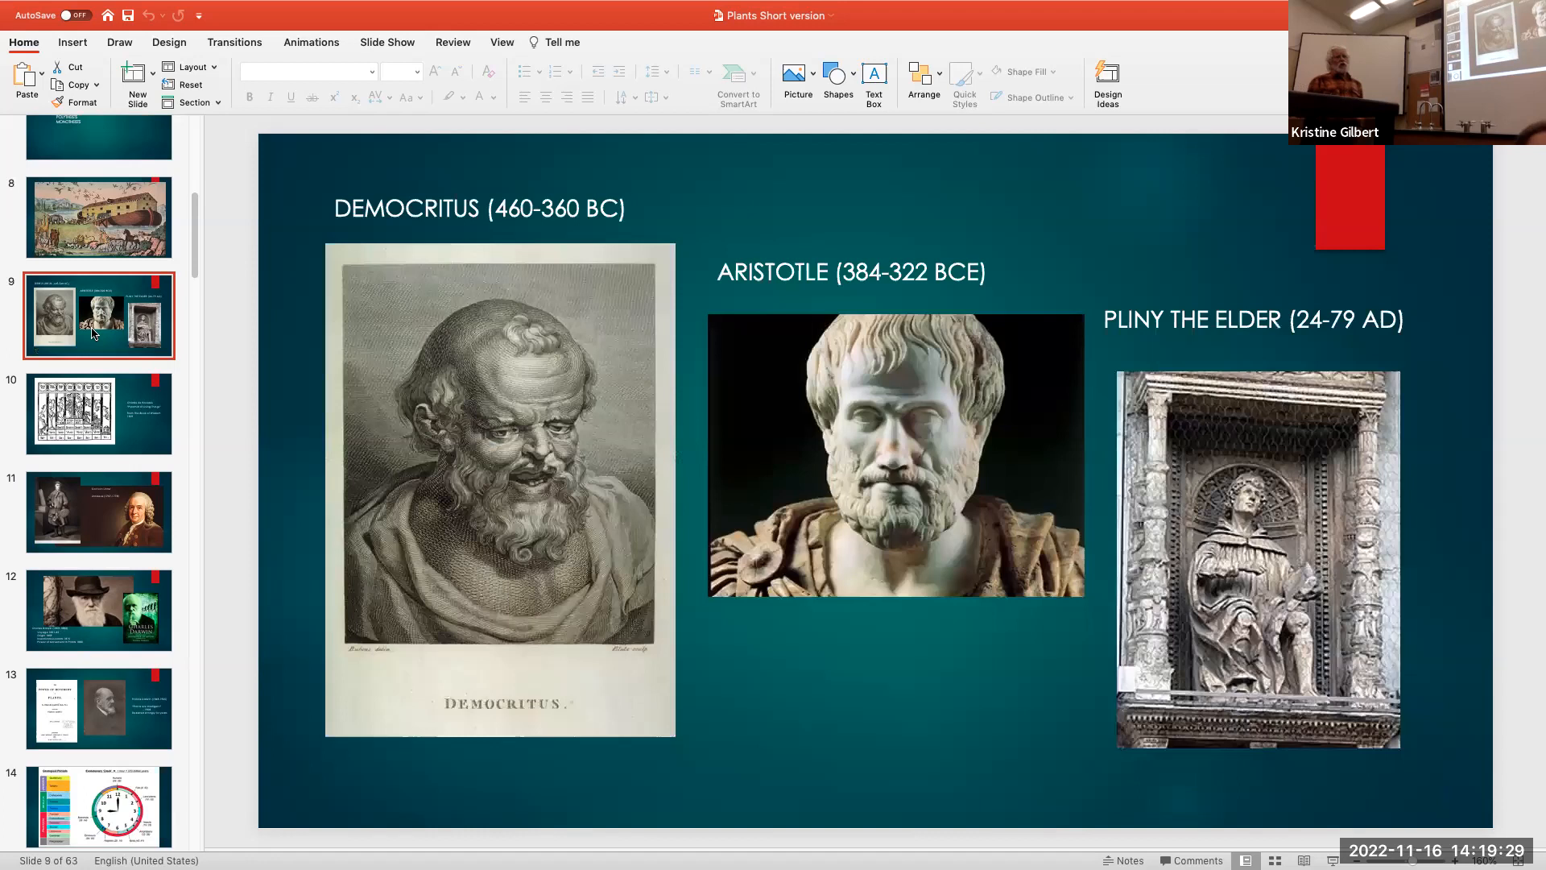
{"action": "scroll", "scroll_direction": "up", "scroll_amount": 3}
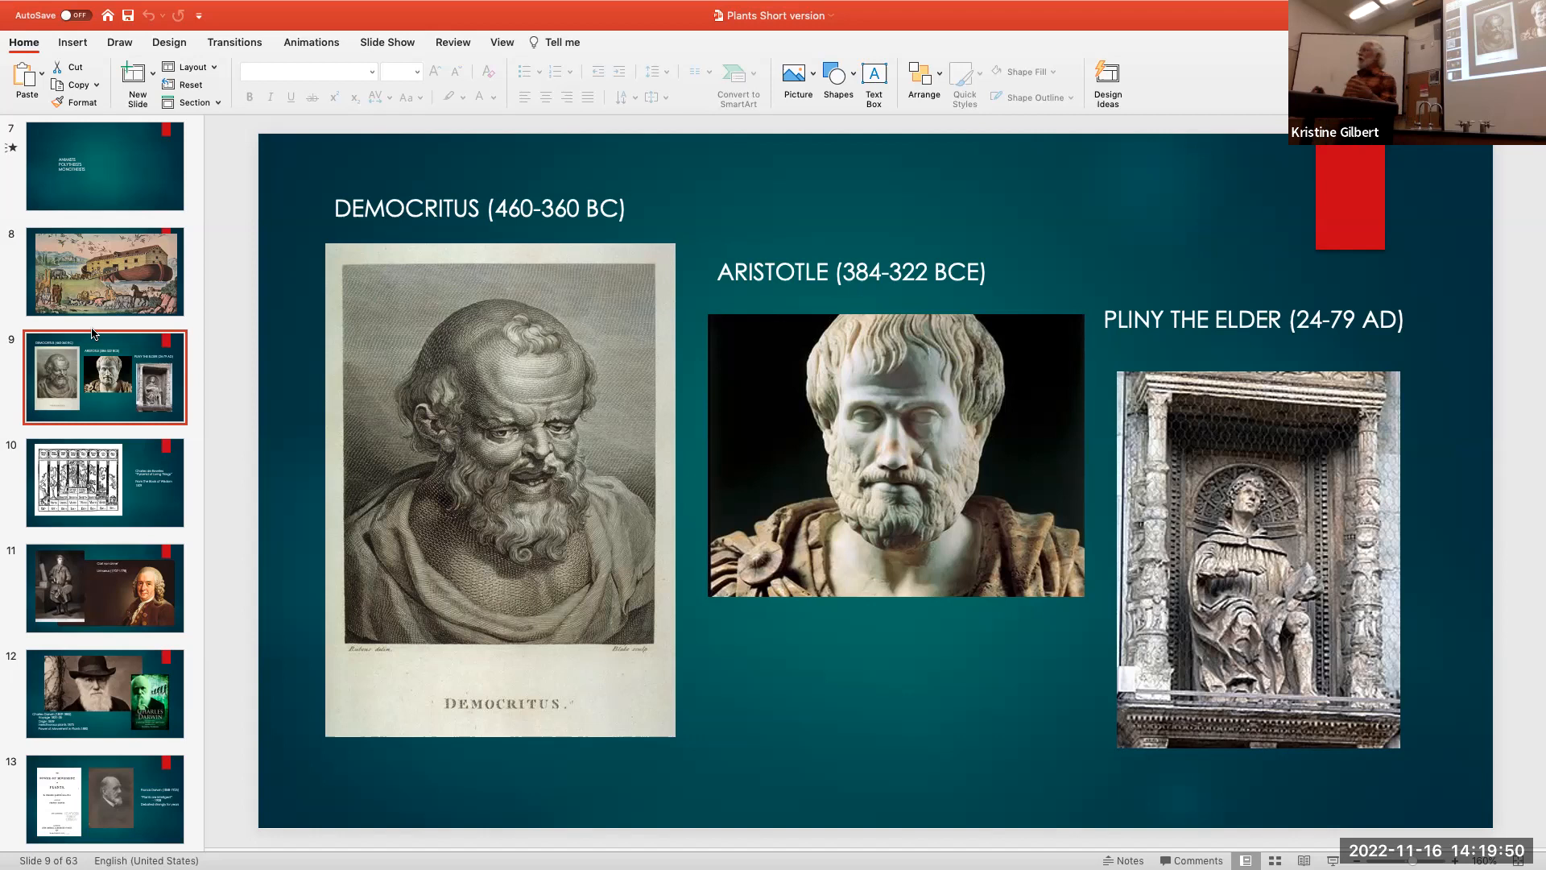
{"action": "left_click", "coordinate": [105, 481]}
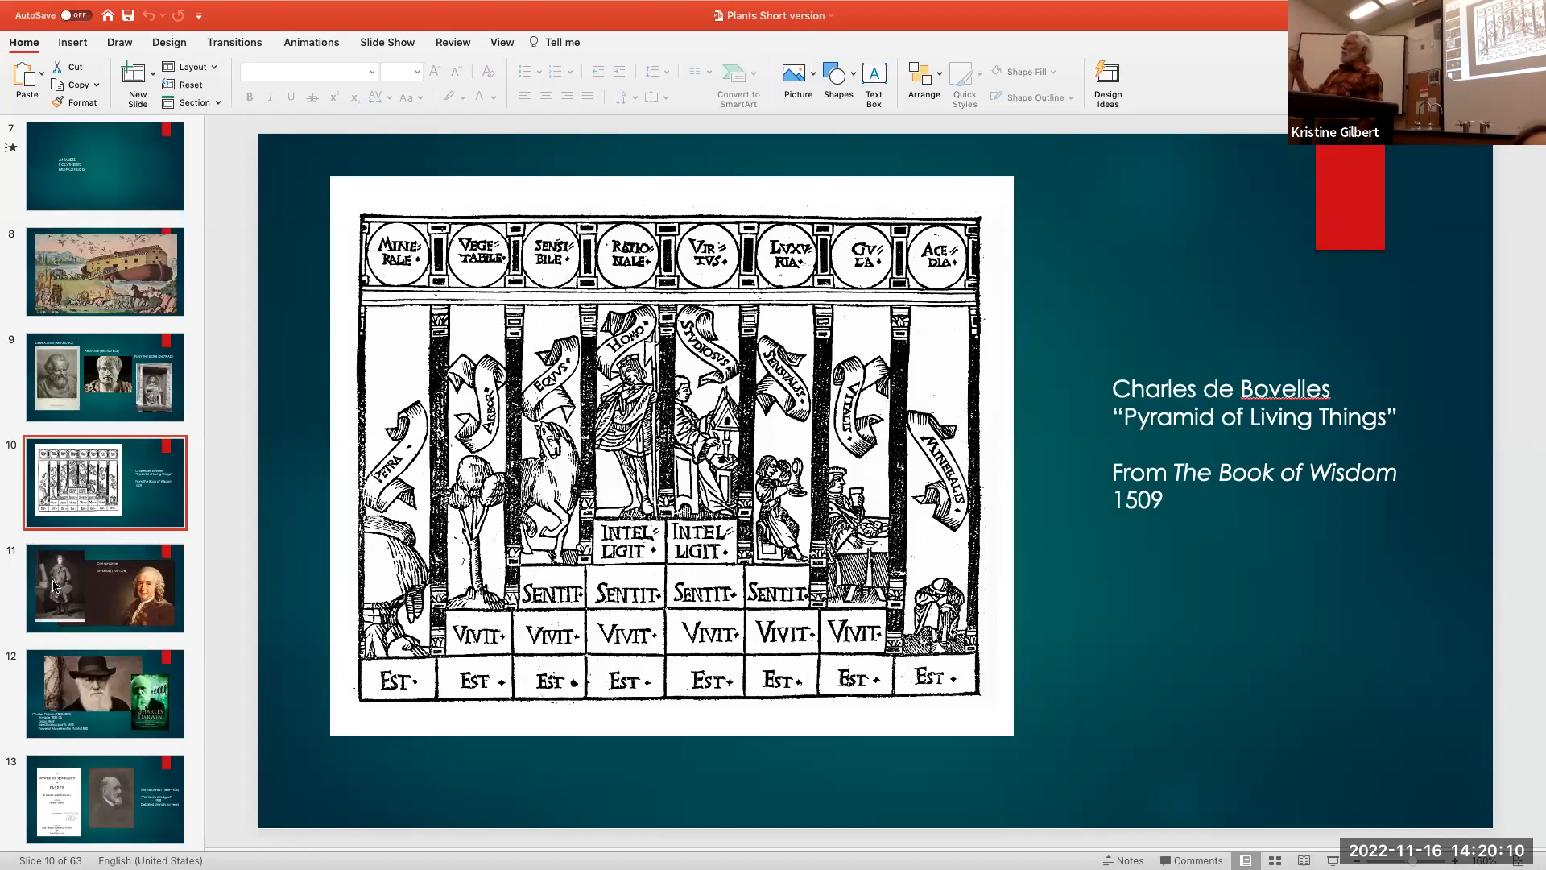
{"action": "mouse_move", "coordinate": [55, 589]}
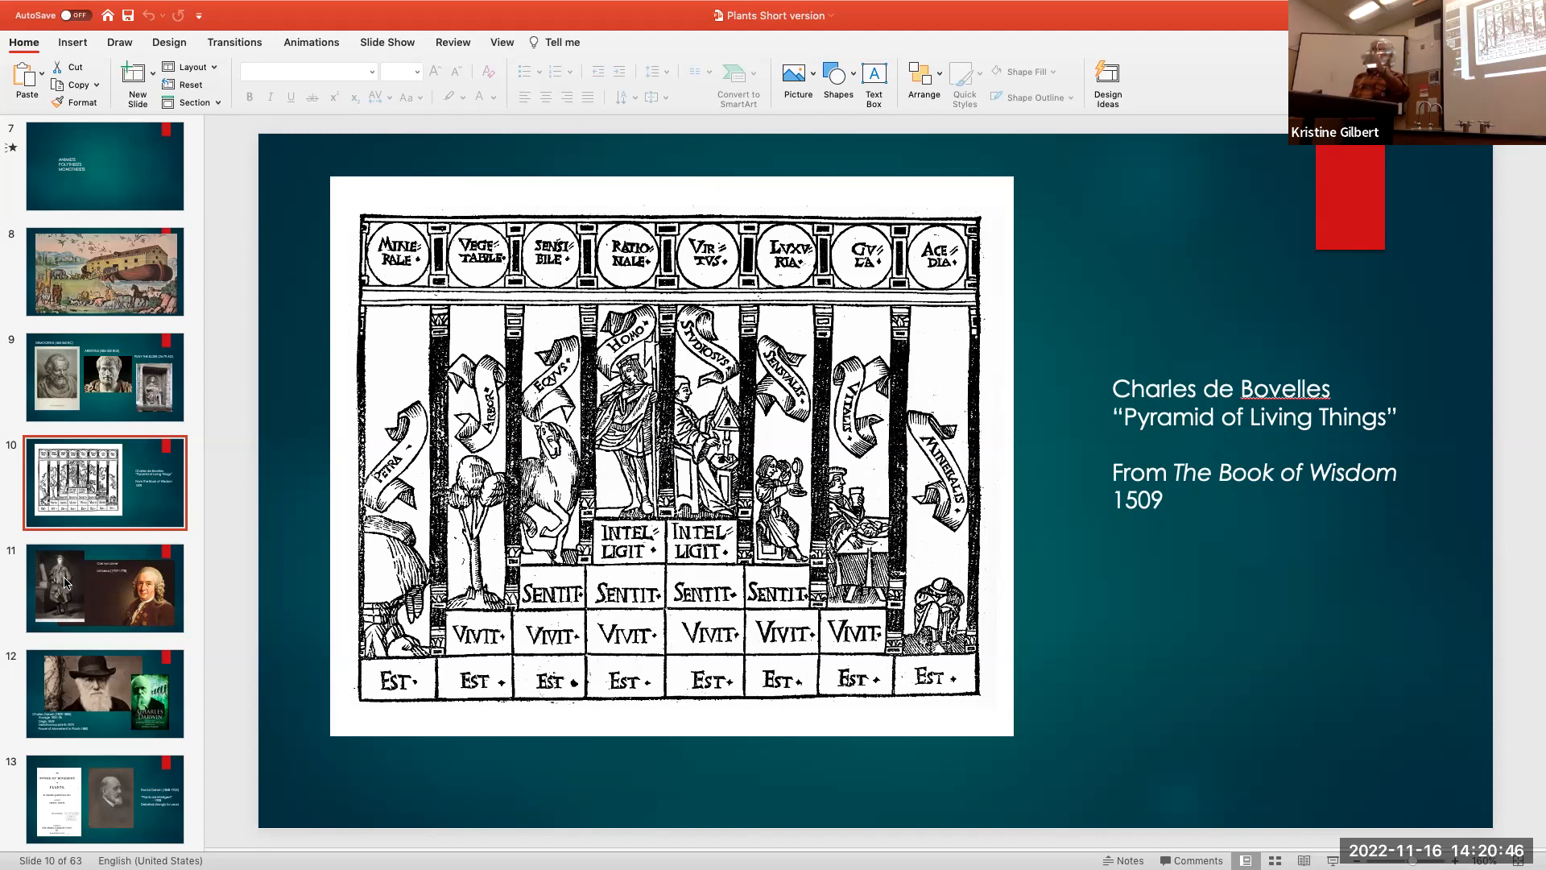
{"action": "mouse_move", "coordinate": [97, 604]}
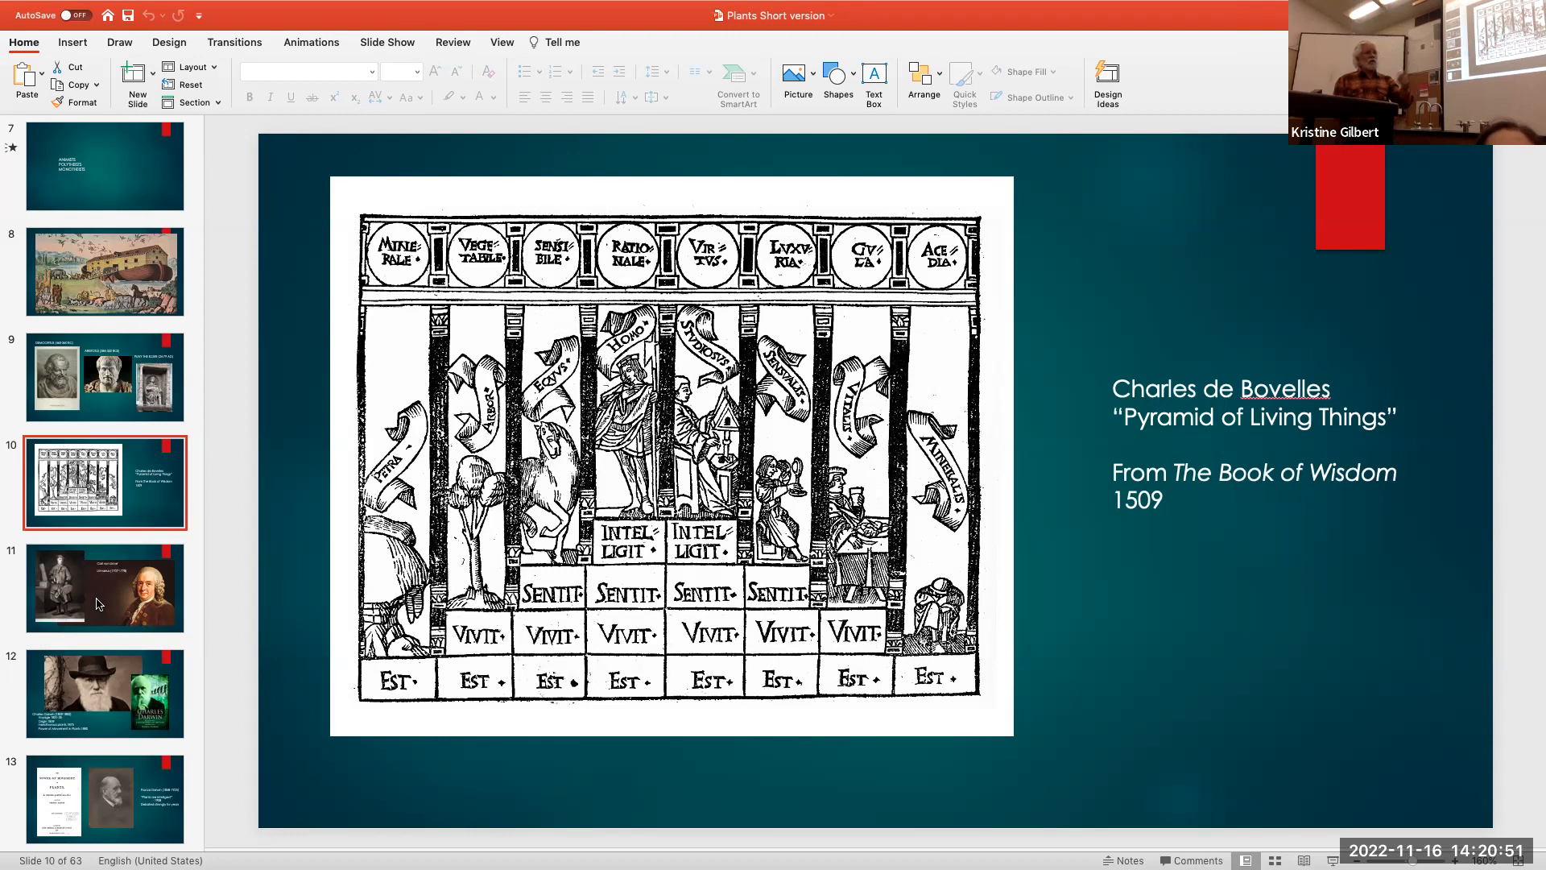
Show slide 11 on Carl von Linné, Linnaeus (1707–1778)
{"action": "left_click", "coordinate": [105, 588]}
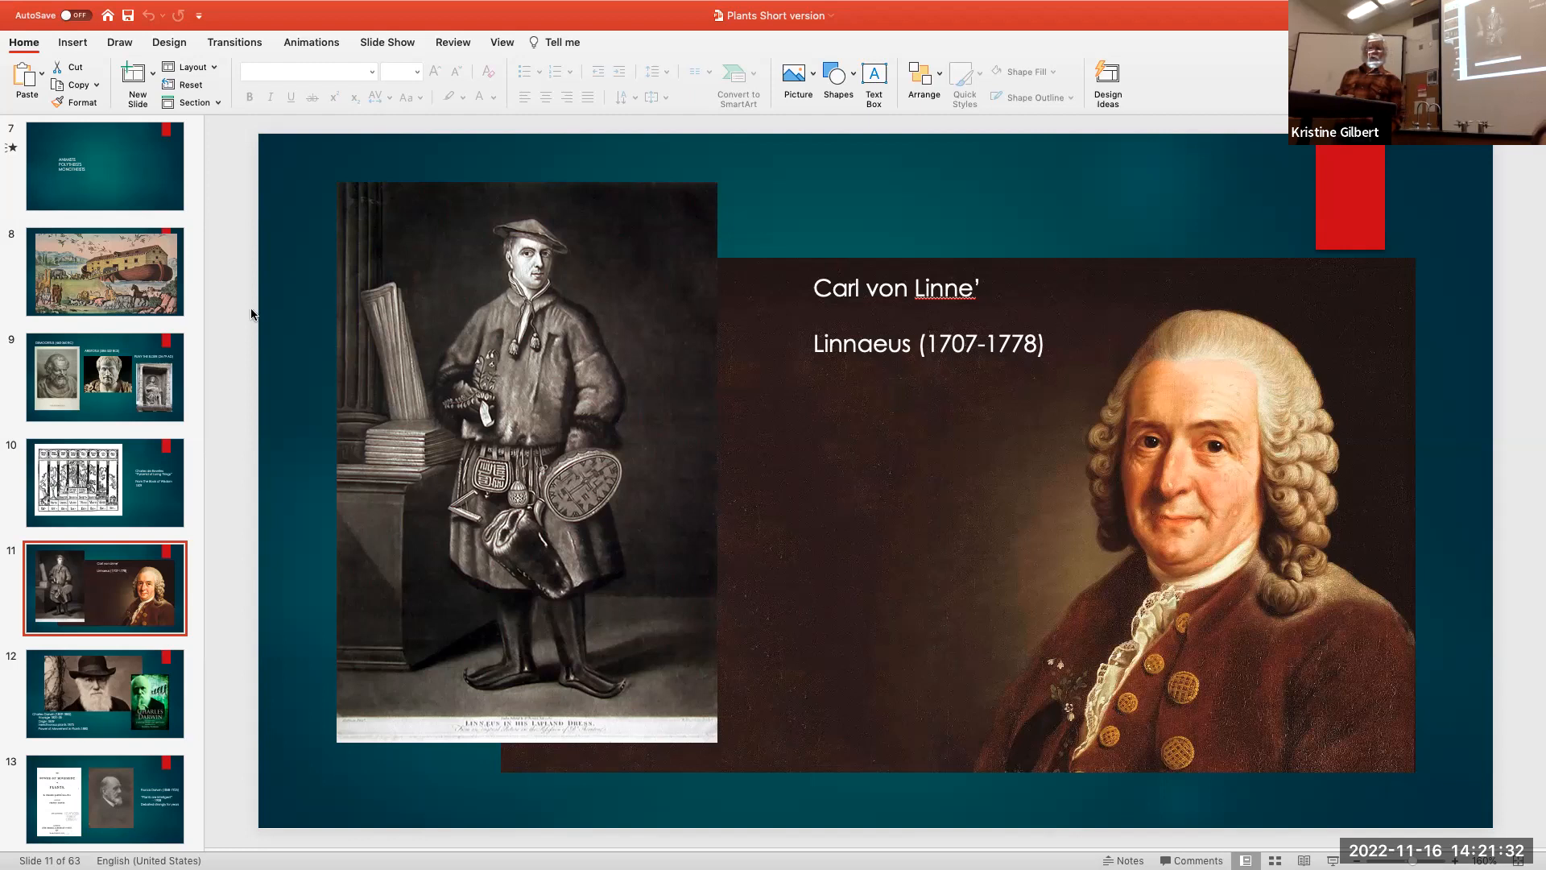
Peek at slide 12 on Charles Darwin, return to Linnaeus, then advance to Darwin again
{"action": "left_click", "coordinate": [105, 692]}
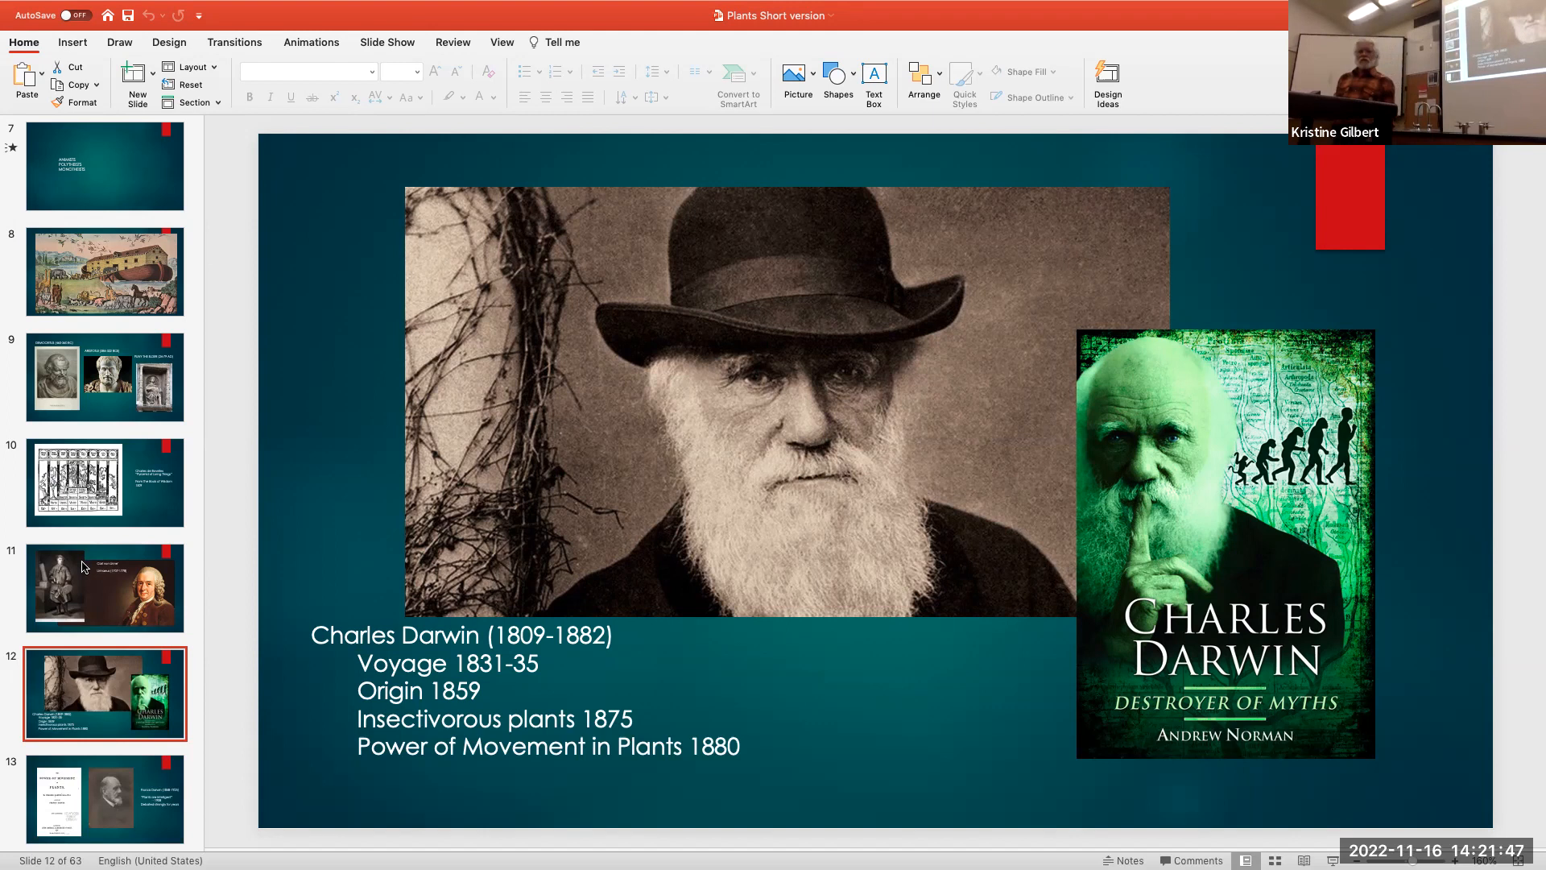
{"action": "left_click", "coordinate": [104, 586]}
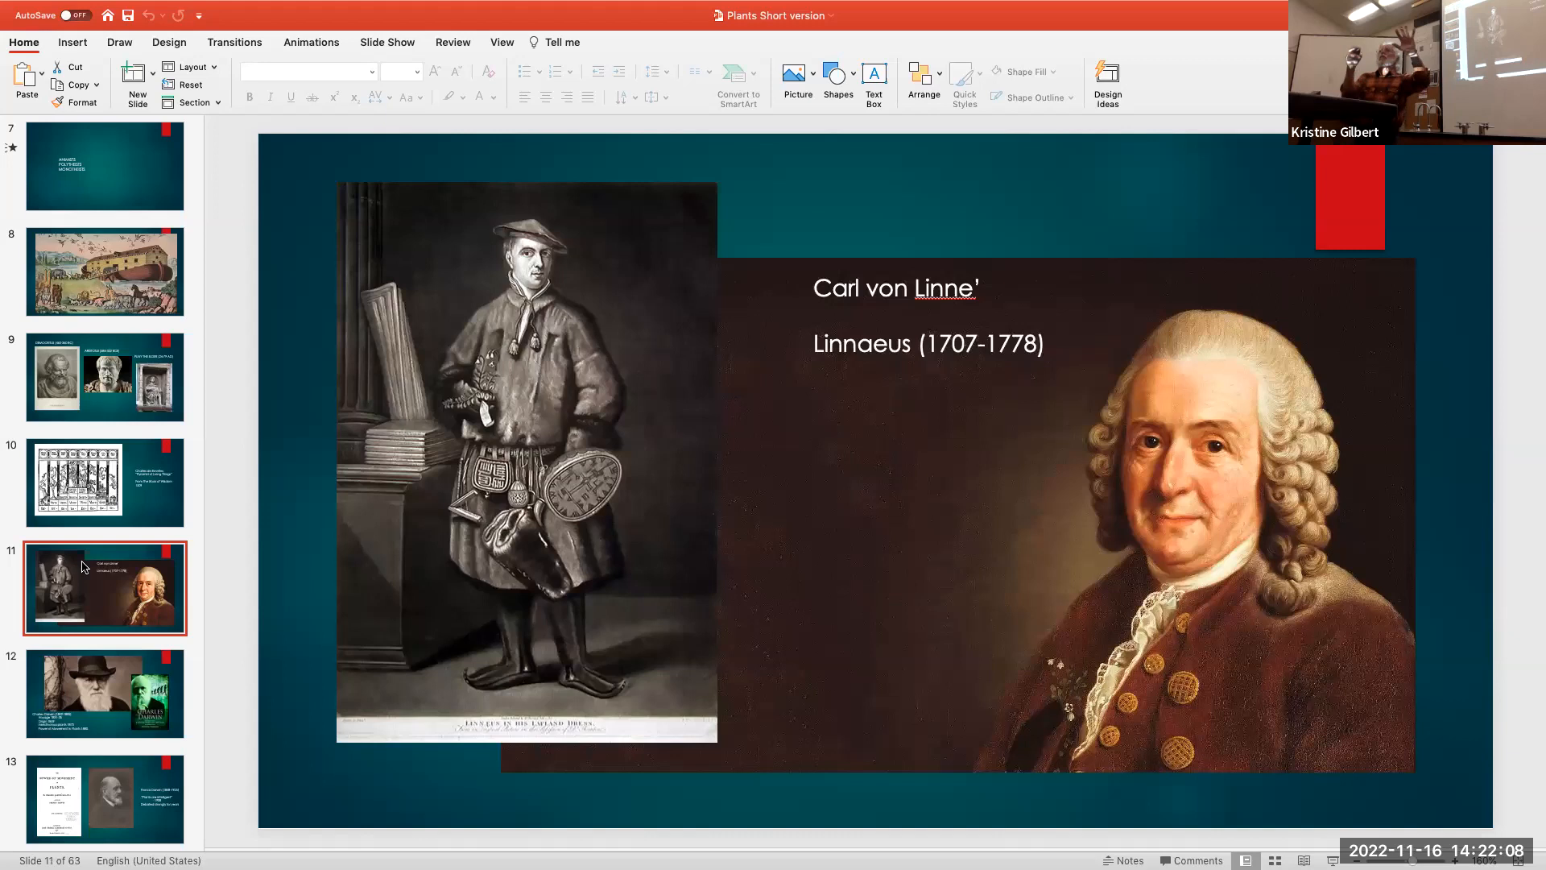
{"action": "scroll", "scroll_direction": "down", "scroll_amount": 3}
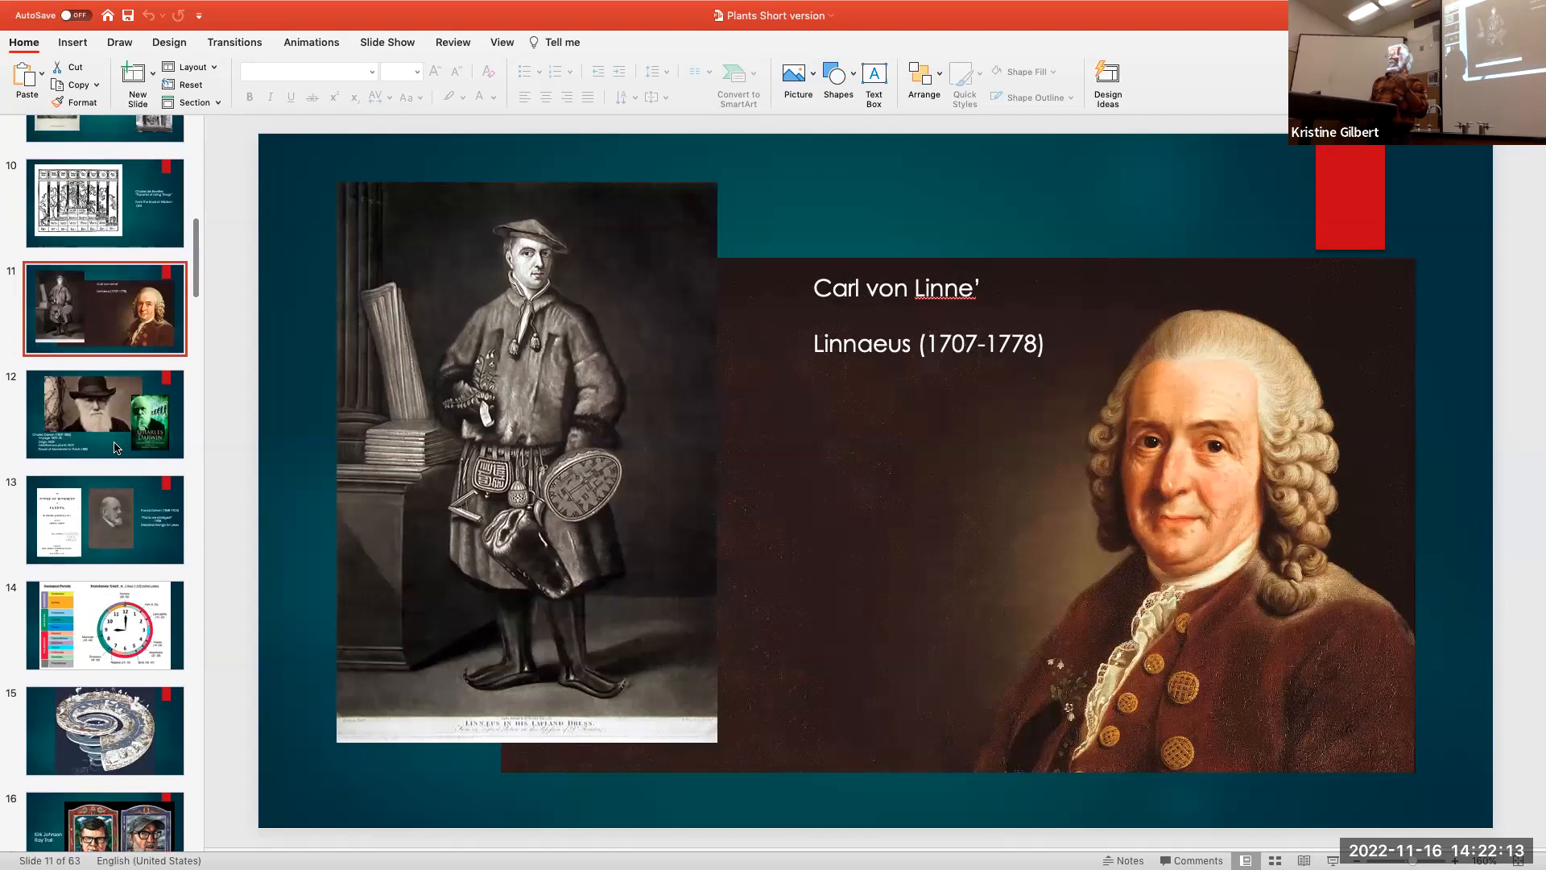
{"action": "mouse_move", "coordinate": [116, 446]}
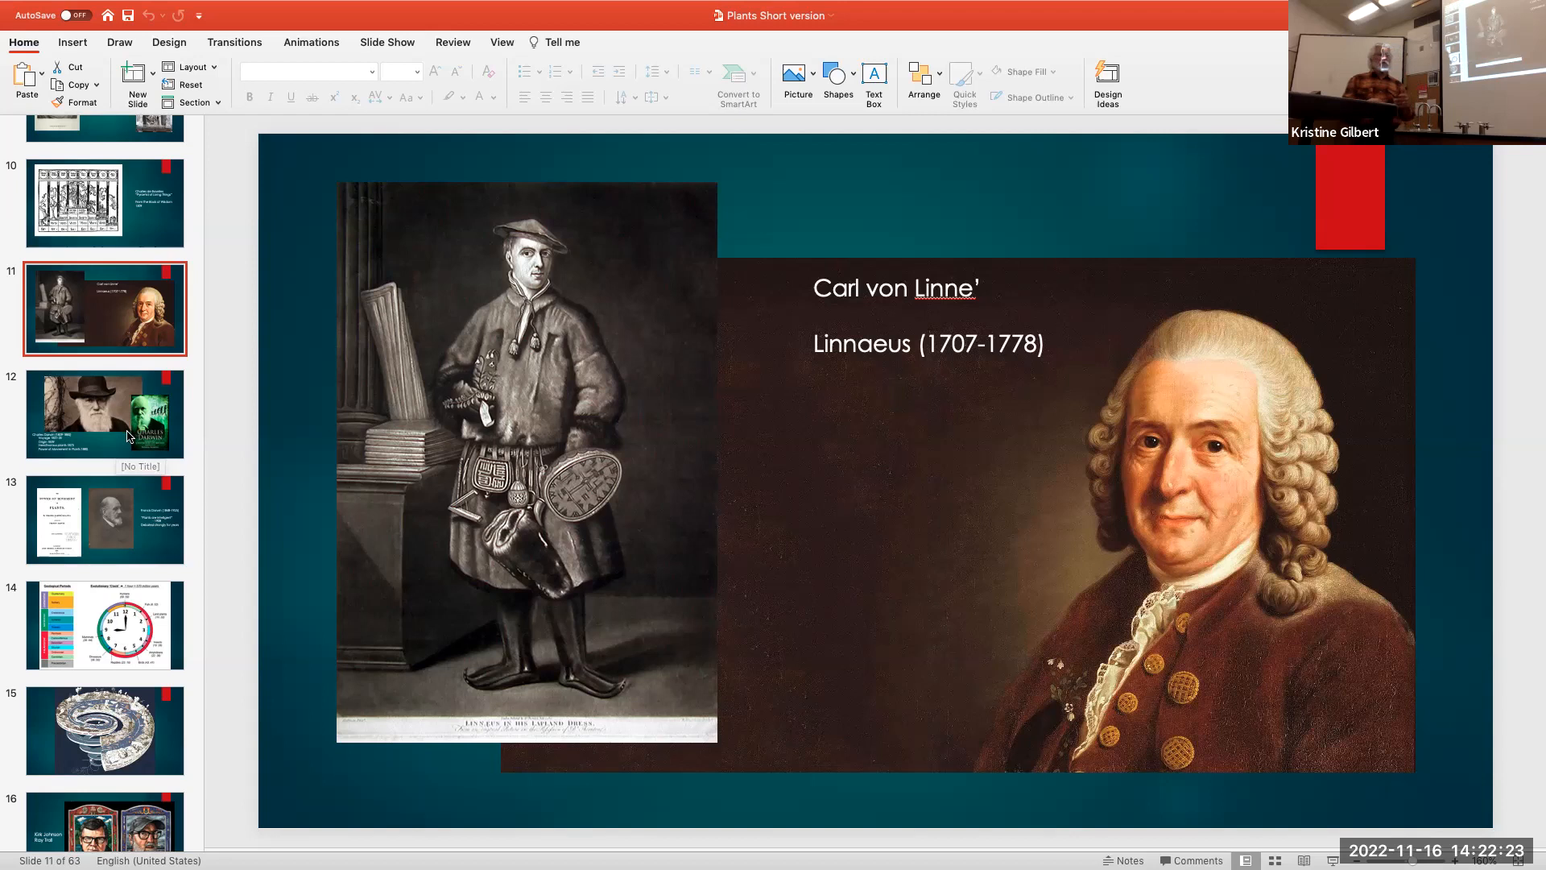
{"action": "left_click", "coordinate": [105, 414]}
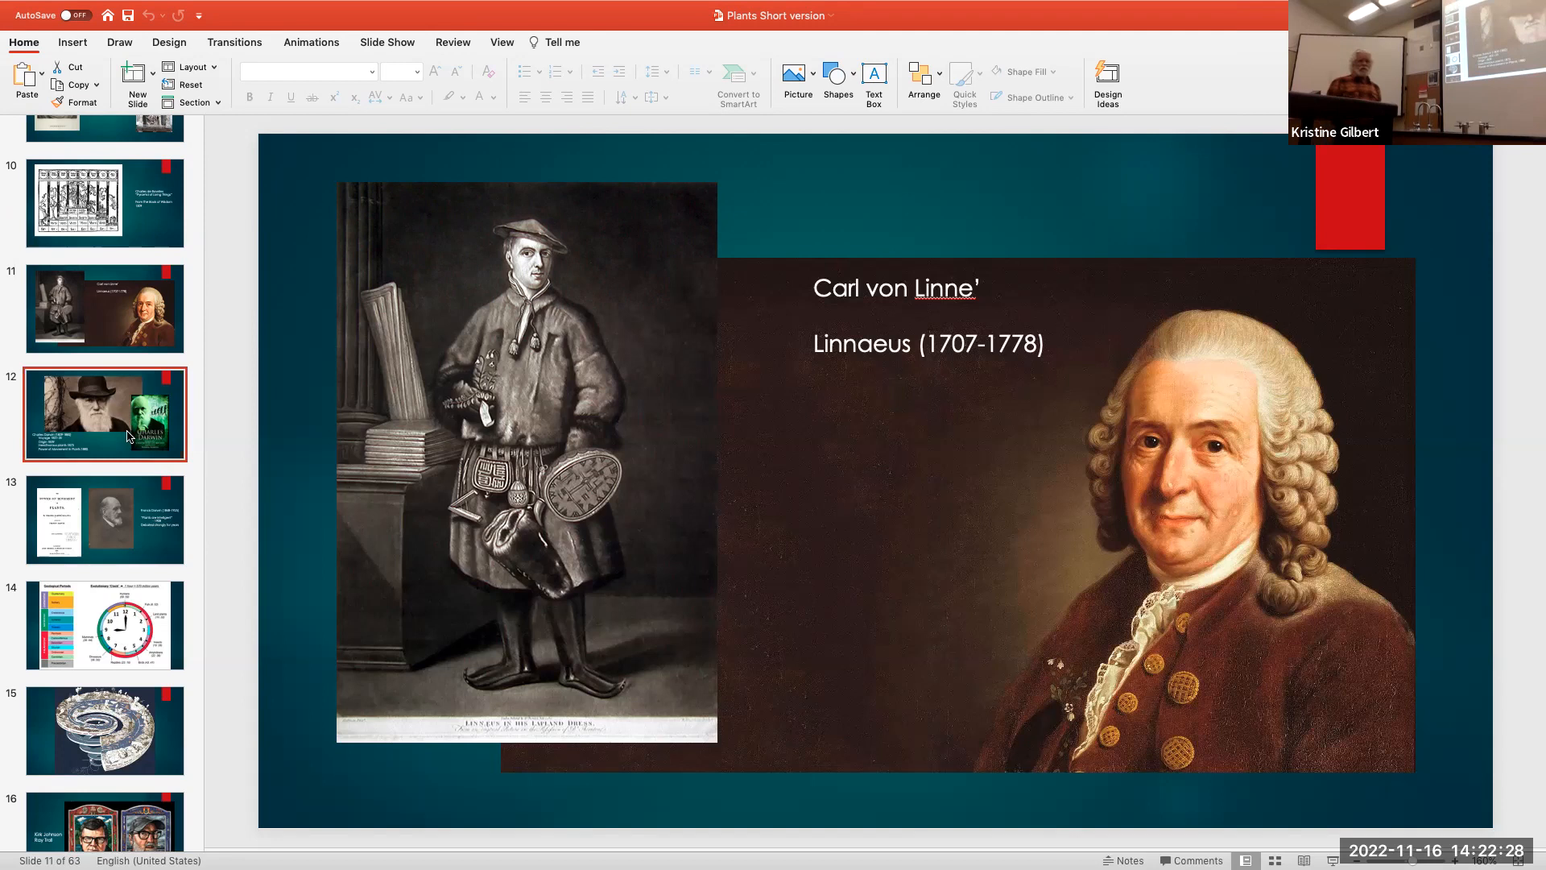
{"action": "left_click", "coordinate": [104, 414]}
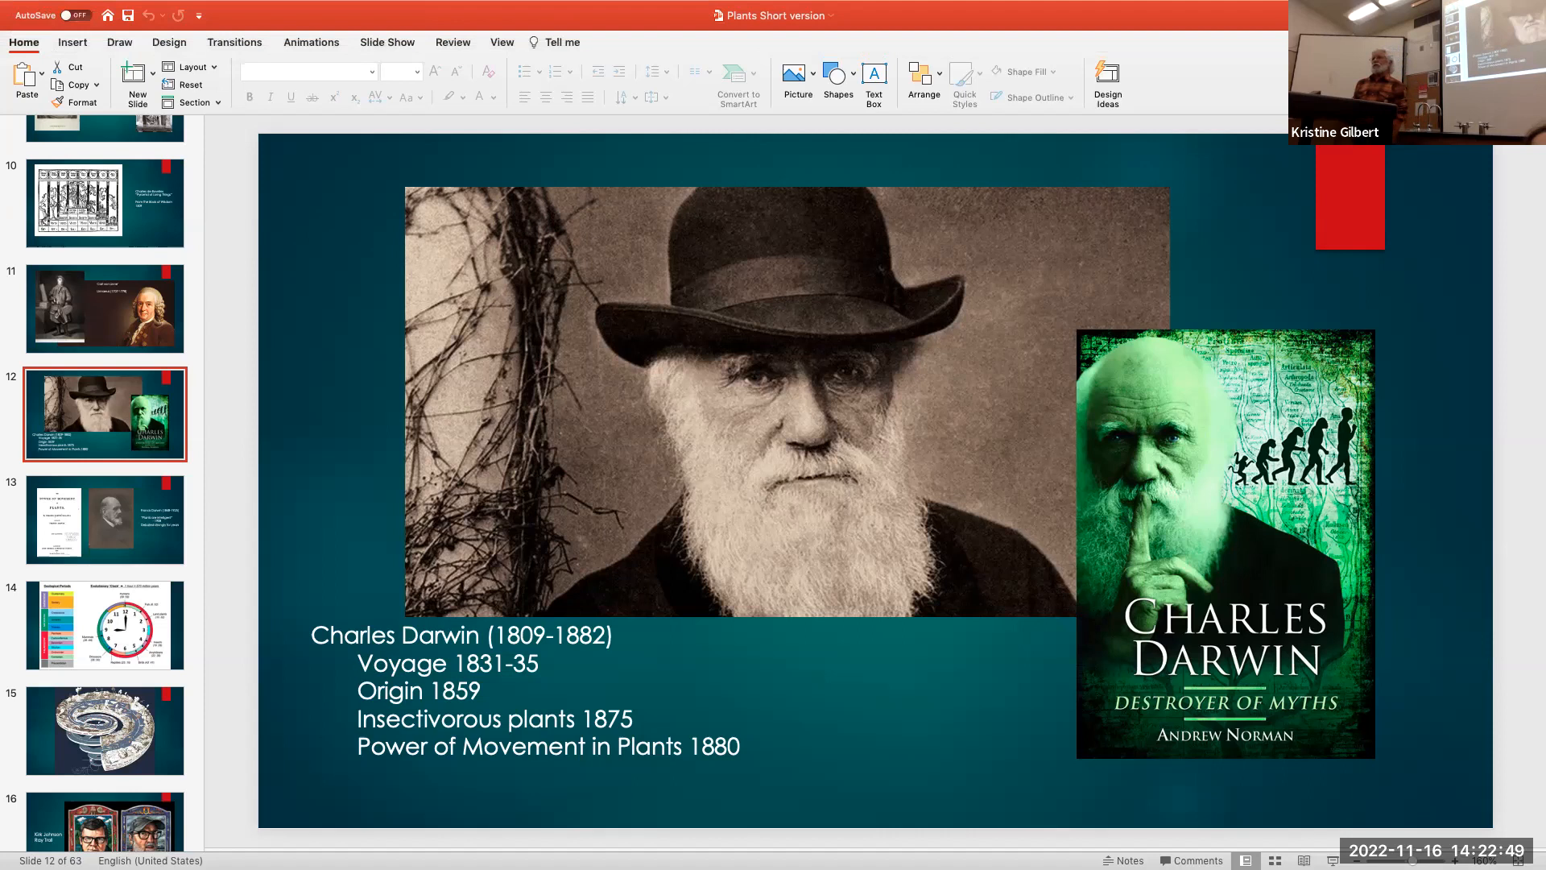
{"action": "mouse_move", "coordinate": [143, 515]}
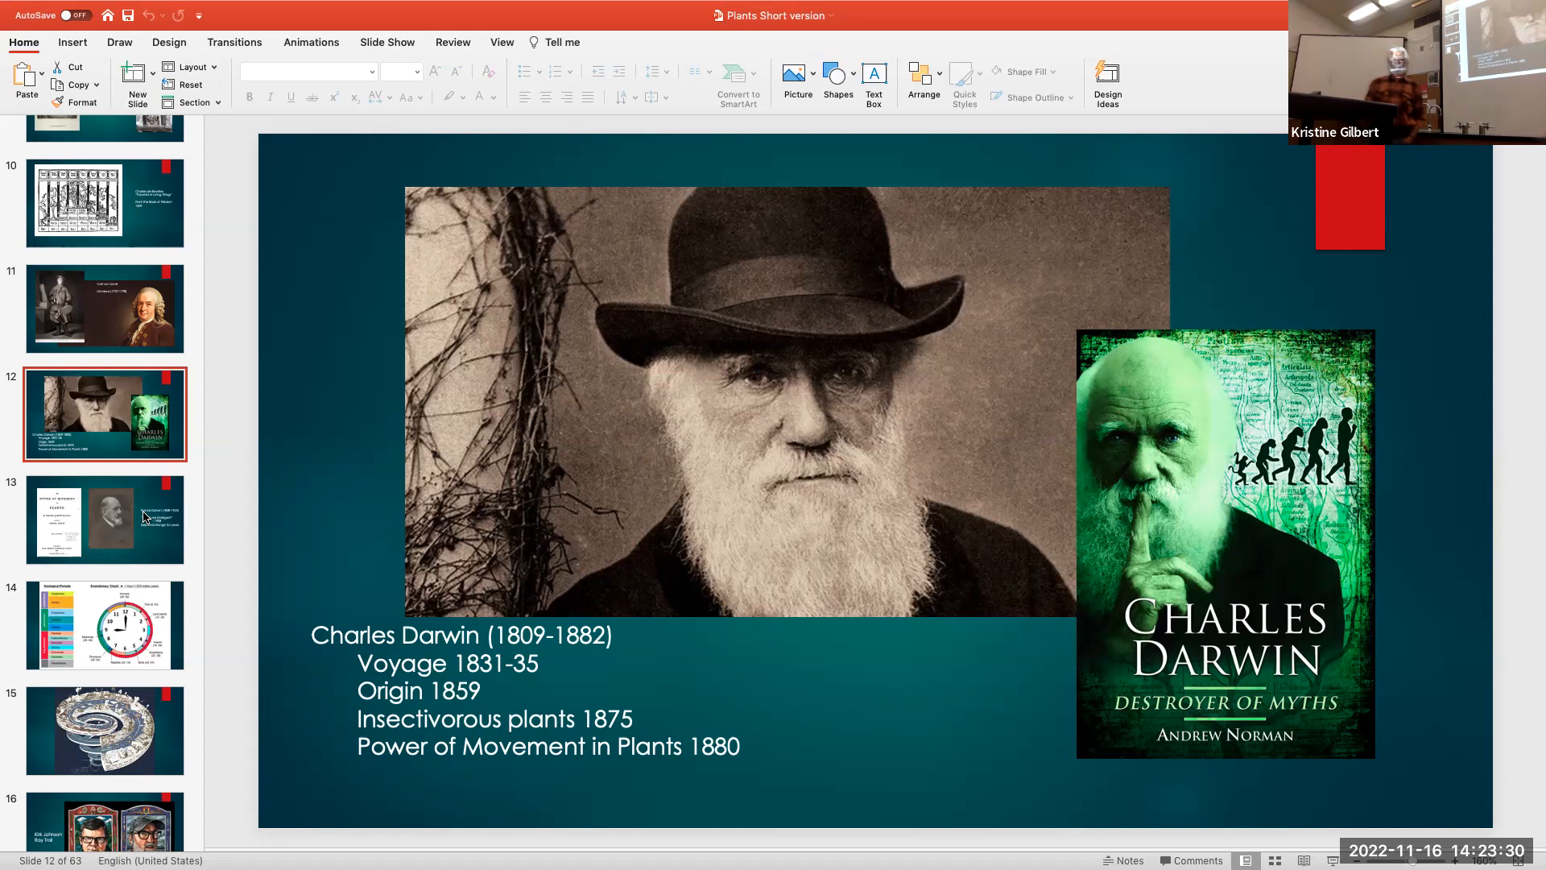
{"action": "mouse_move", "coordinate": [147, 564]}
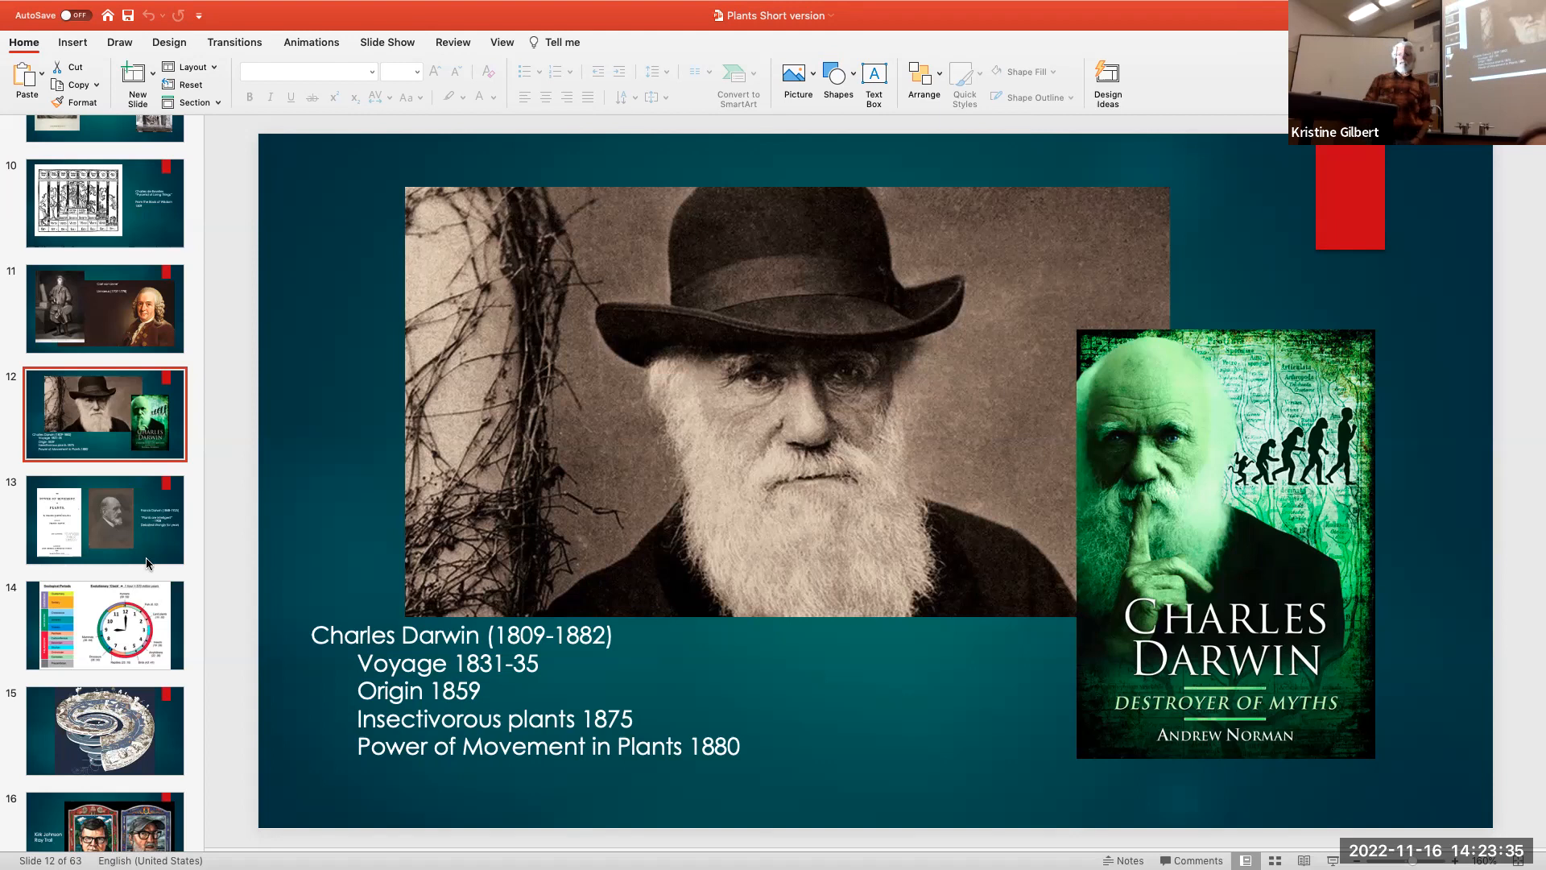
Show slide 13 on Francis Darwin and The Power of Movement in Plants
{"action": "left_click", "coordinate": [103, 520]}
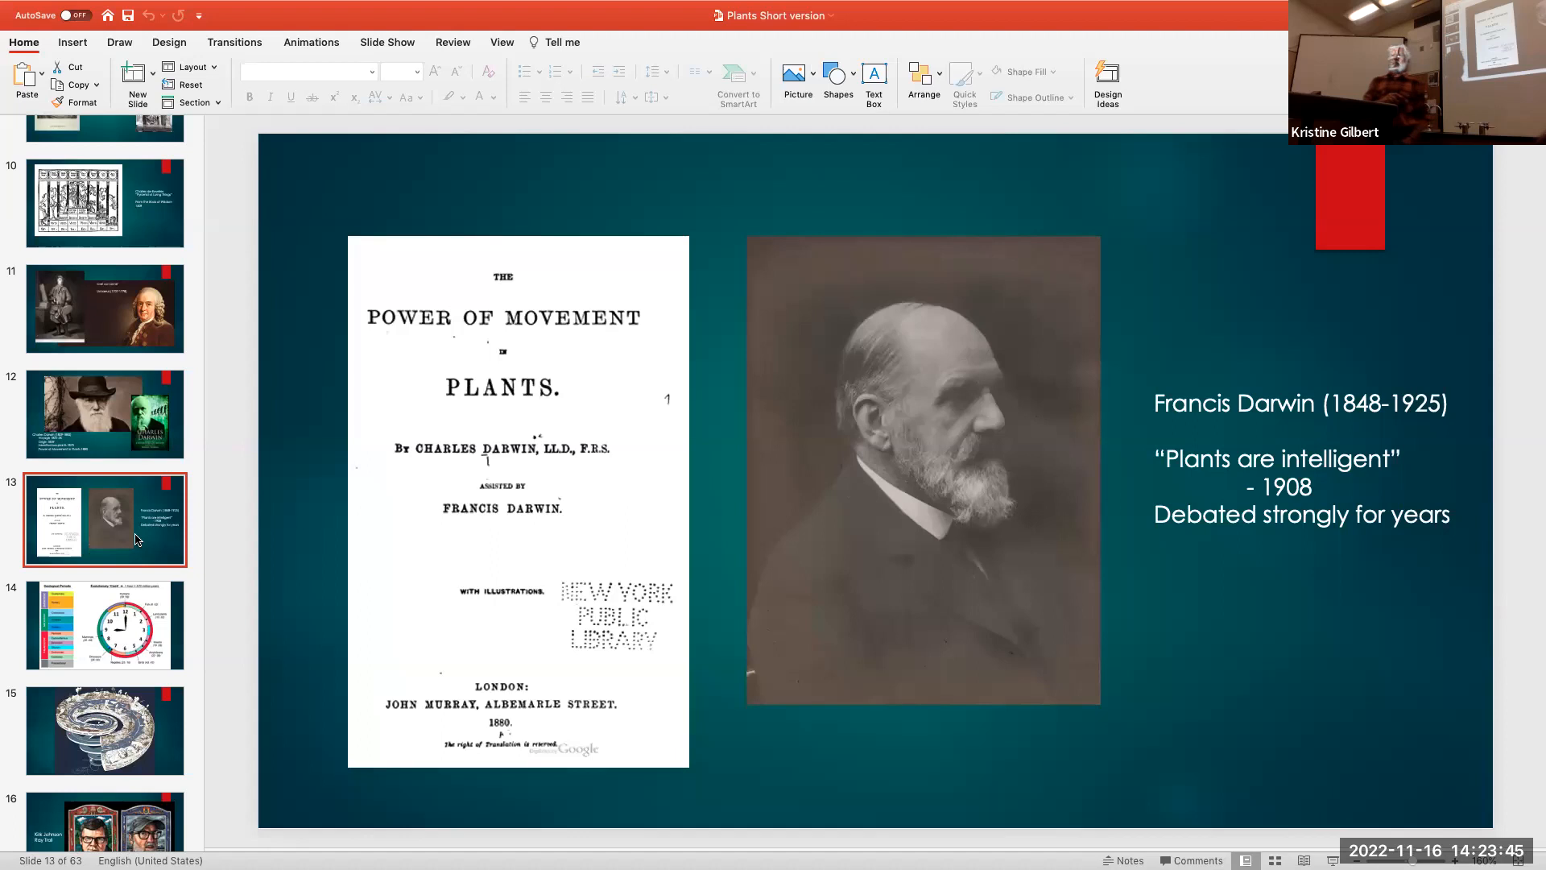
{"action": "mouse_move", "coordinate": [121, 625]}
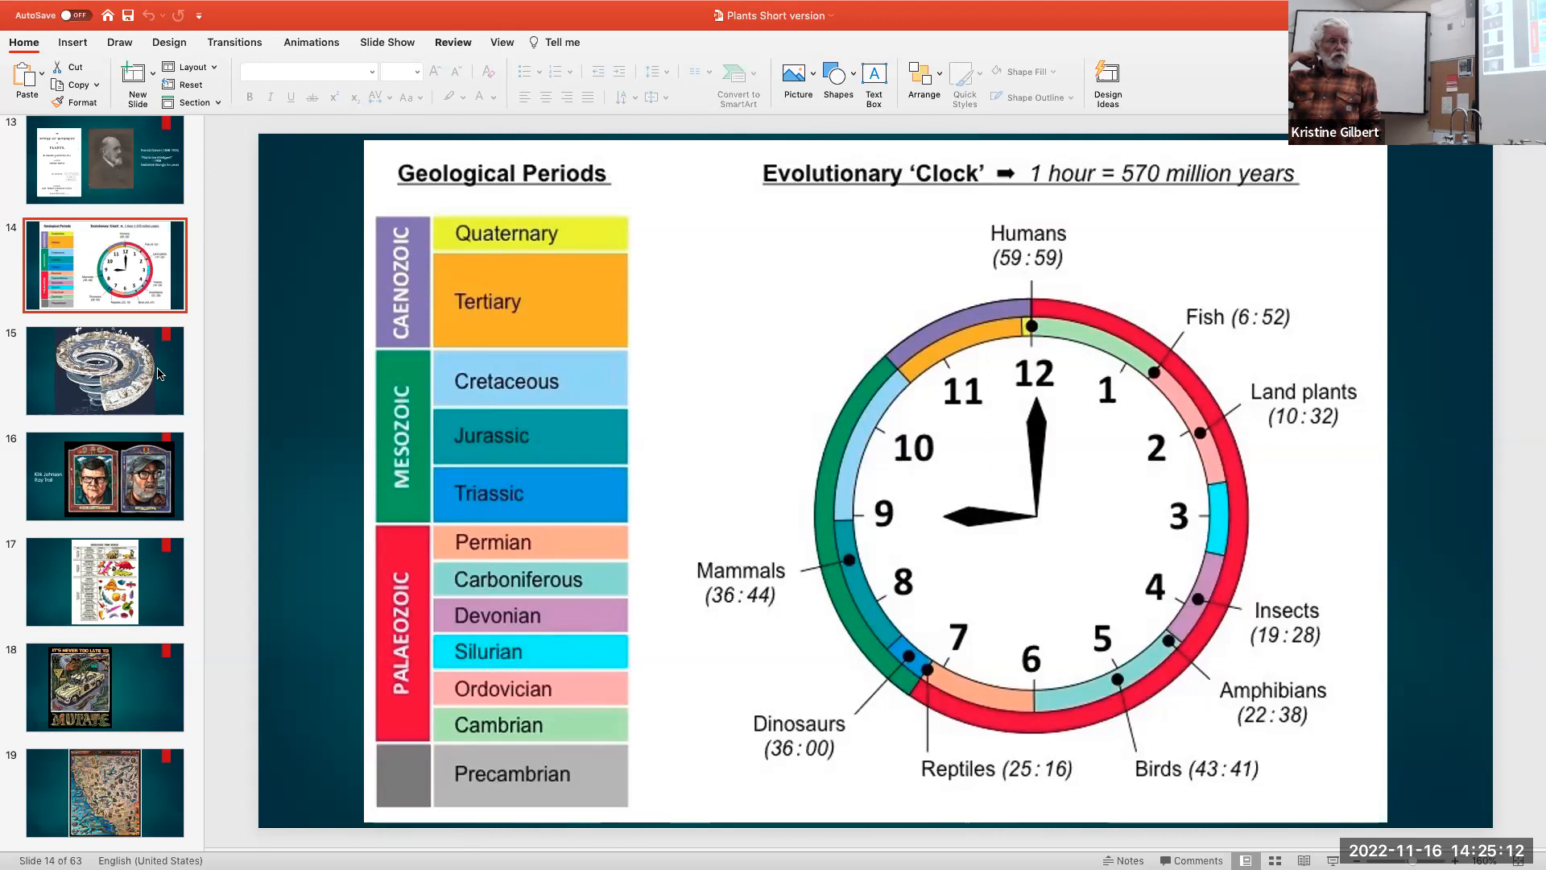
{"action": "mouse_move", "coordinate": [157, 372]}
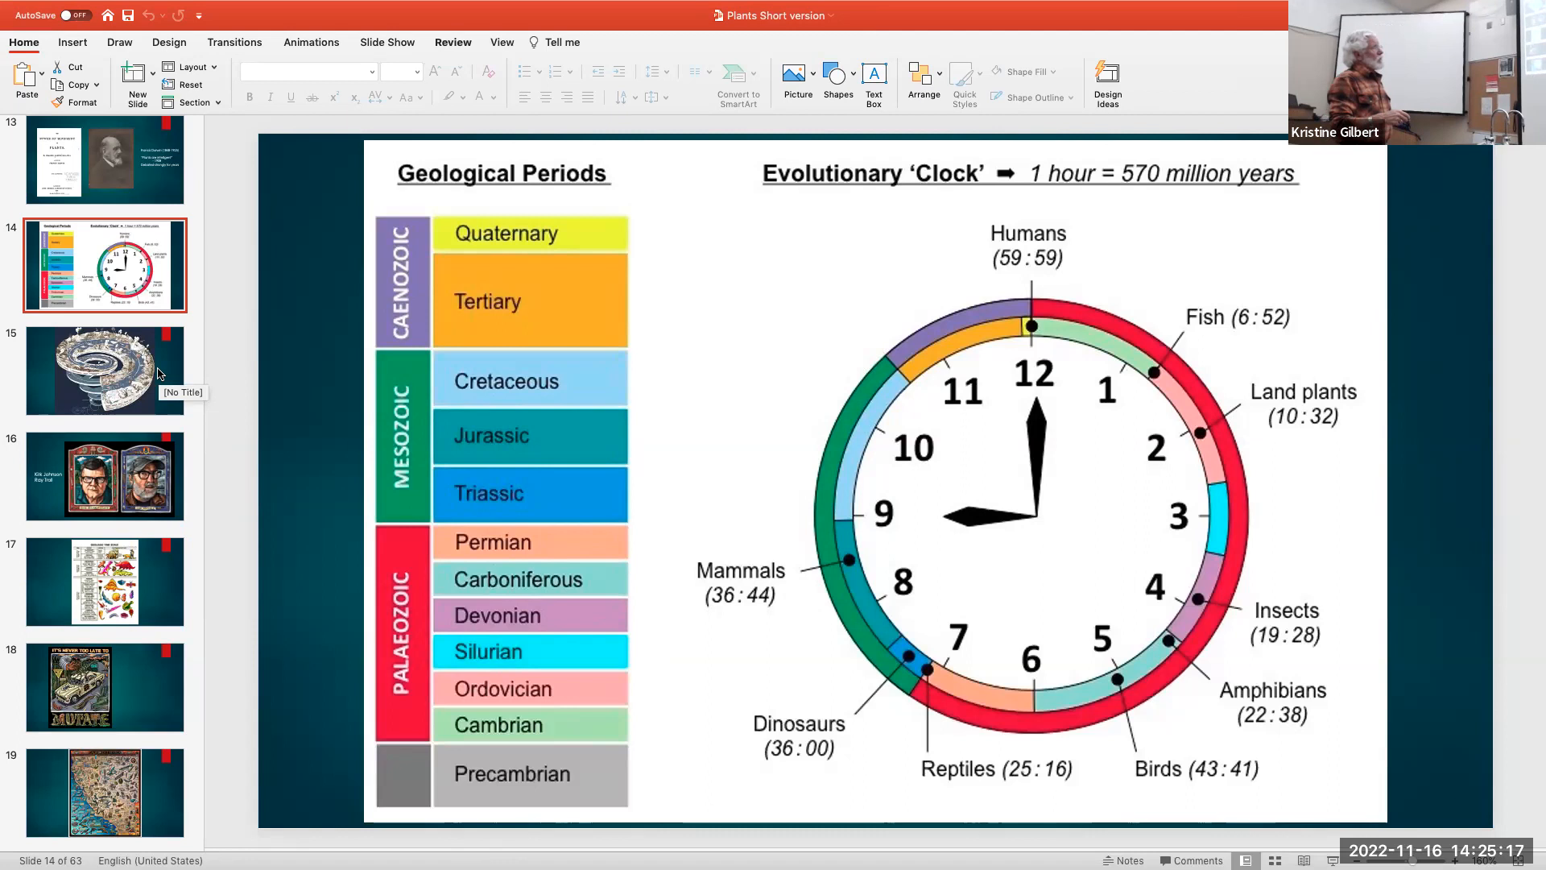
{"action": "mouse_move", "coordinate": [742, 779]}
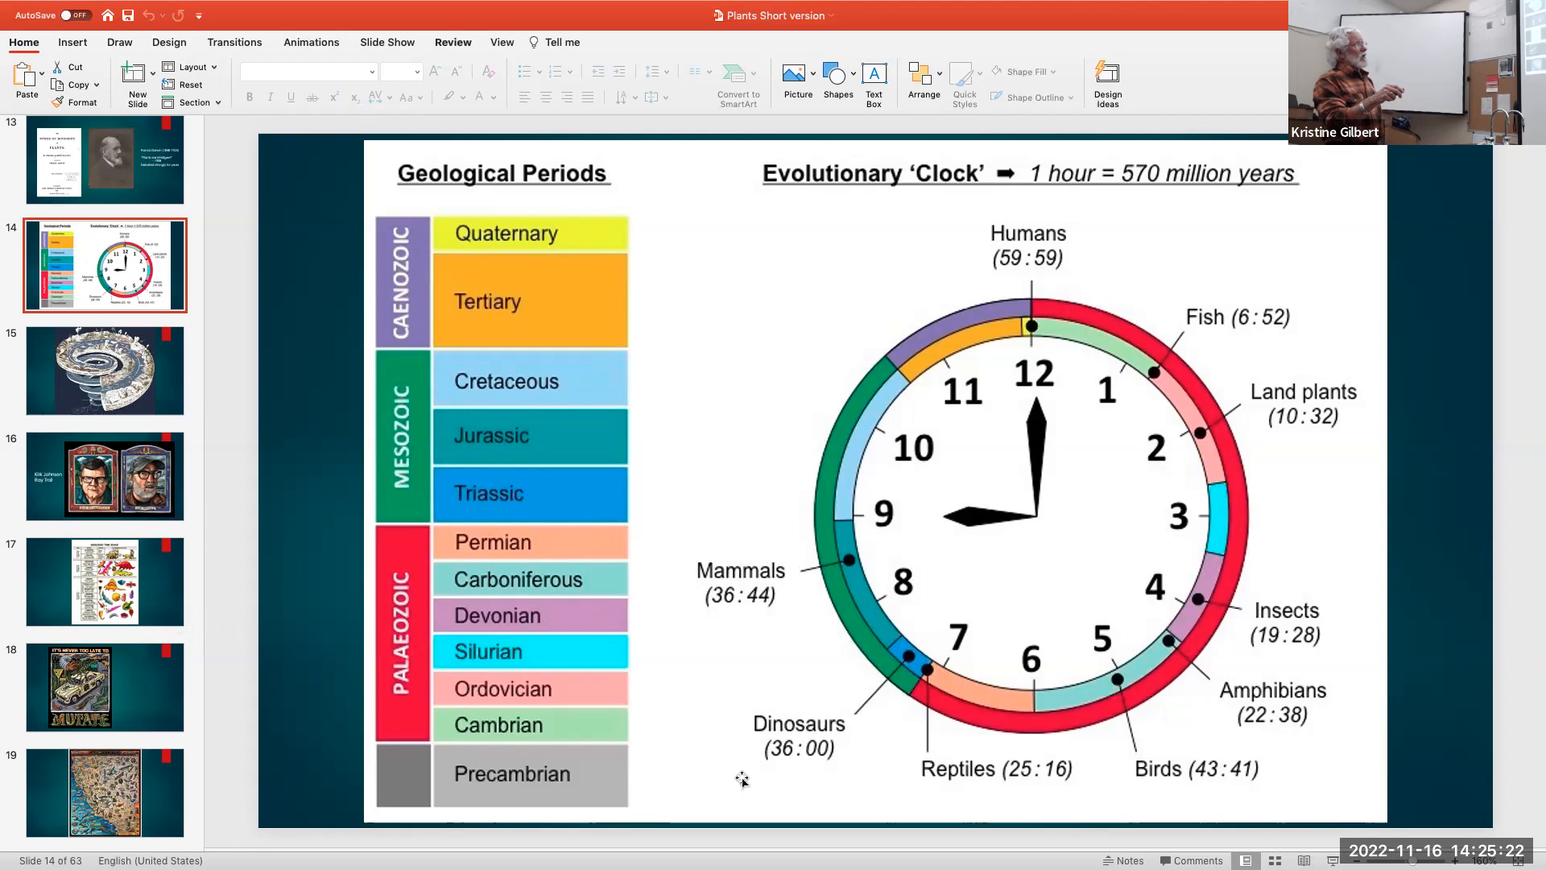
{"action": "mouse_move", "coordinate": [1214, 398]}
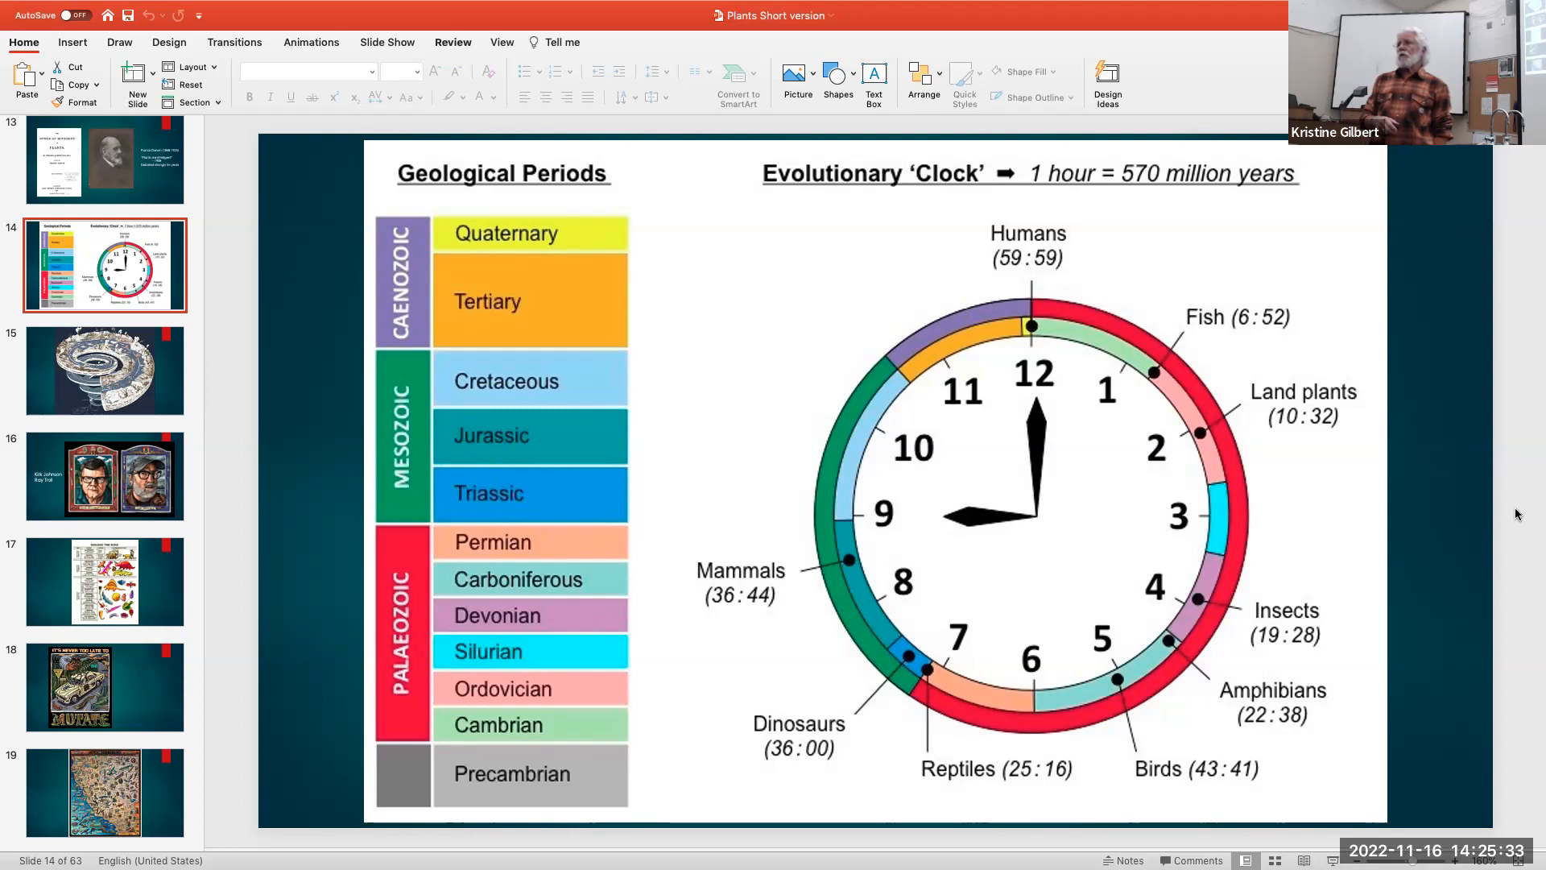
Show slide 15, the spiral illustration of geologic time
{"action": "left_click", "coordinate": [105, 371]}
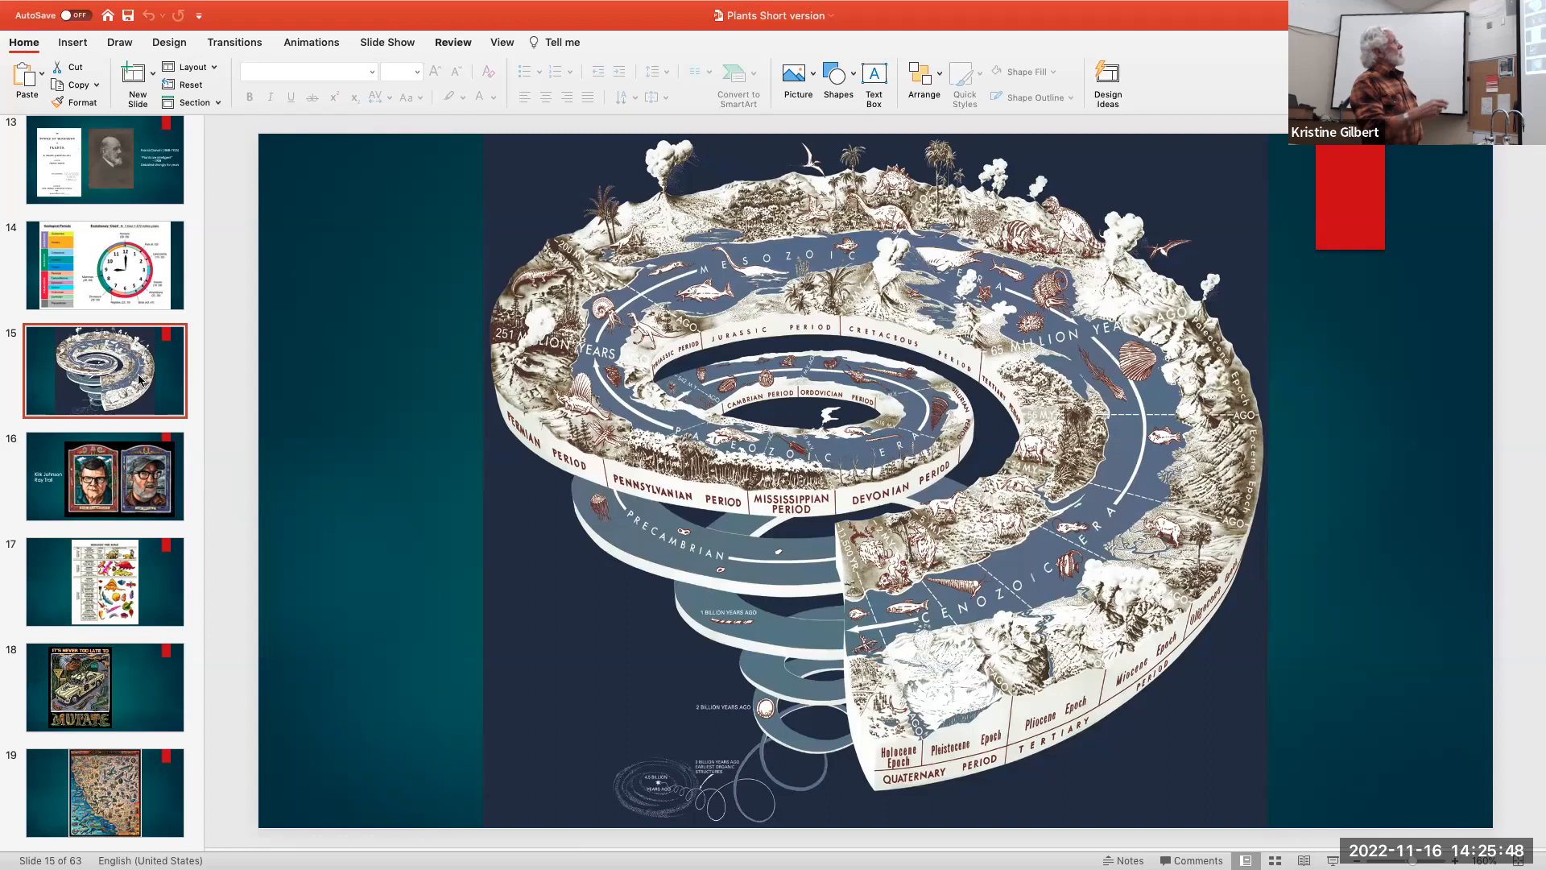
{"action": "mouse_move", "coordinate": [42, 506]}
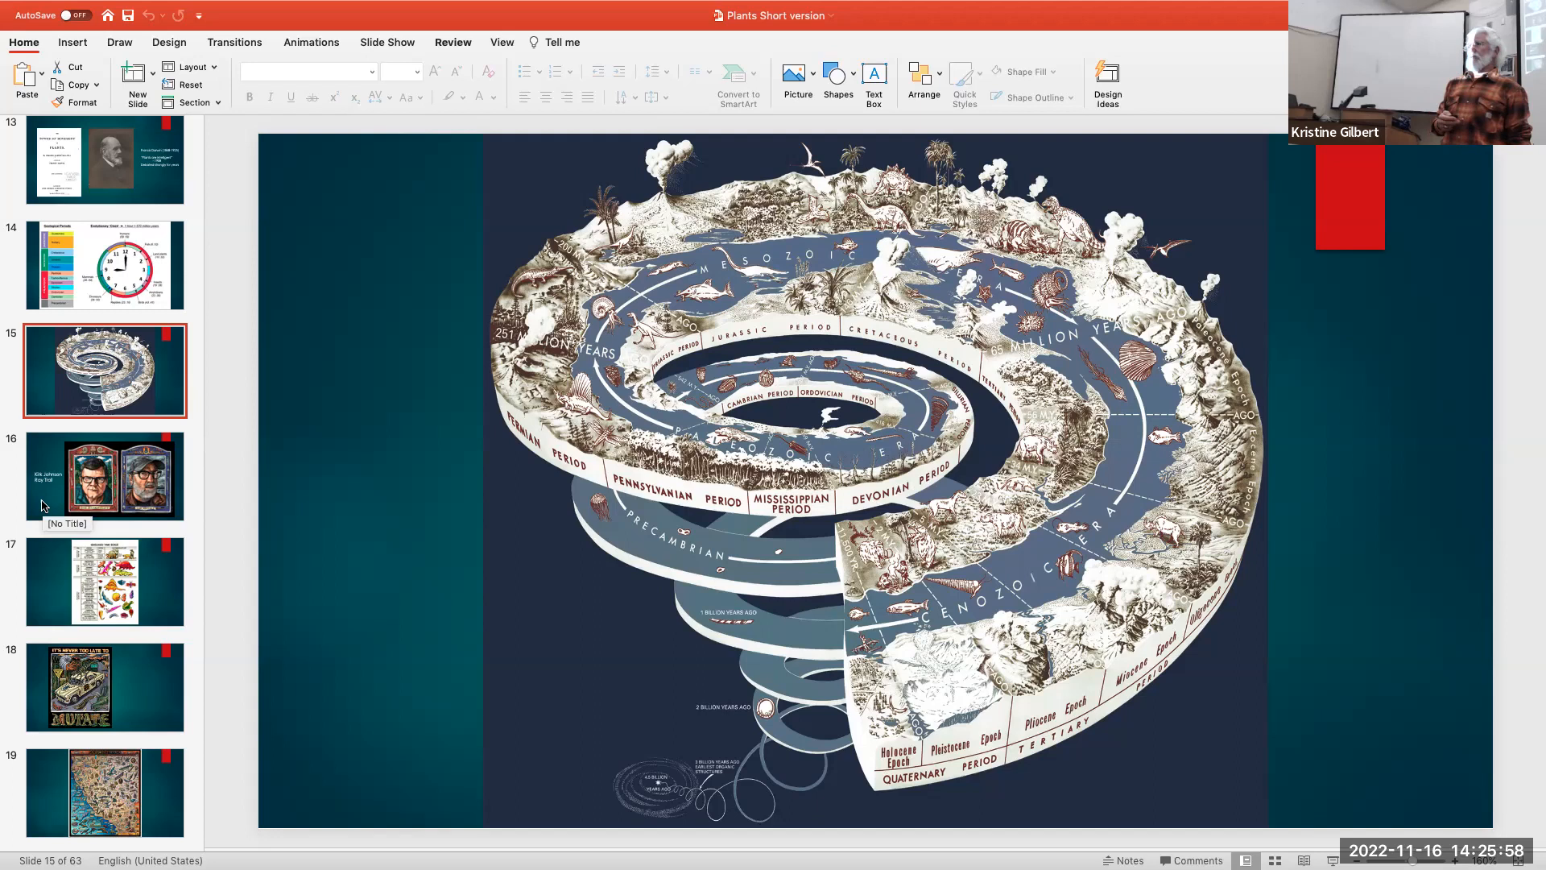
Show slide 16 with portraits of Kirk Johnson and Ray Troll
{"action": "left_click", "coordinate": [104, 476]}
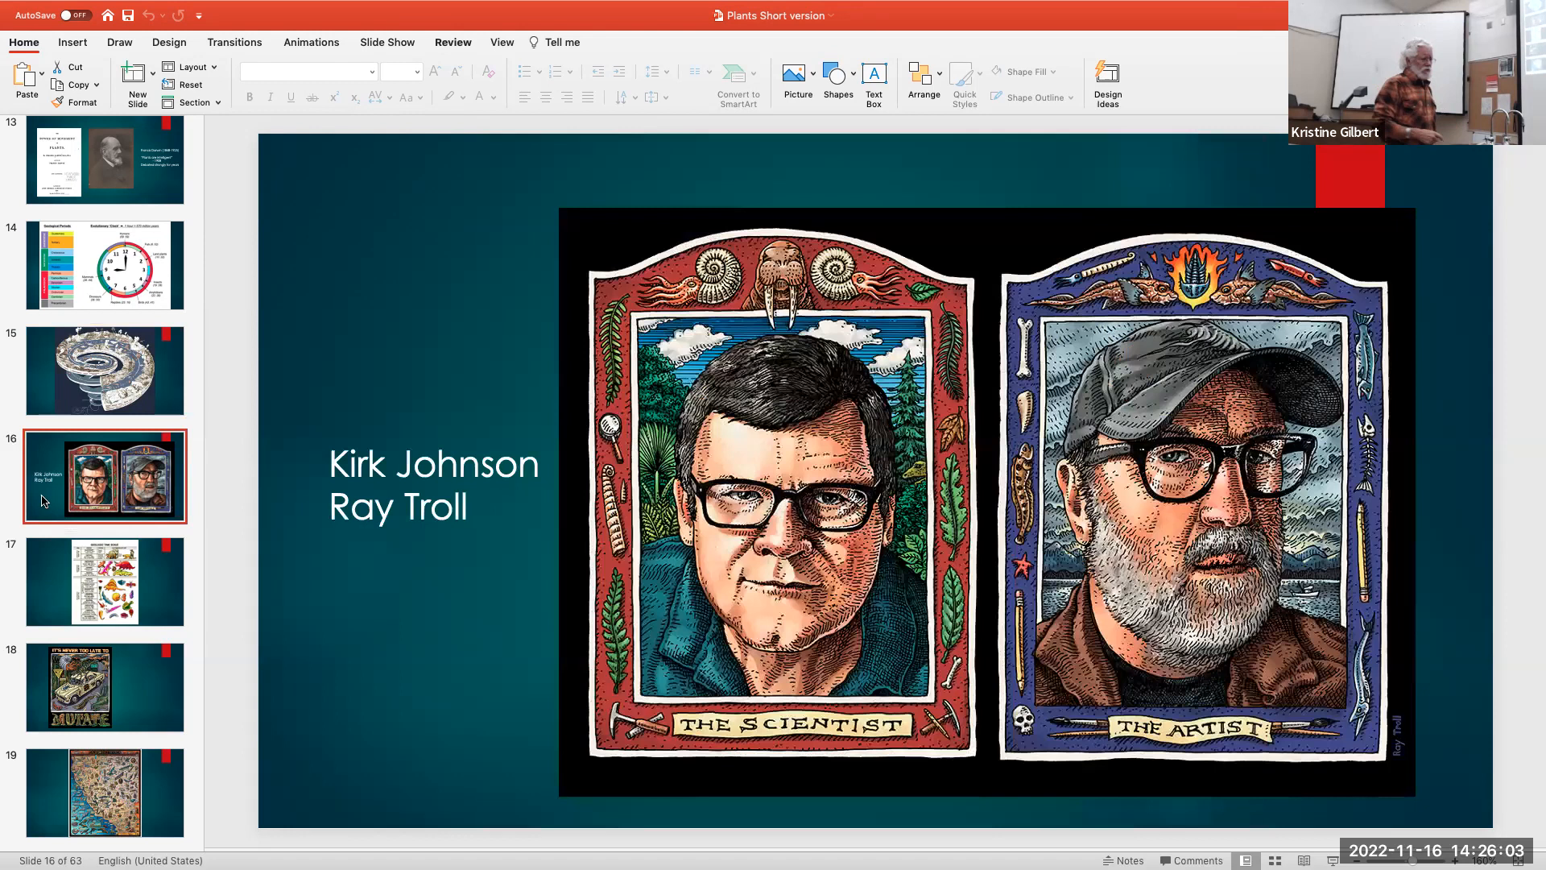
{"action": "scroll", "scroll_direction": "down", "scroll_amount": 3}
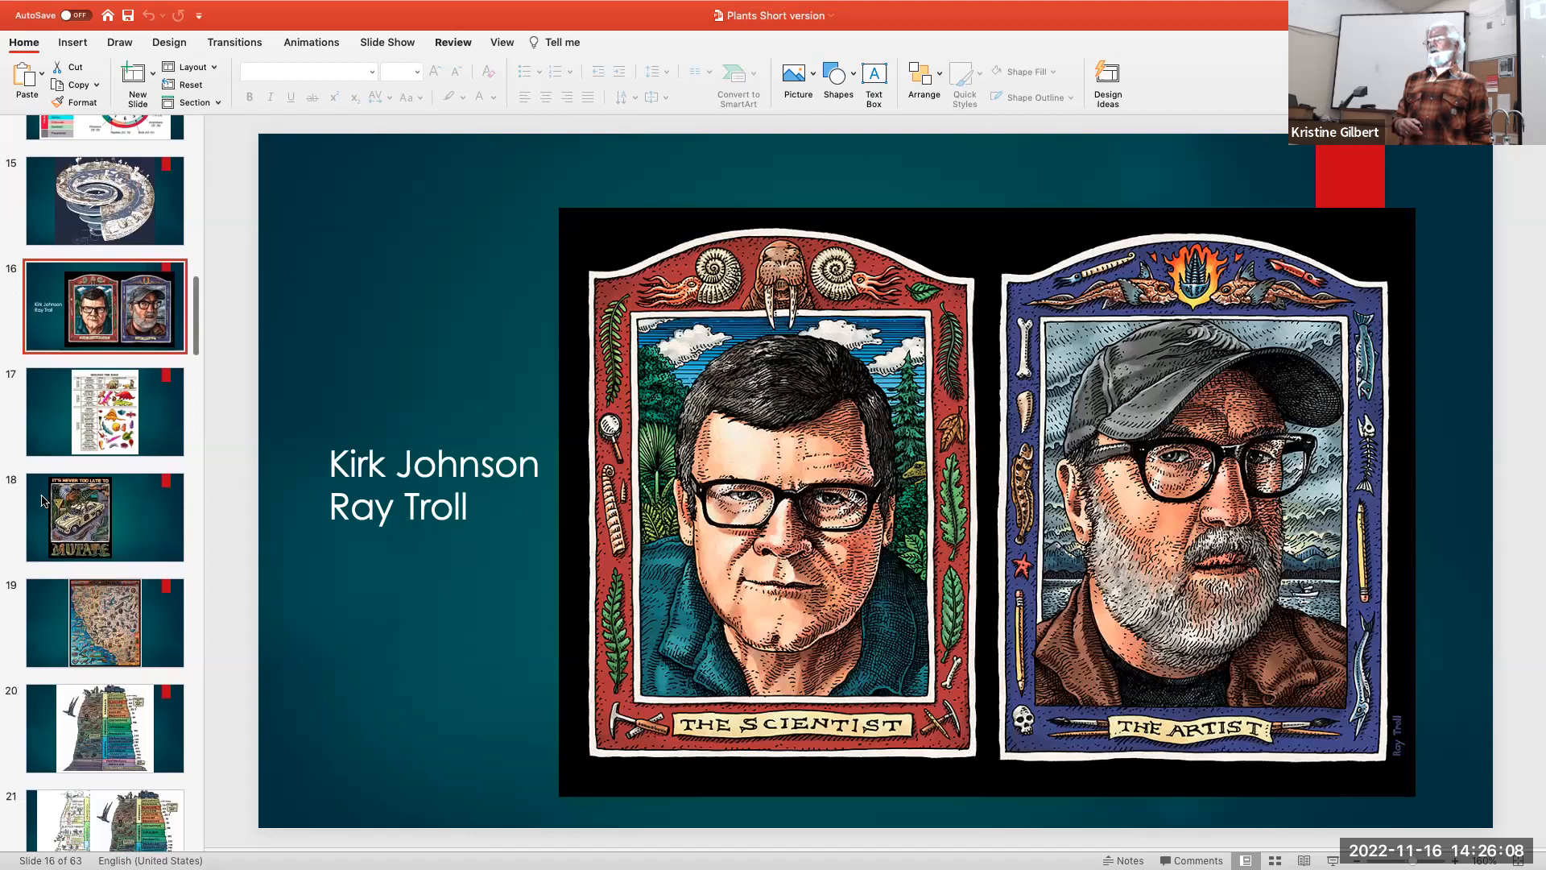
{"action": "mouse_move", "coordinate": [45, 501]}
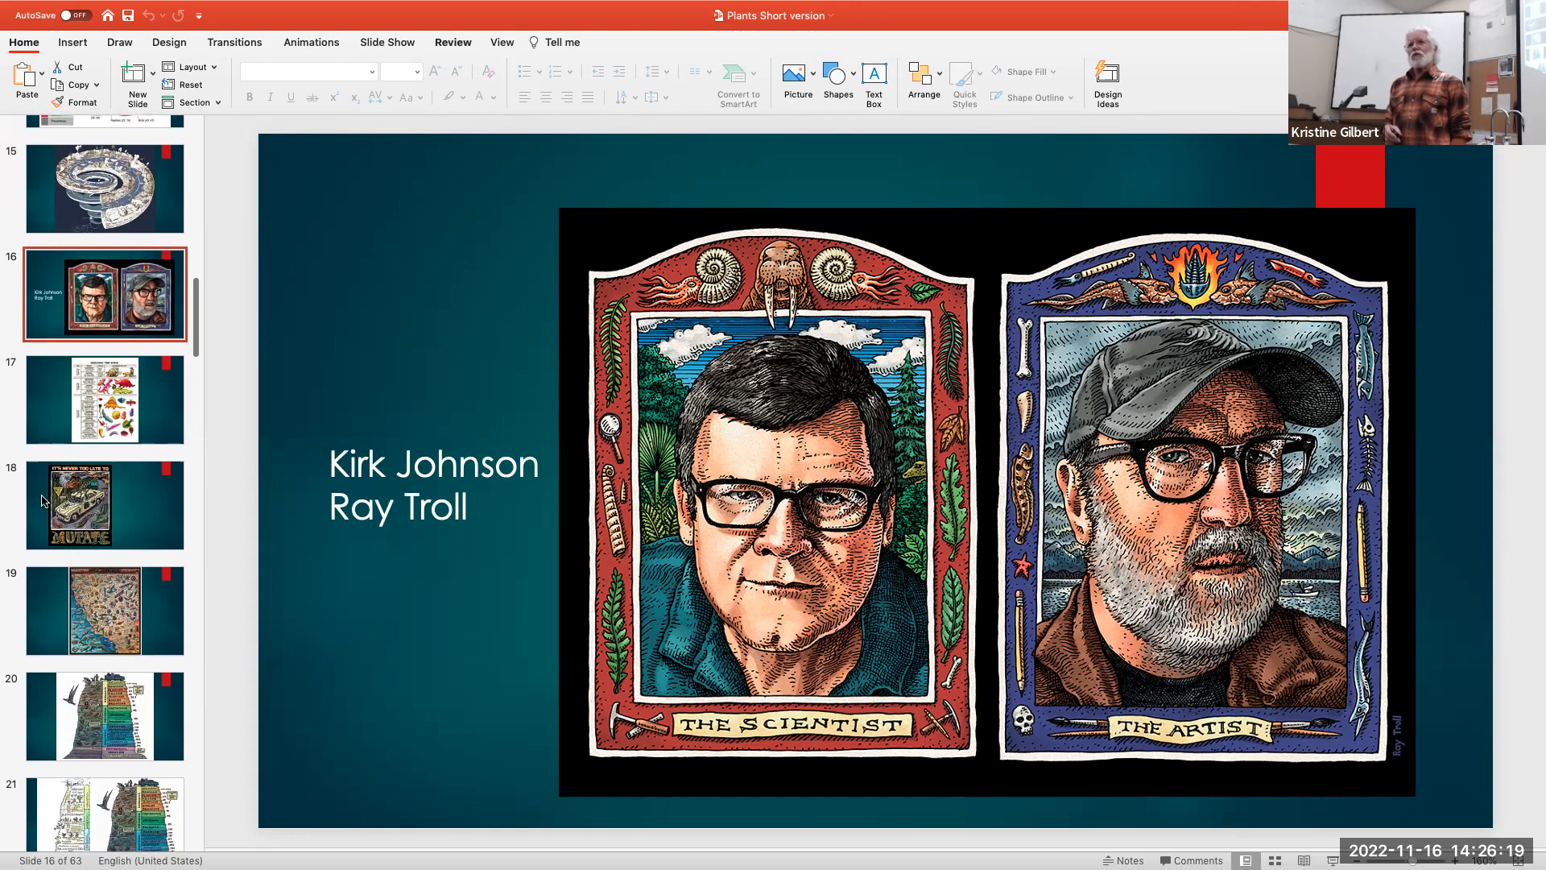
{"action": "mouse_move", "coordinate": [66, 504]}
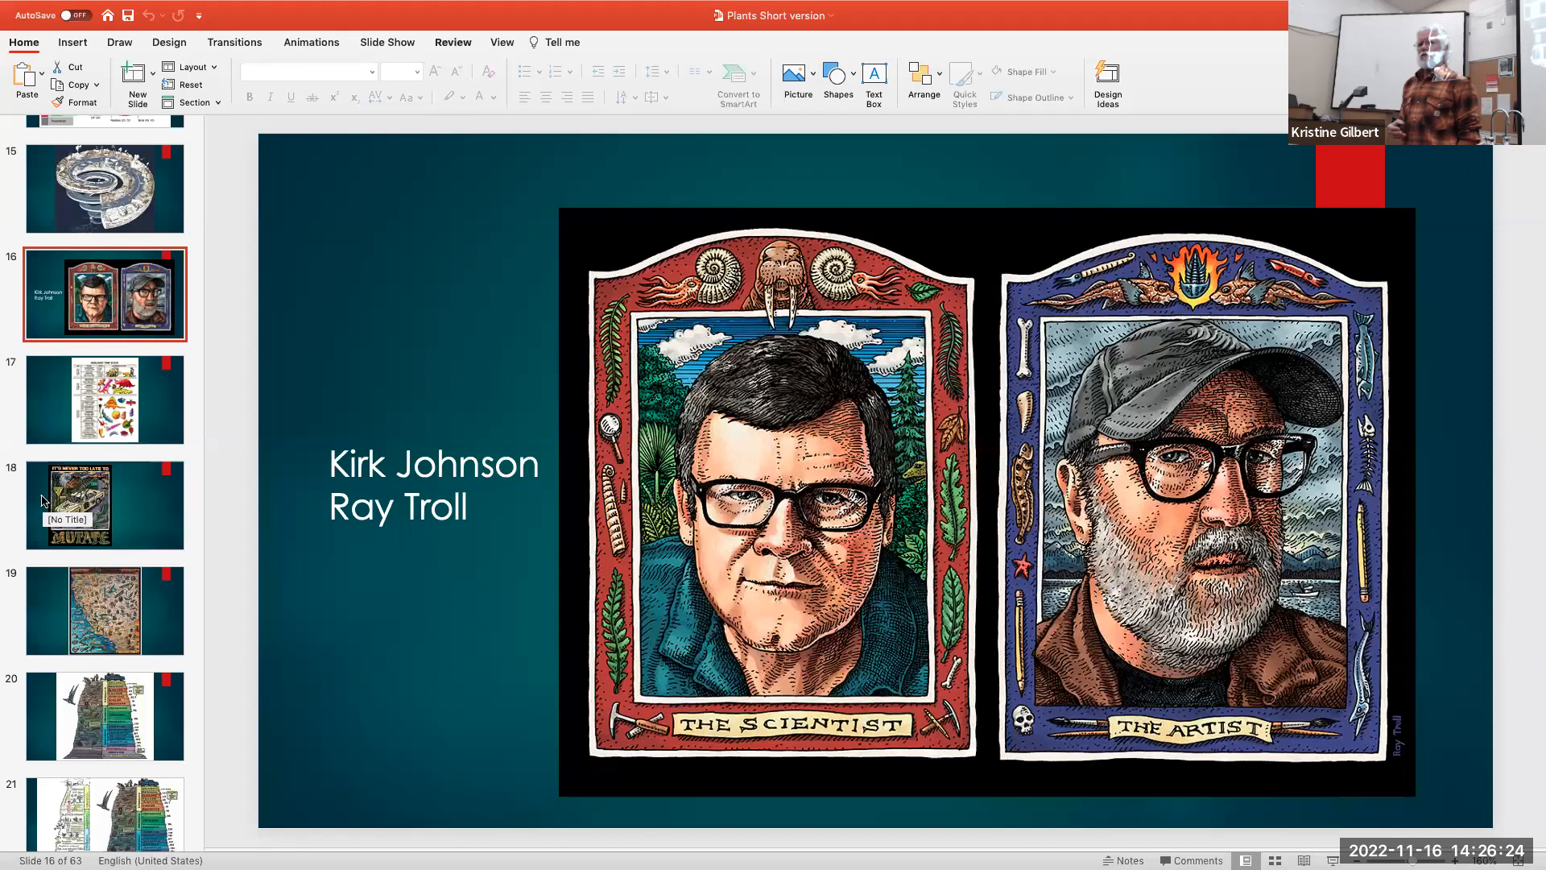
{"action": "mouse_move", "coordinate": [42, 432]}
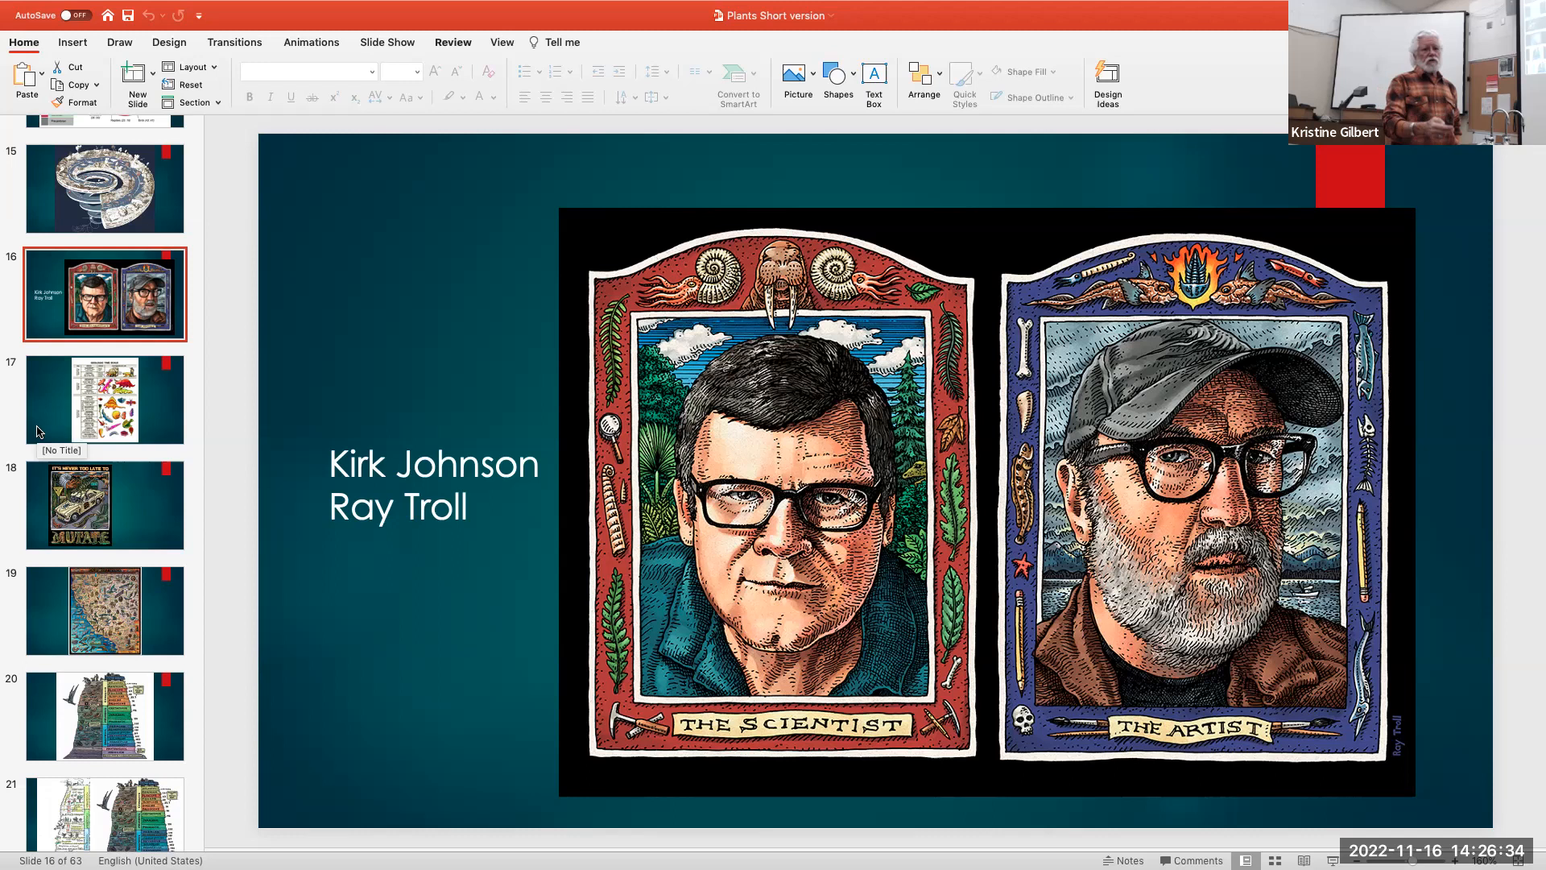
View slide 17's Geologic Time Scale chart, then slide 18, the MUTATE poster
{"action": "left_click", "coordinate": [105, 398]}
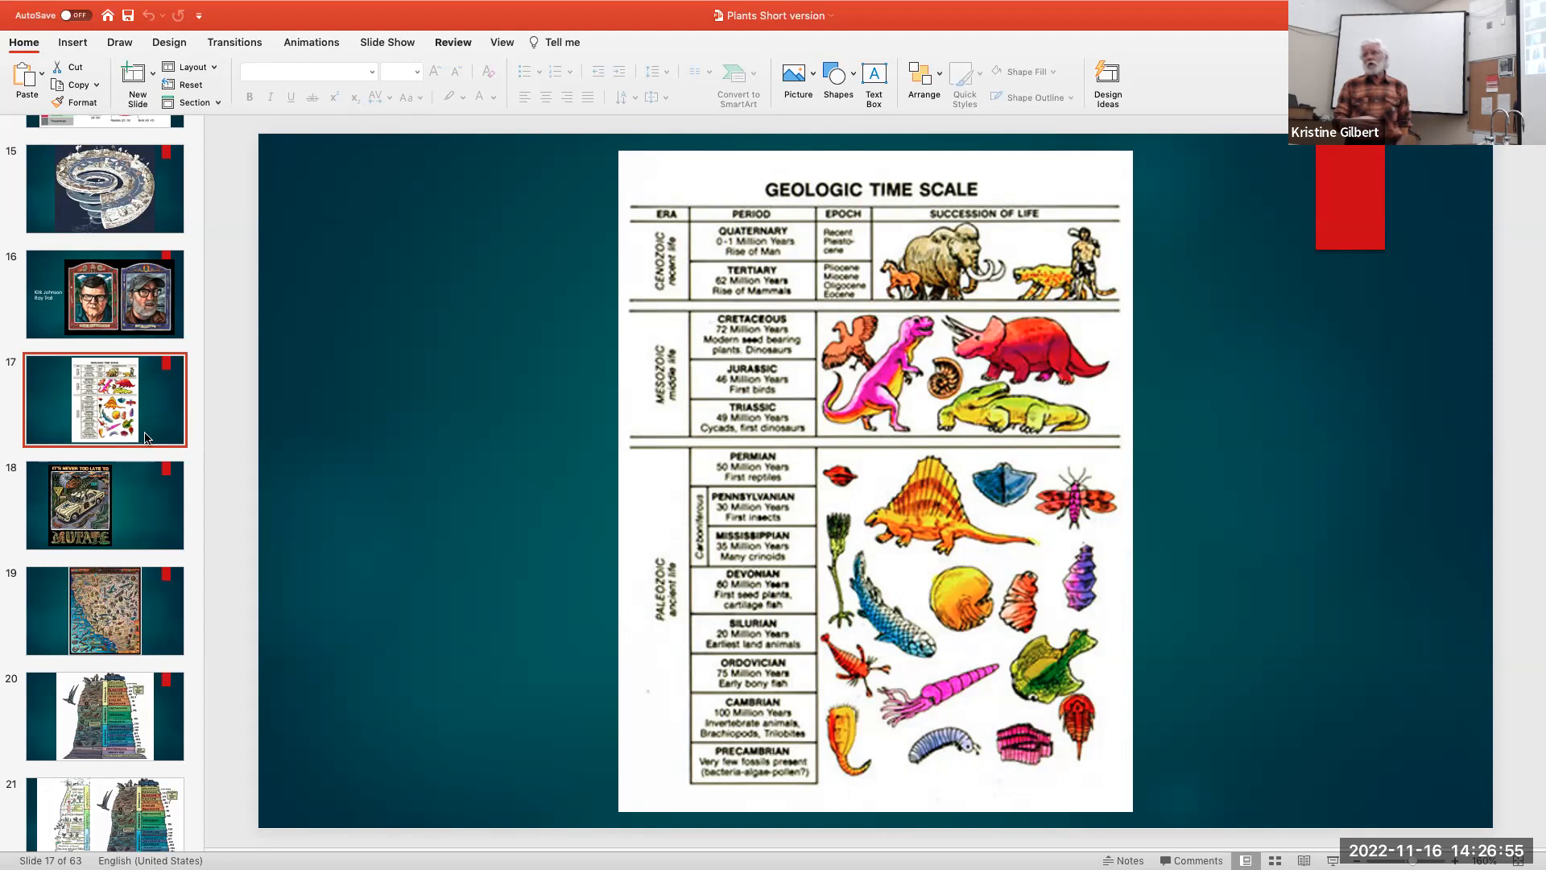
{"action": "mouse_move", "coordinate": [126, 461]}
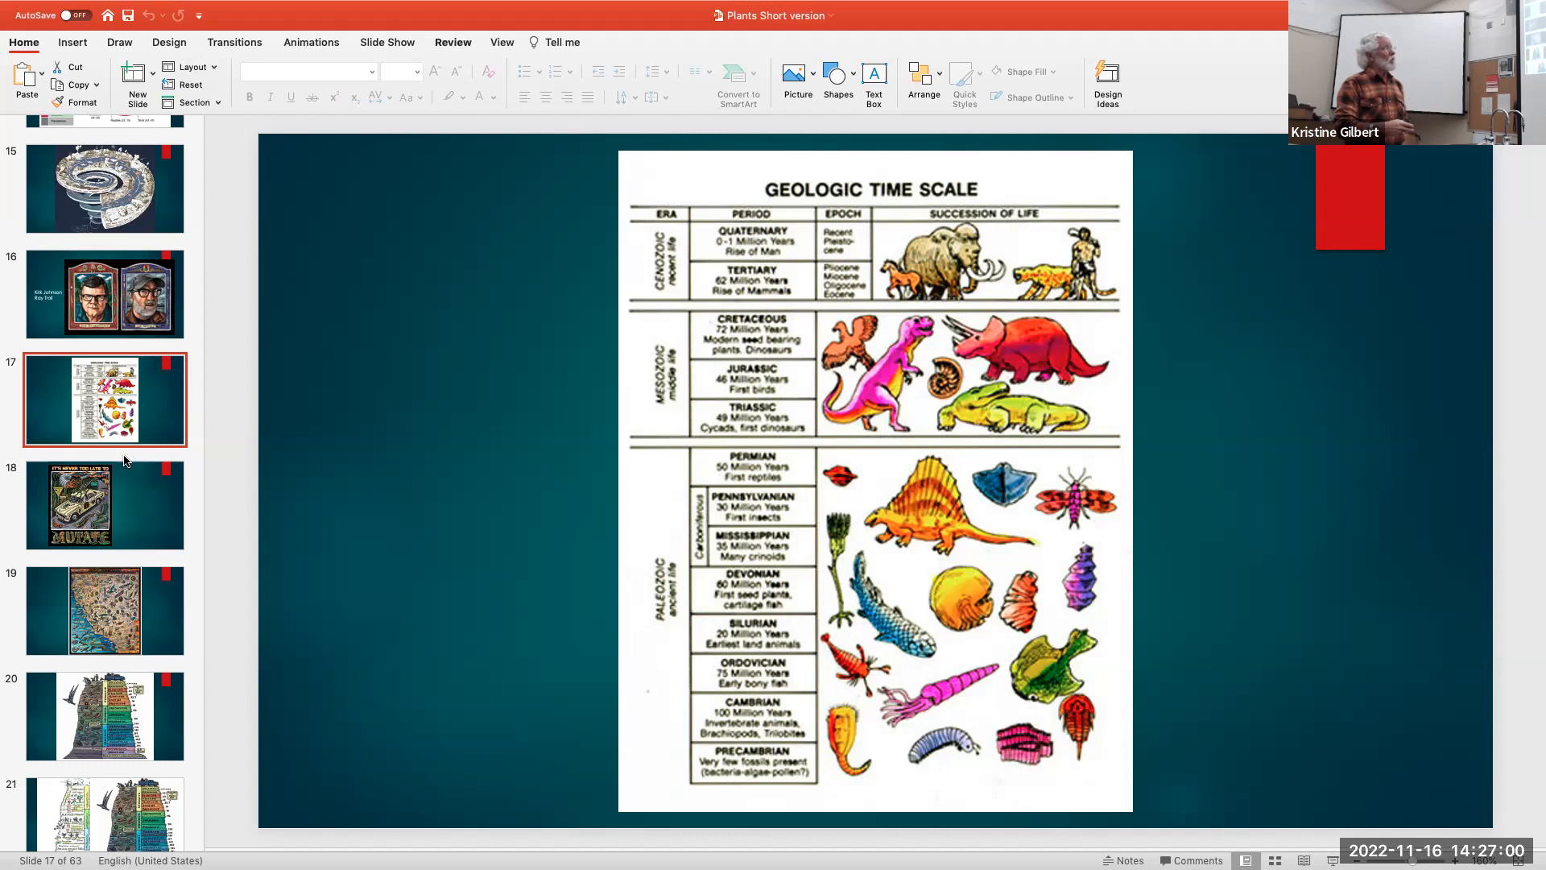
{"action": "mouse_move", "coordinate": [331, 356]}
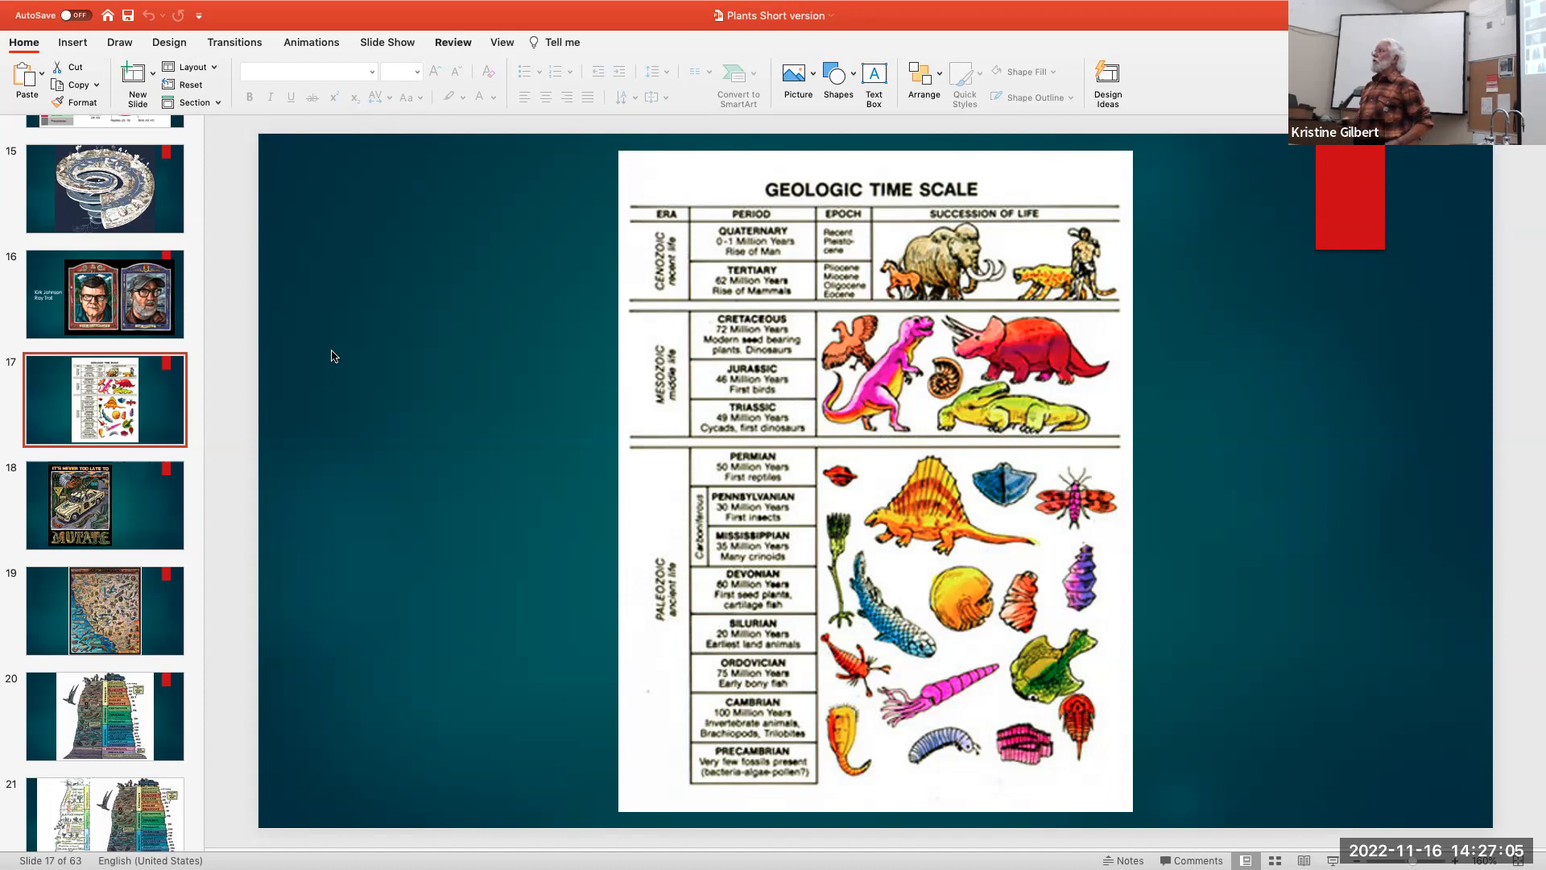
{"action": "mouse_move", "coordinate": [143, 511]}
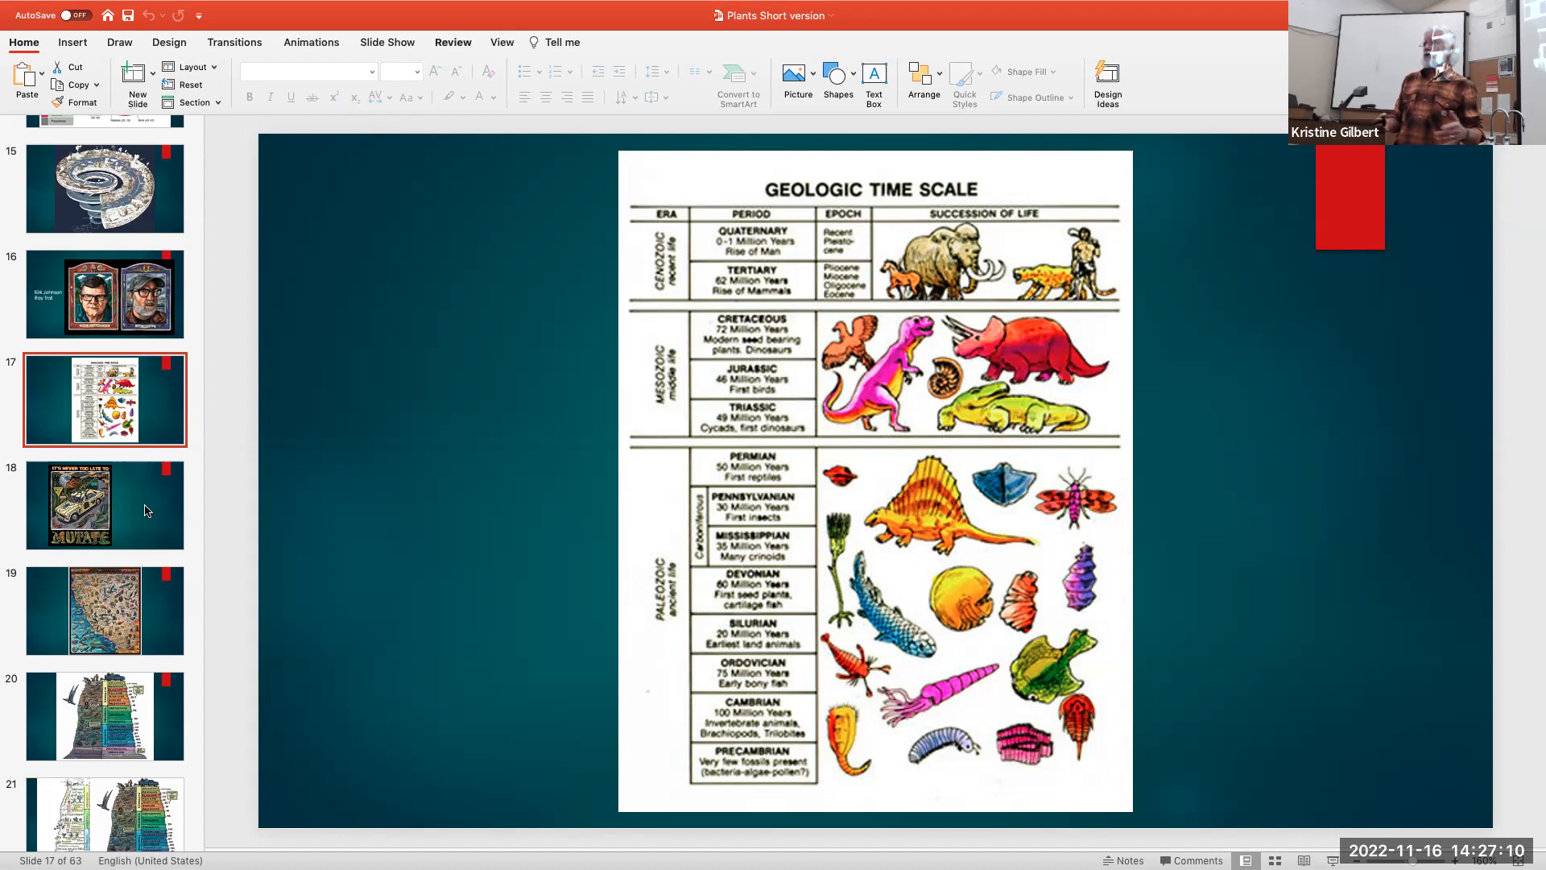
{"action": "left_click", "coordinate": [104, 504]}
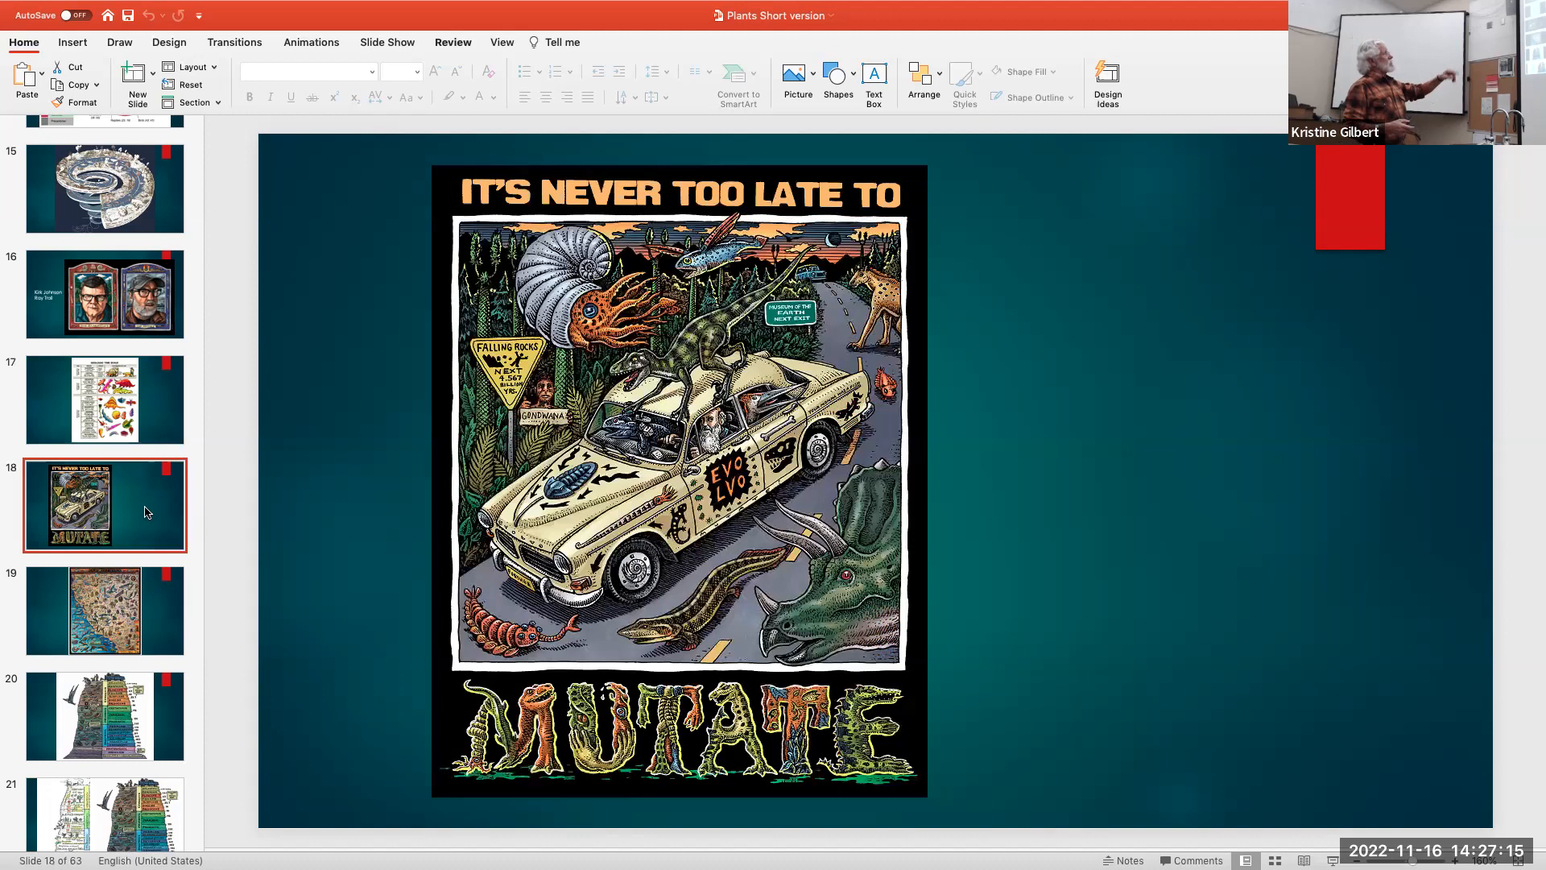
Show slide 19, the California & Nevada fossil map poster
{"action": "left_click", "coordinate": [105, 609]}
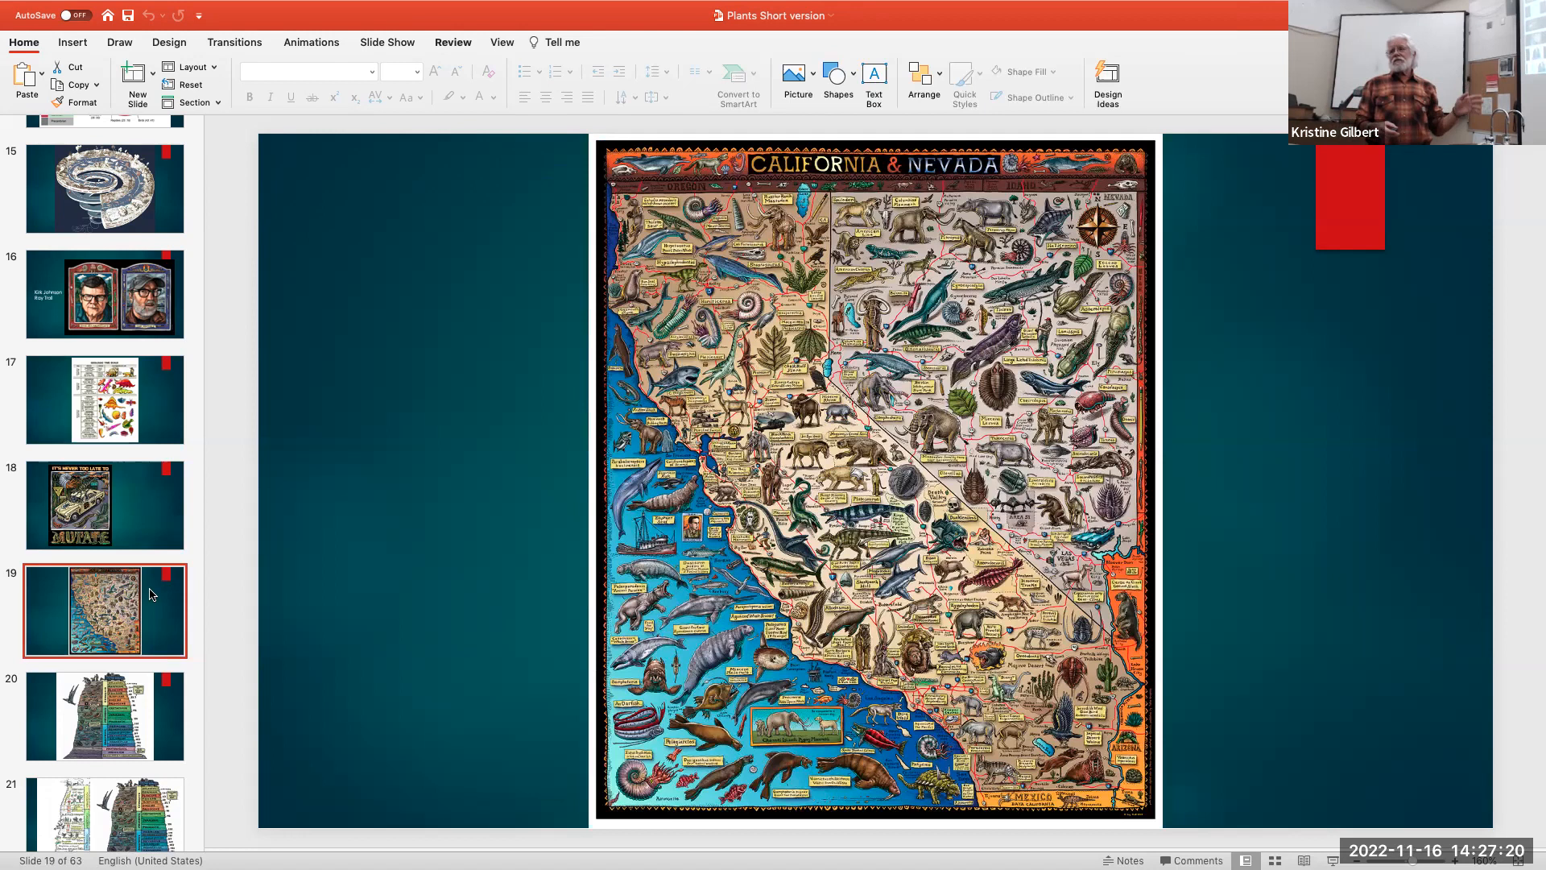
{"action": "left_click", "coordinate": [103, 504]}
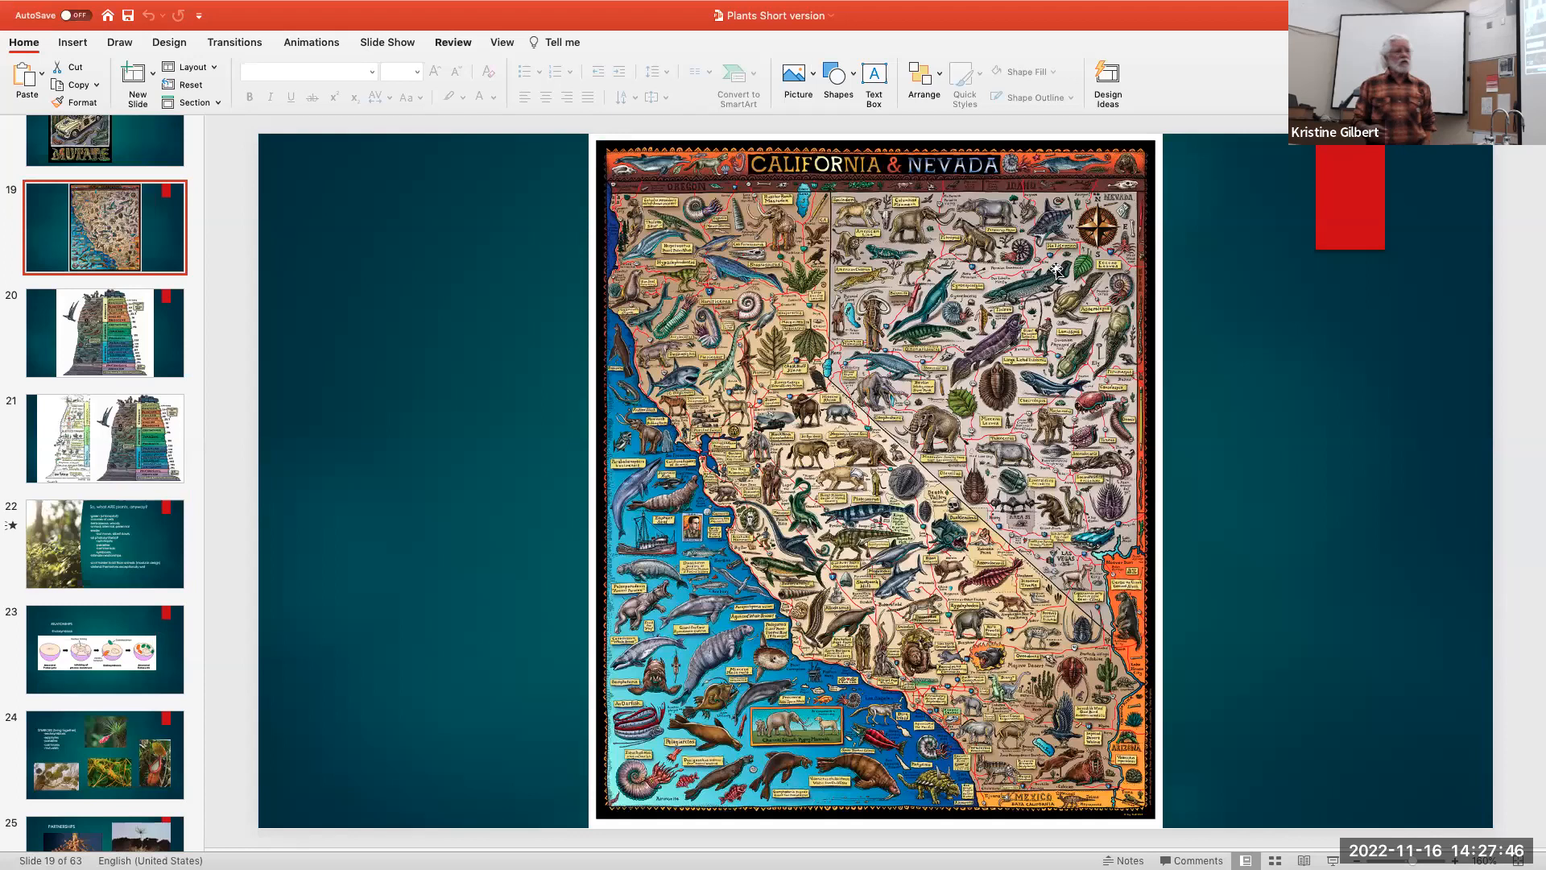
{"action": "mouse_move", "coordinate": [906, 386]}
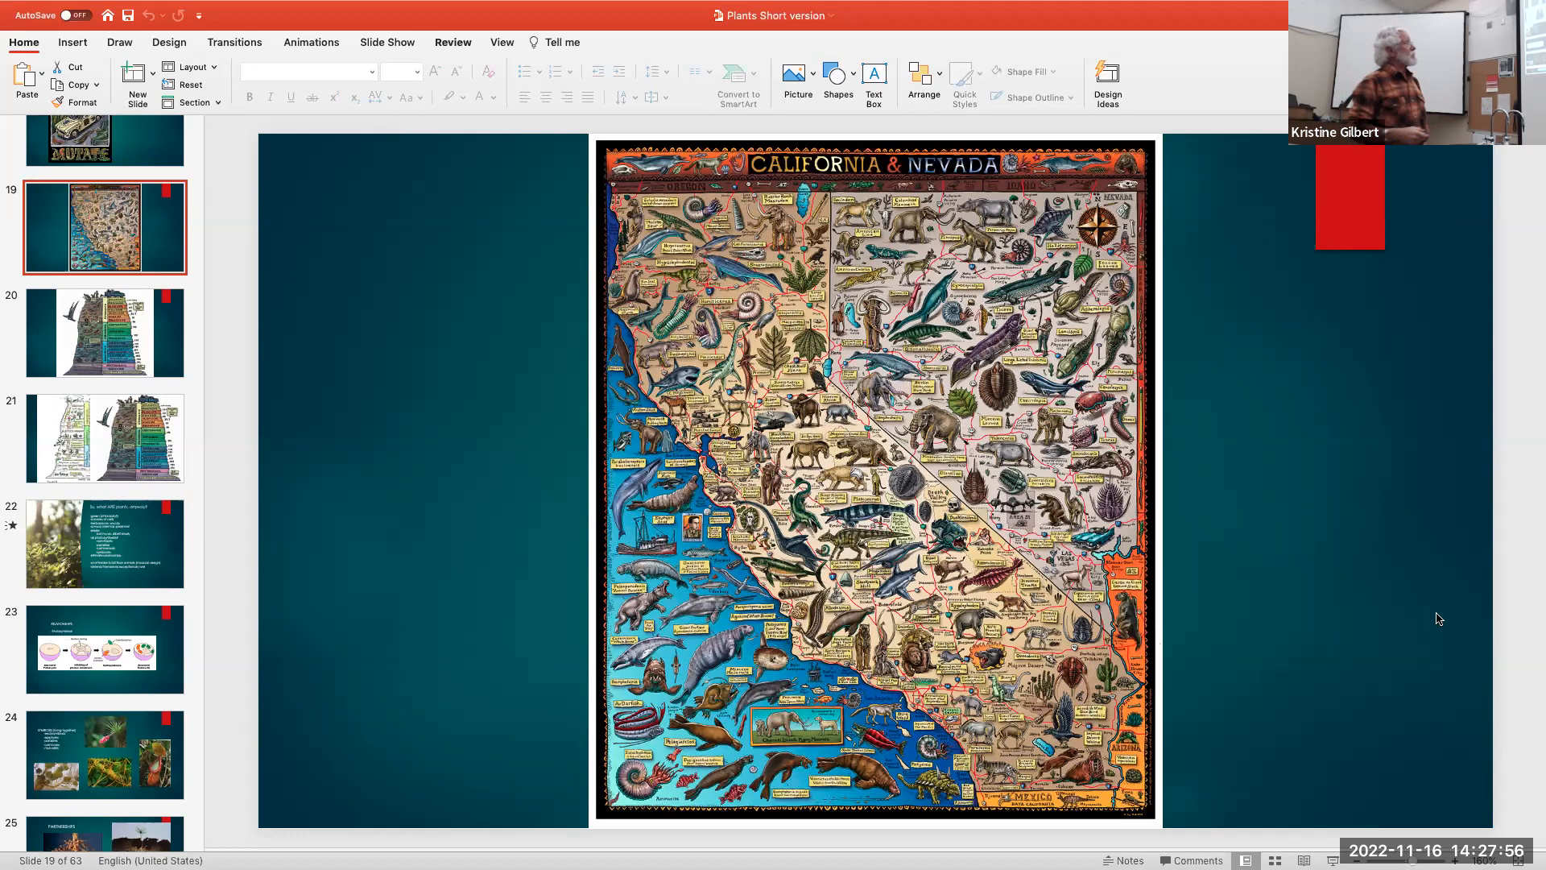
{"action": "mouse_move", "coordinate": [132, 349]}
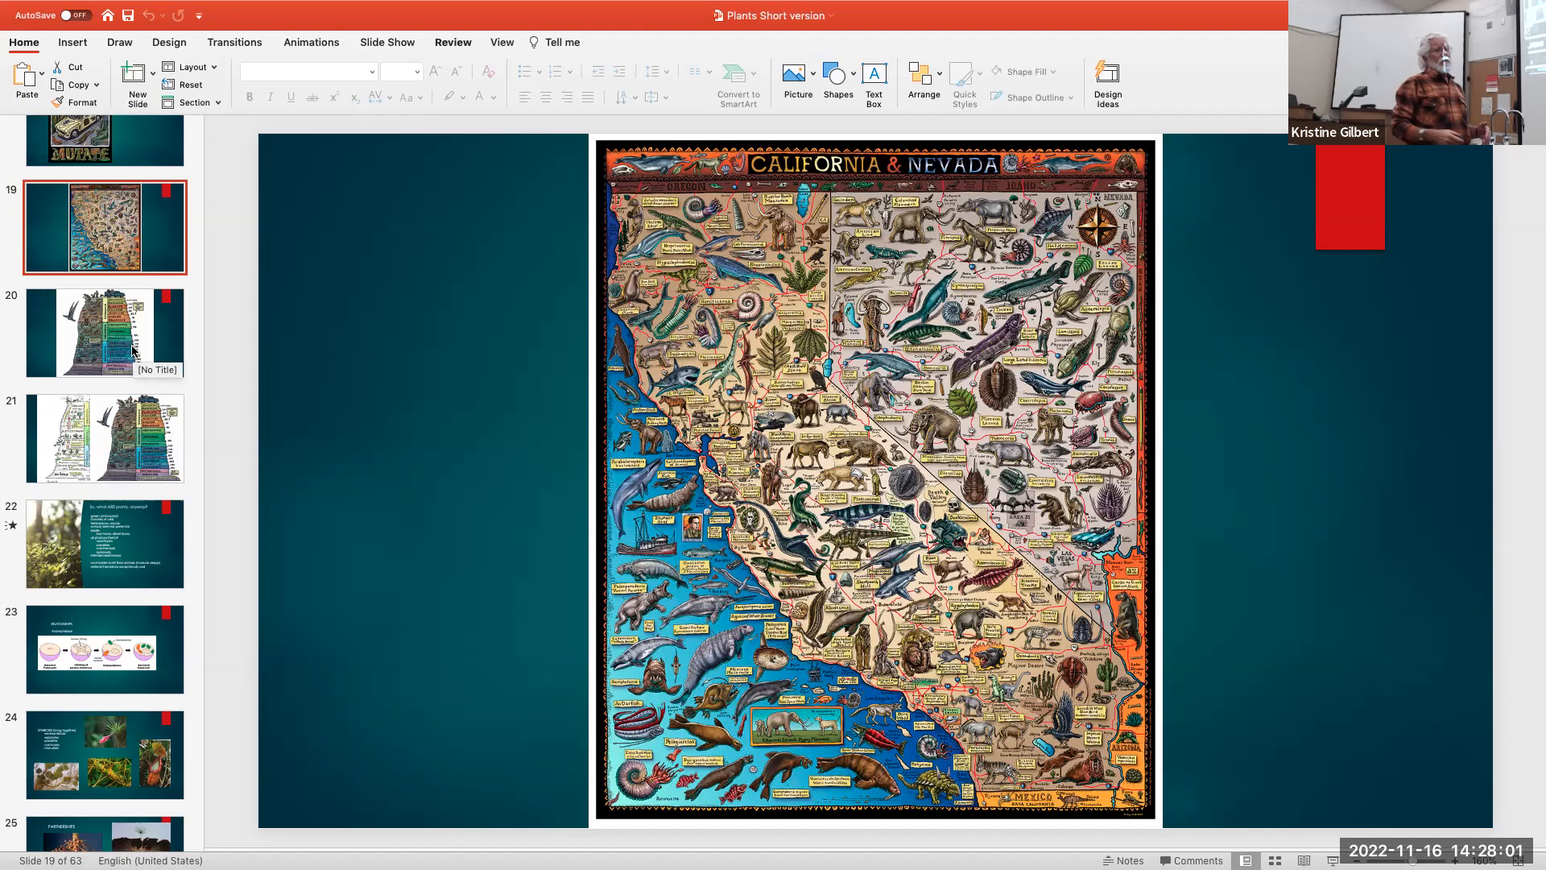
Show slide 20, the layered rock column of geologic eras
{"action": "left_click", "coordinate": [103, 331]}
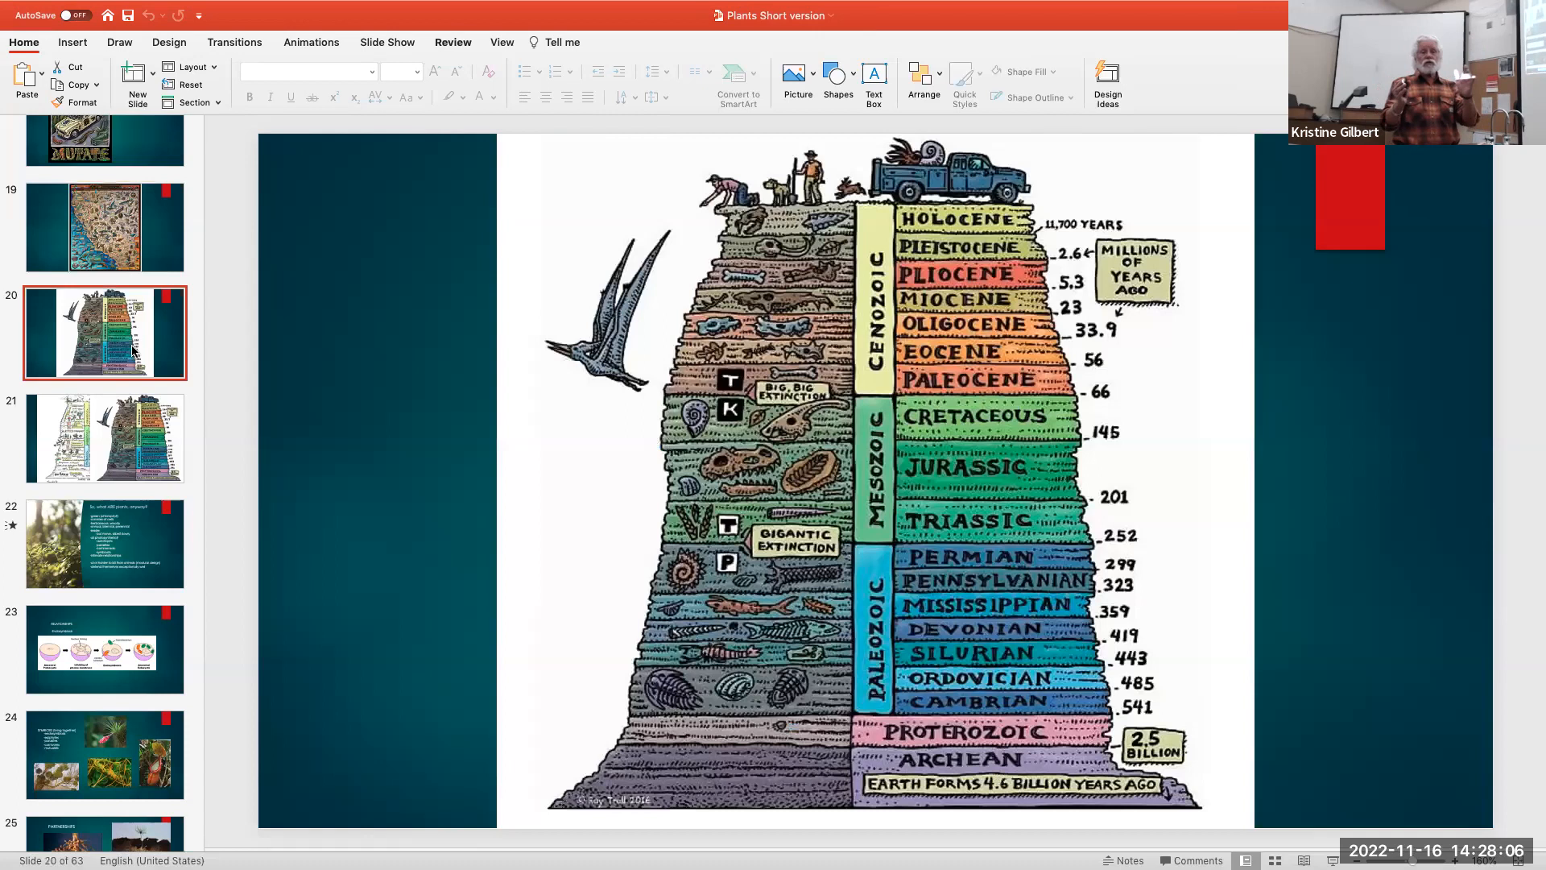
{"action": "mouse_move", "coordinate": [181, 427]}
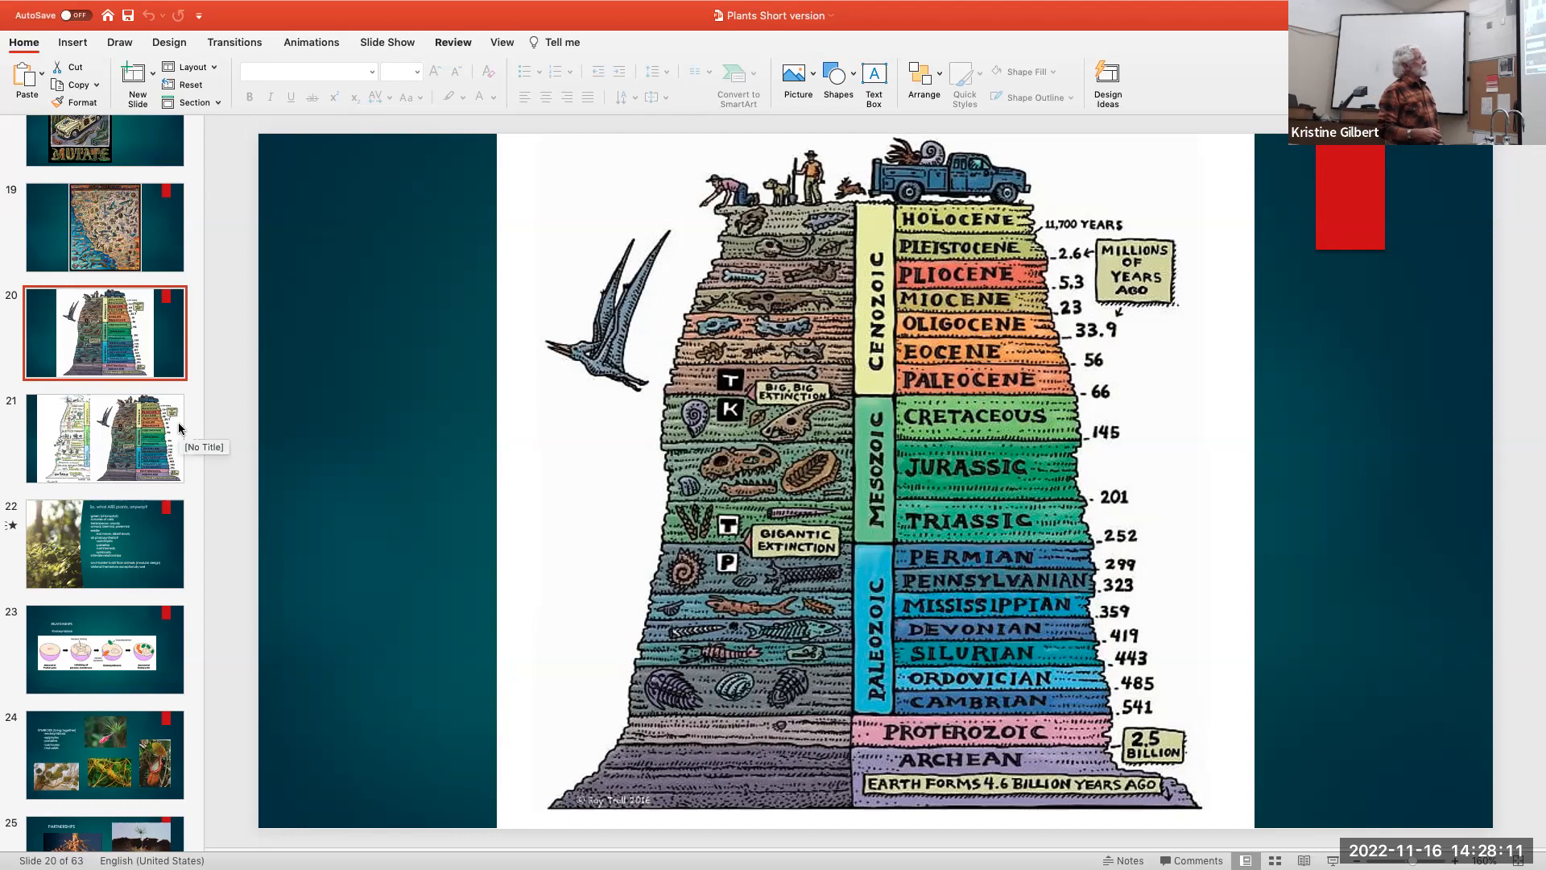
{"action": "mouse_move", "coordinate": [476, 541]}
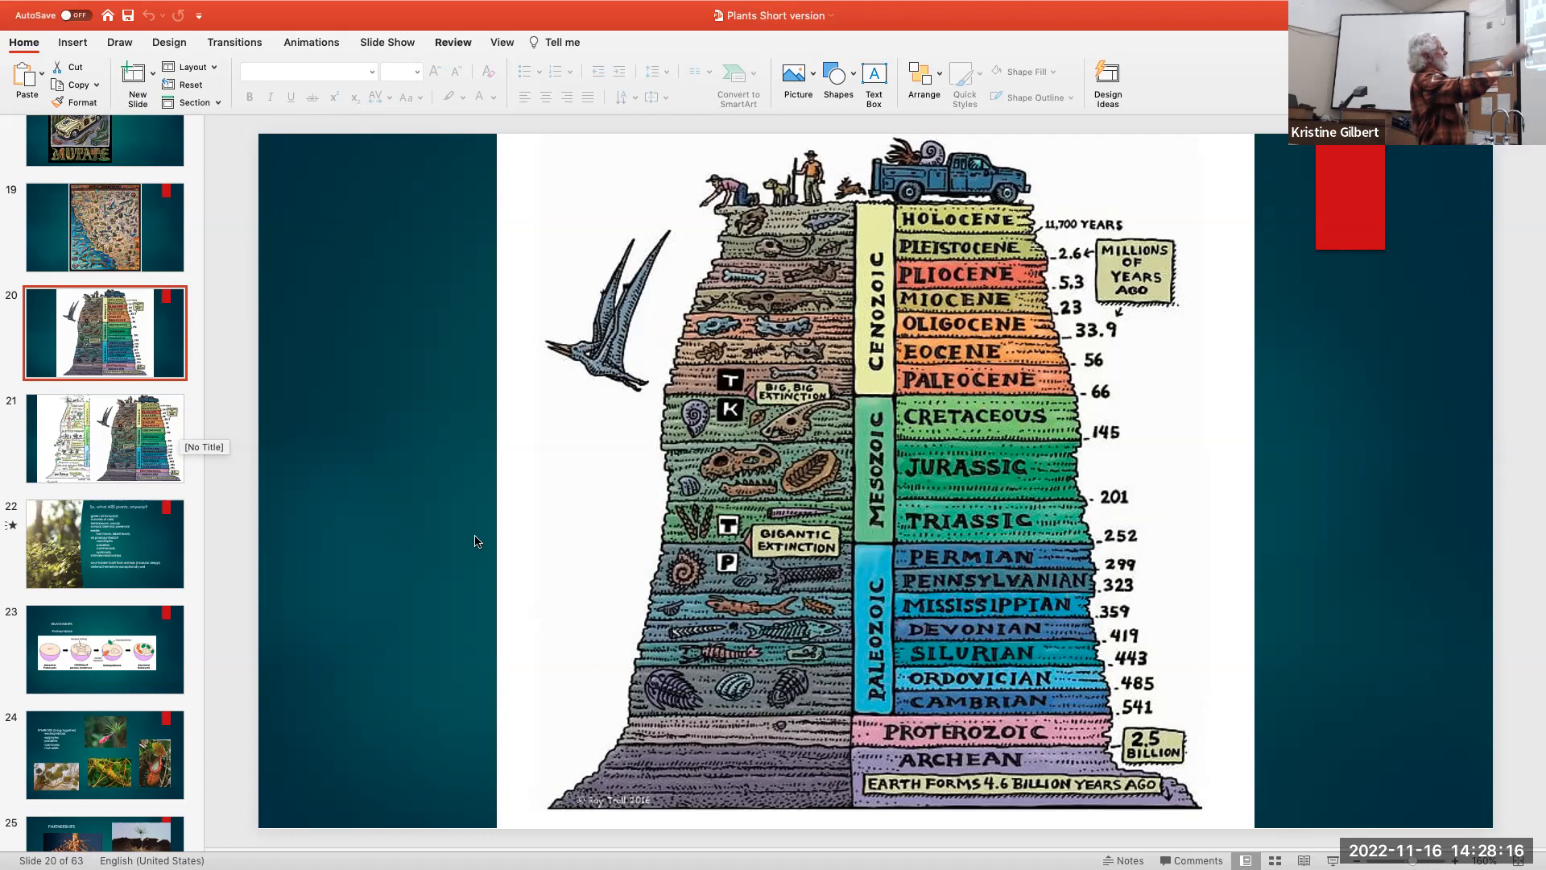
{"action": "left_click", "coordinate": [104, 437]}
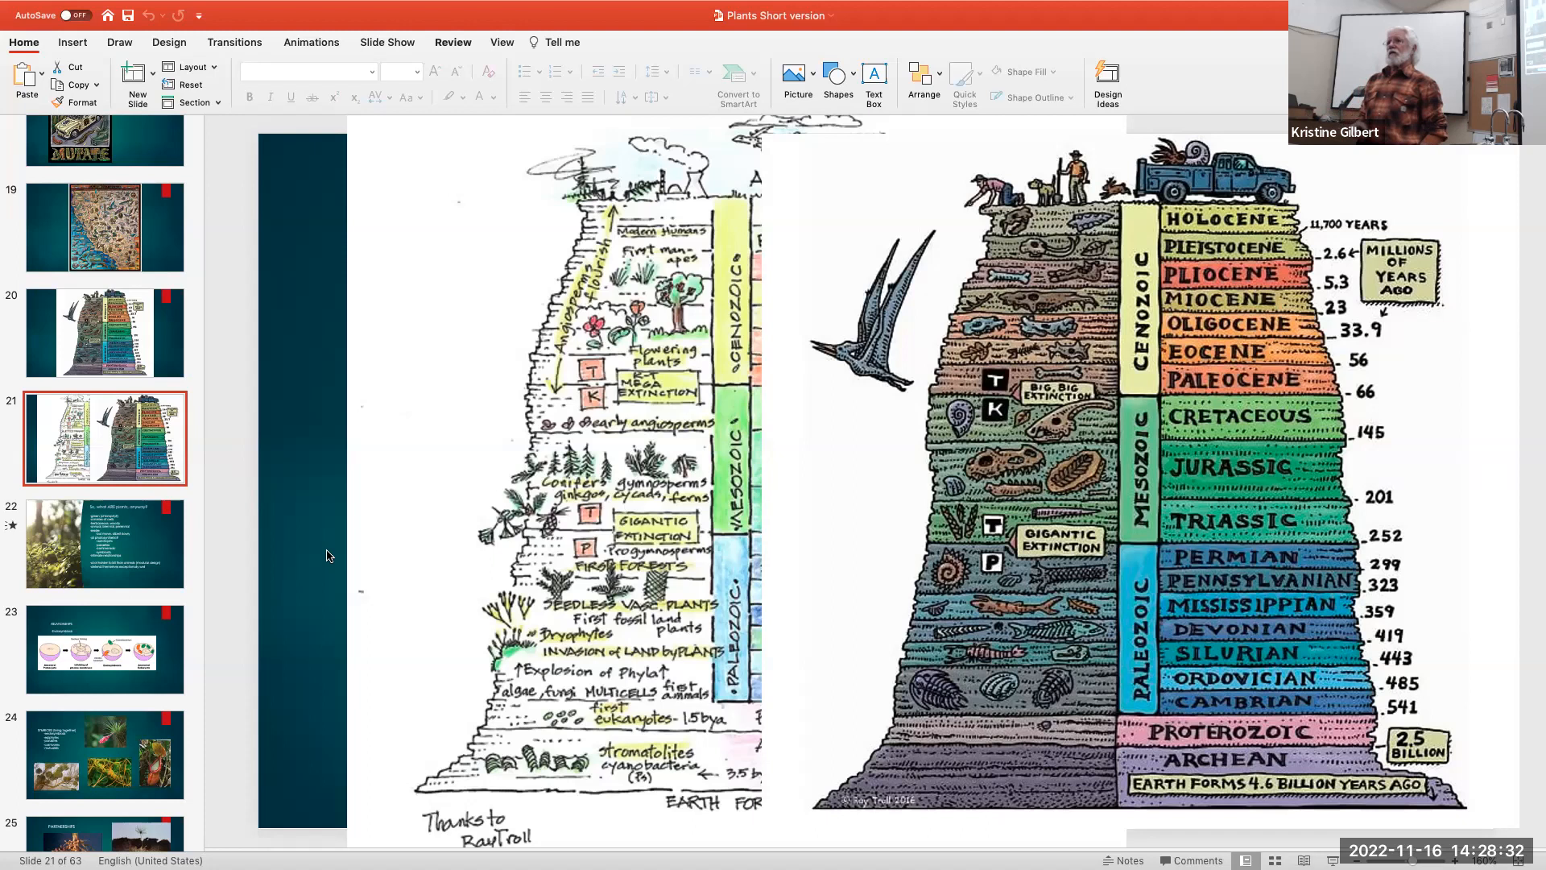
{"action": "mouse_move", "coordinate": [327, 636]}
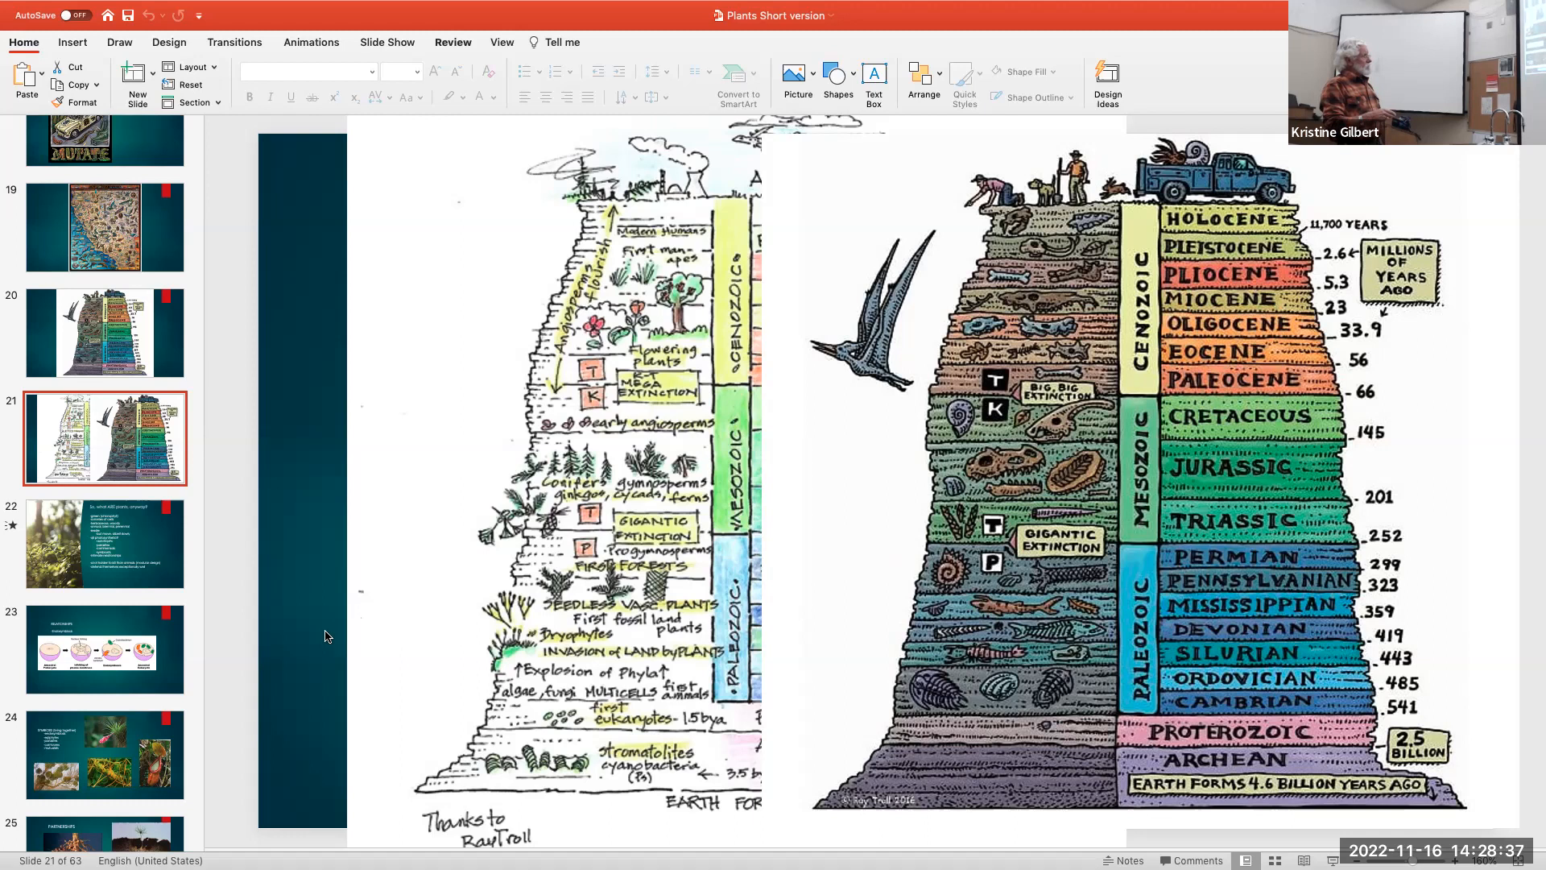
{"action": "mouse_move", "coordinate": [480, 771]}
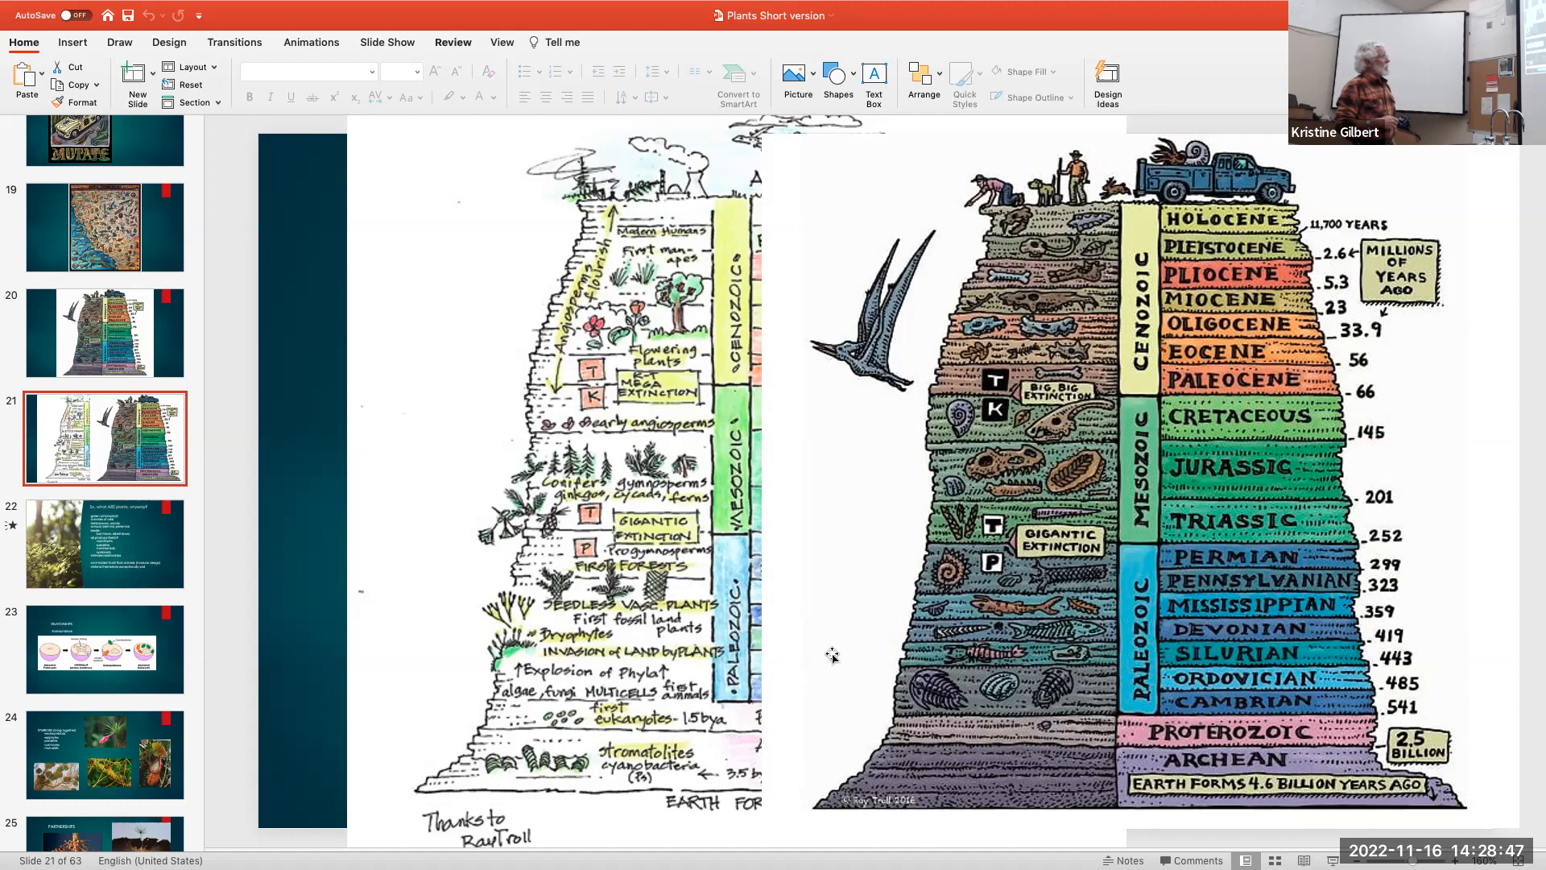
{"action": "mouse_move", "coordinate": [780, 391]}
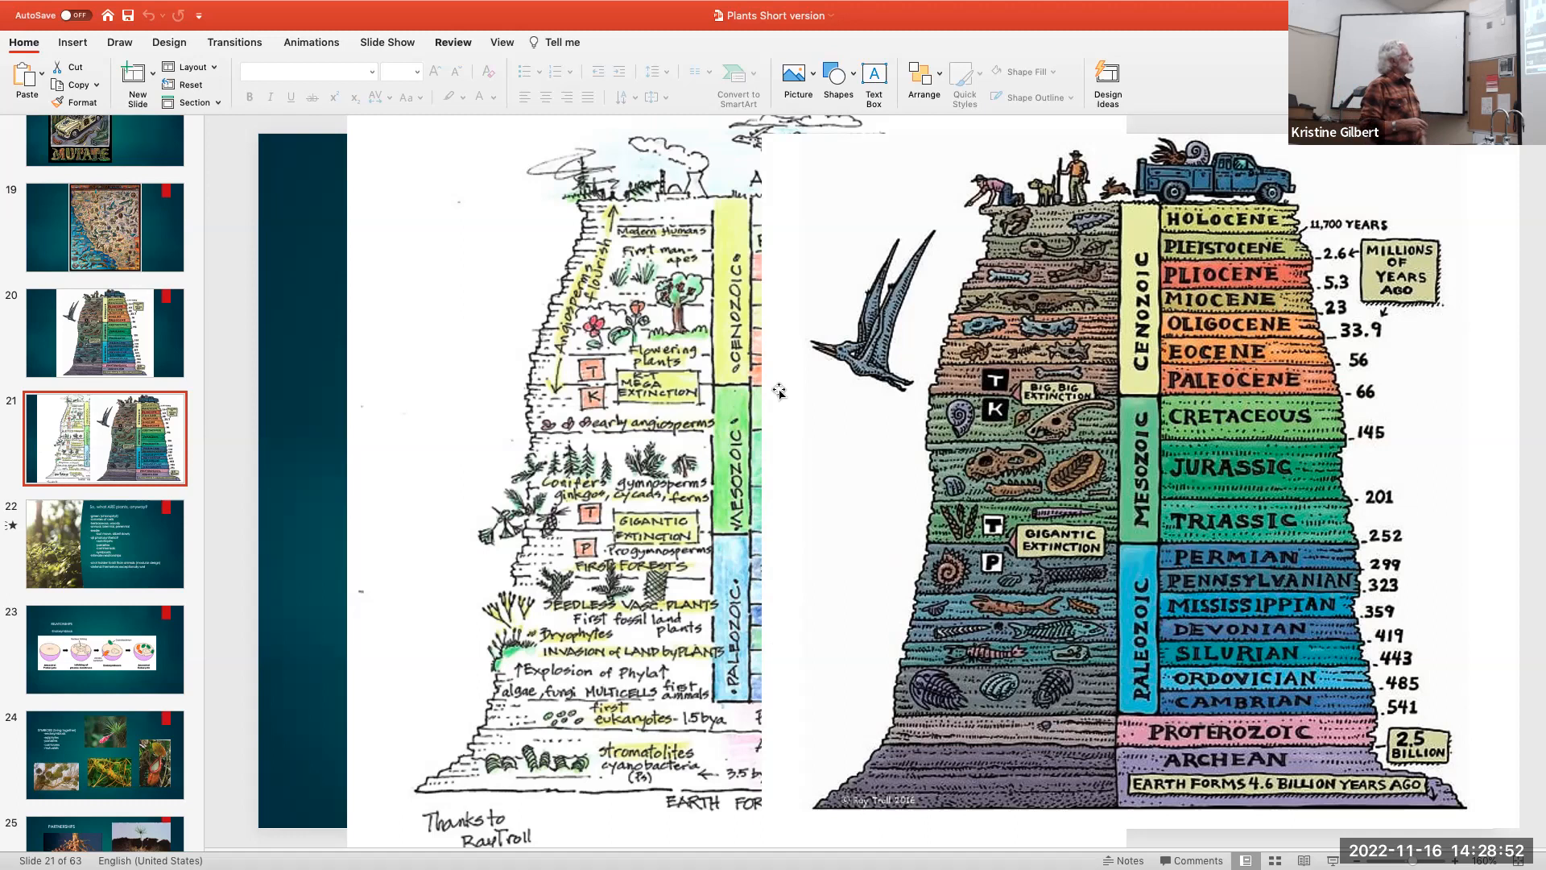
{"action": "mouse_move", "coordinate": [756, 339]}
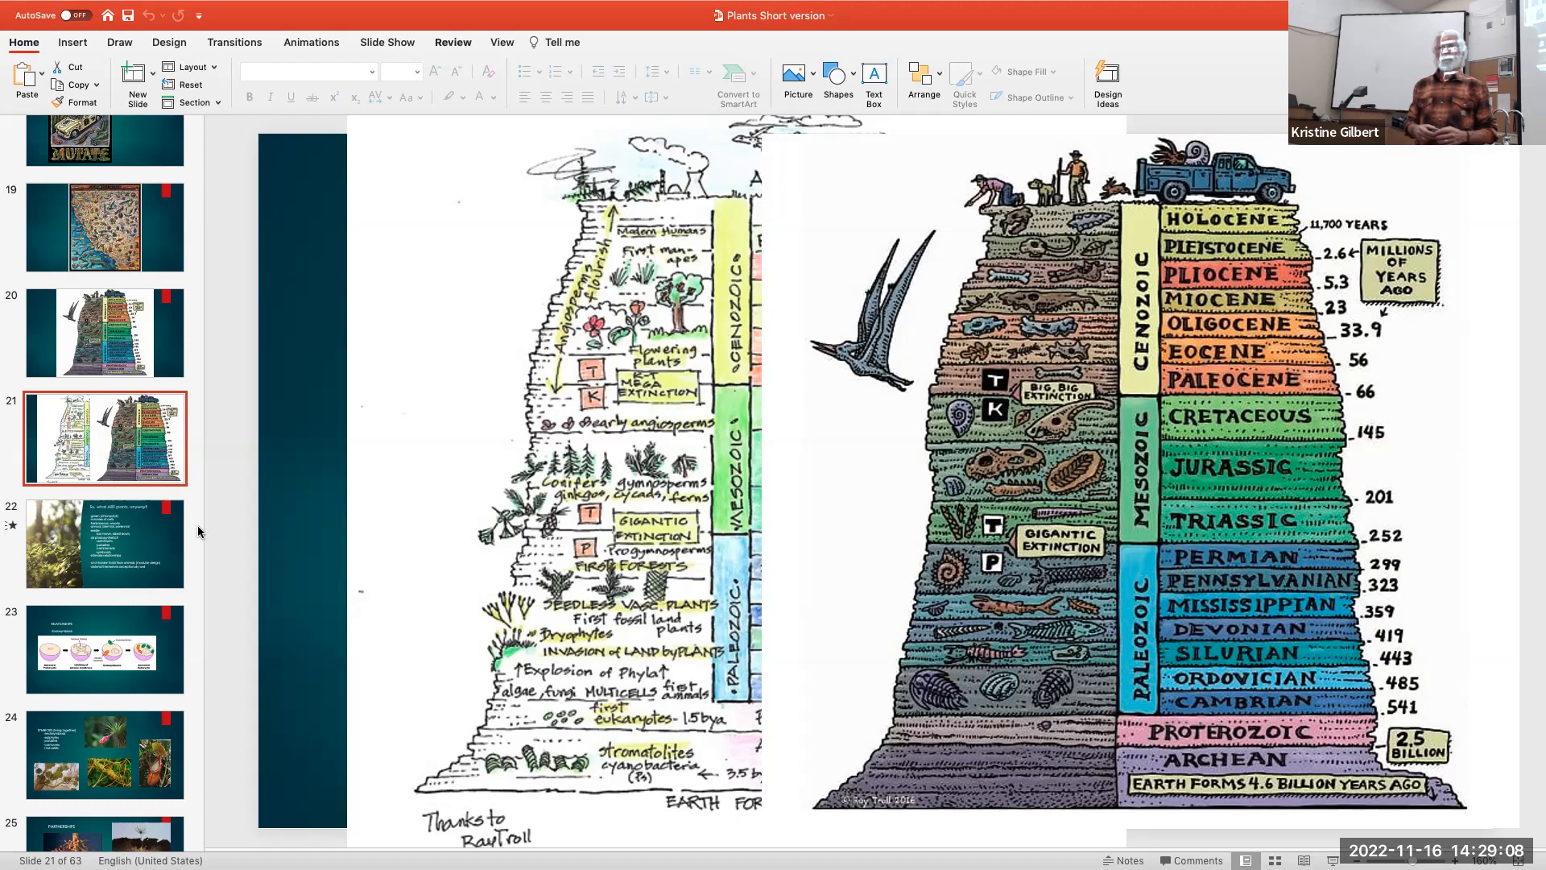
{"action": "mouse_move", "coordinate": [152, 553]}
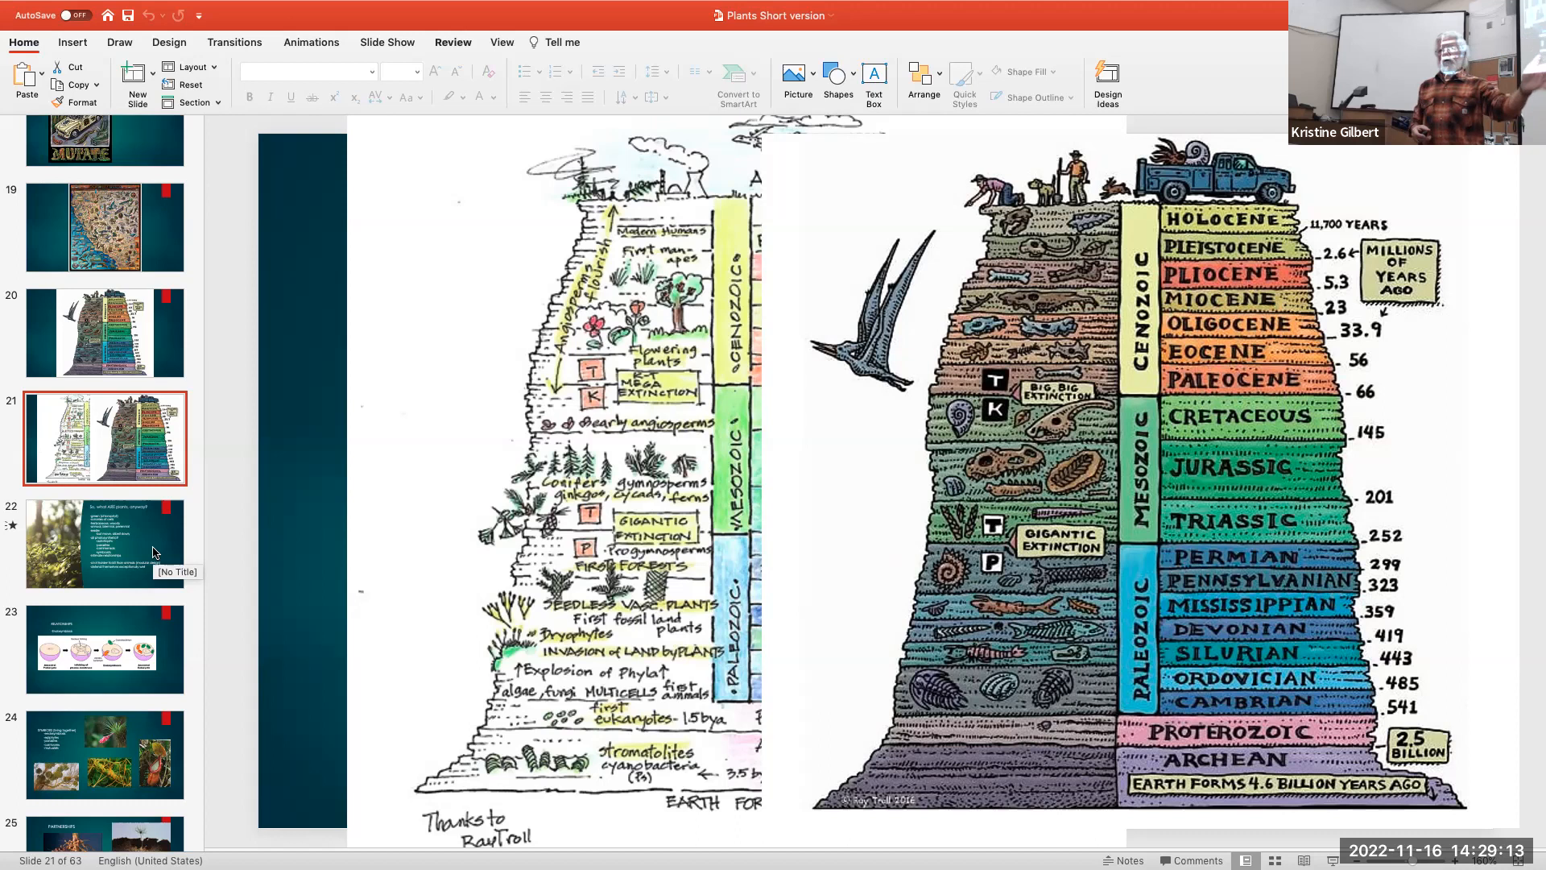
Show slide 22, 'So, what ARE plants, anyway?', then head toward the endosymbiosis slide
{"action": "left_click", "coordinate": [105, 543]}
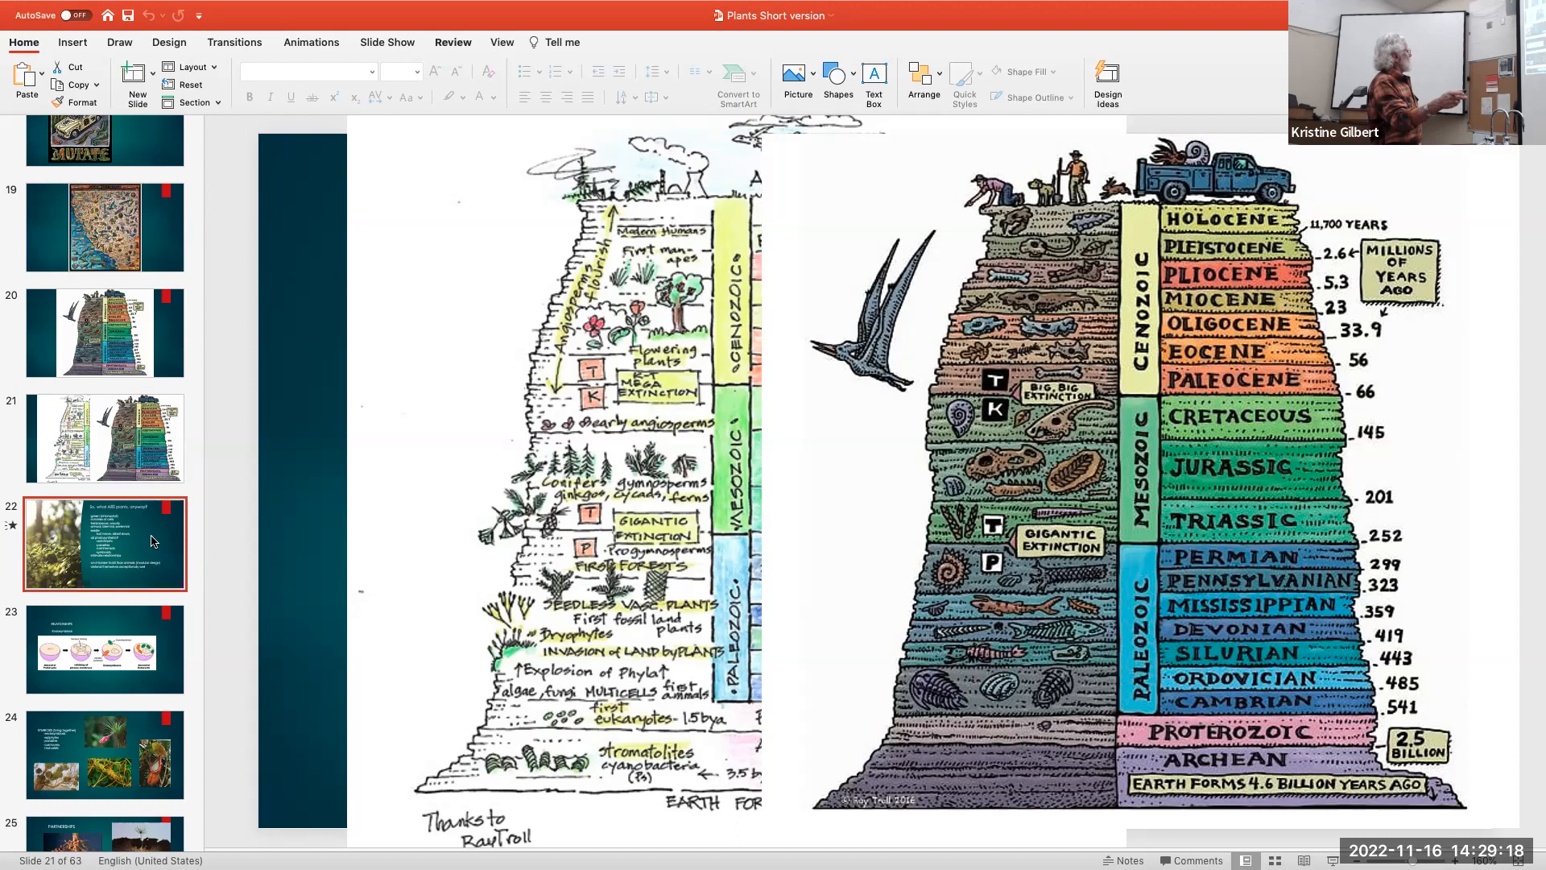
{"action": "left_click", "coordinate": [103, 543]}
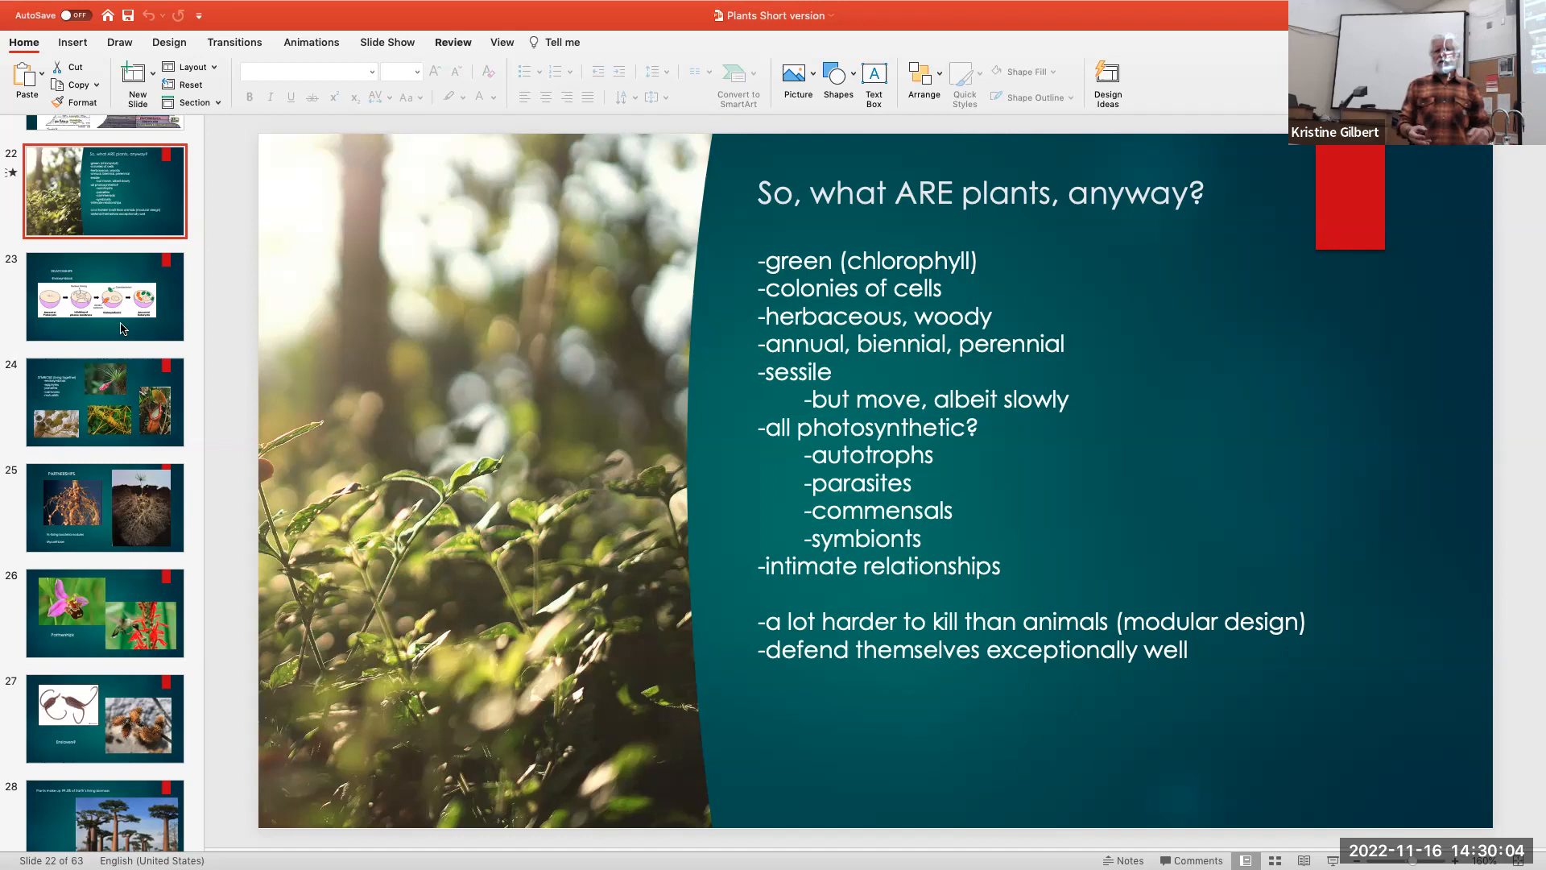
{"action": "mouse_move", "coordinate": [111, 328]}
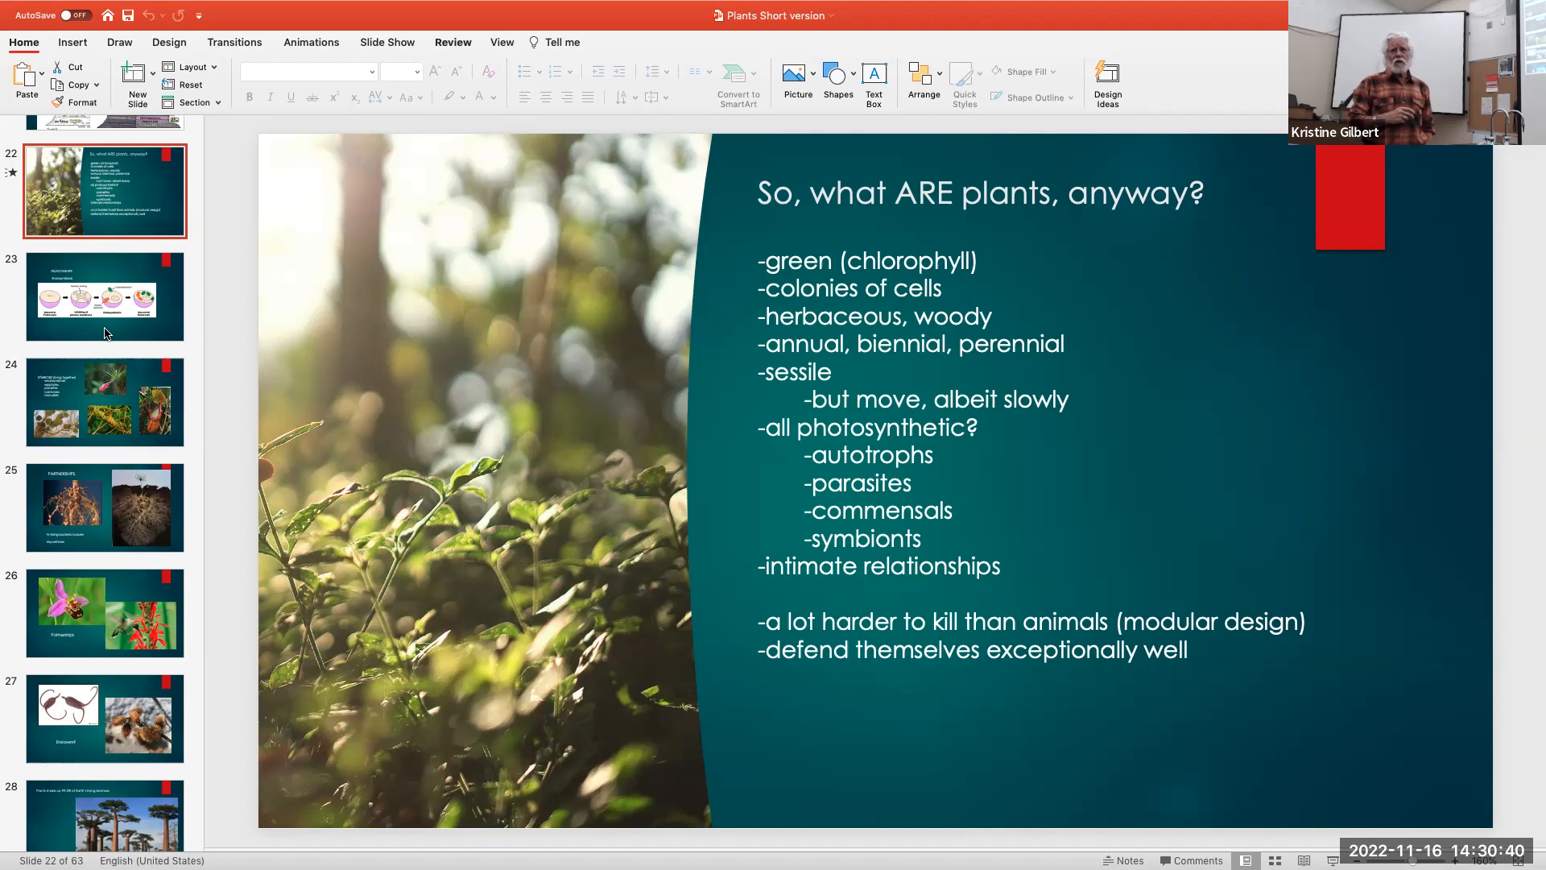
{"action": "mouse_move", "coordinate": [112, 326]}
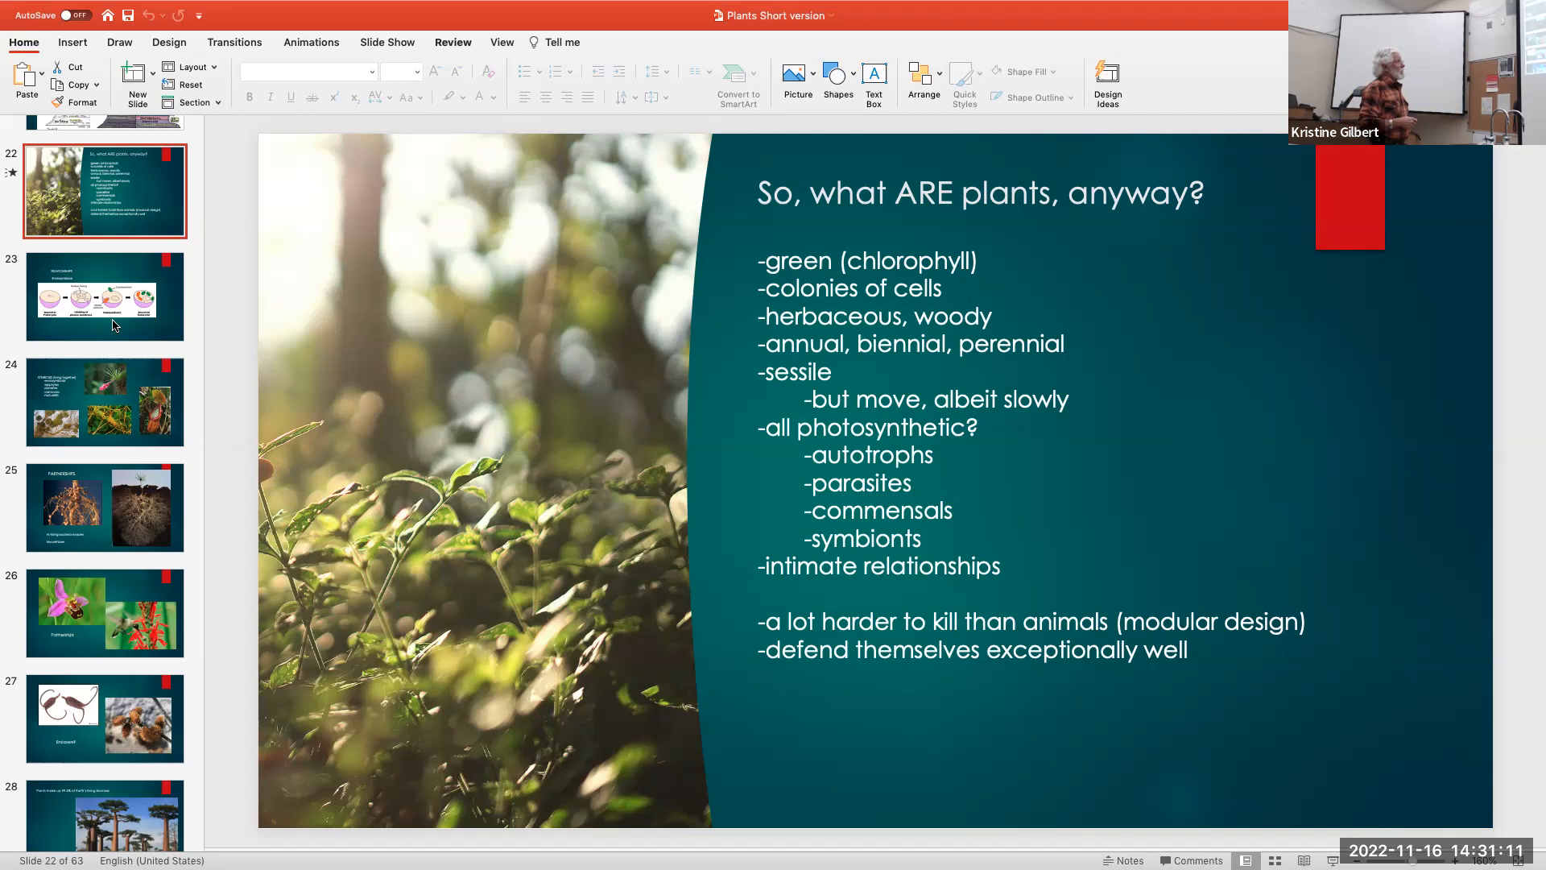
{"action": "left_click", "coordinate": [105, 296]}
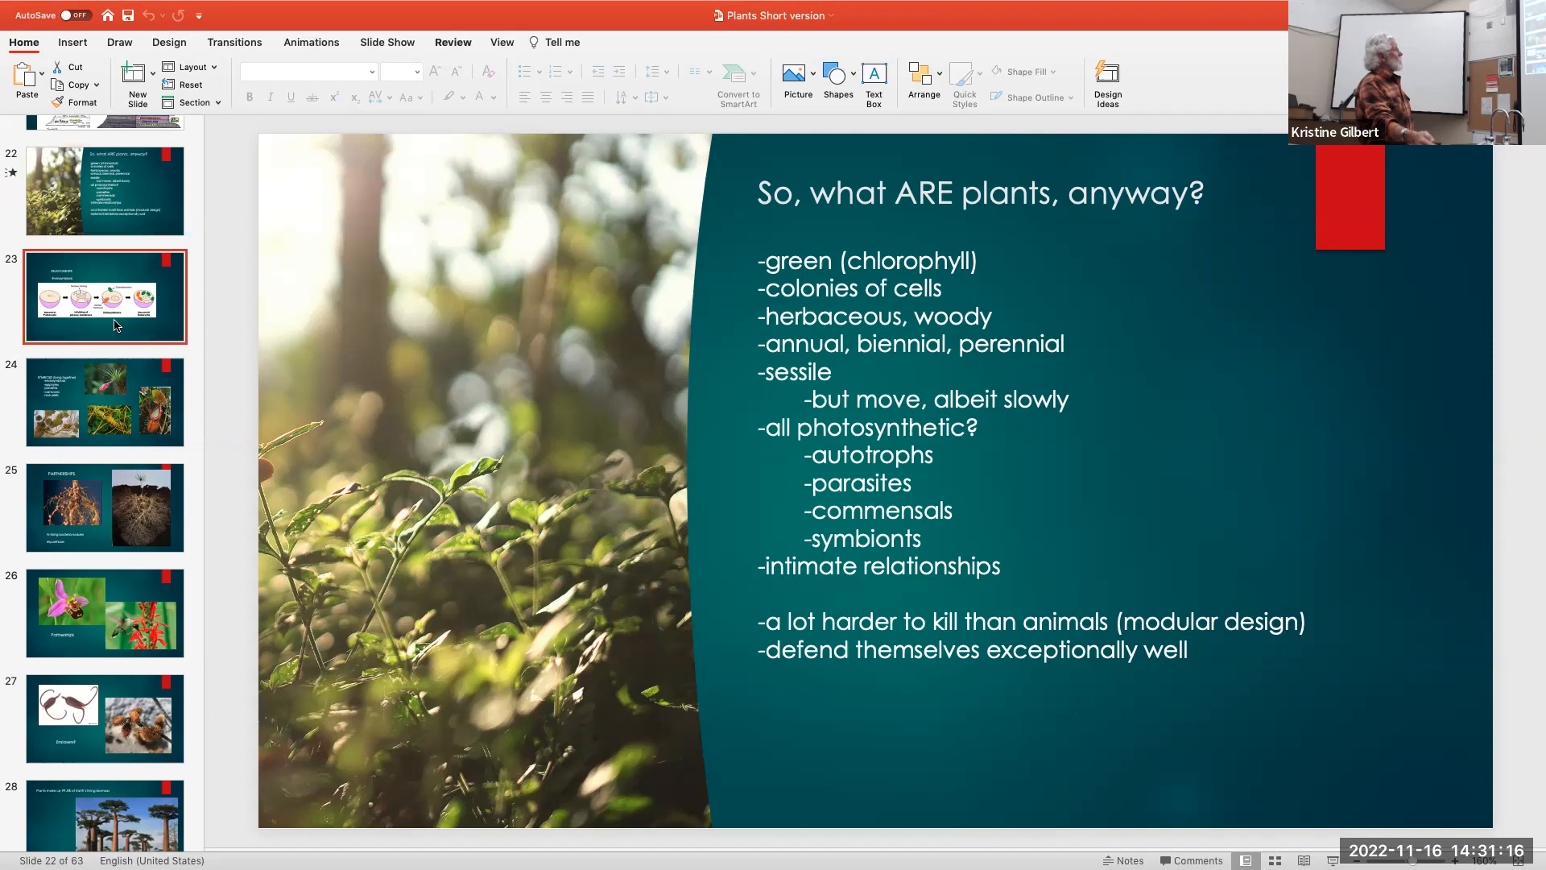
Glance at slide 24, then return to slide 23, 'RELATIONSHIPS – Endosymbiosis'
{"action": "left_click", "coordinate": [104, 401]}
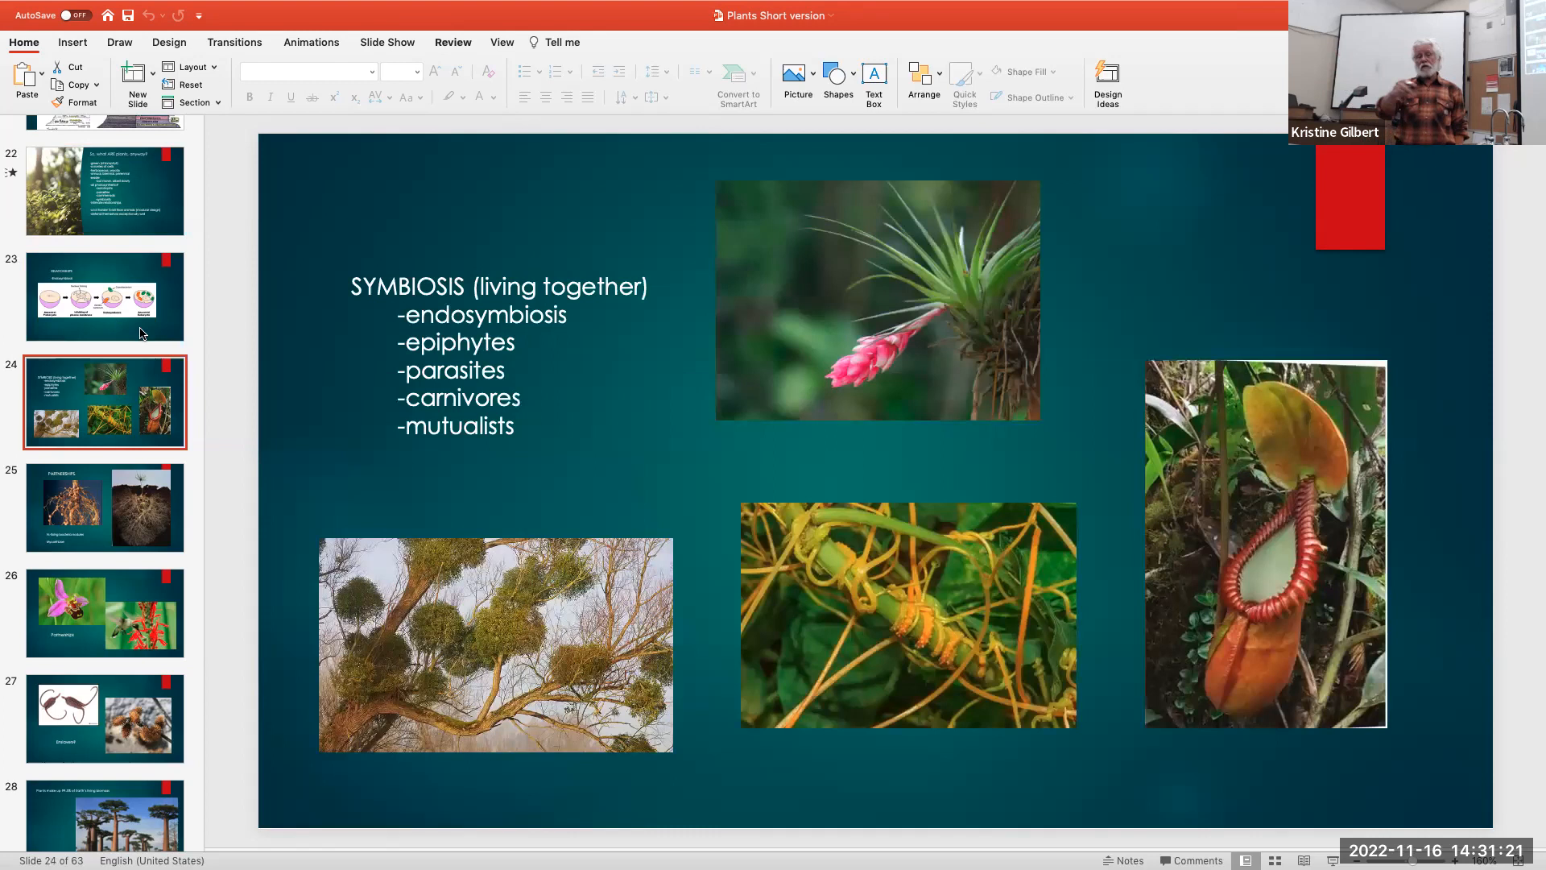
{"action": "left_click", "coordinate": [104, 296]}
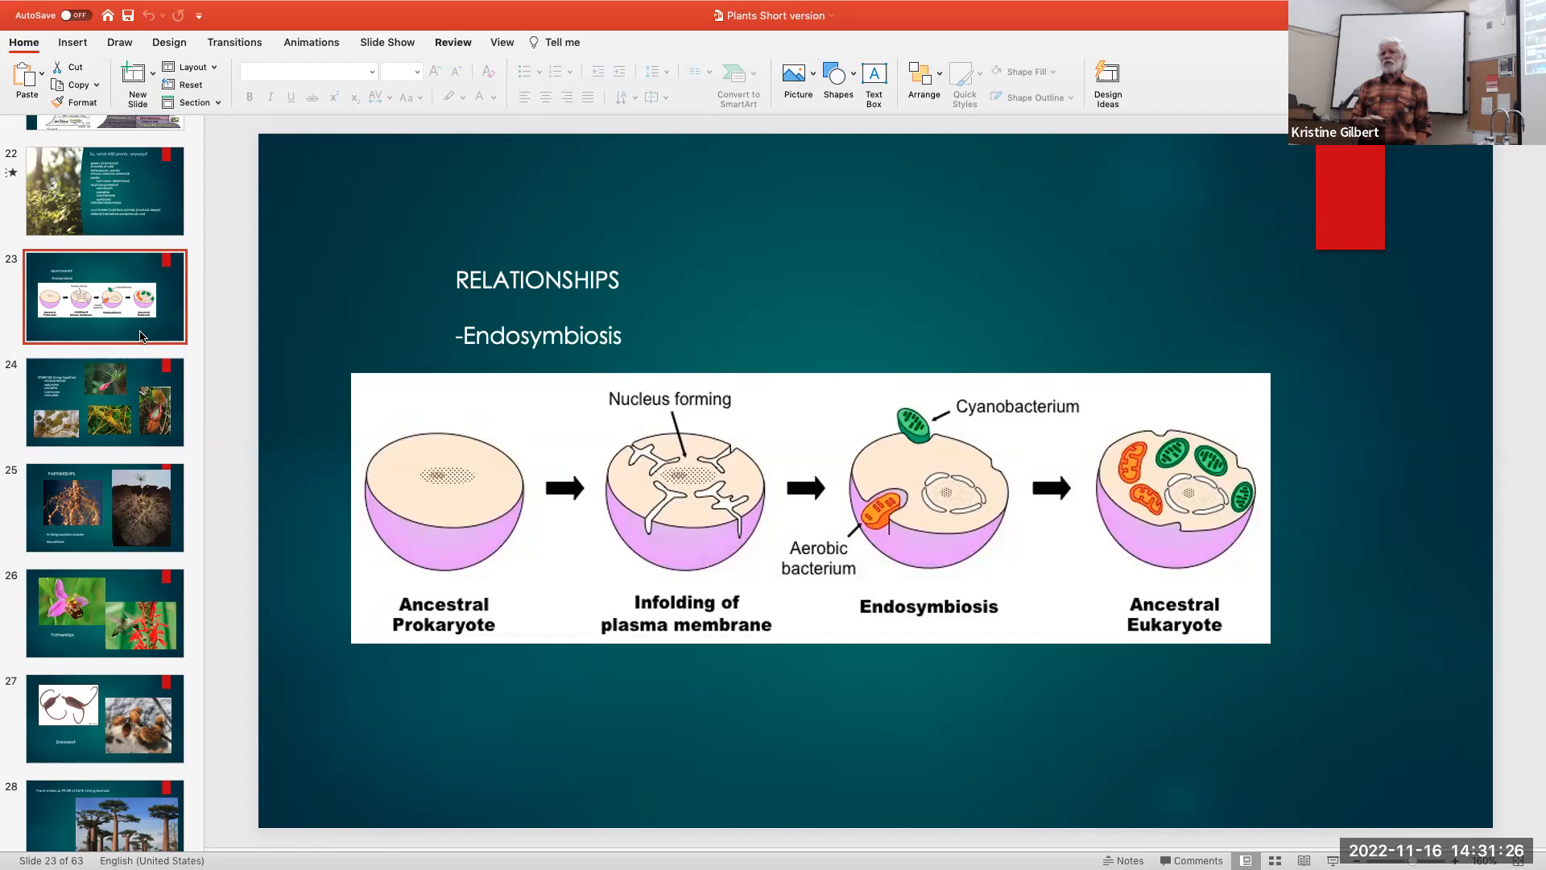
{"action": "mouse_move", "coordinate": [145, 375]}
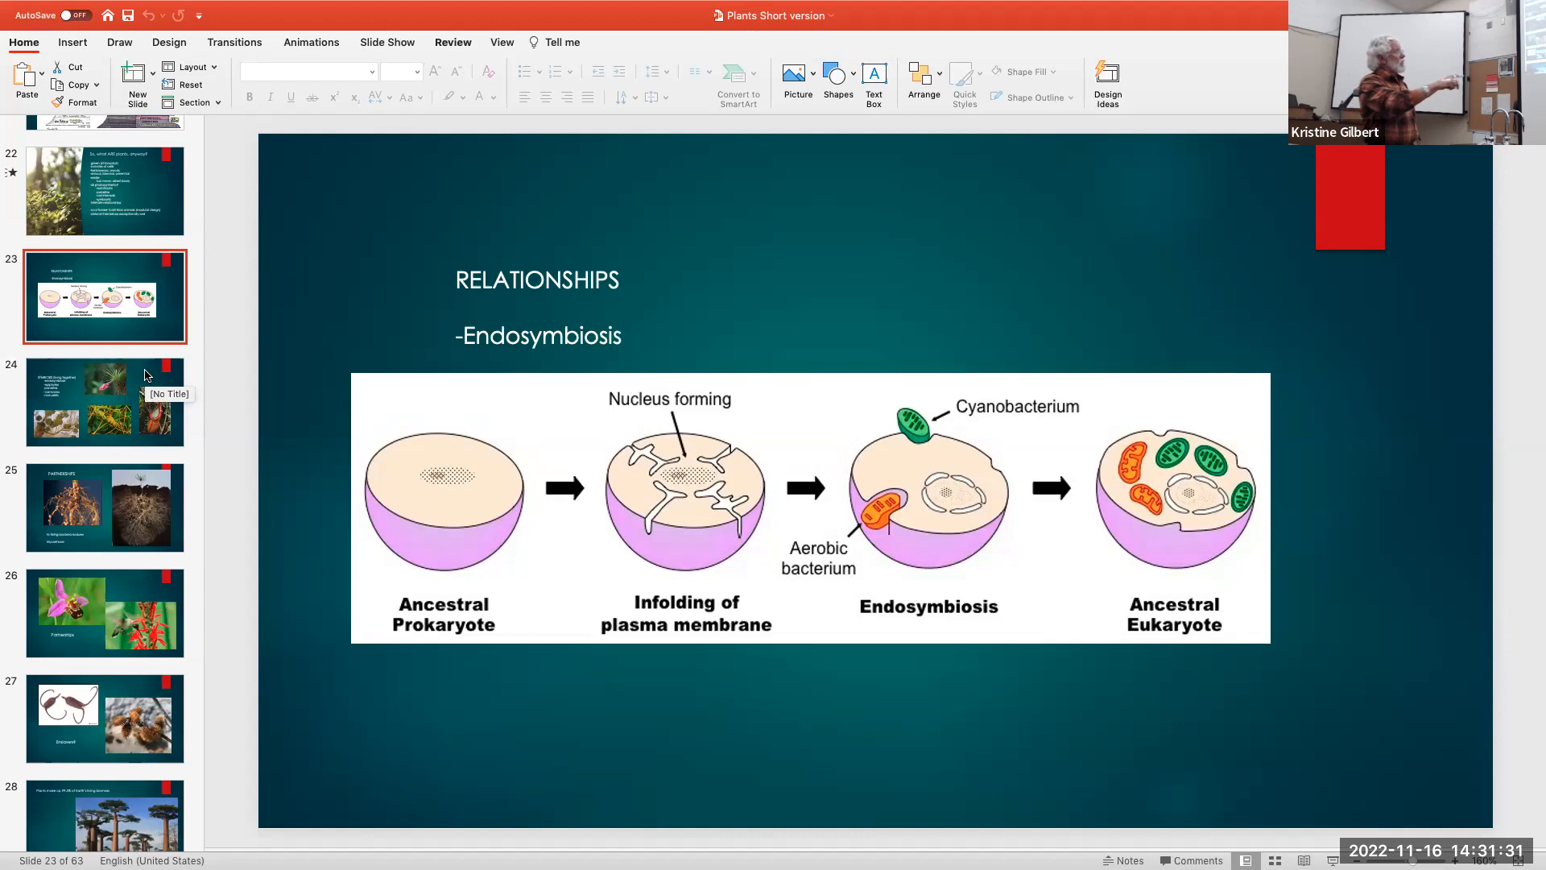
{"action": "mouse_move", "coordinate": [1197, 399]}
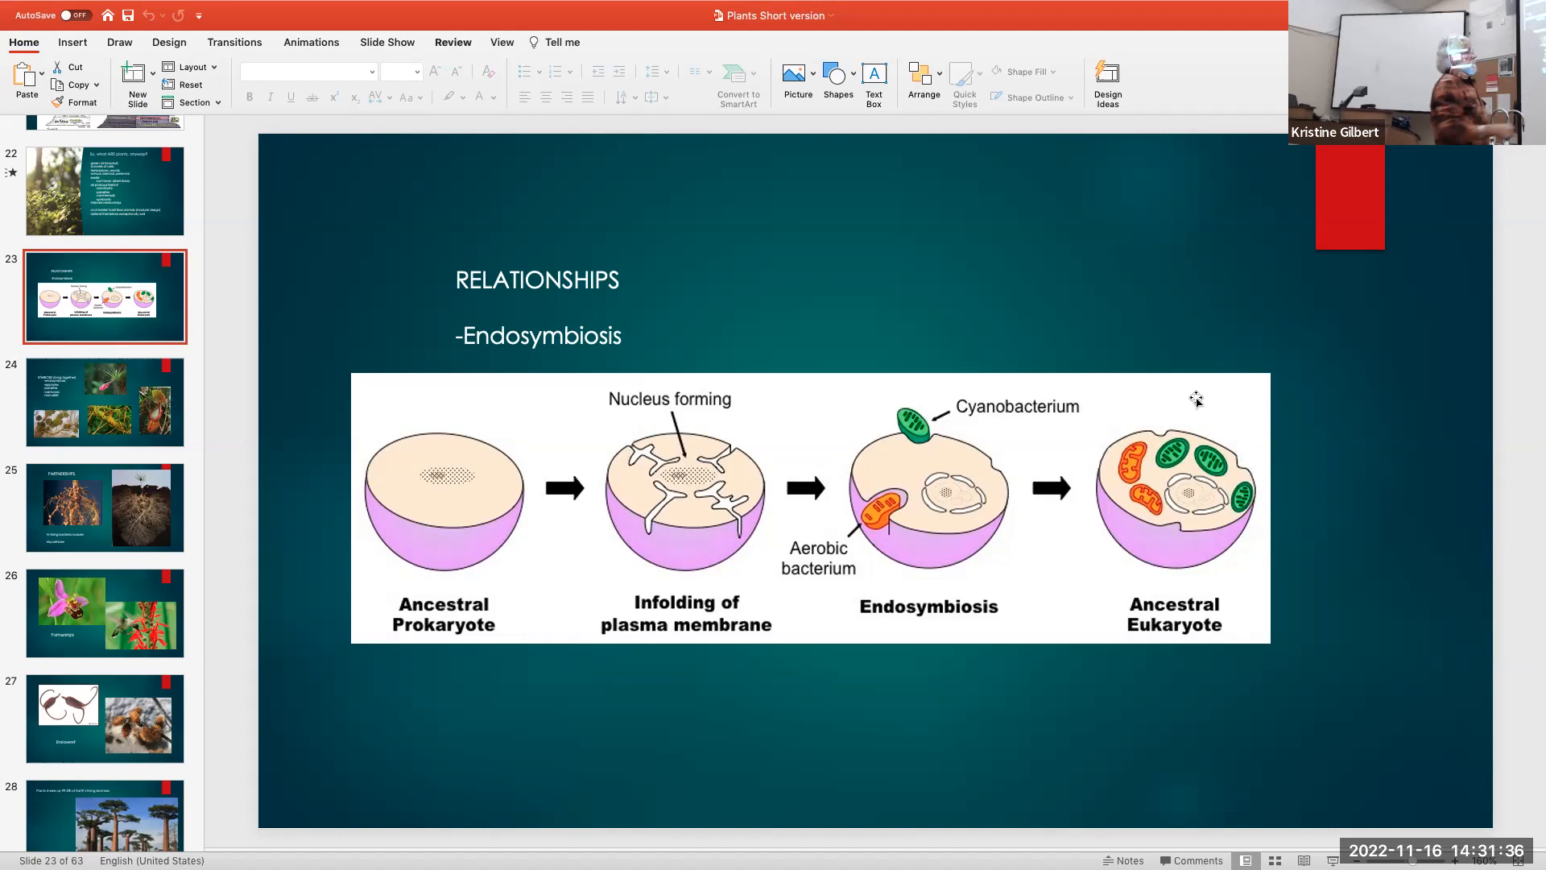
{"action": "mouse_move", "coordinate": [133, 443]}
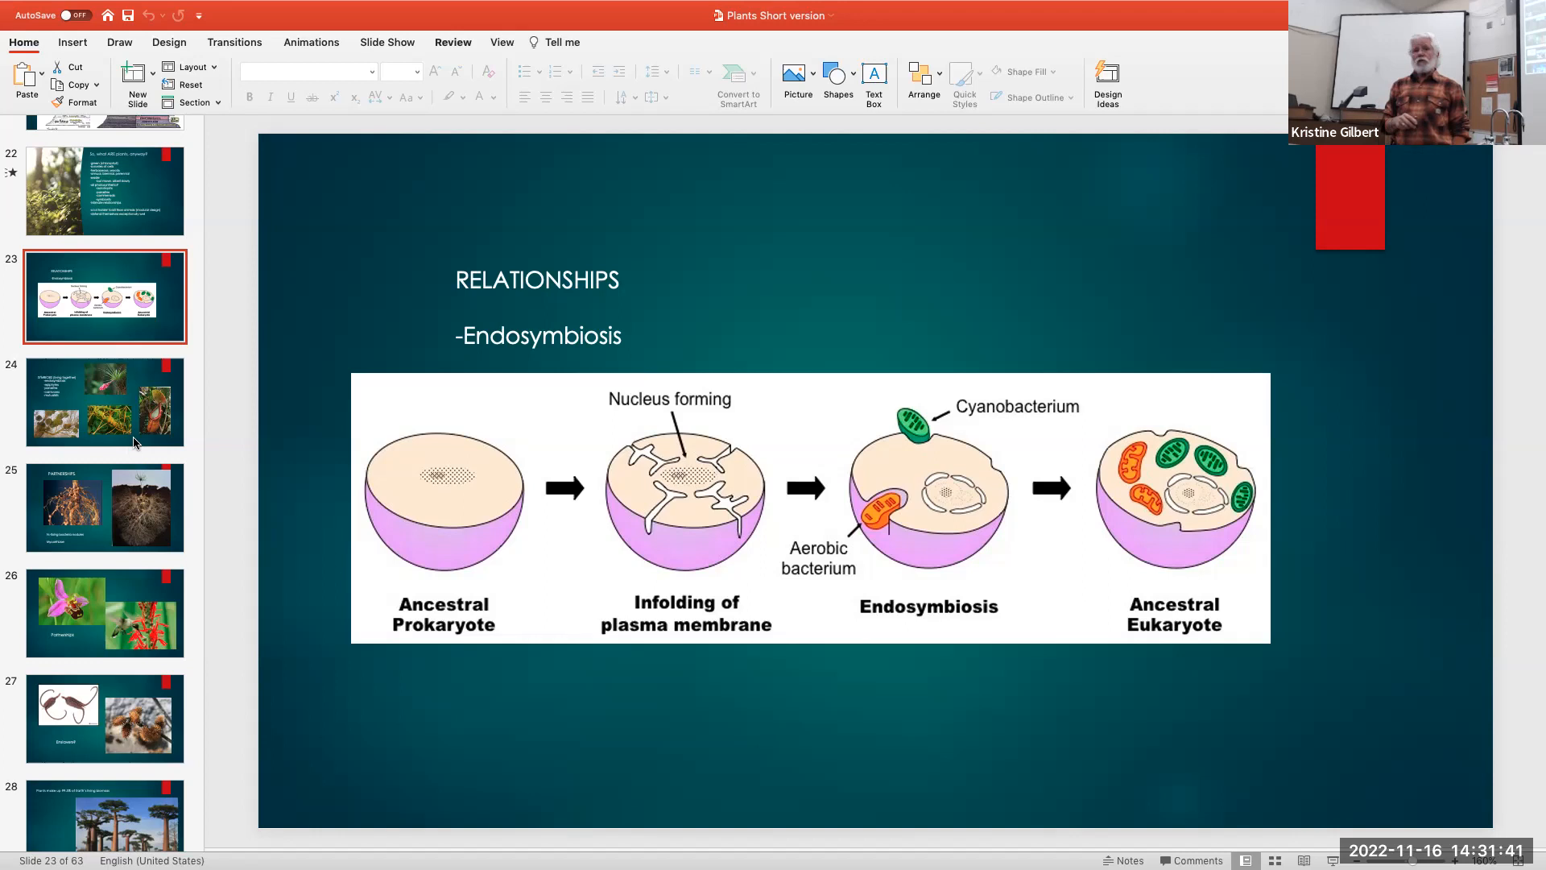
Show slide 24, 'SYMBIOSIS (living together)', with its epiphyte and parasite photos
{"action": "left_click", "coordinate": [105, 401]}
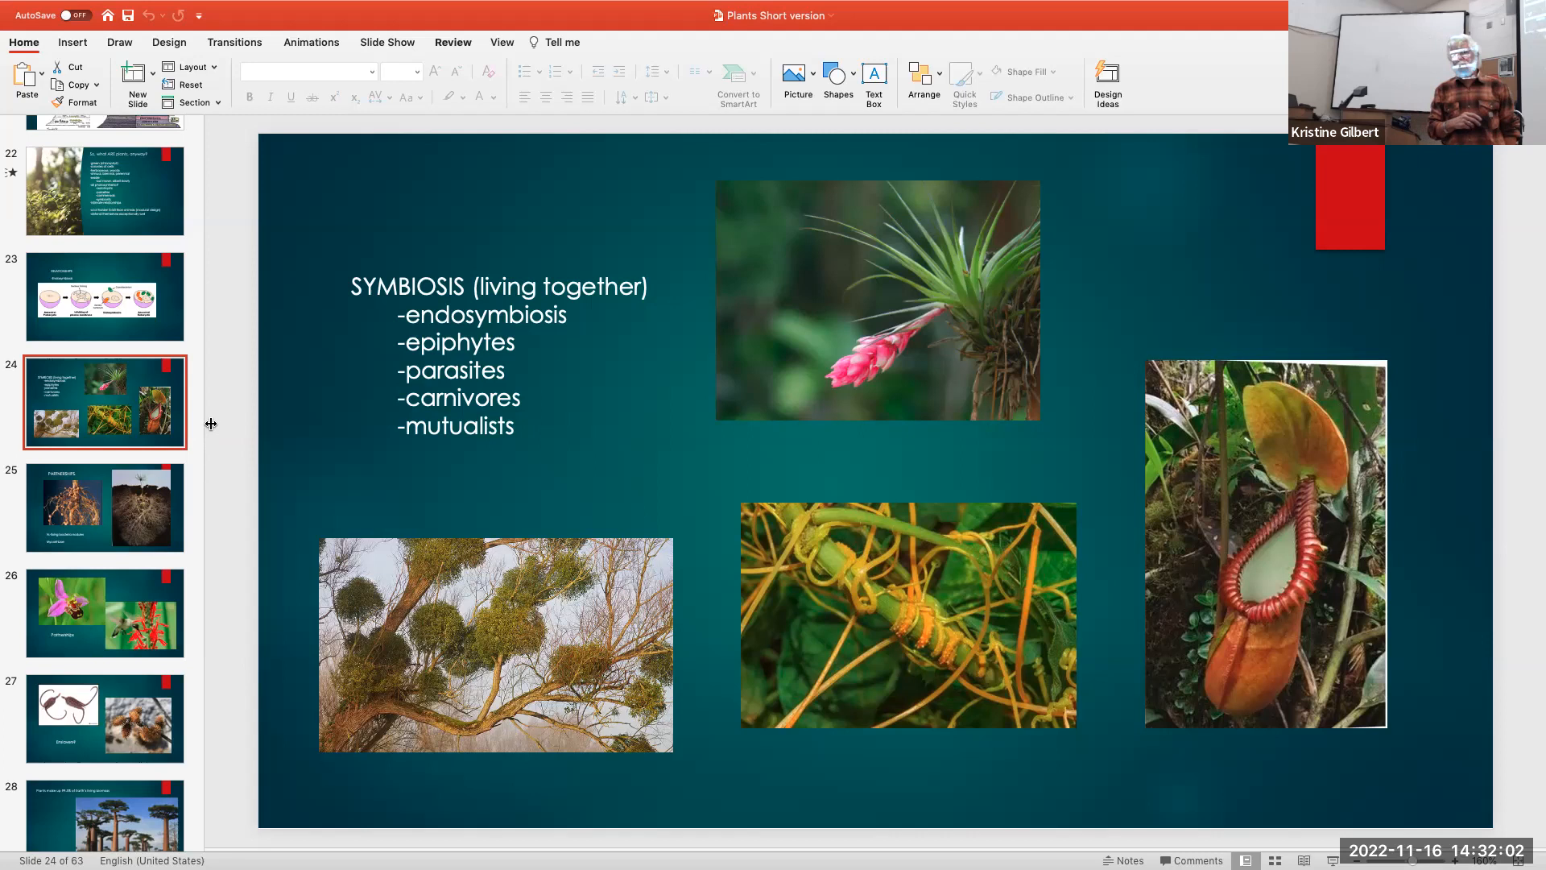
{"action": "mouse_move", "coordinate": [579, 712]}
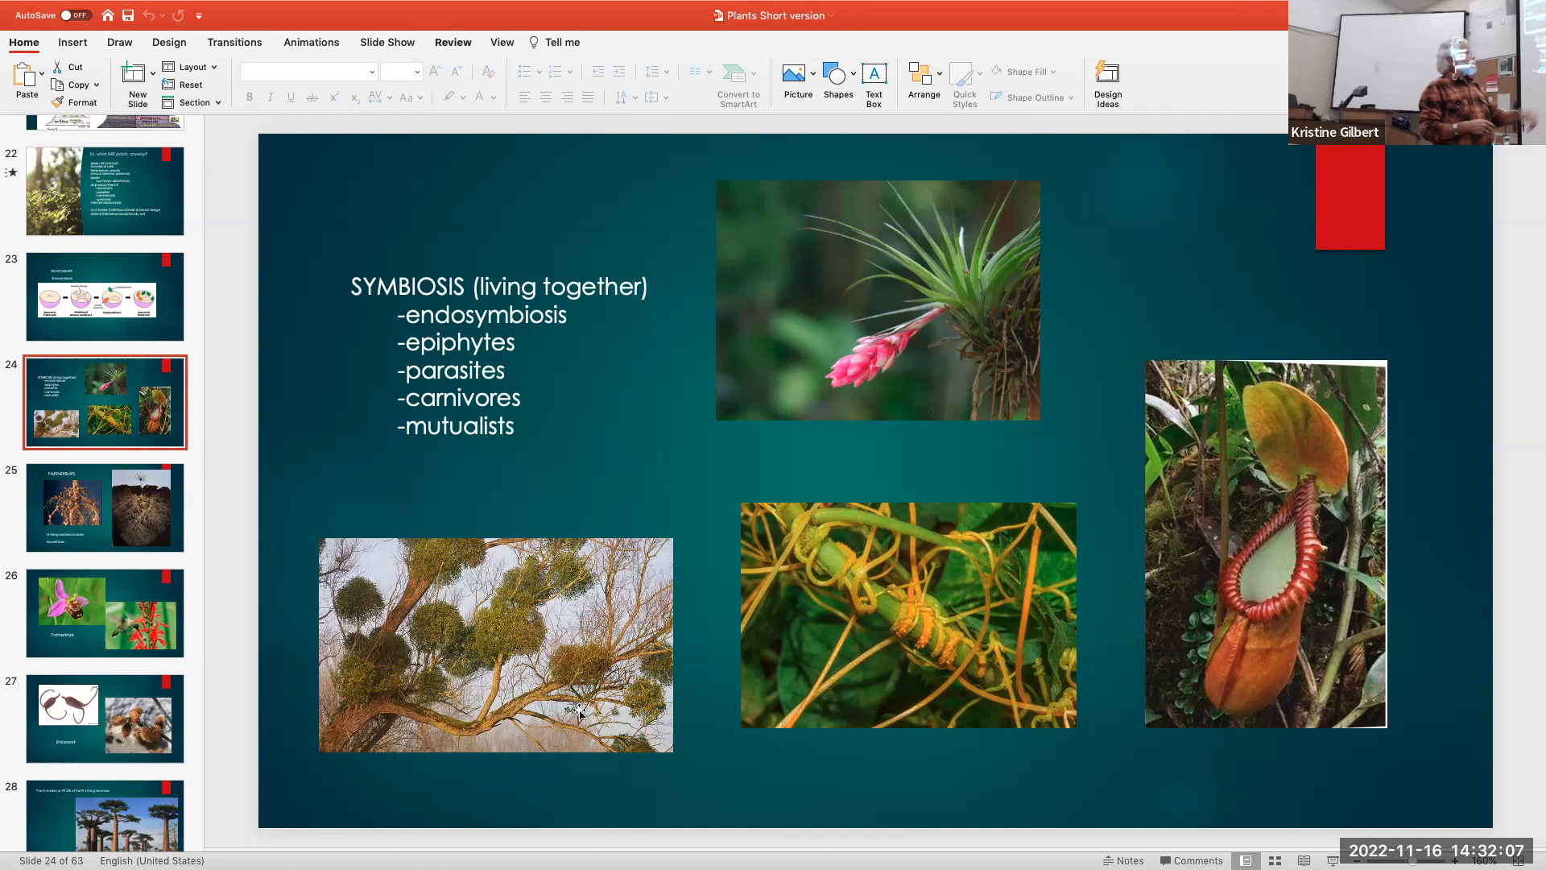
{"action": "mouse_move", "coordinate": [860, 677]}
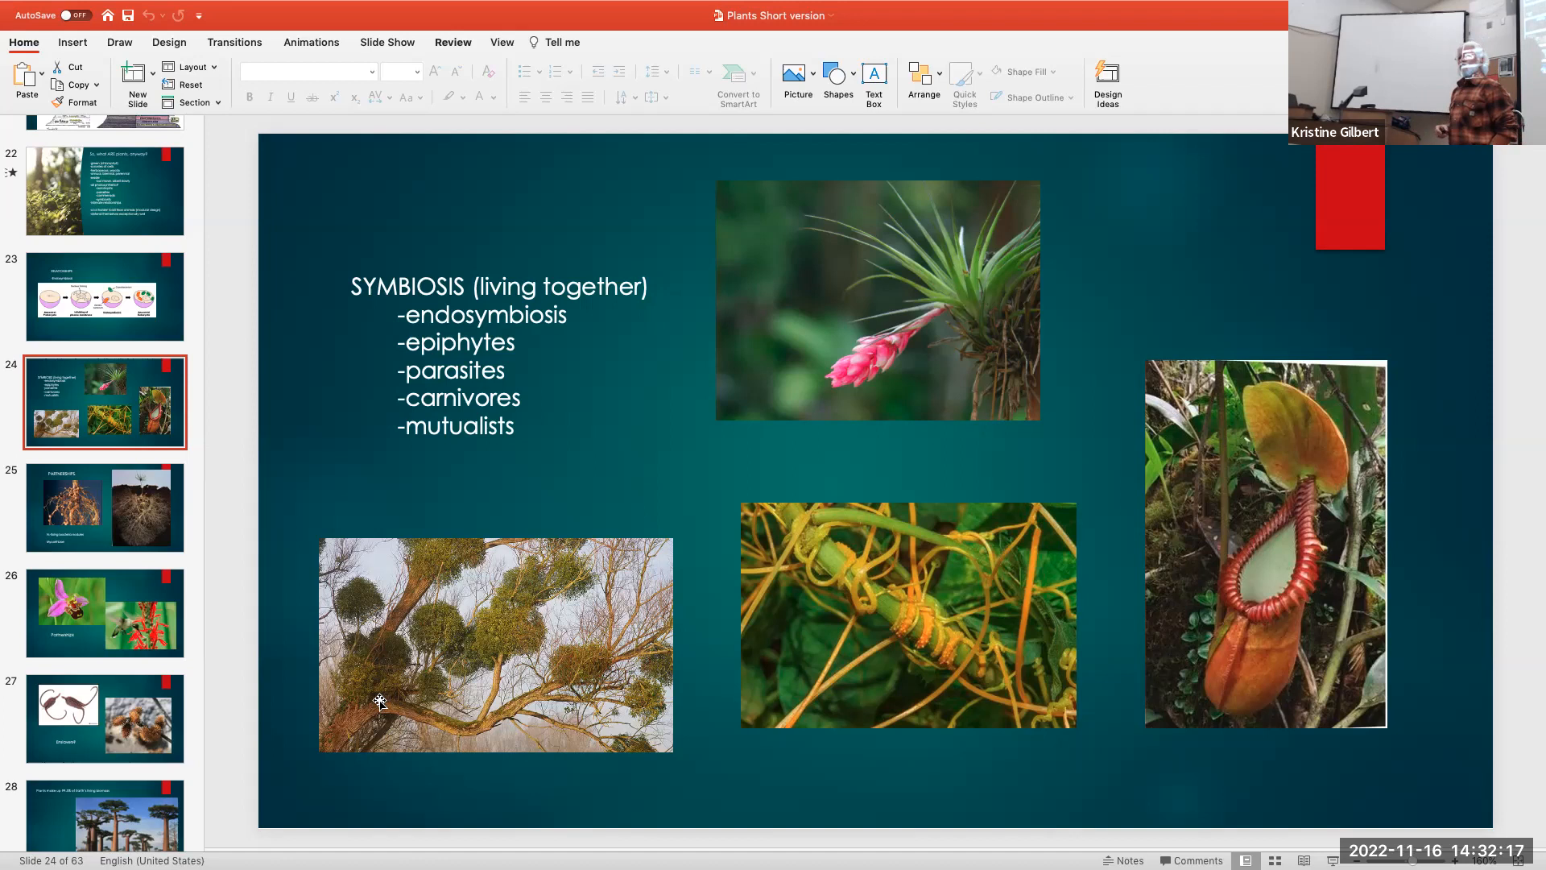
{"action": "mouse_move", "coordinate": [111, 552]}
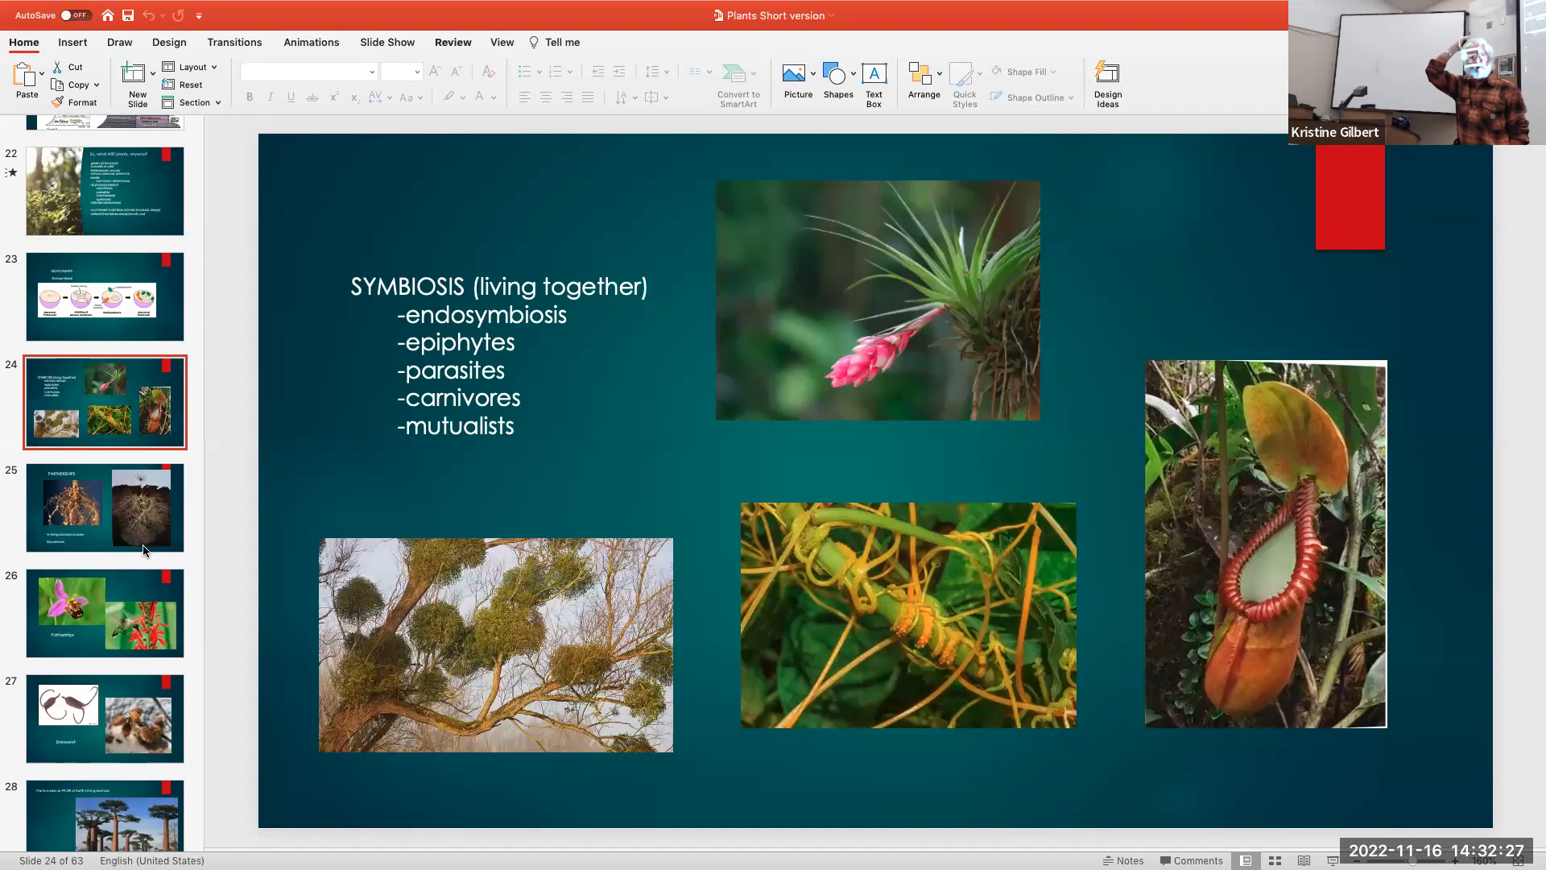
{"action": "mouse_move", "coordinate": [148, 556]}
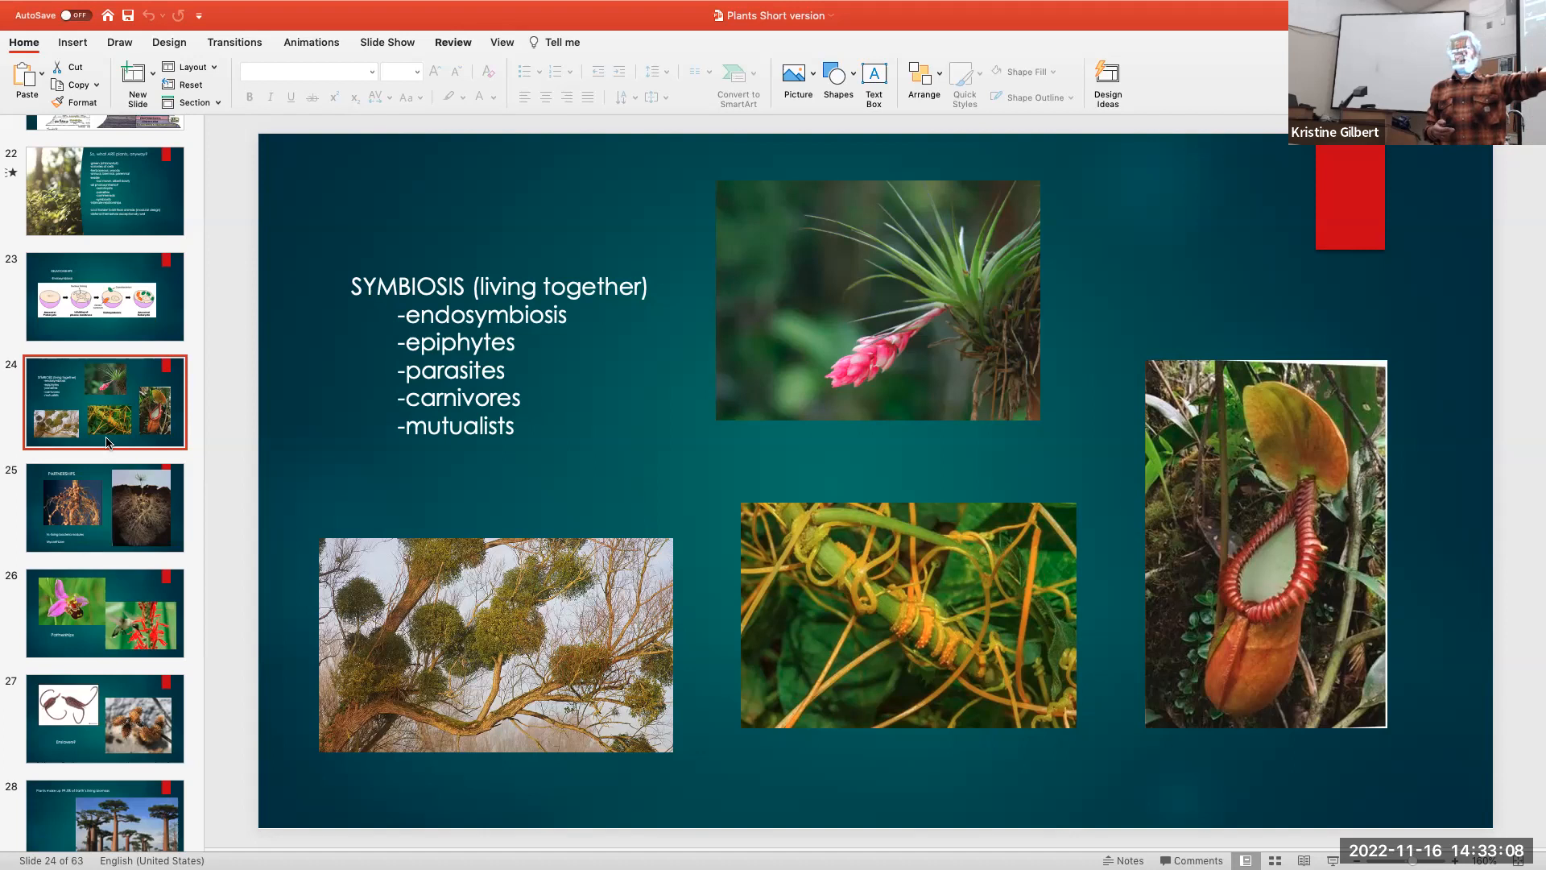
Show slide 25, 'PARTNERSHIPS' with root nodules, then move toward slide 26
{"action": "left_click", "coordinate": [104, 508]}
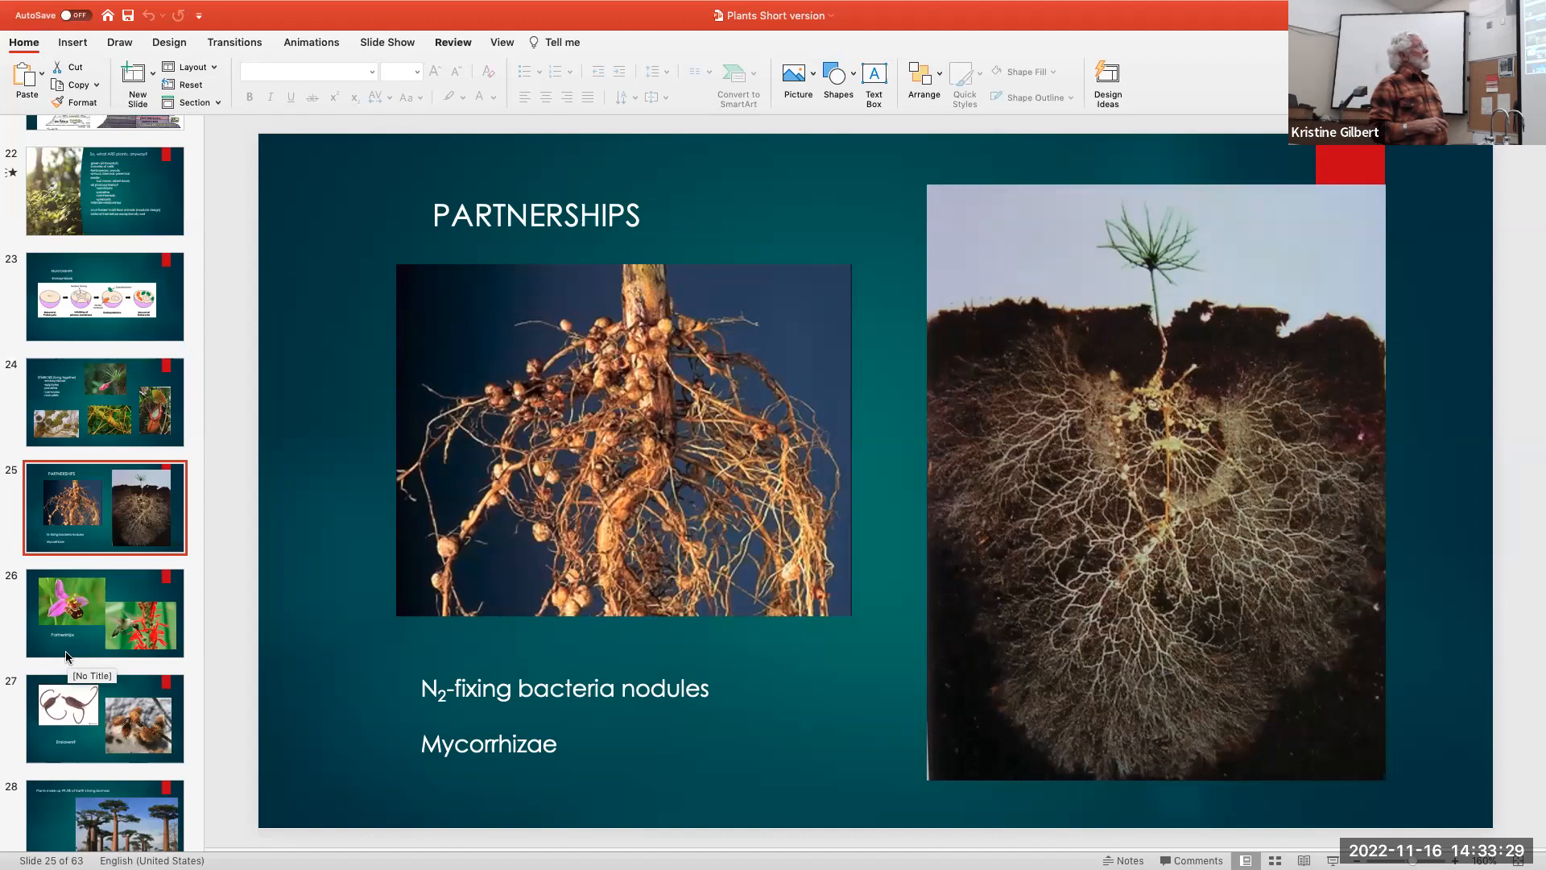
{"action": "mouse_move", "coordinate": [1277, 543]}
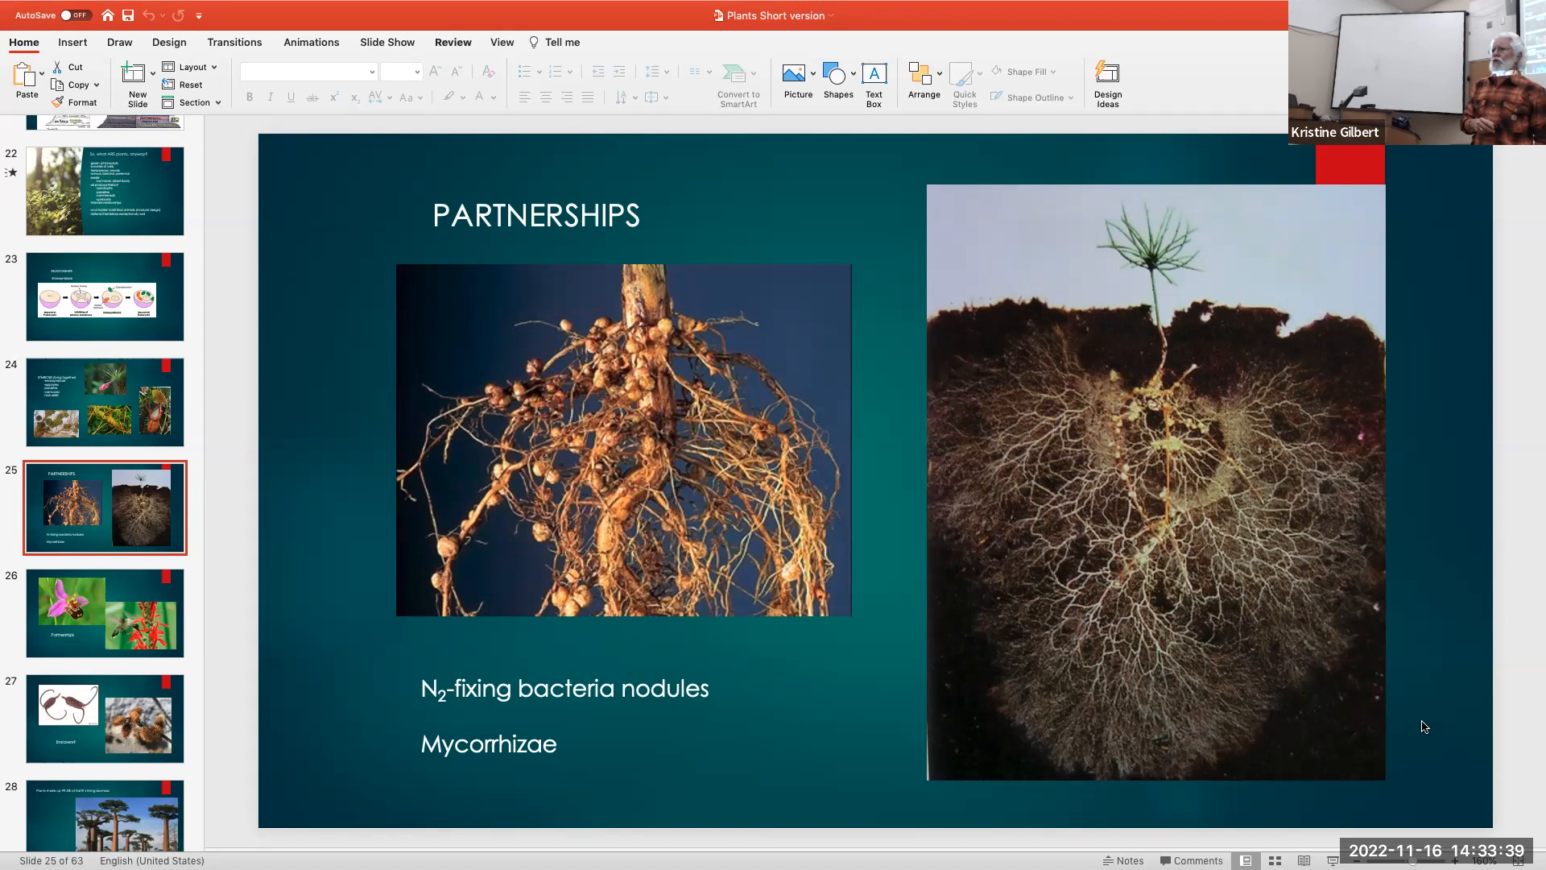
{"action": "mouse_move", "coordinate": [235, 658]}
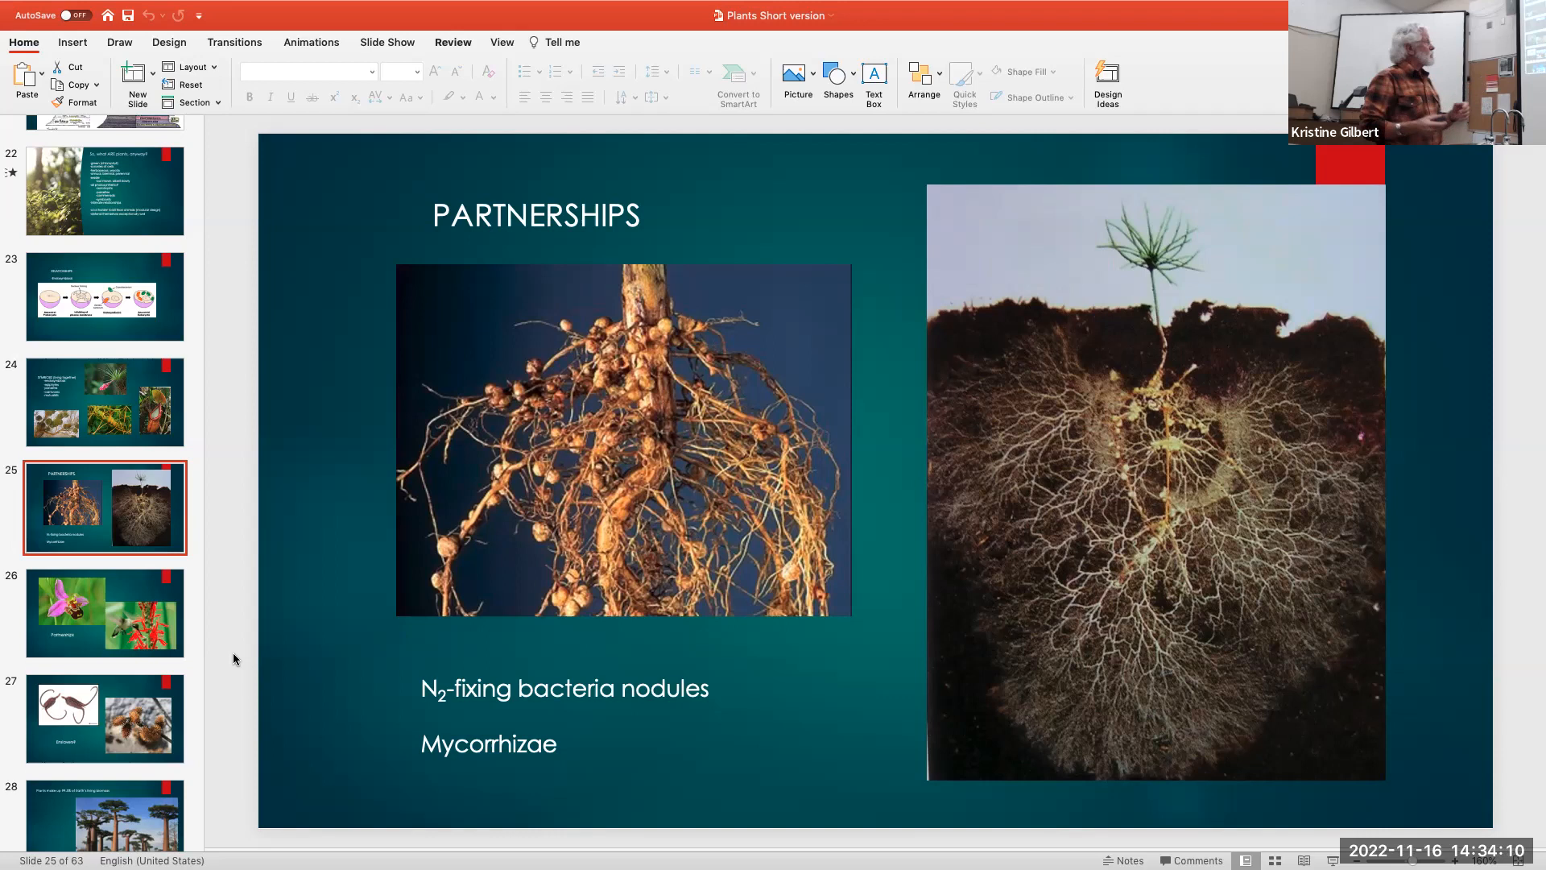
{"action": "left_click", "coordinate": [105, 612]}
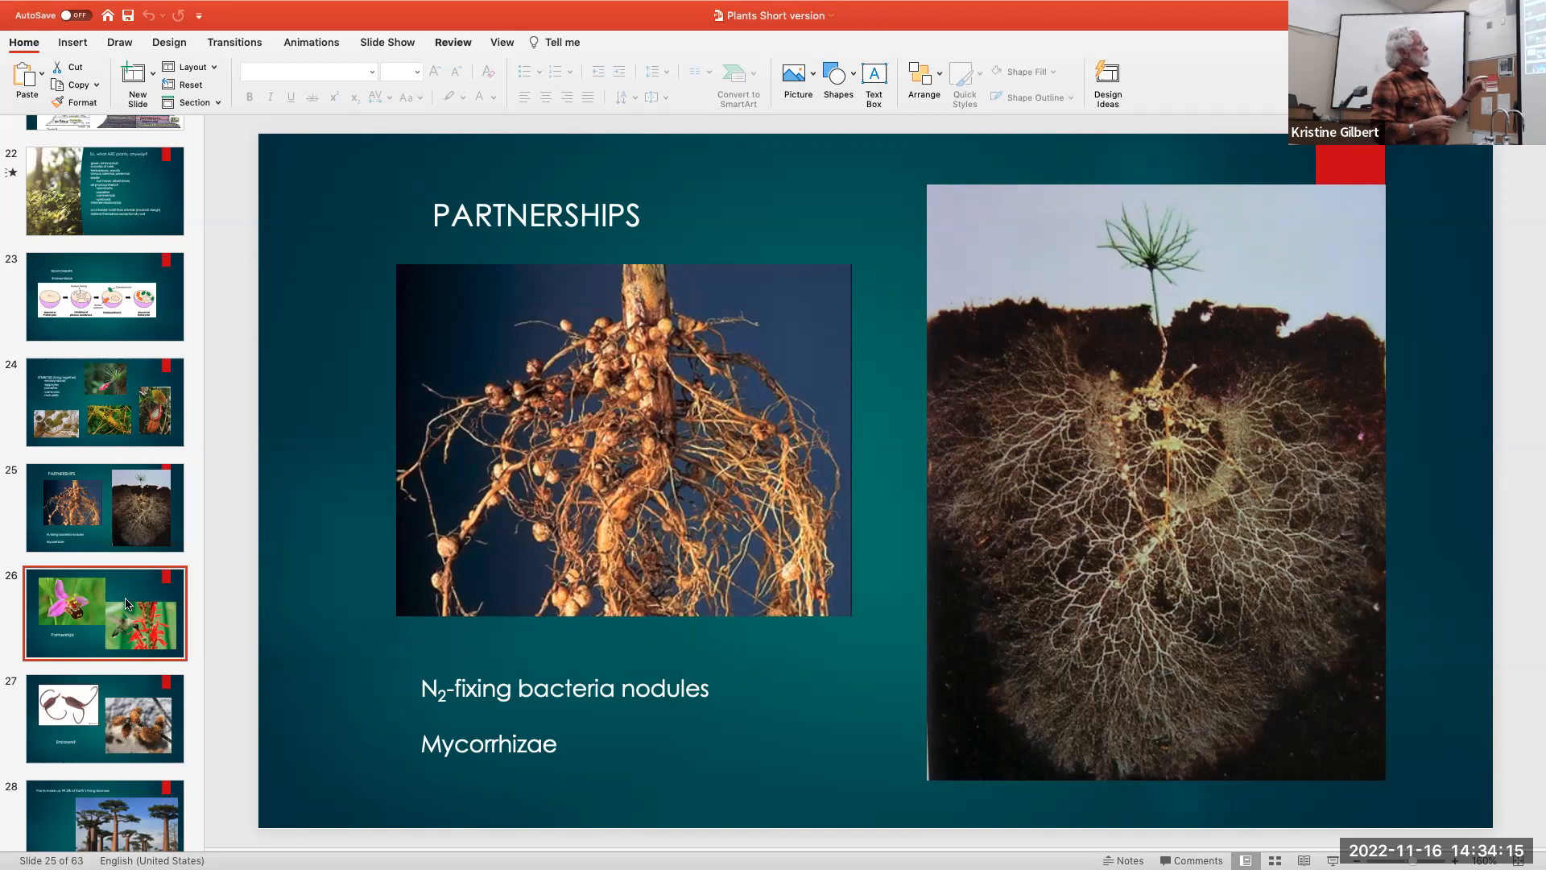
Show slide 26, 'Partnerships', with the bee orchid and hummingbird photos
{"action": "left_click", "coordinate": [104, 612]}
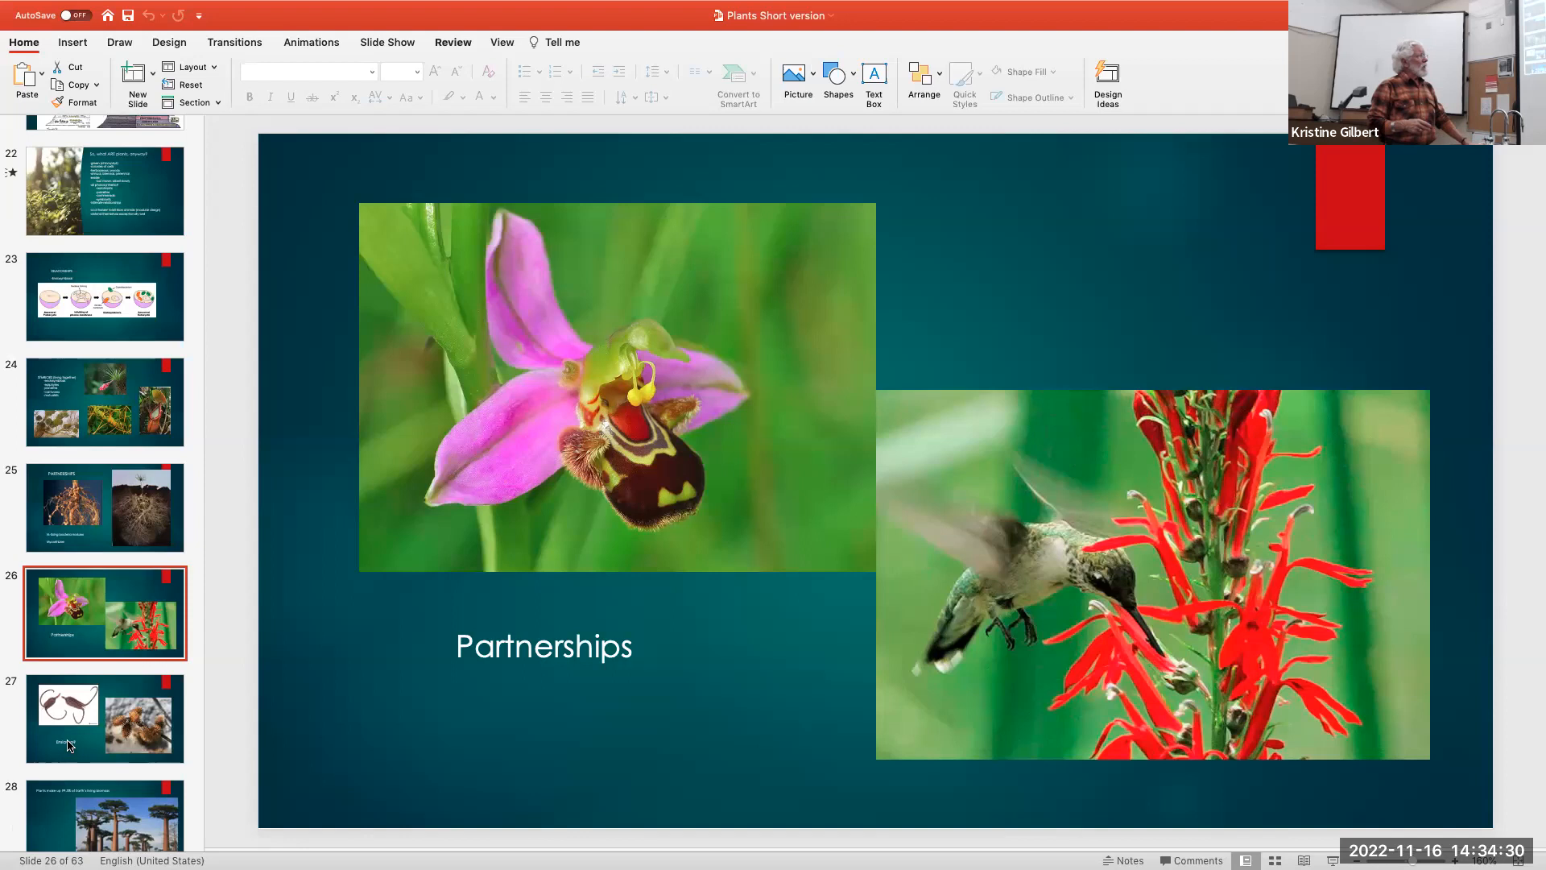
{"action": "mouse_move", "coordinate": [67, 744]}
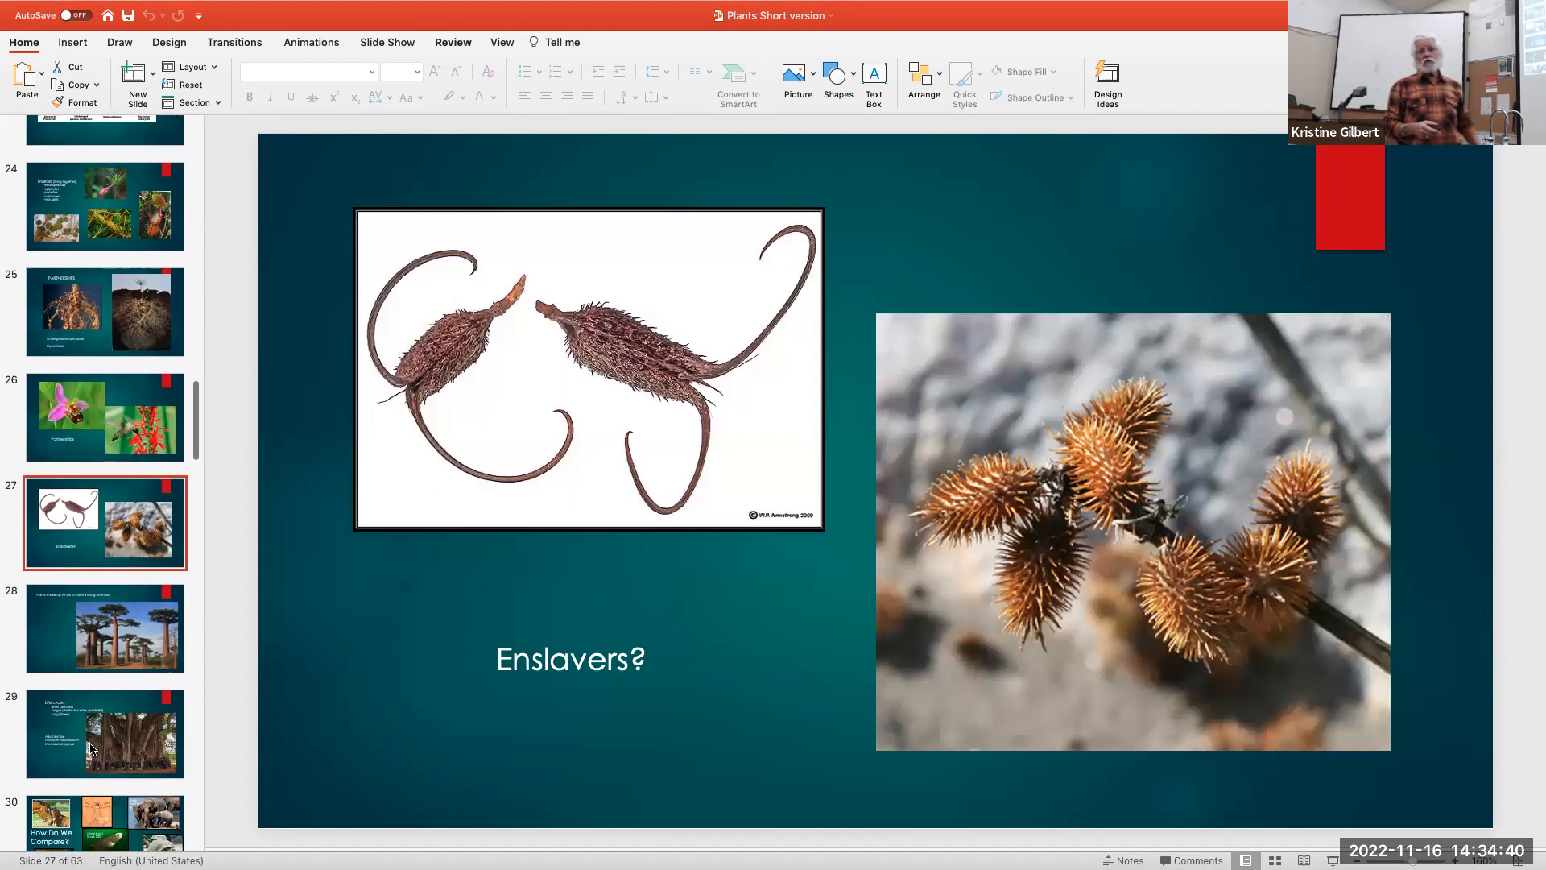
{"action": "scroll", "scroll_direction": "down", "scroll_amount": 3}
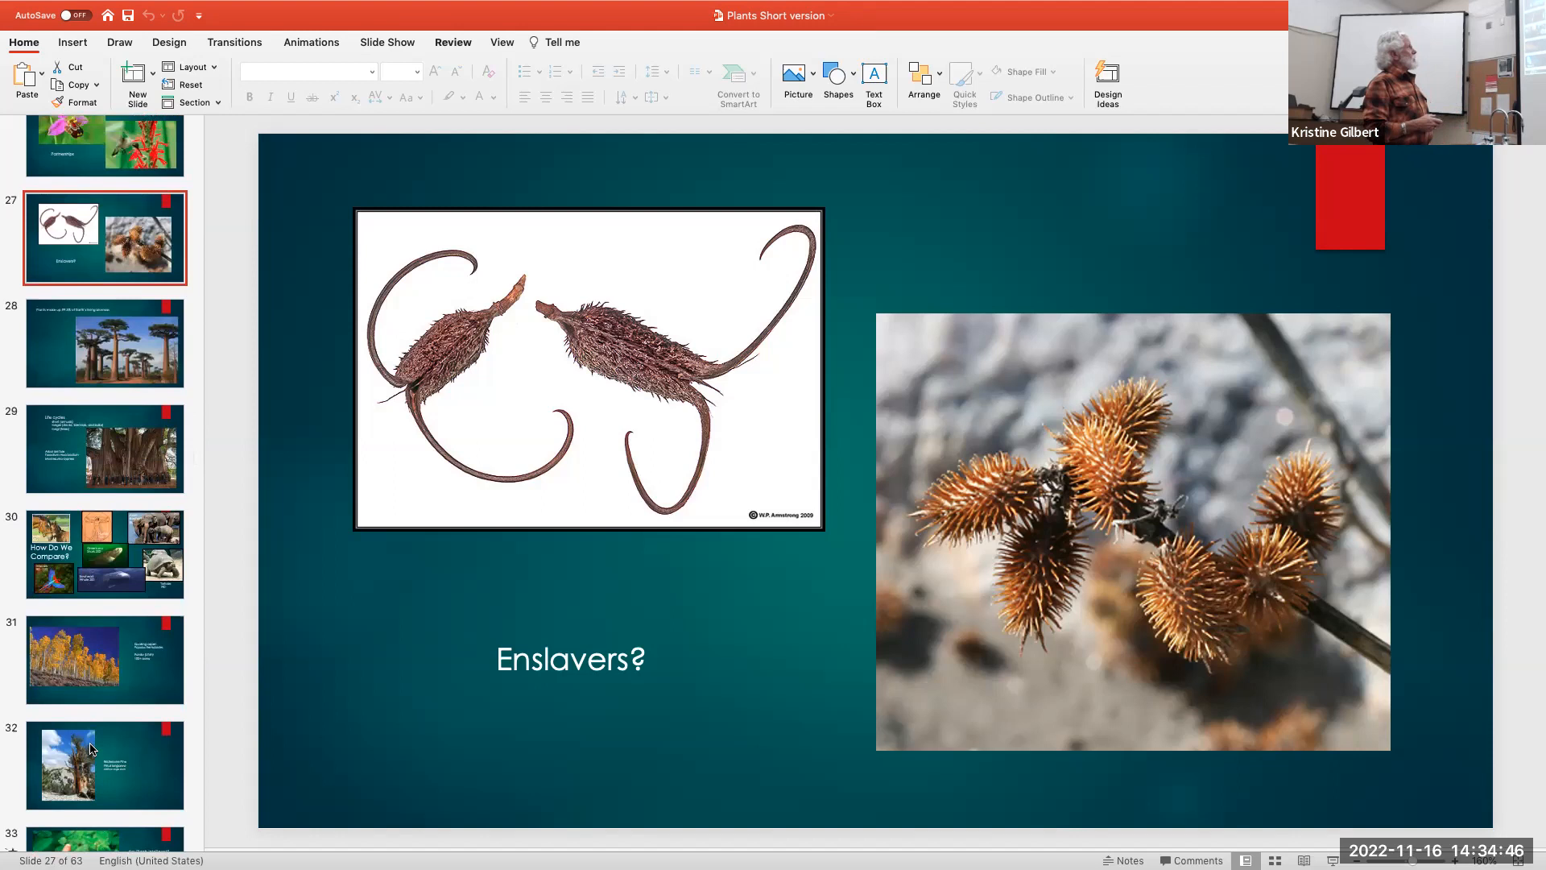
{"action": "mouse_move", "coordinate": [91, 748]}
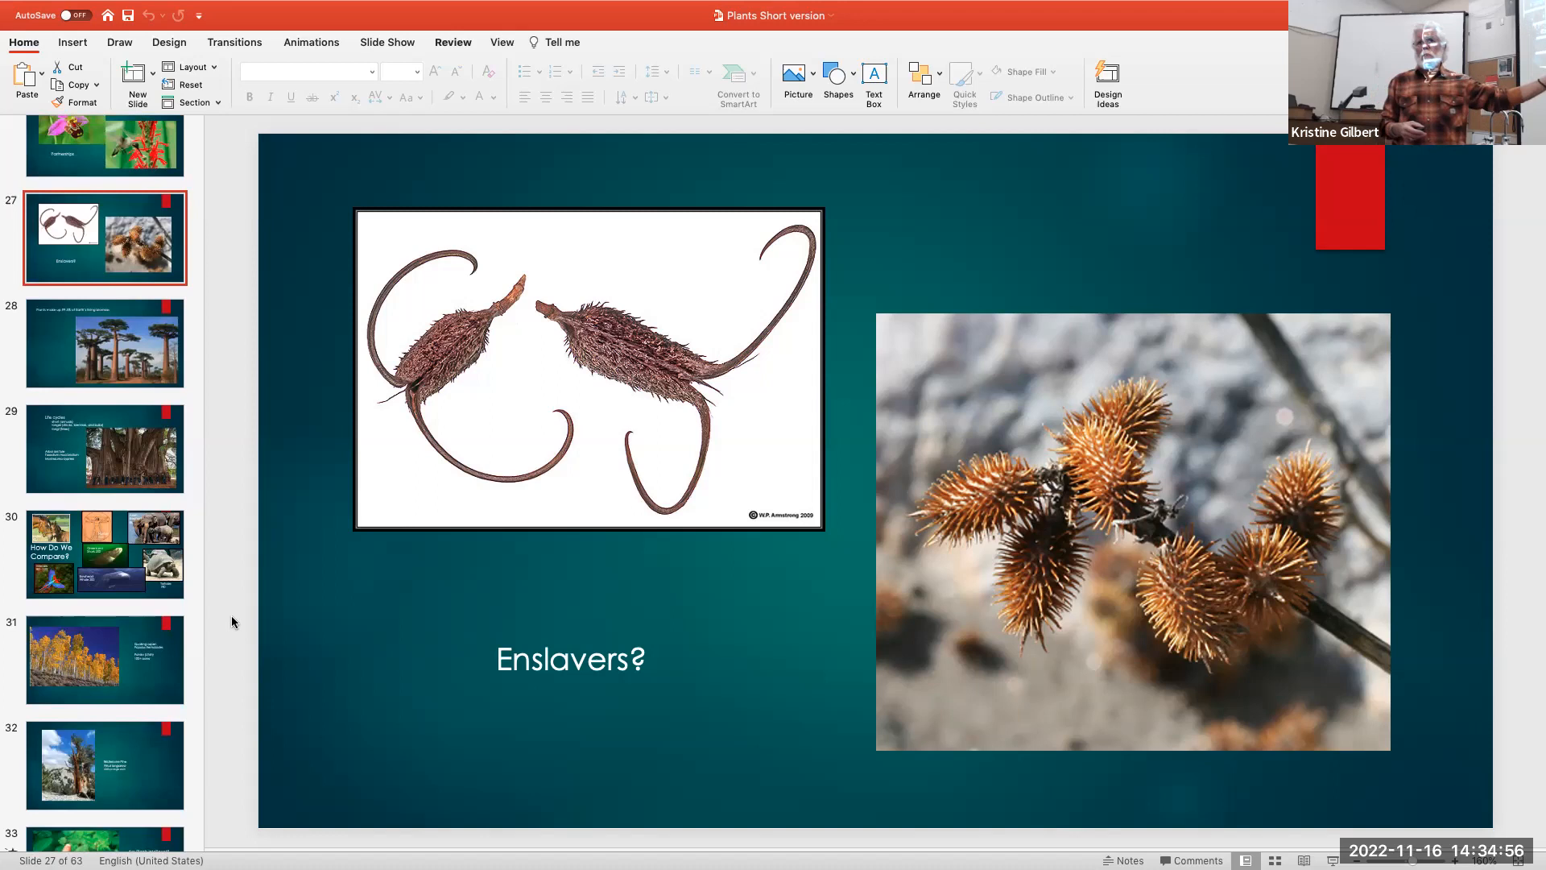
{"action": "mouse_move", "coordinate": [1237, 637]}
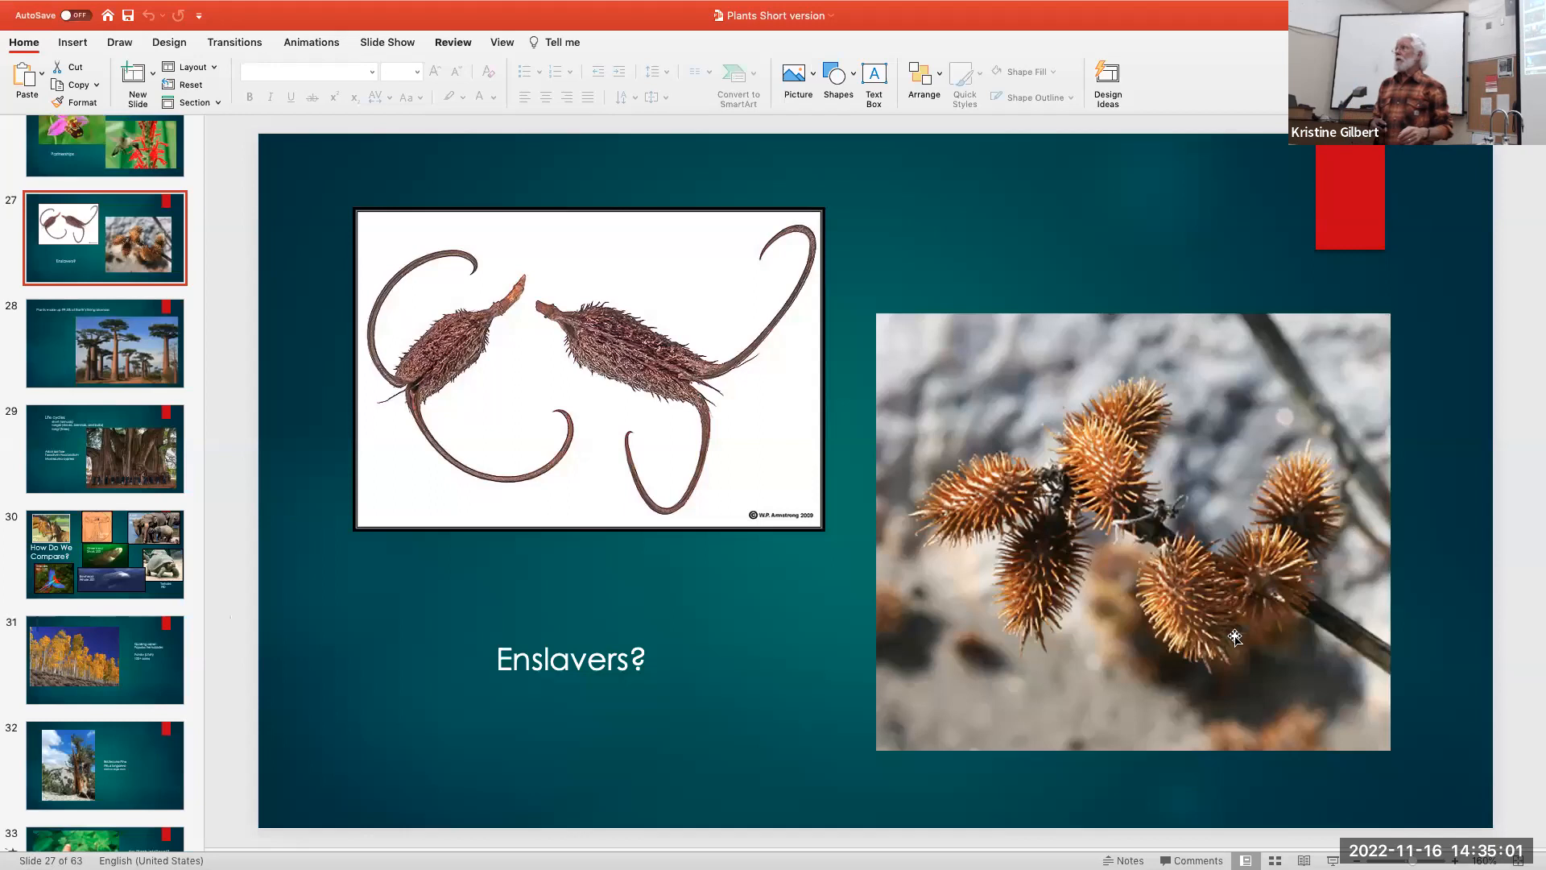
{"action": "mouse_move", "coordinate": [47, 366]}
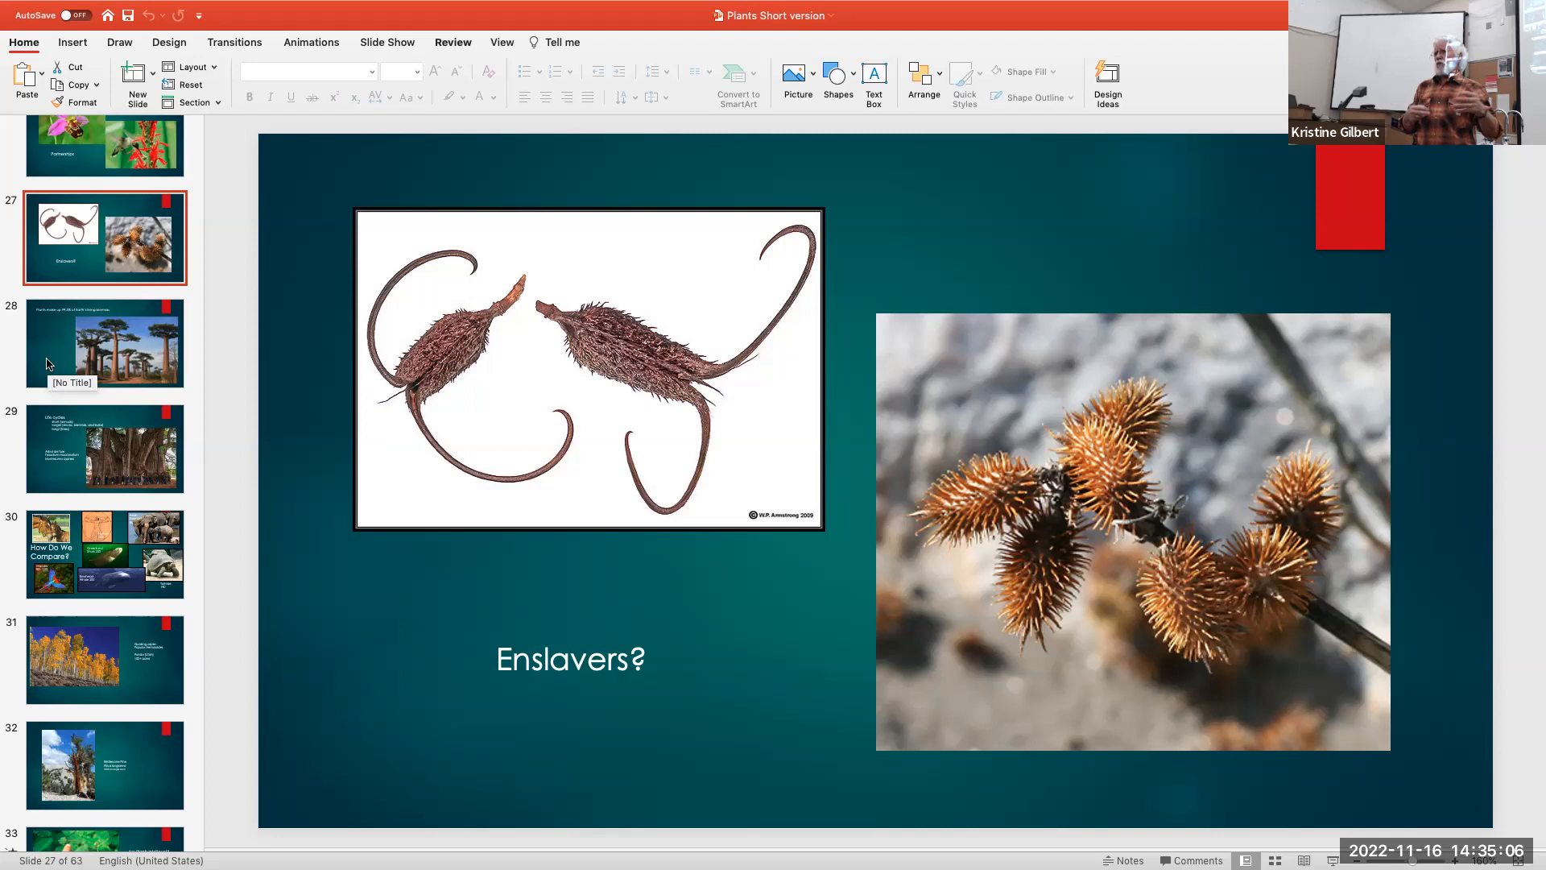
{"action": "scroll", "scroll_direction": "down", "scroll_amount": 3}
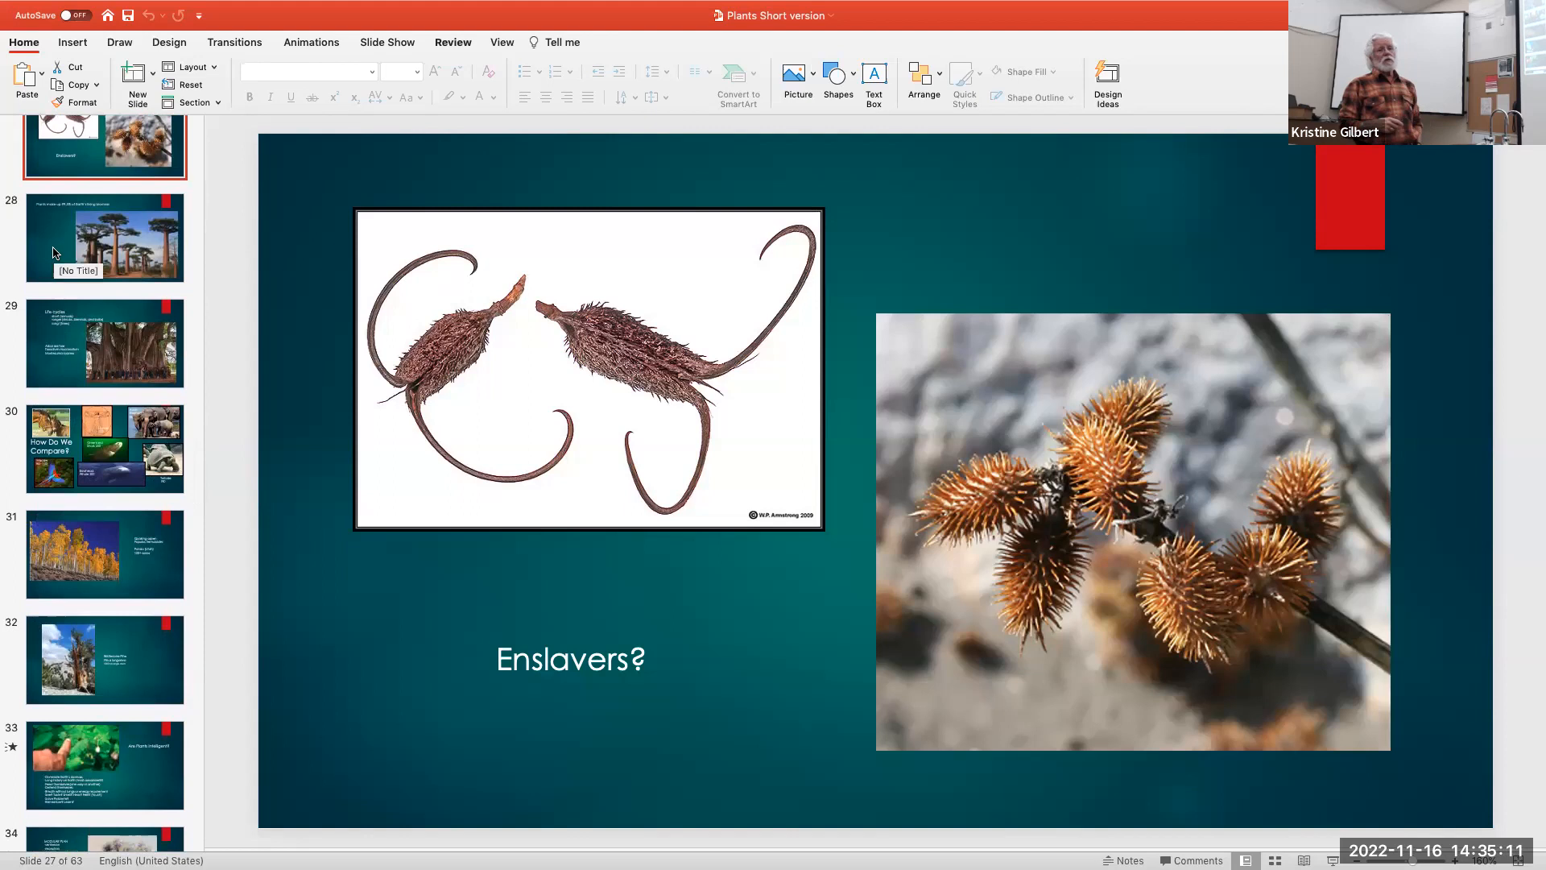
Show slide 28, 'Plants make up 99.5% of Earth's living biomass'
{"action": "left_click", "coordinate": [105, 237]}
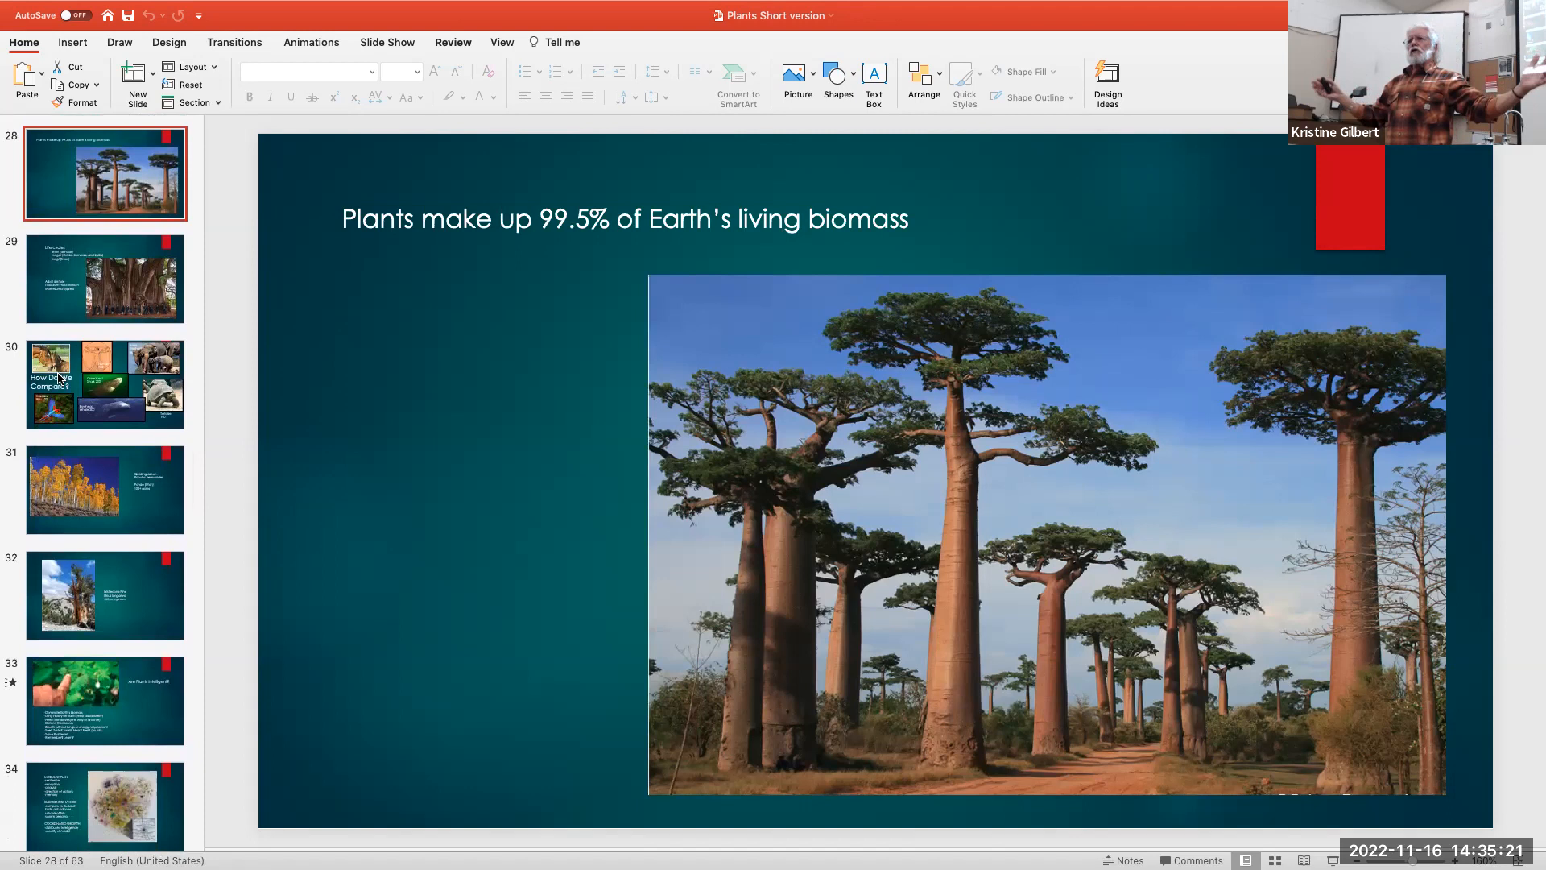
{"action": "mouse_move", "coordinate": [60, 315]}
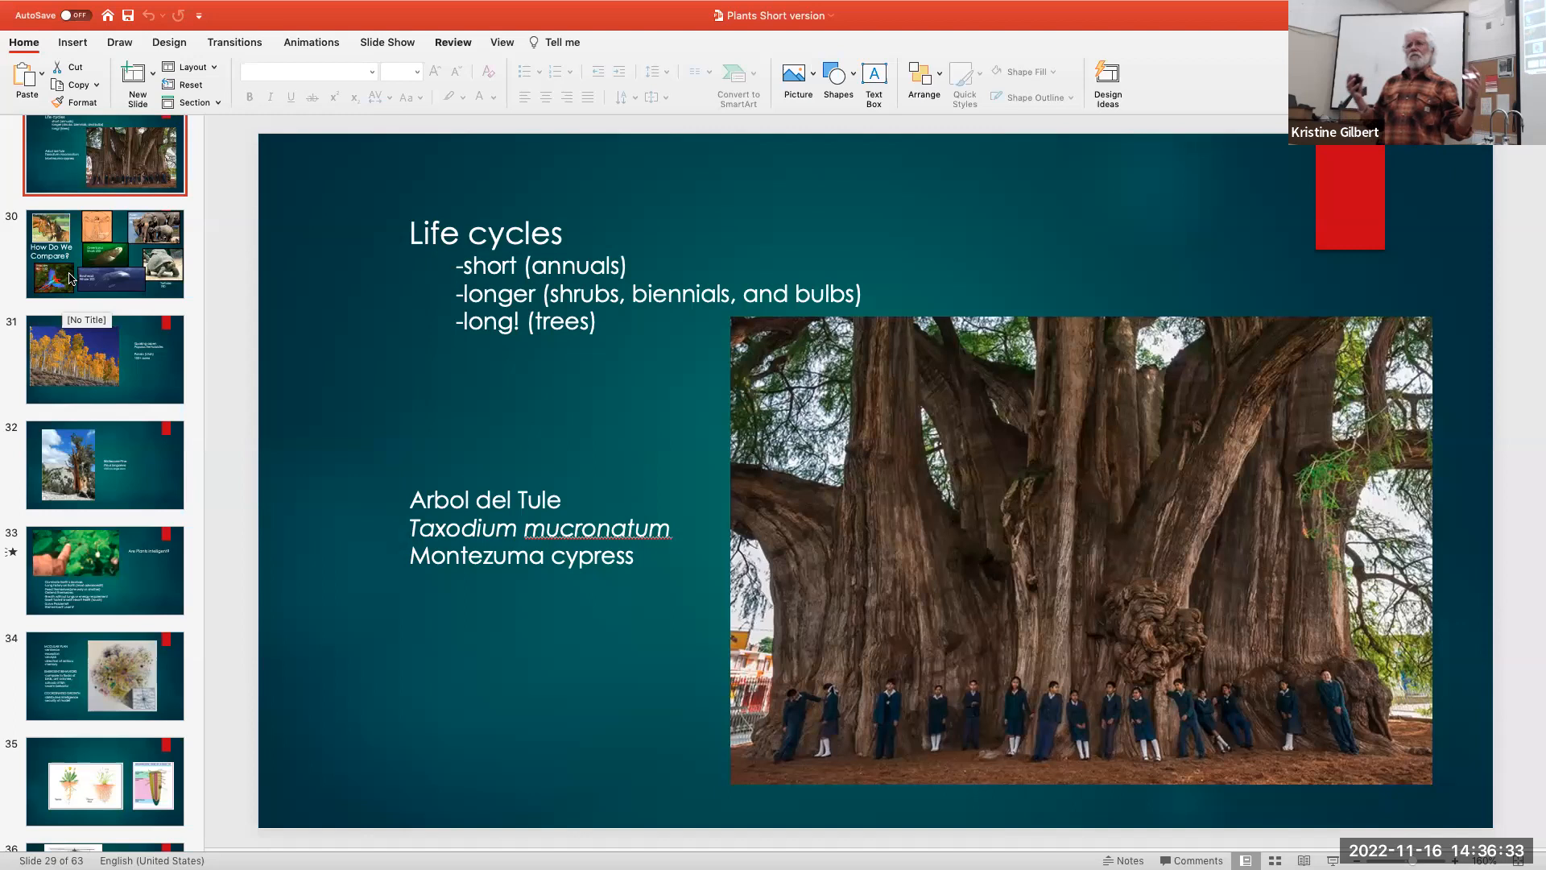
Show slide 29, 'Life cycles', with the Arbol del Tule cypress photo
{"action": "left_click", "coordinate": [104, 253]}
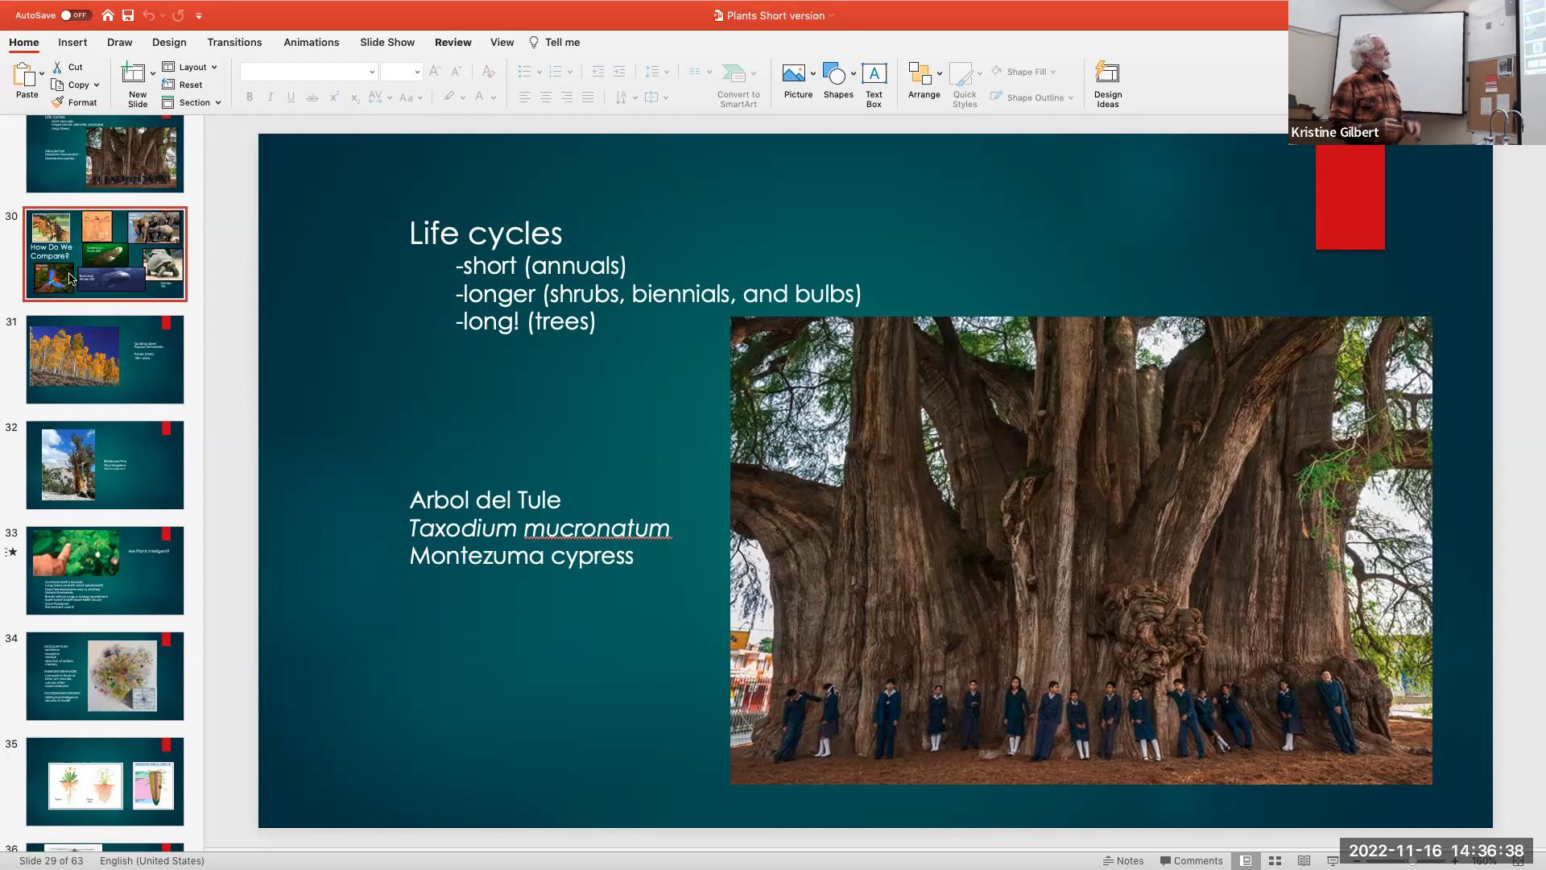
On slide 30, 'How Do We Compare?', change the Human lifespan figure from 122 to 87
{"action": "left_click", "coordinate": [103, 251]}
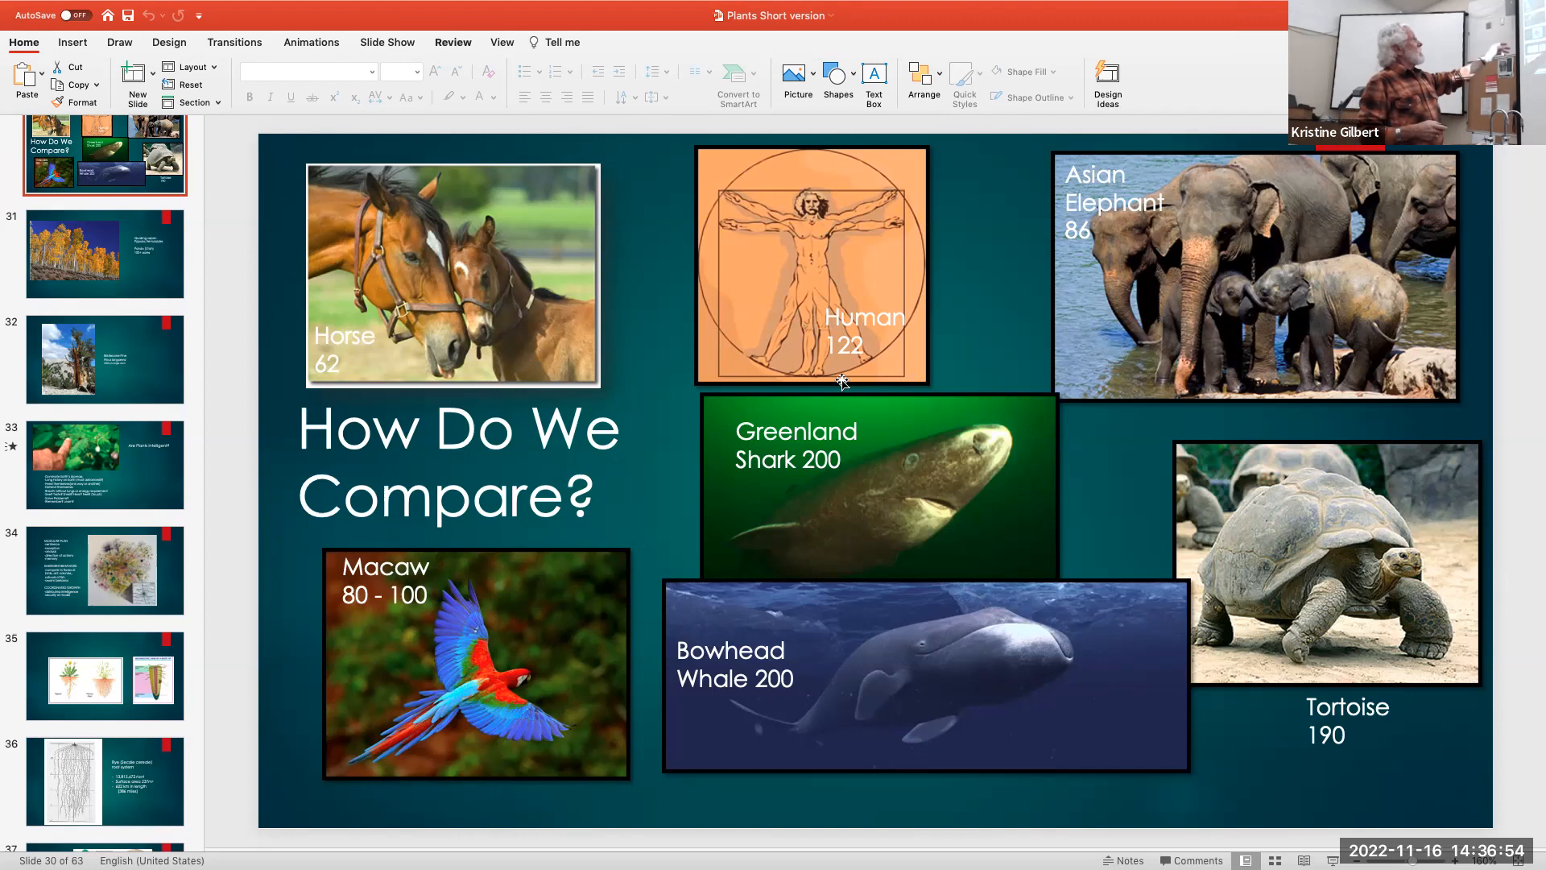
{"action": "mouse_move", "coordinate": [981, 351]}
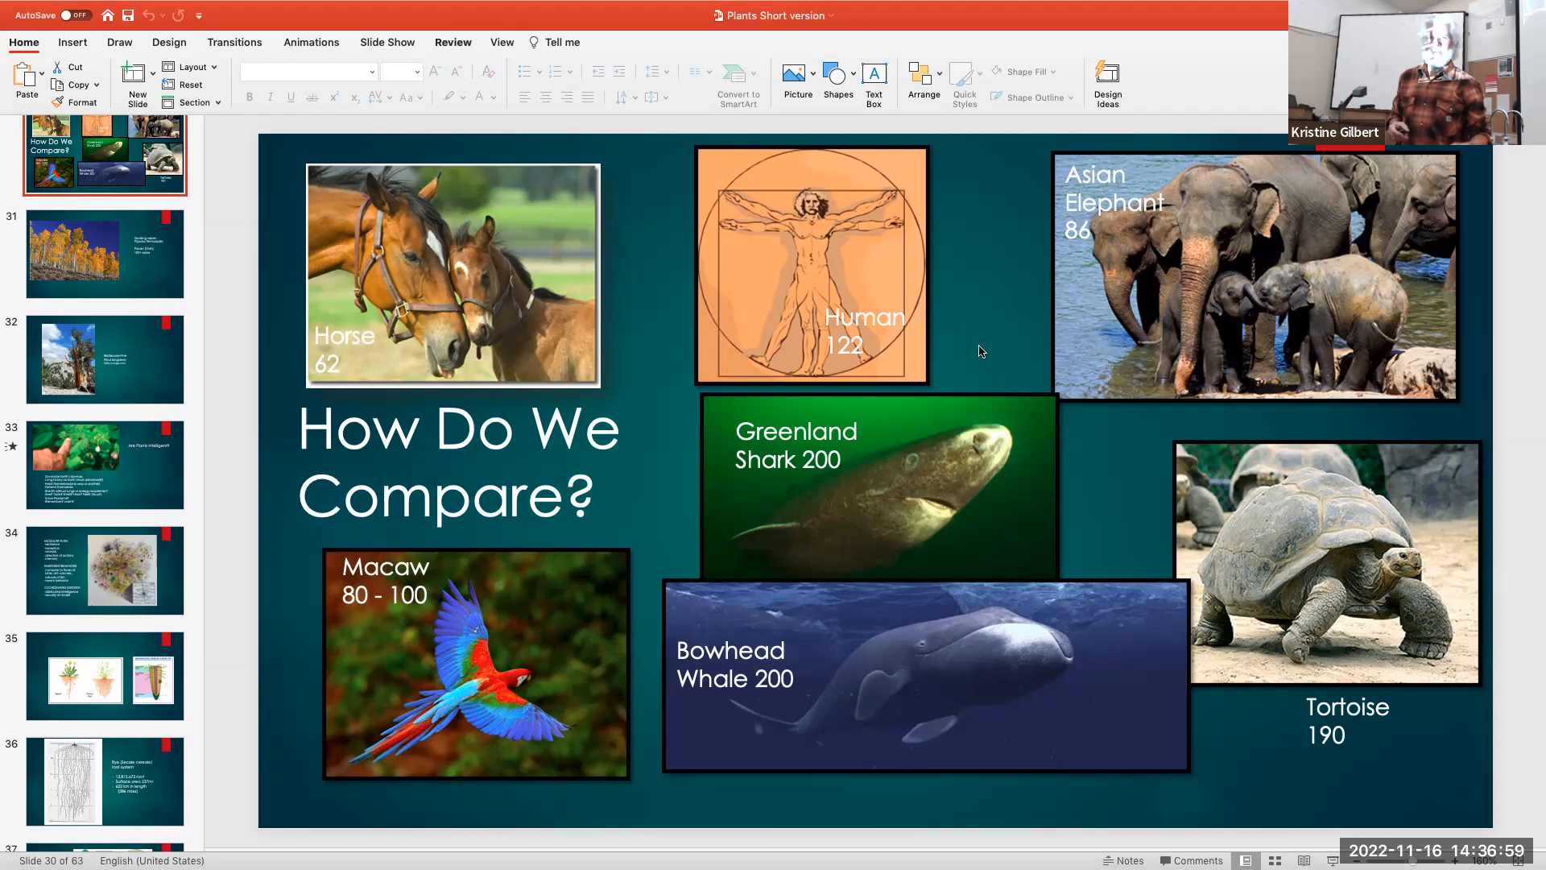
{"action": "left_click", "coordinate": [865, 345]}
{"action": "type", "text": "87"}
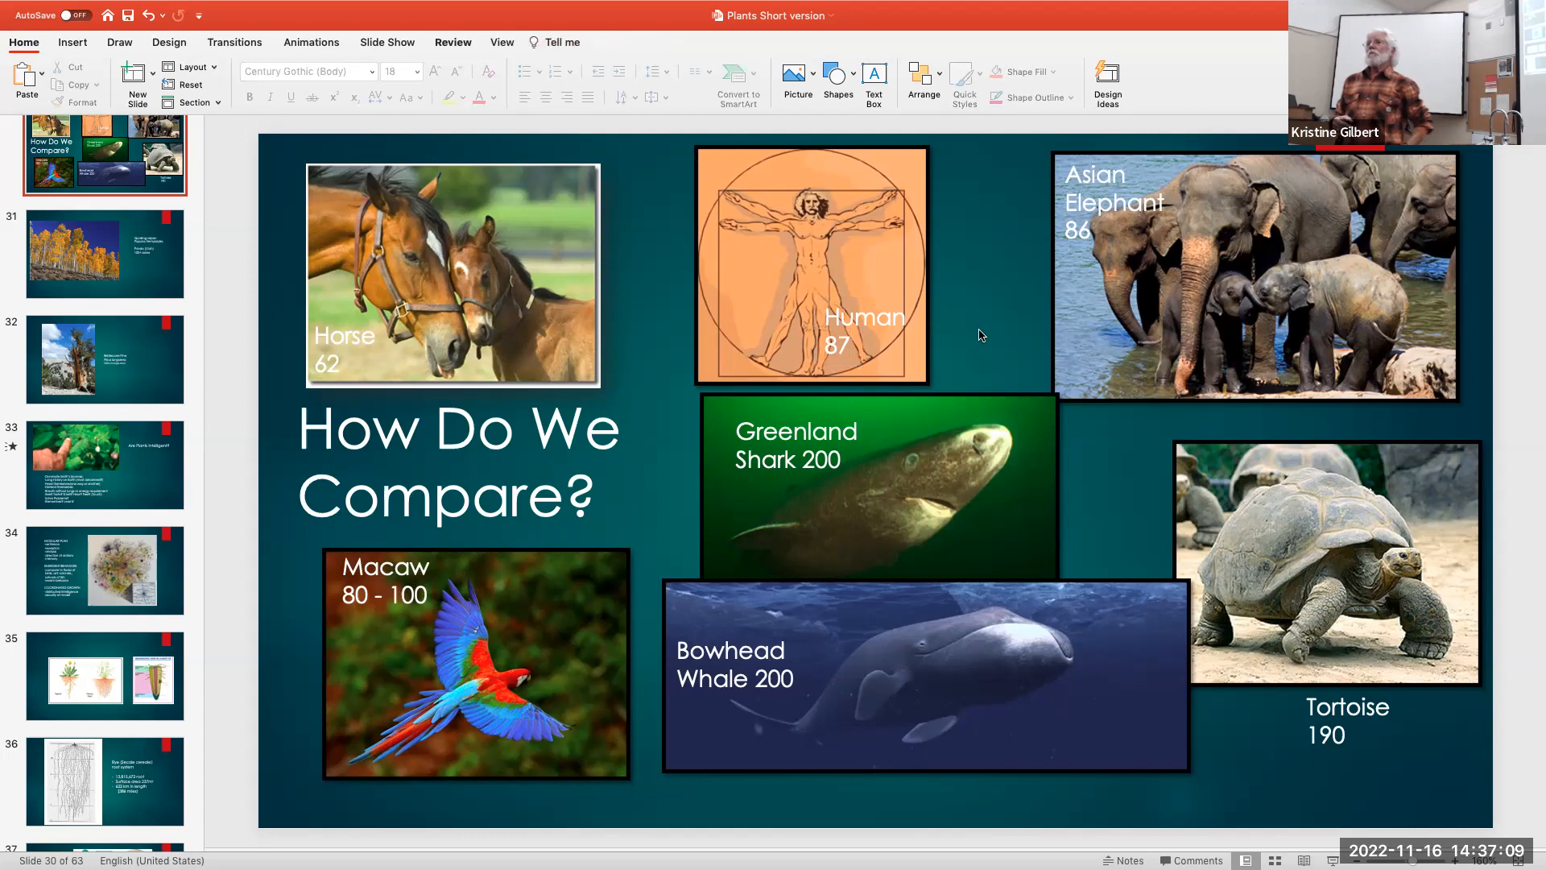
Show slide 31, the Quaking aspen Pando grove spanning 100+ acres
{"action": "left_click", "coordinate": [103, 252]}
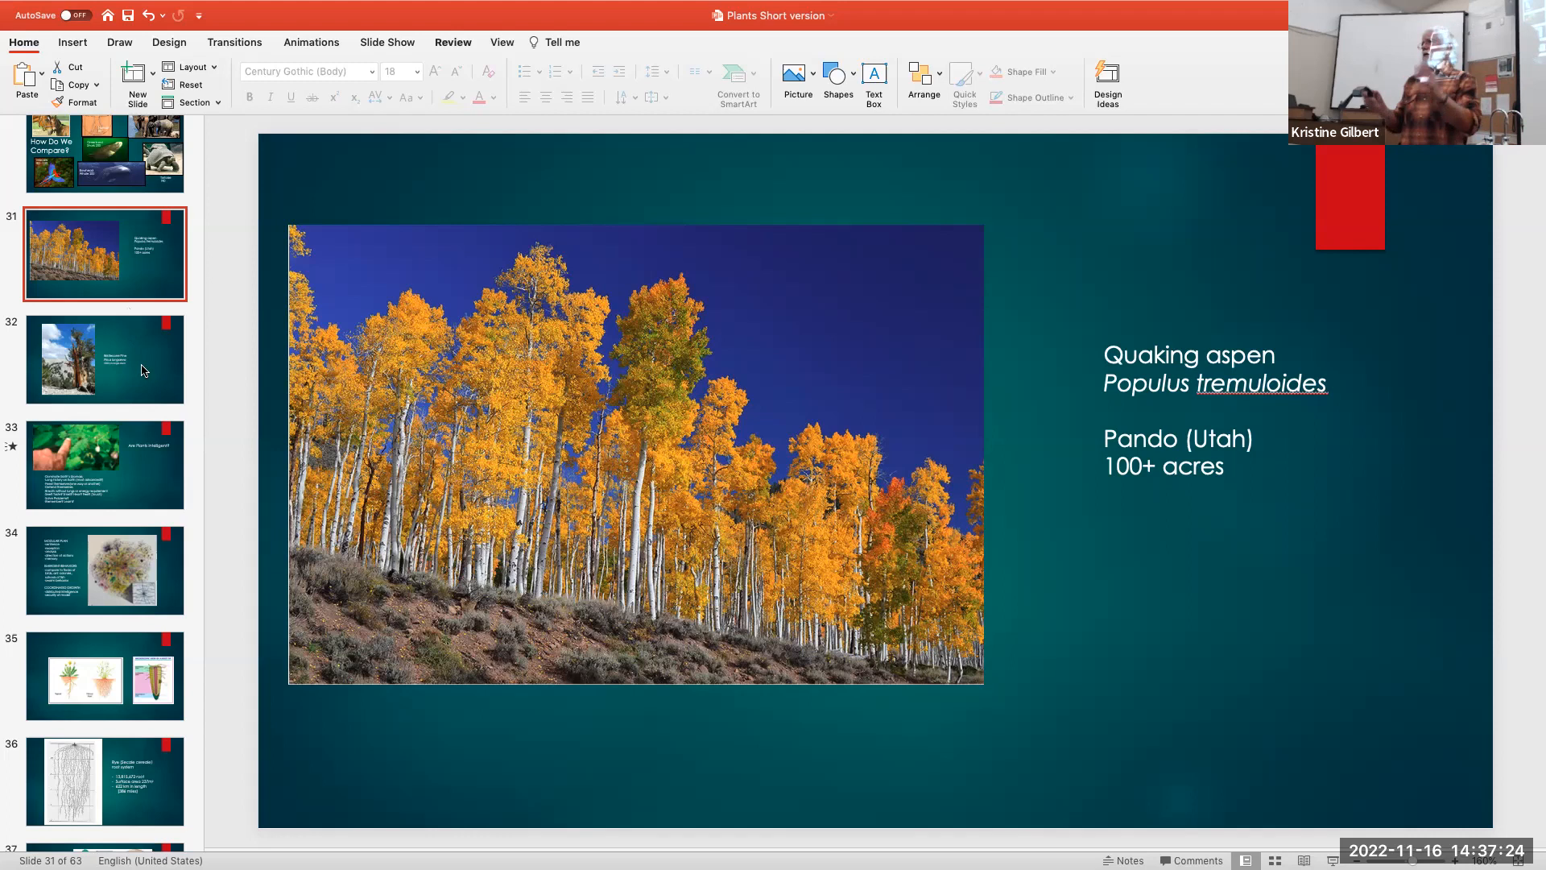
{"action": "mouse_move", "coordinate": [105, 359]}
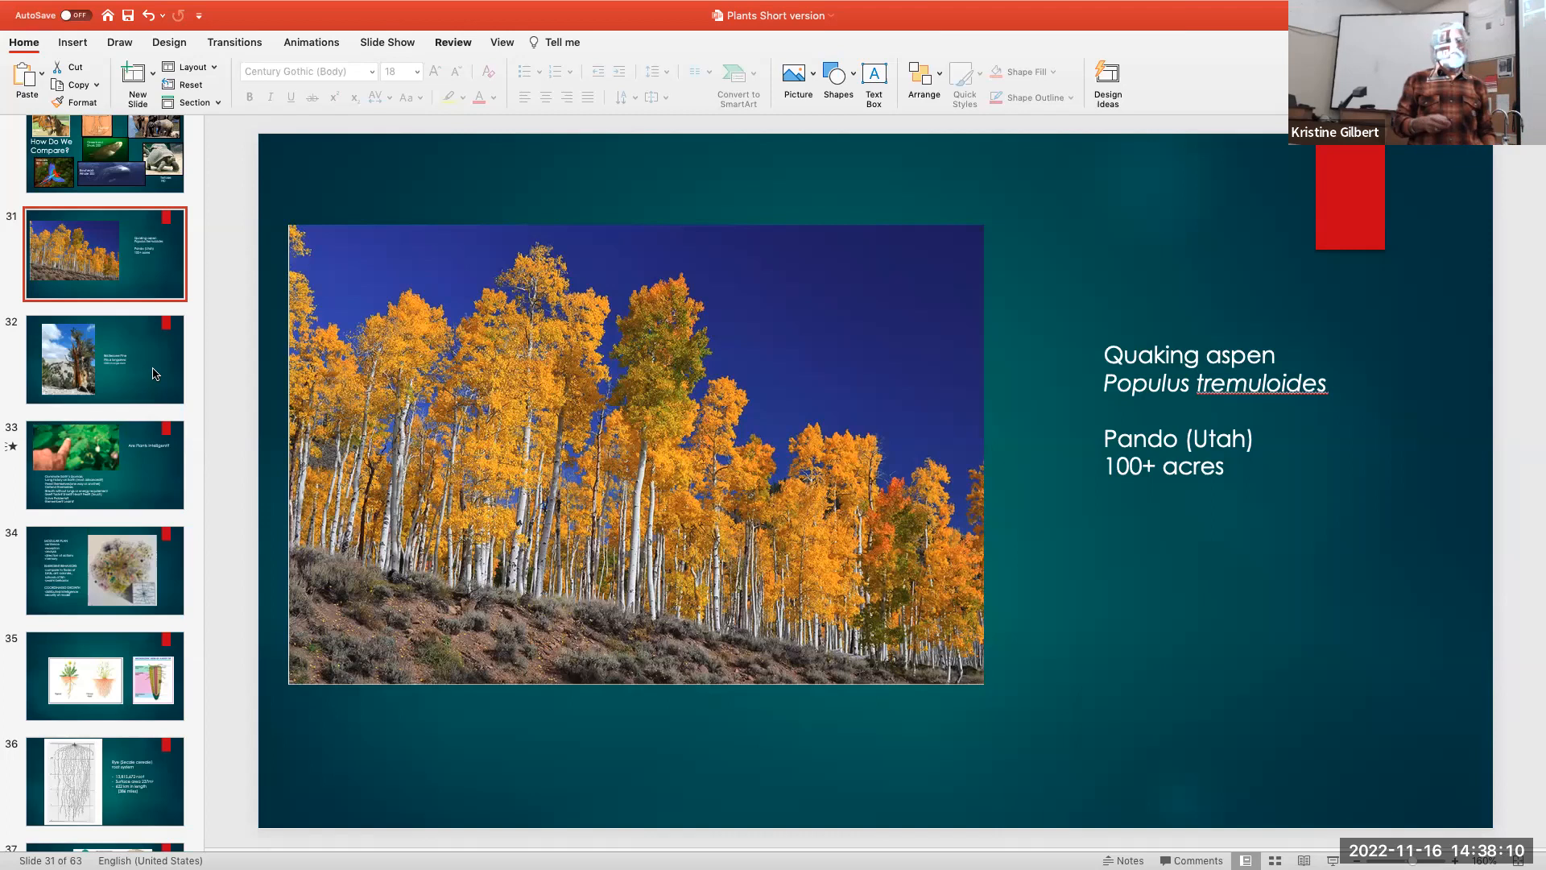
Show slide 32, the Bristlecone Pine noting 5500 years on a single stem
{"action": "left_click", "coordinate": [104, 360]}
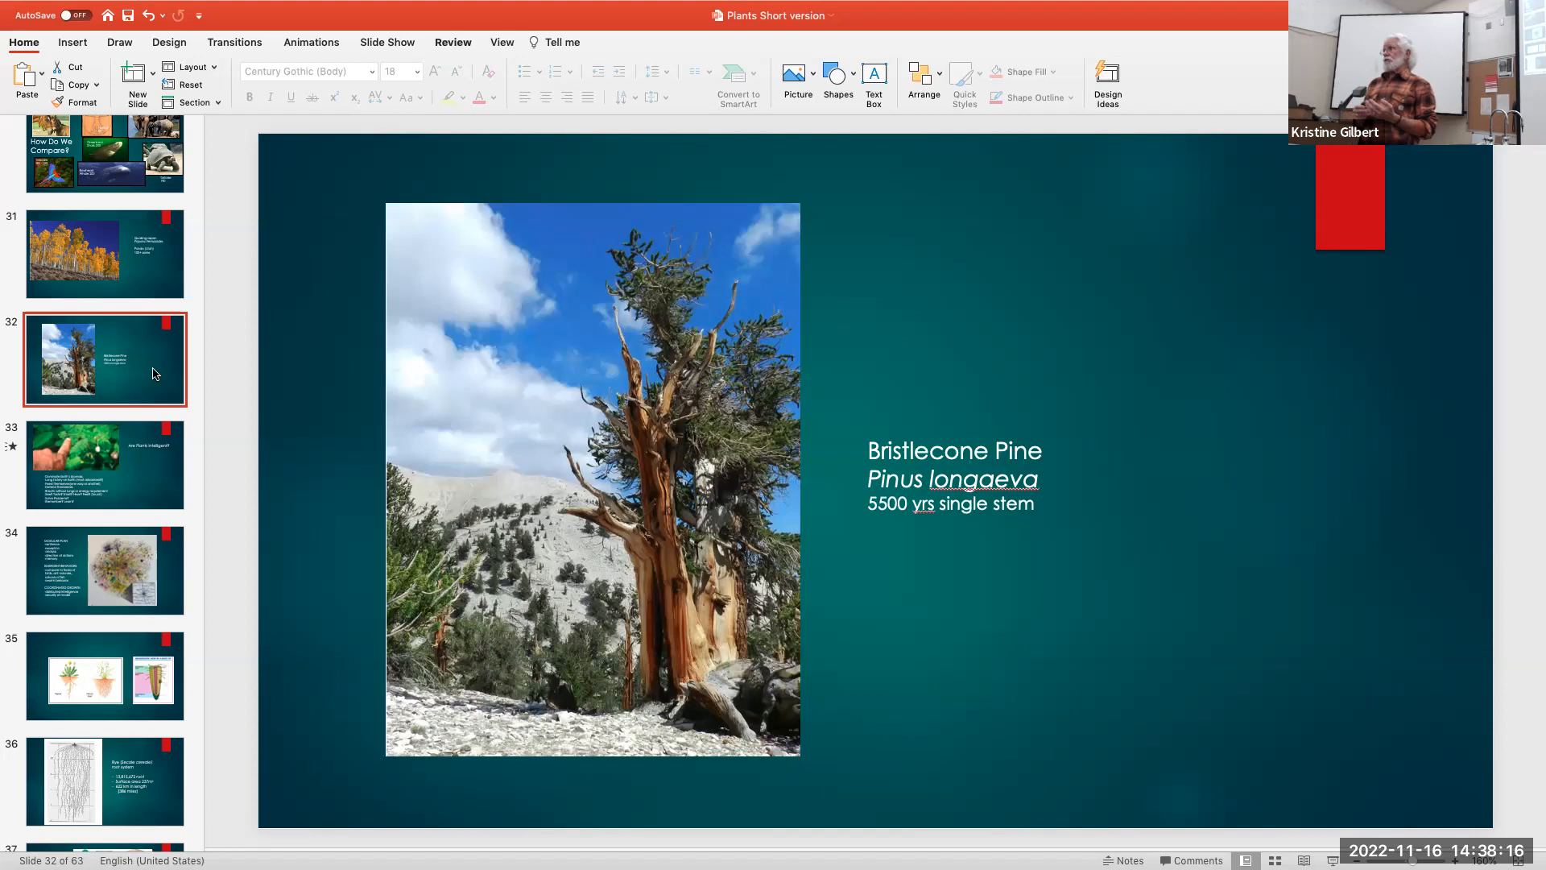
{"action": "scroll", "scroll_direction": "down", "scroll_amount": 3}
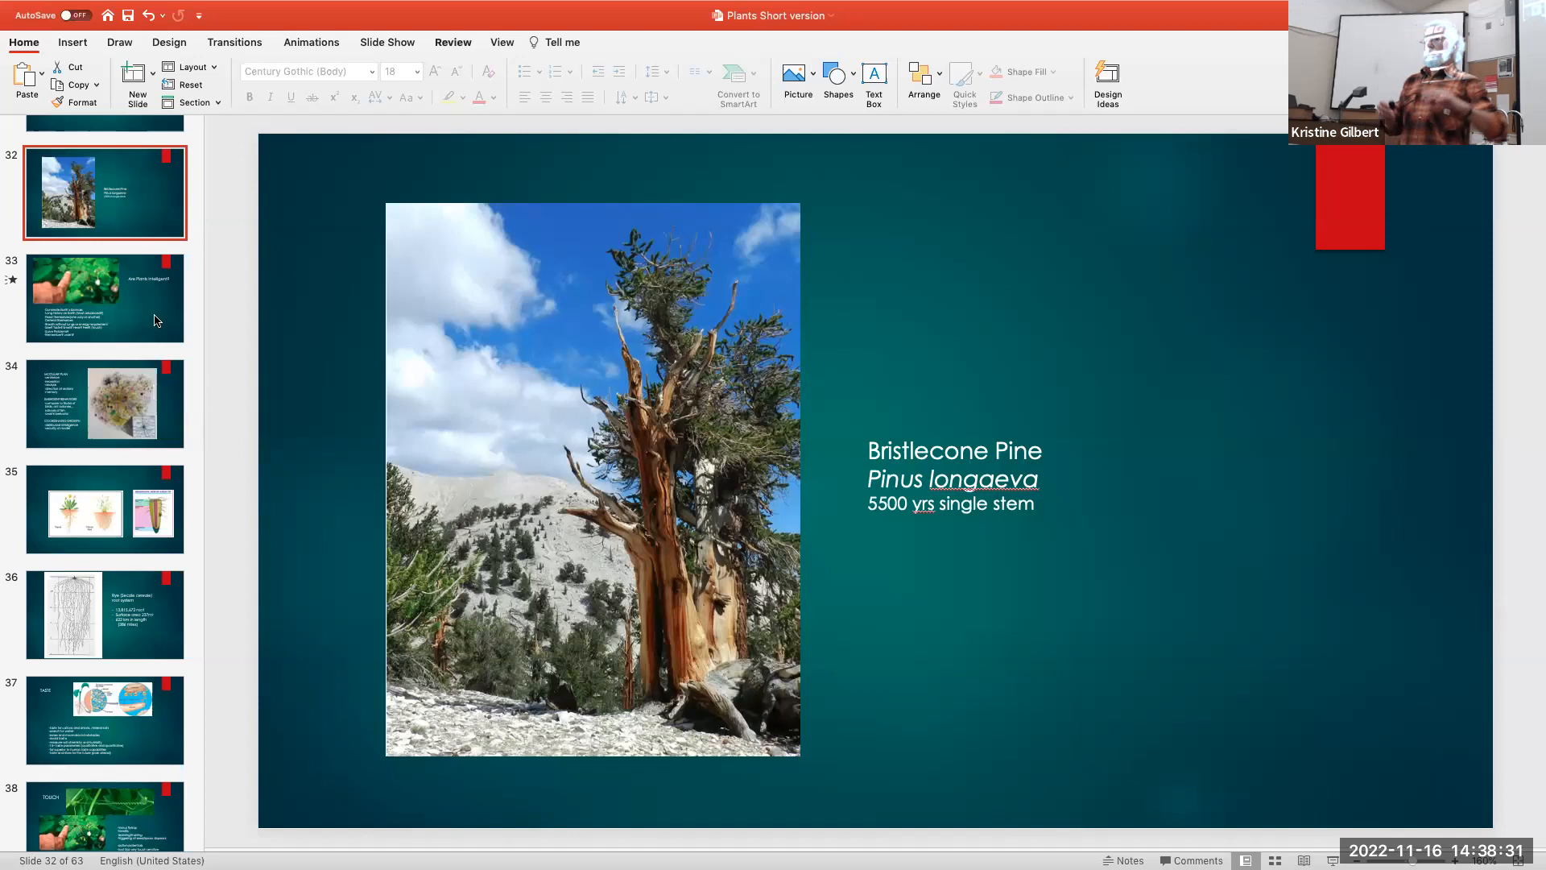
{"action": "mouse_move", "coordinate": [154, 321]}
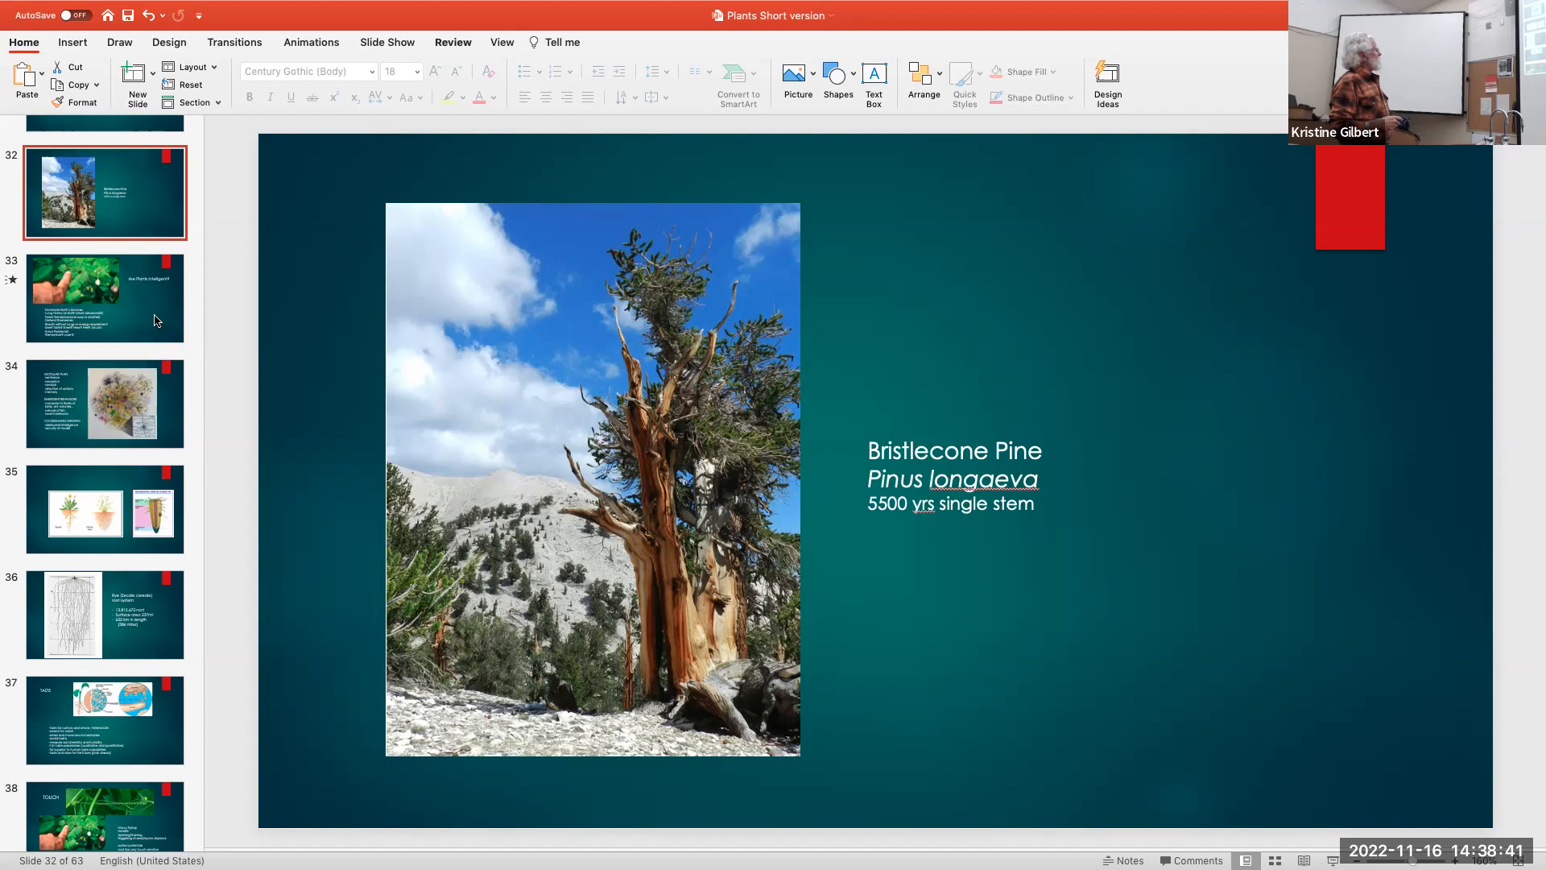
Show slide 33, "Are Plants Intelligent?", with the mimosa leaf photo
{"action": "left_click", "coordinate": [105, 298]}
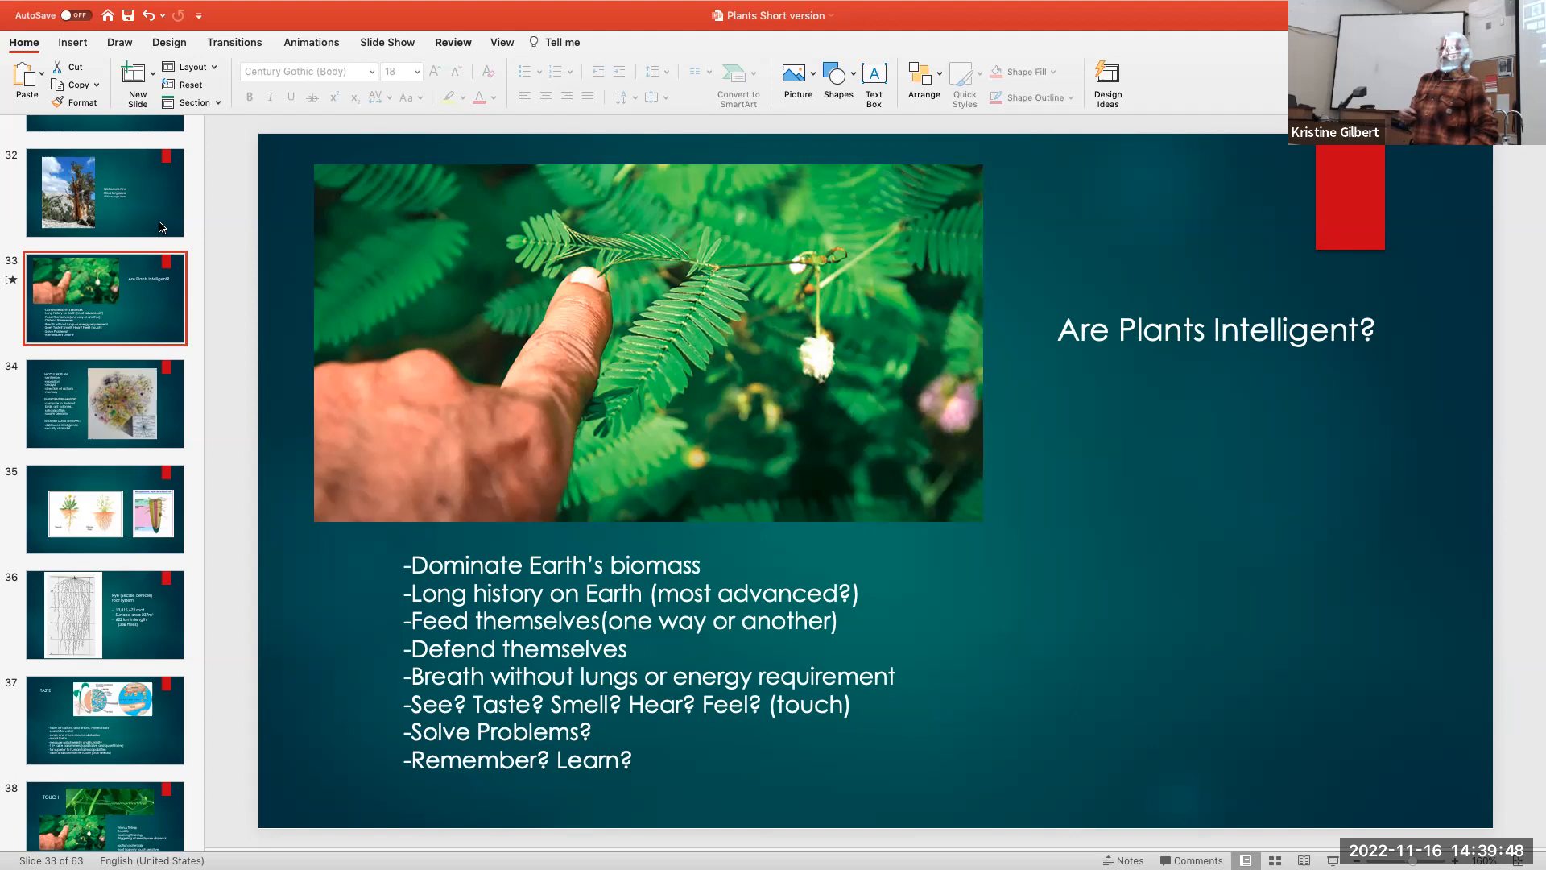
{"action": "mouse_move", "coordinate": [51, 443]}
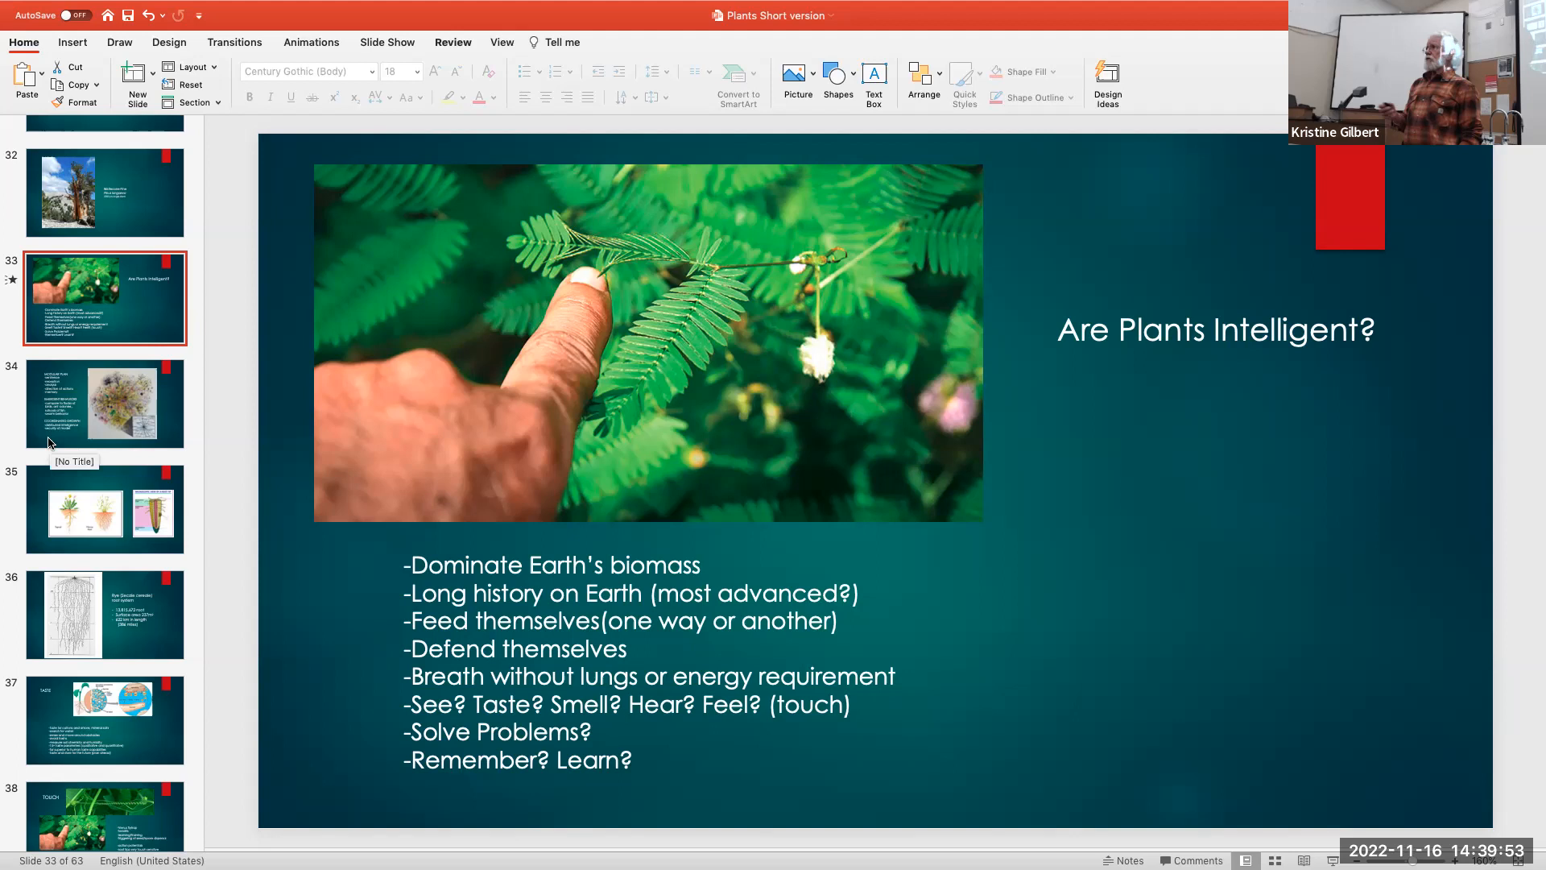
Show slide 34 listing Modular Plan, Emergent Behaviors and Coordinated Growth
{"action": "left_click", "coordinate": [105, 402]}
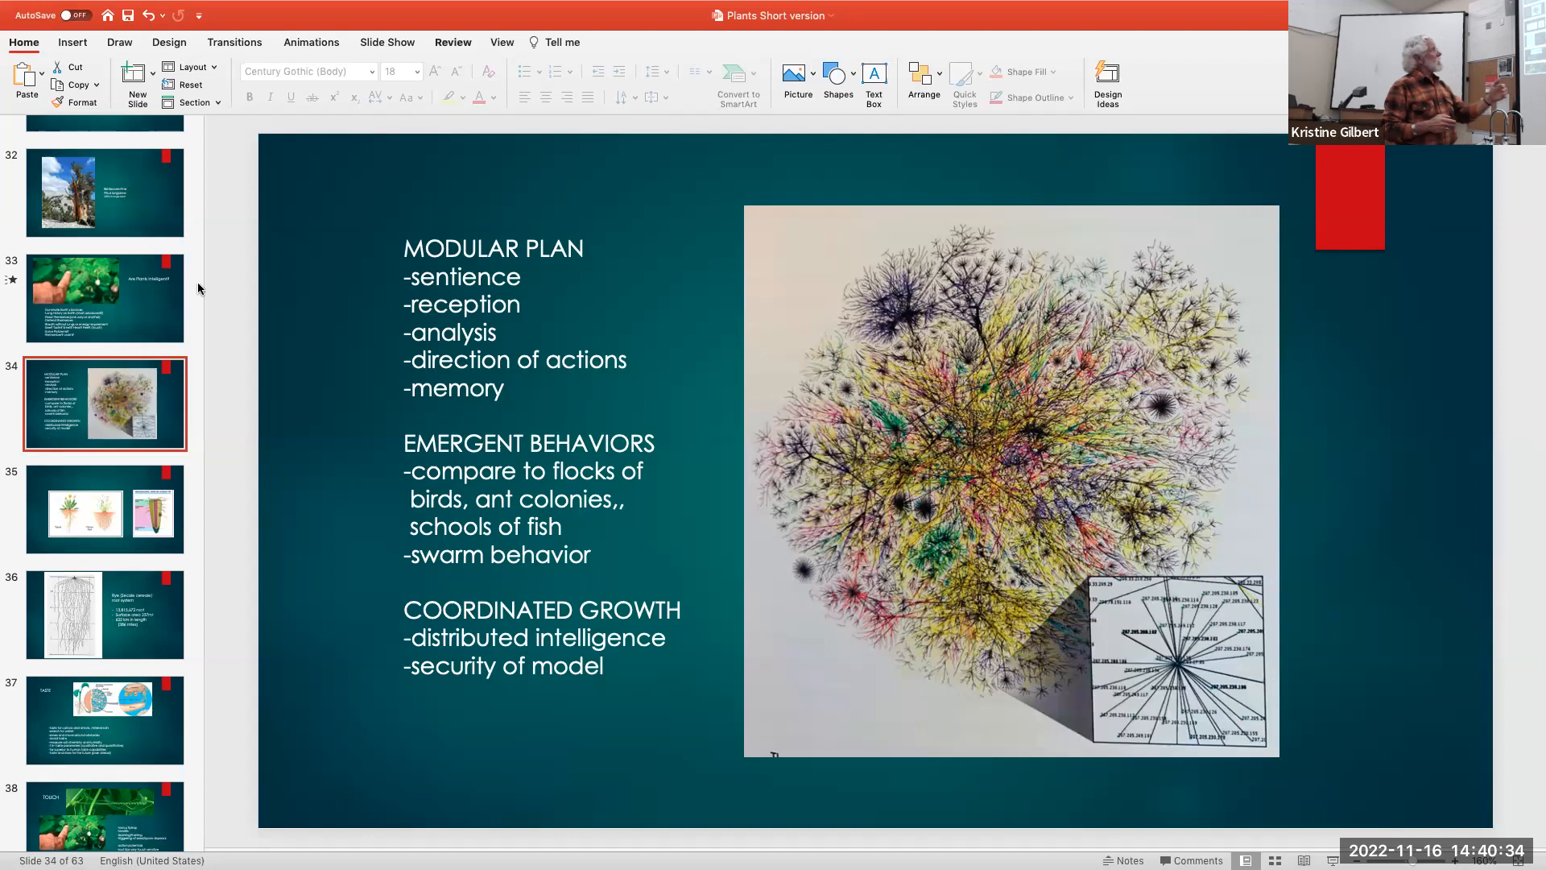
{"action": "mouse_move", "coordinate": [390, 367]}
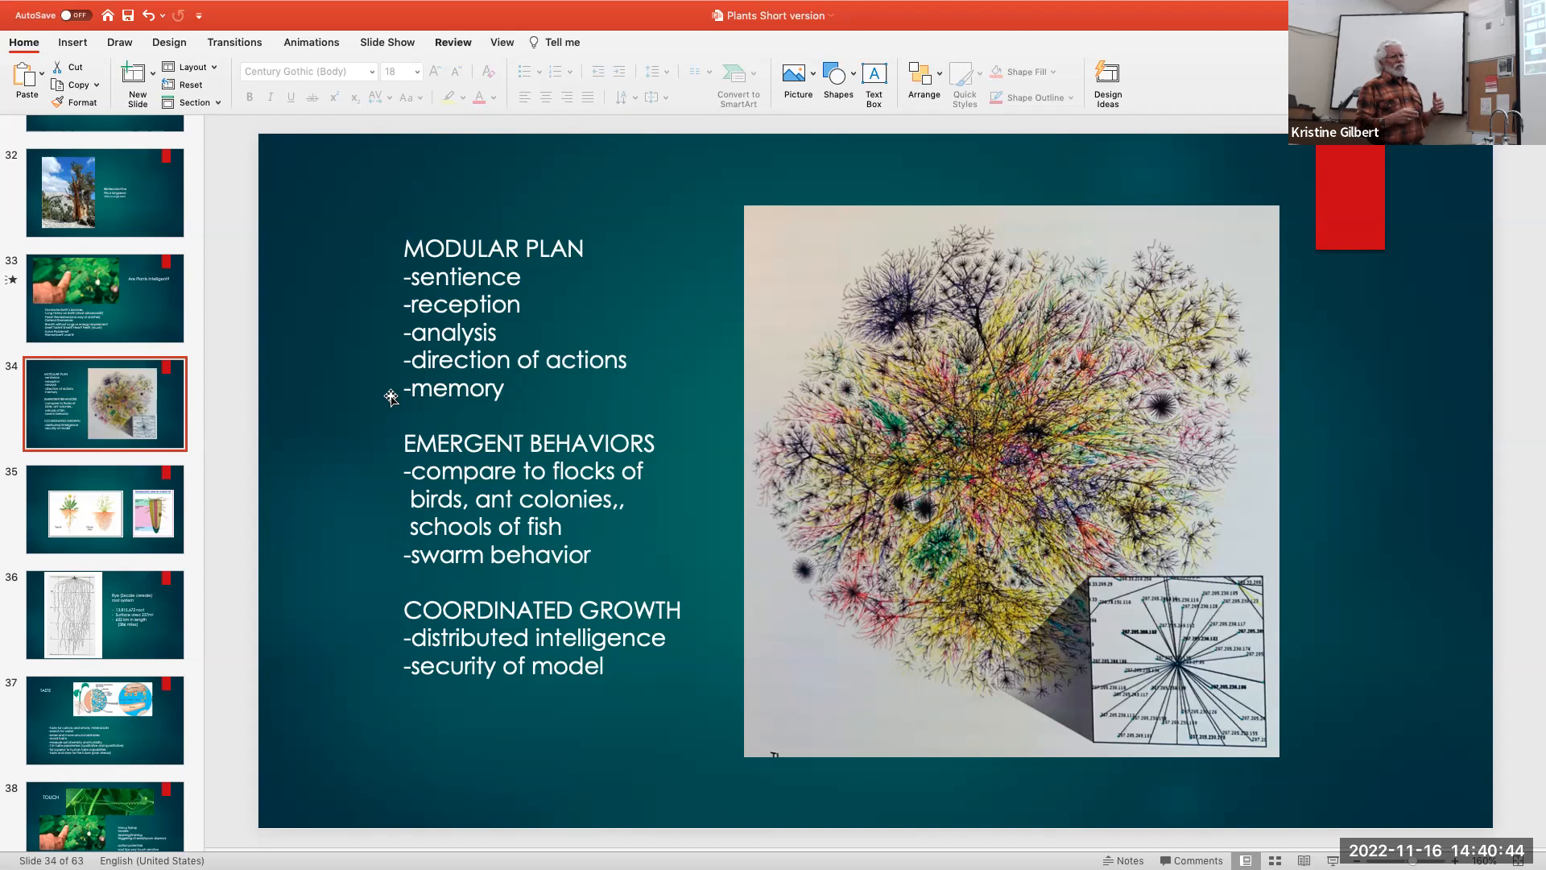
{"action": "mouse_move", "coordinate": [388, 476]}
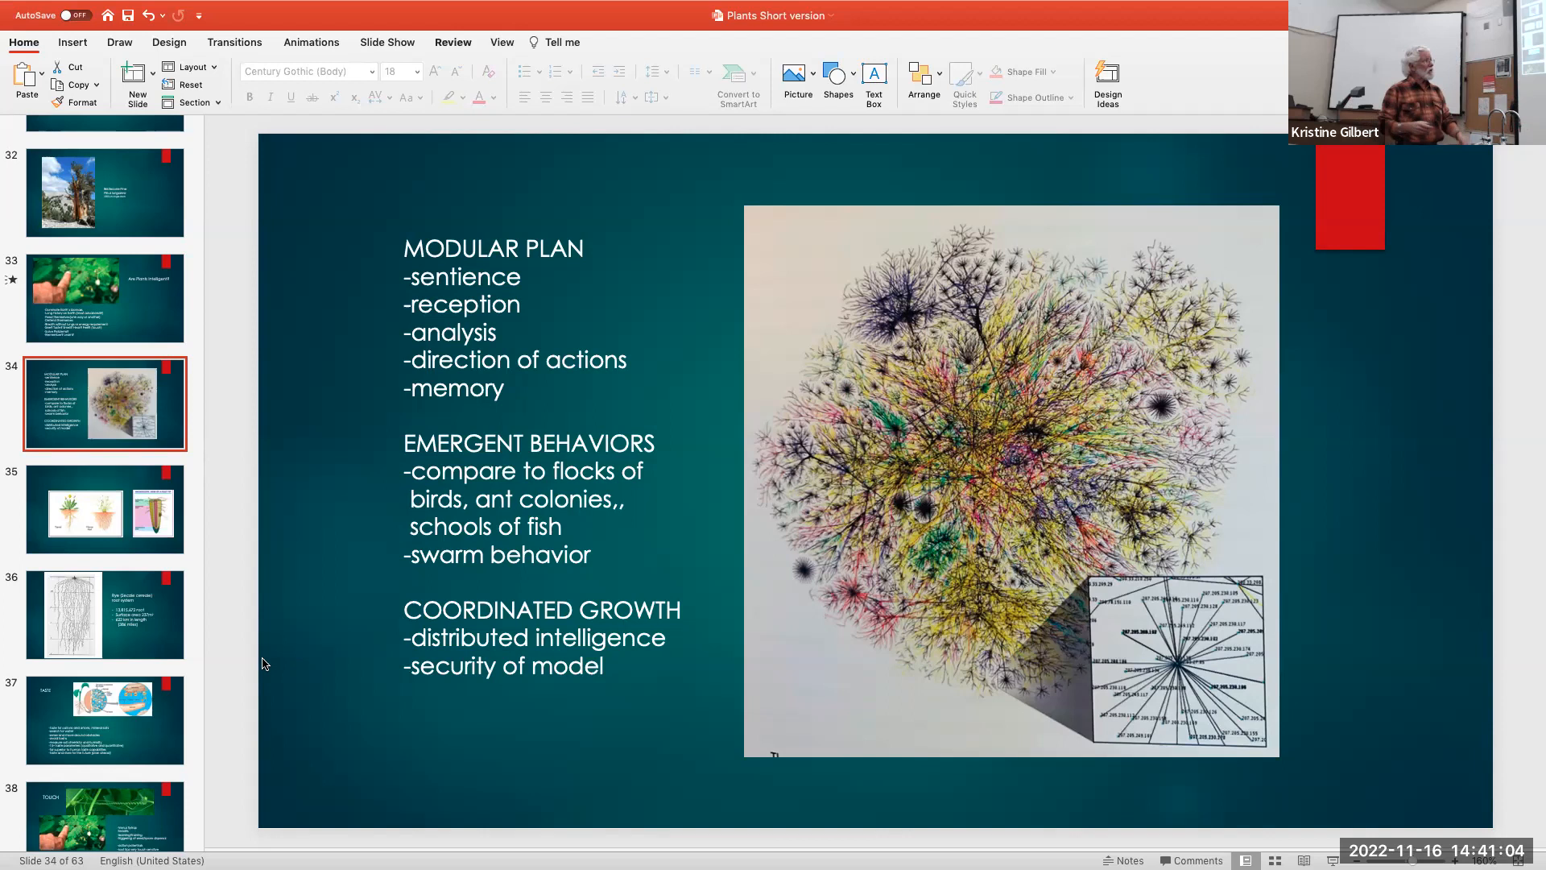
{"action": "mouse_move", "coordinate": [237, 665]}
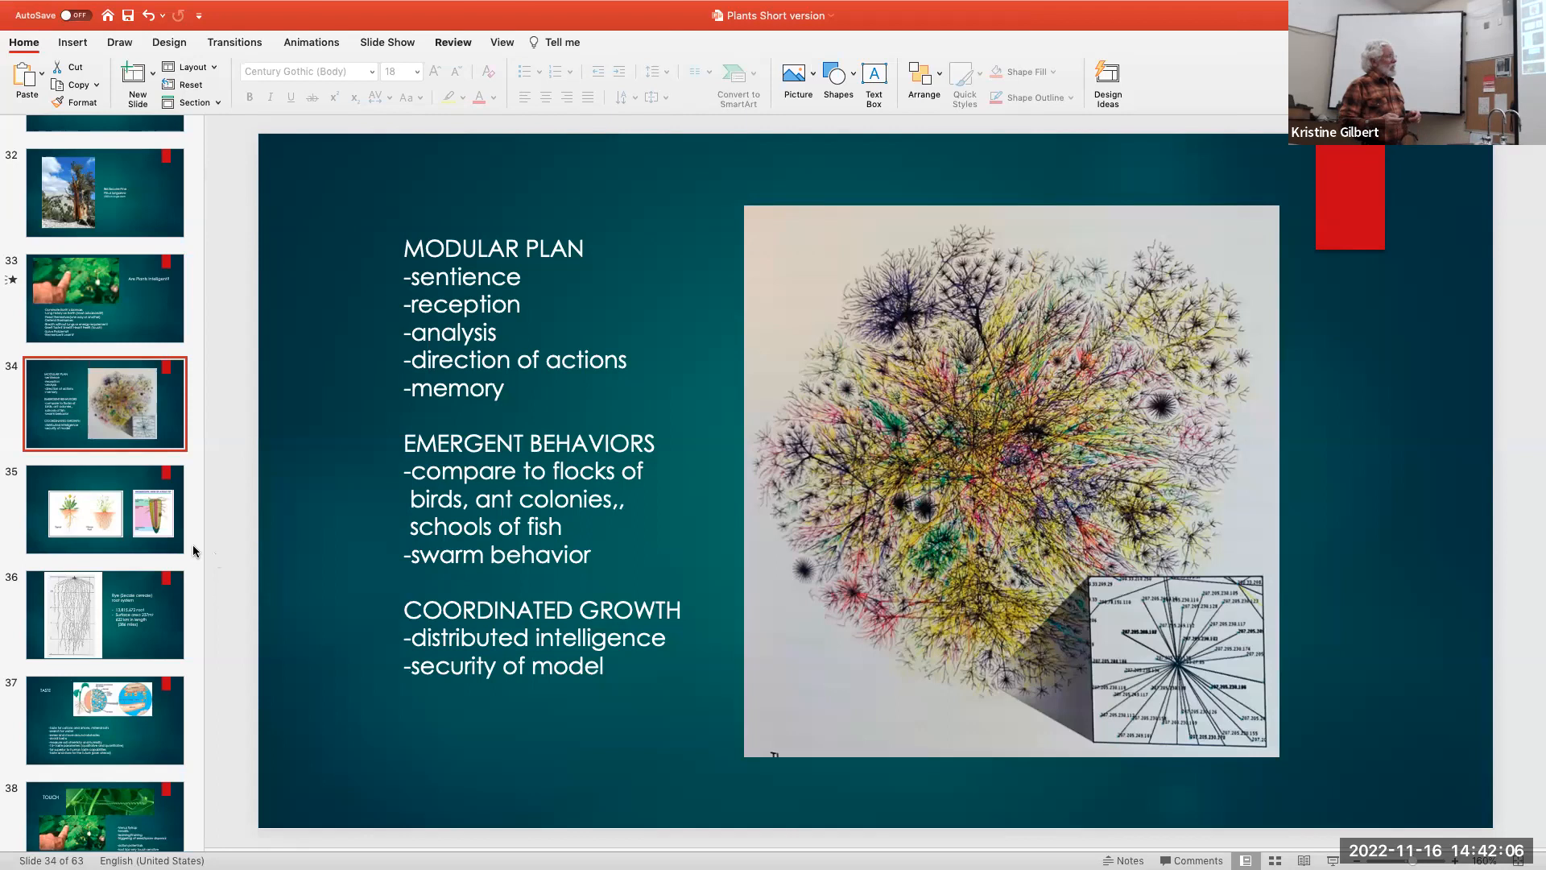
Show slide 35 contrasting taproot and fibrous root with a root-tip diagram
{"action": "left_click", "coordinate": [105, 509]}
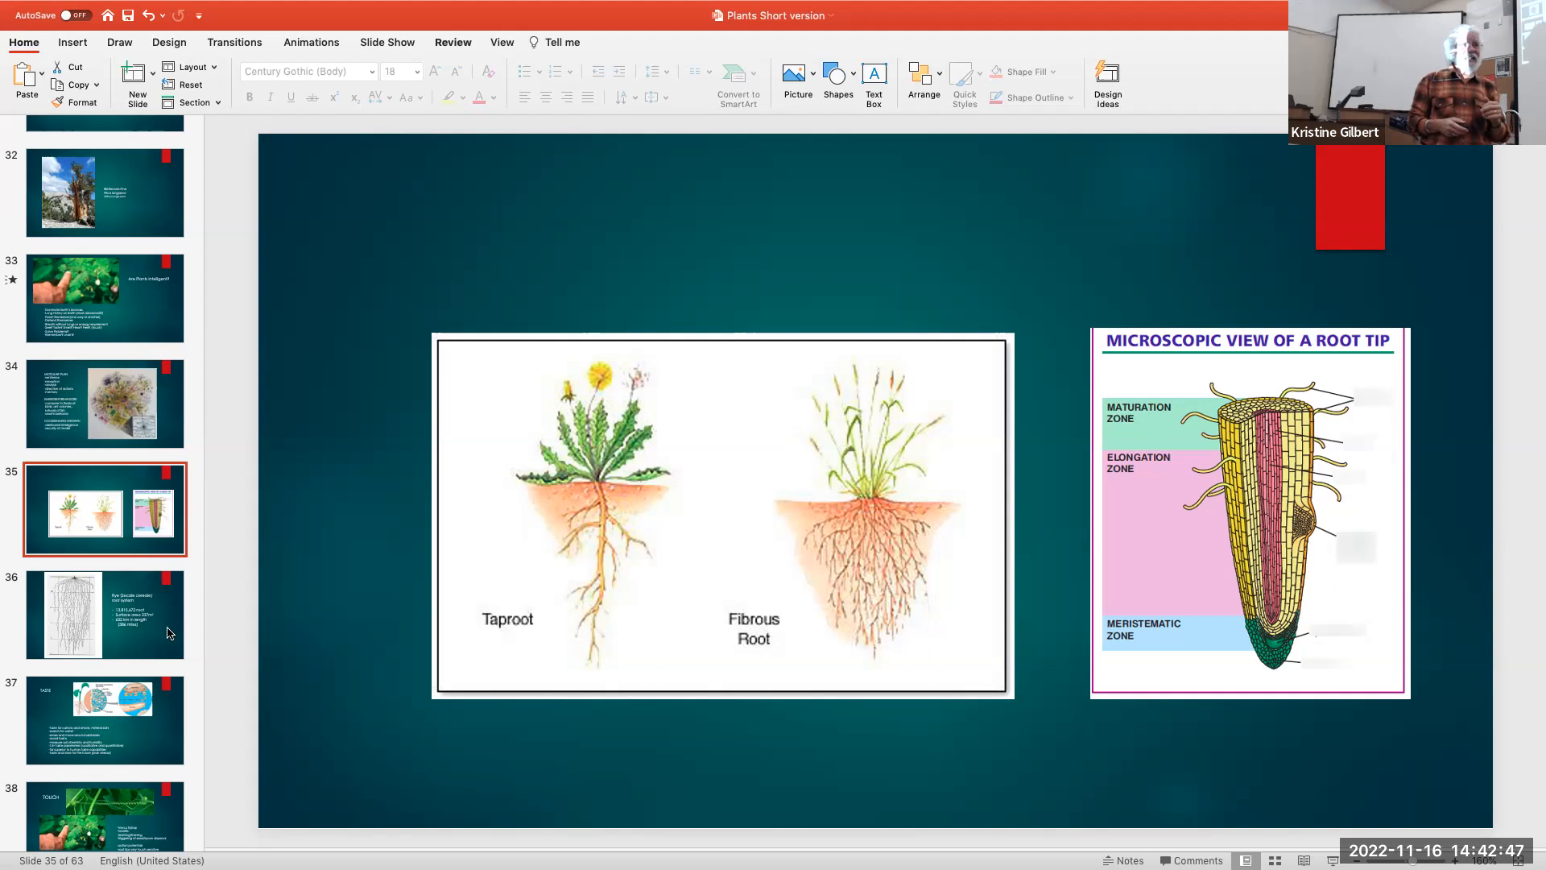
Show slide 36, the rye root system with 13,815,672 roots spanning 622 km
{"action": "left_click", "coordinate": [107, 614]}
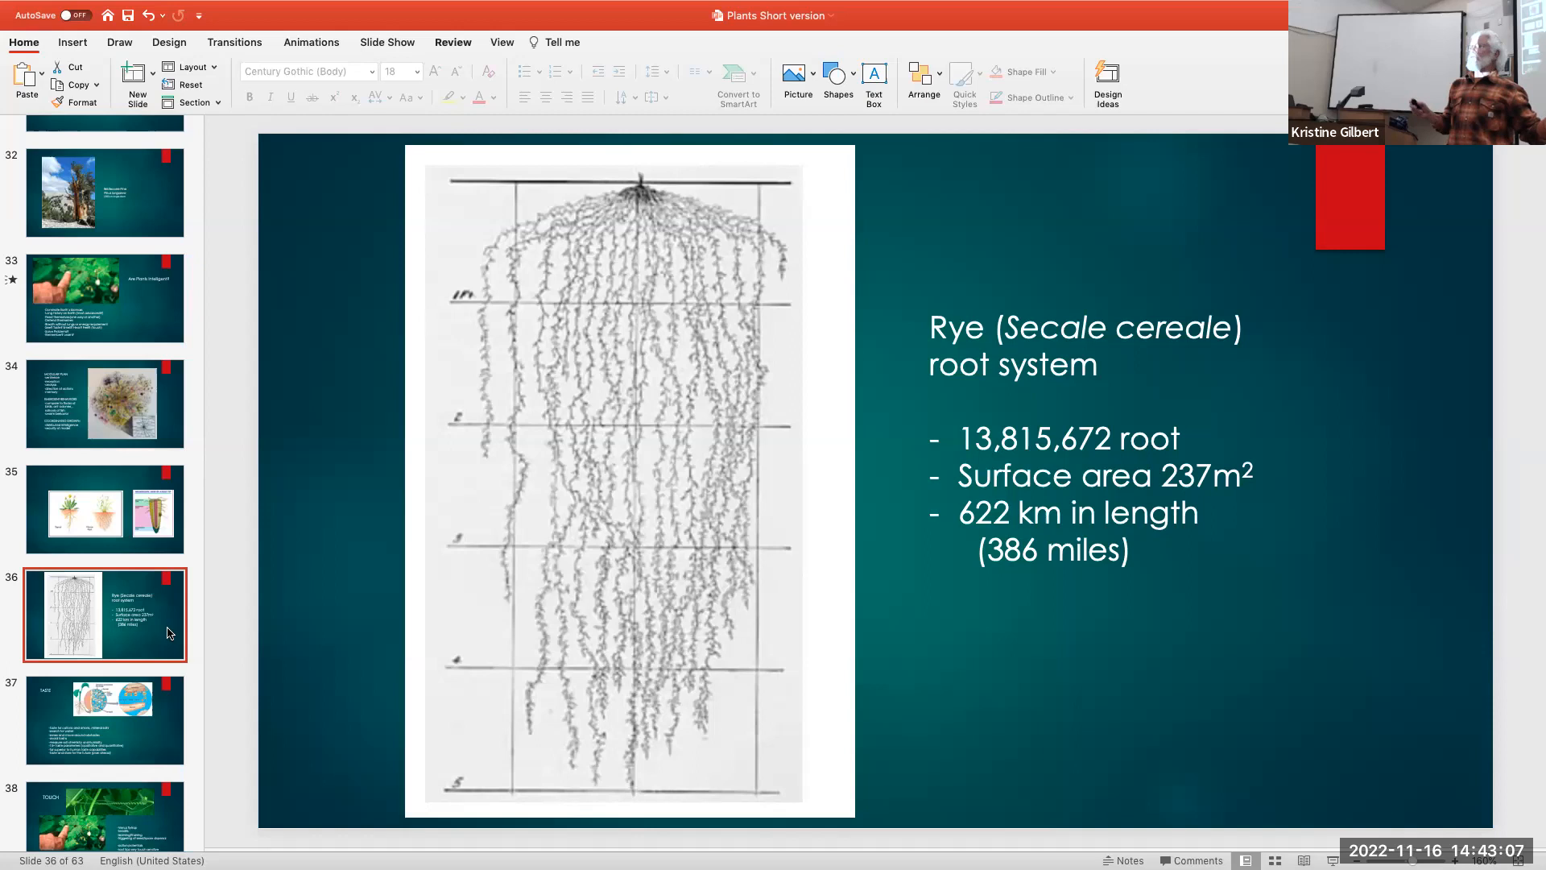
Show slide 37, the TASTE slide on roots sensing mineral salts and water
{"action": "left_click", "coordinate": [106, 480]}
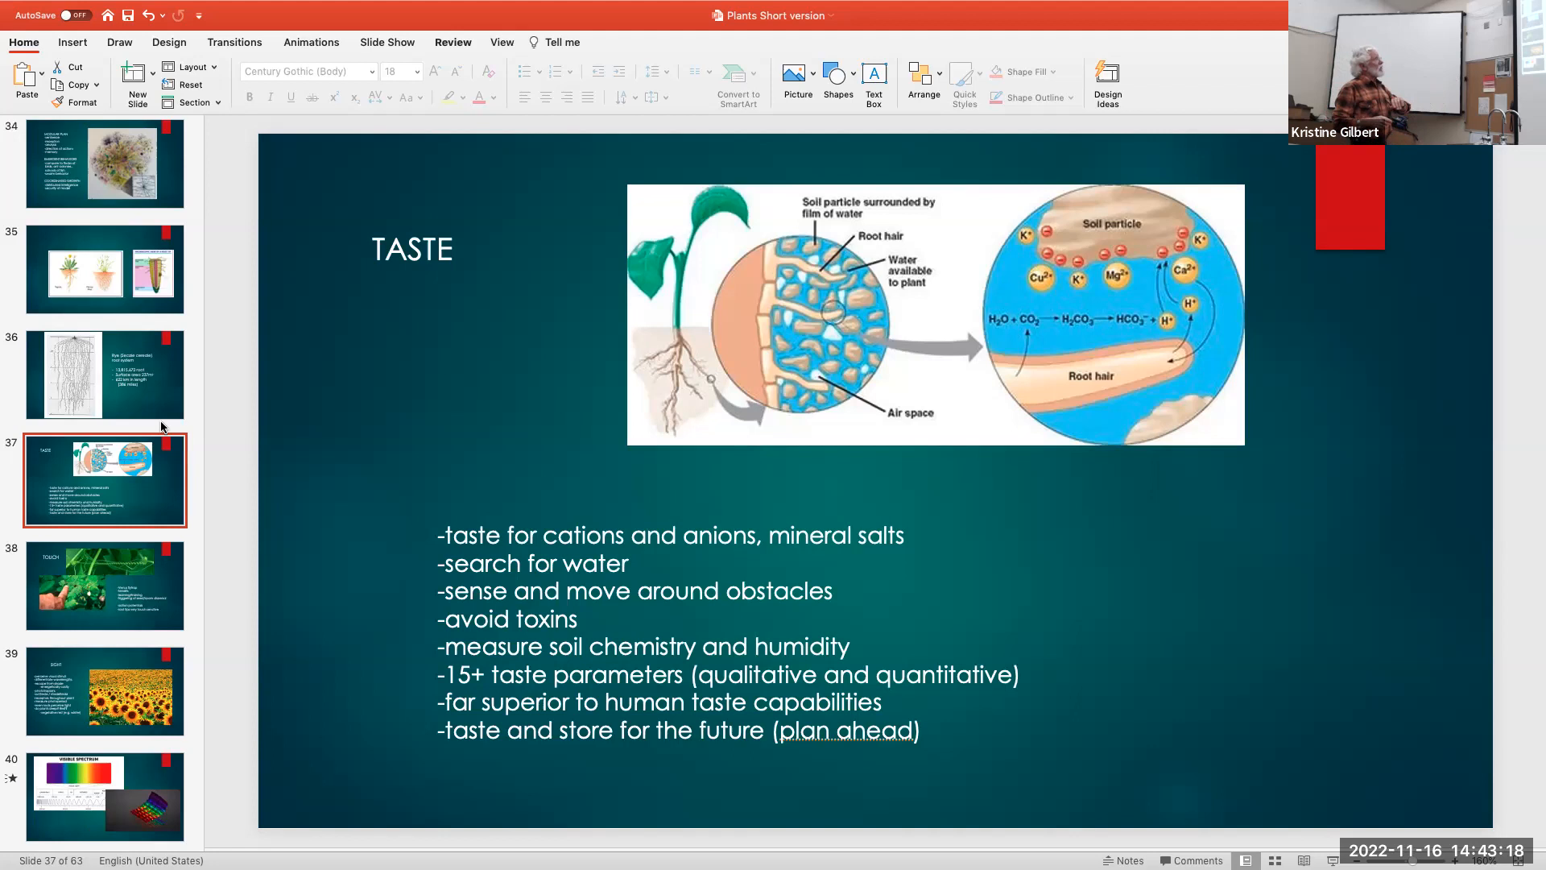
{"action": "scroll", "scroll_direction": "down", "scroll_amount": 3}
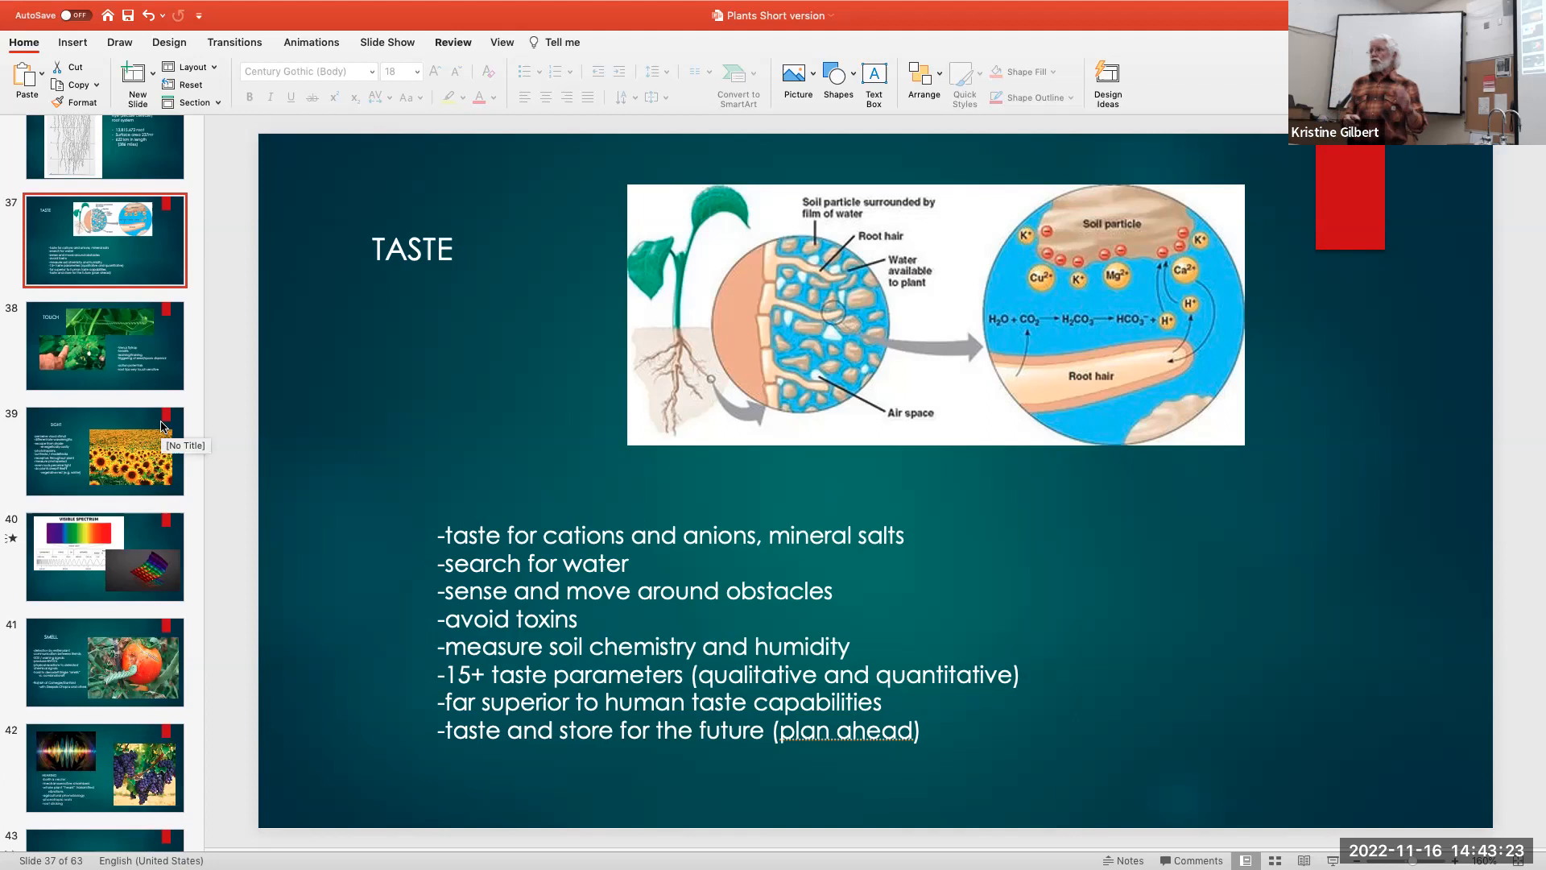
{"action": "mouse_move", "coordinate": [420, 570]}
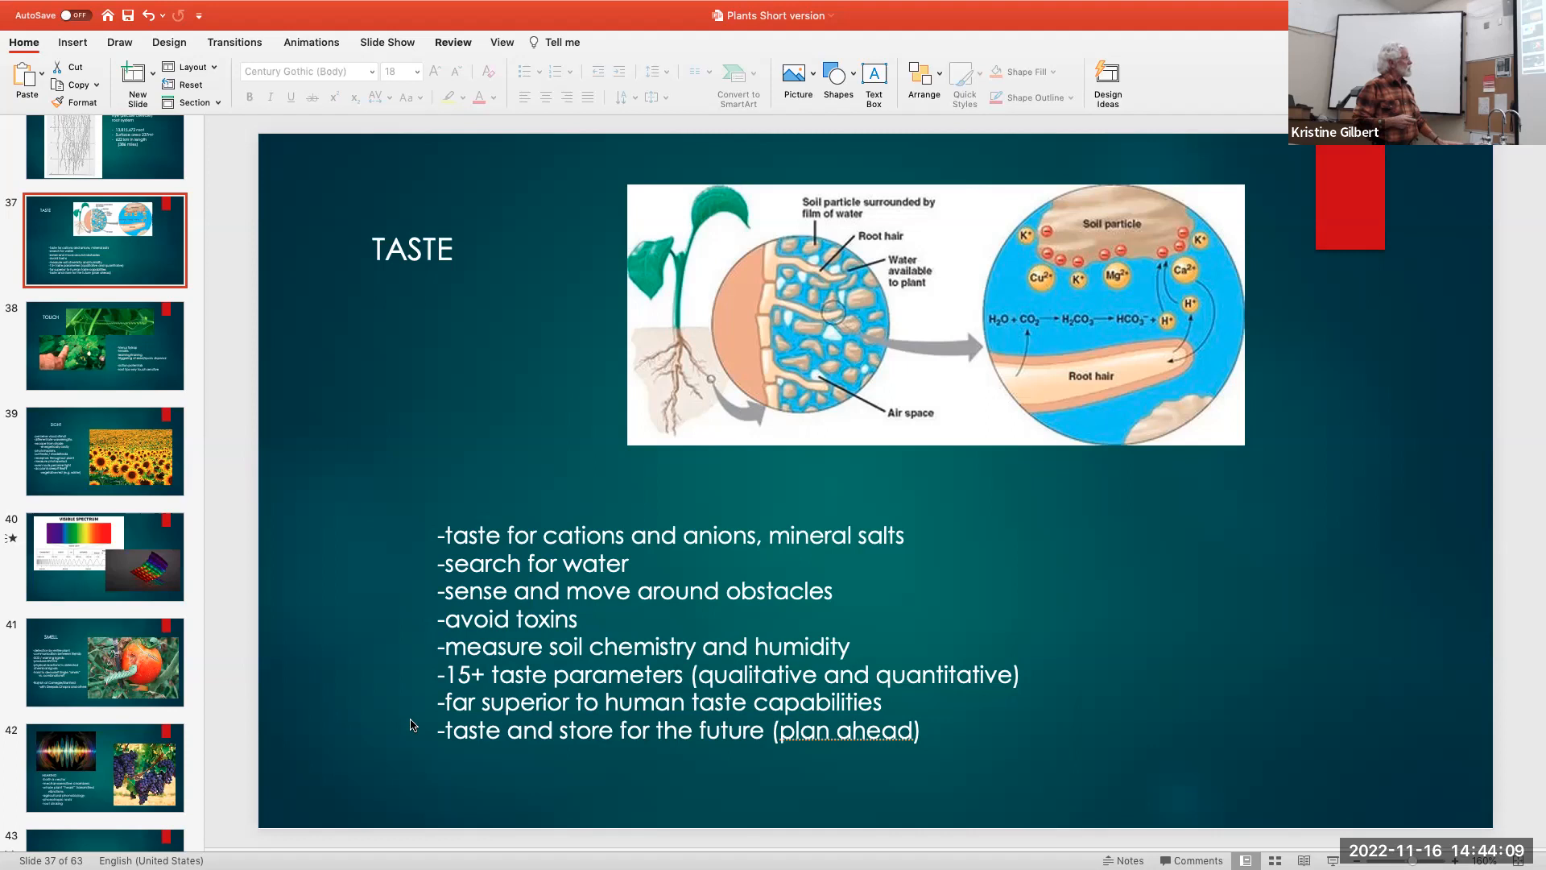
{"action": "mouse_move", "coordinate": [182, 512]}
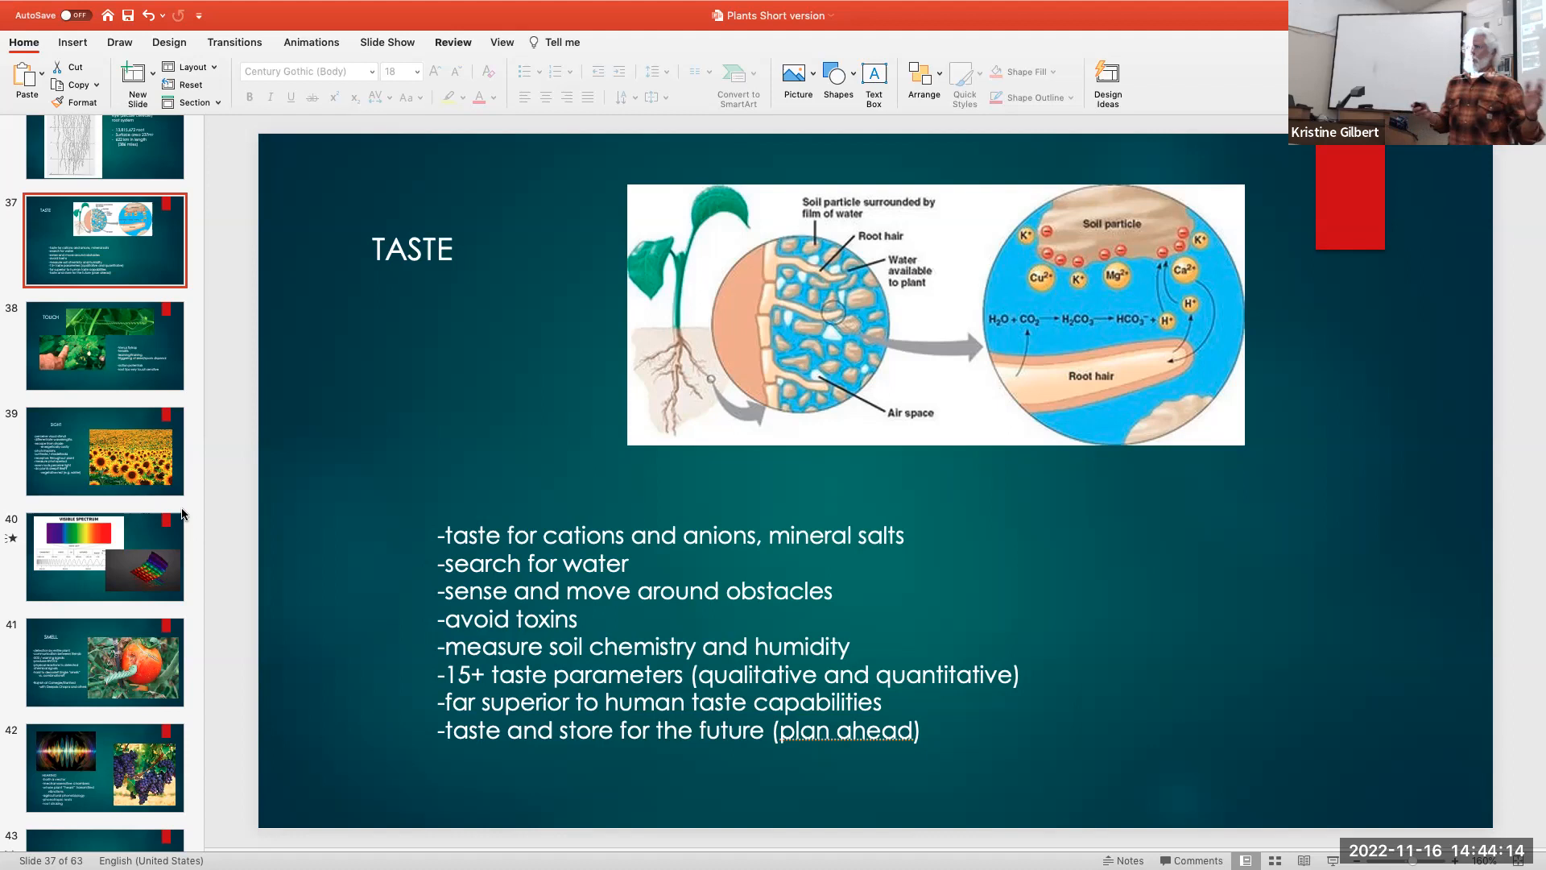
{"action": "mouse_move", "coordinate": [155, 350]}
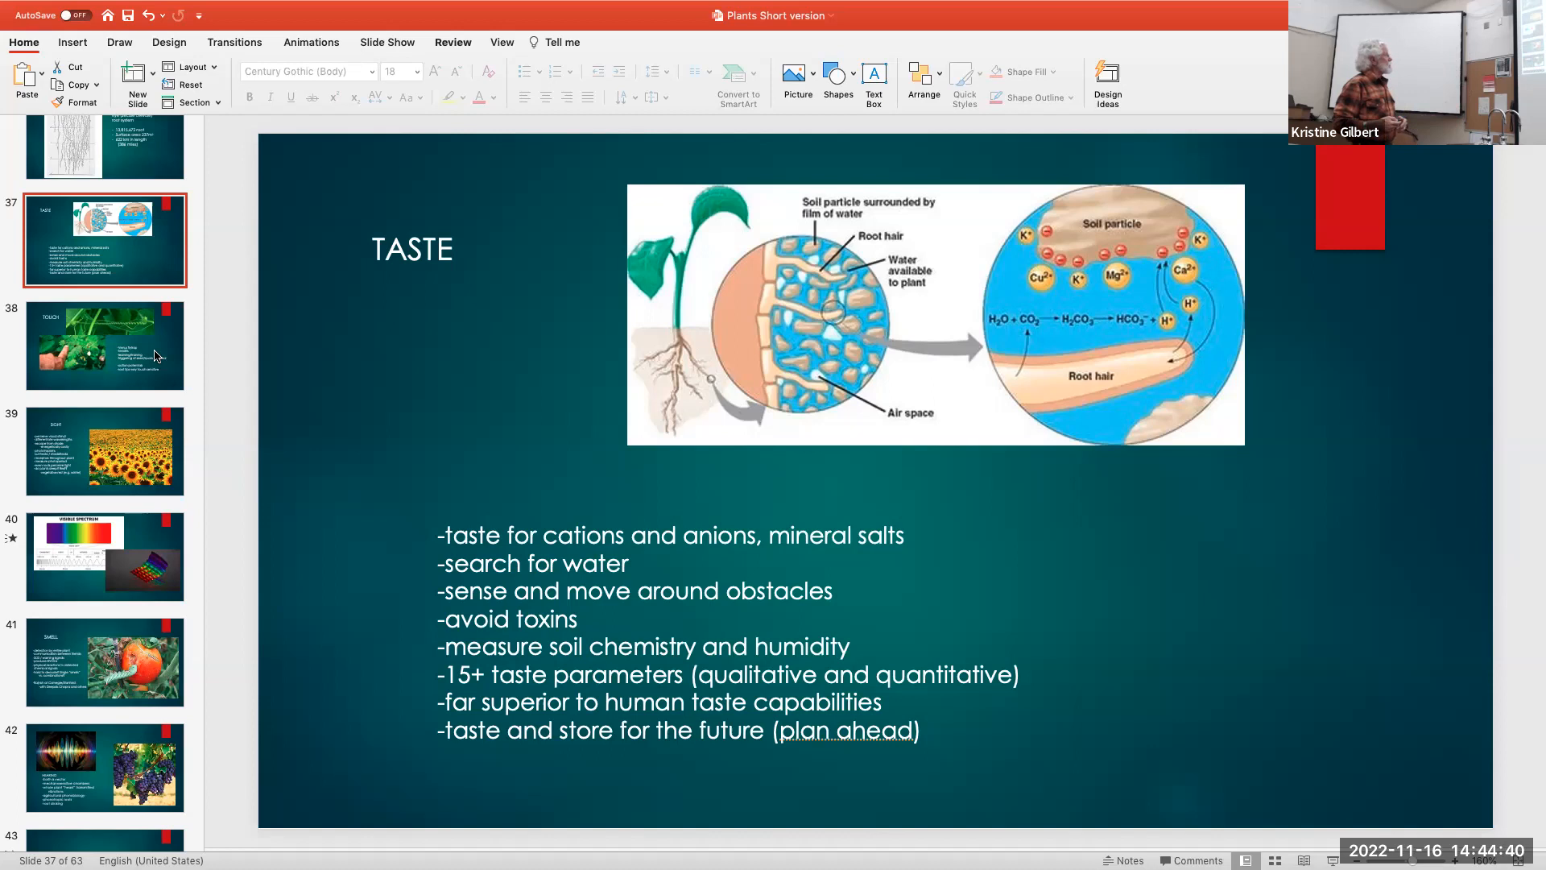
Step through slide 38 on touch to slide 39, the SIGHT slide with sunflowers
{"action": "left_click", "coordinate": [104, 345]}
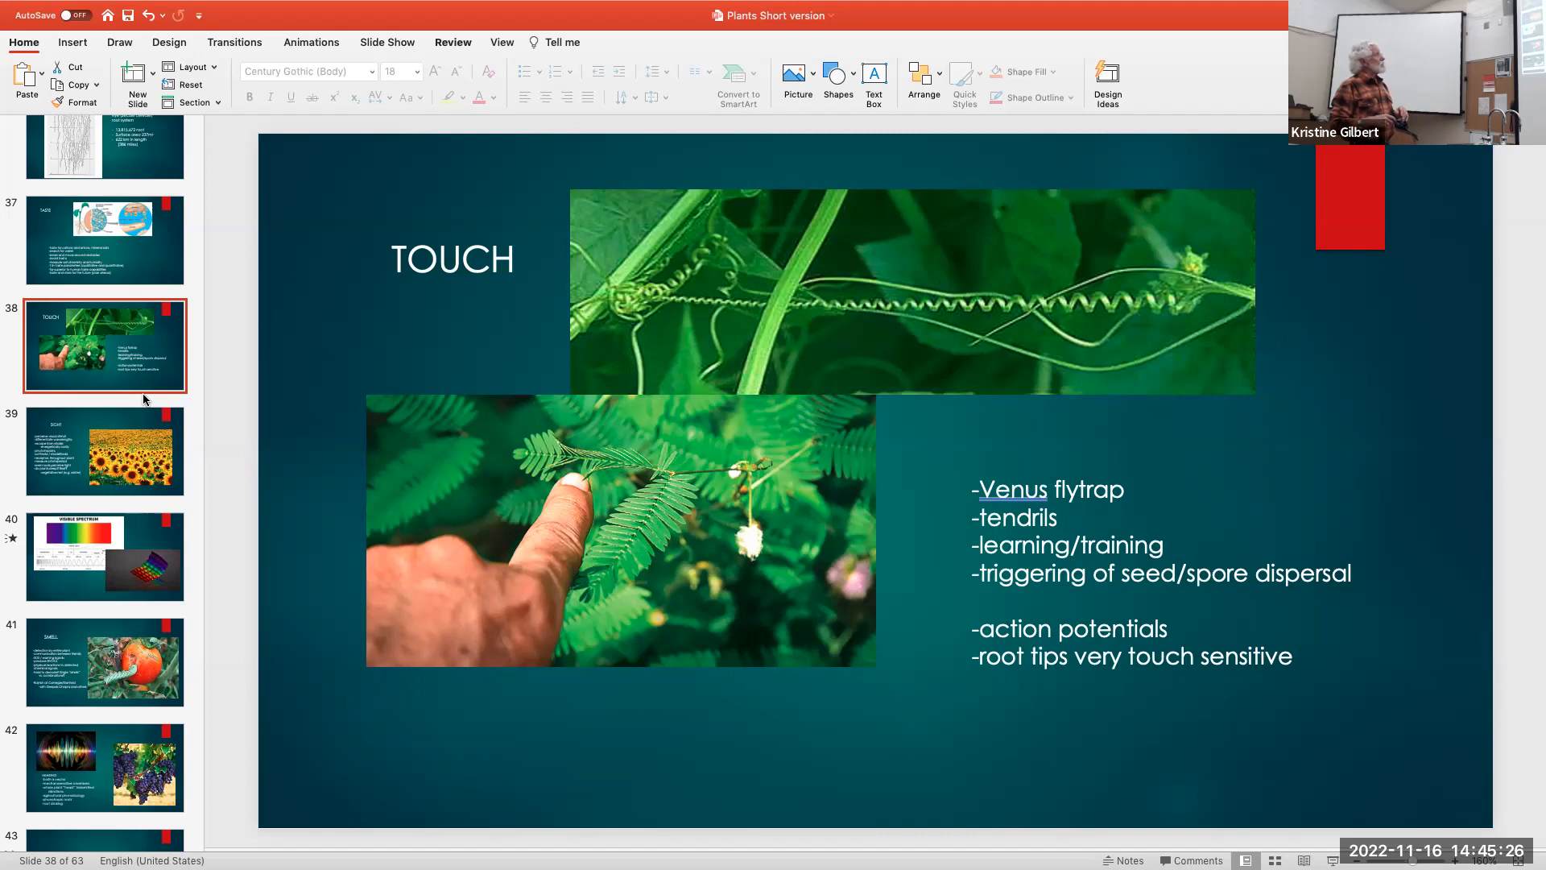
{"action": "left_click", "coordinate": [106, 450]}
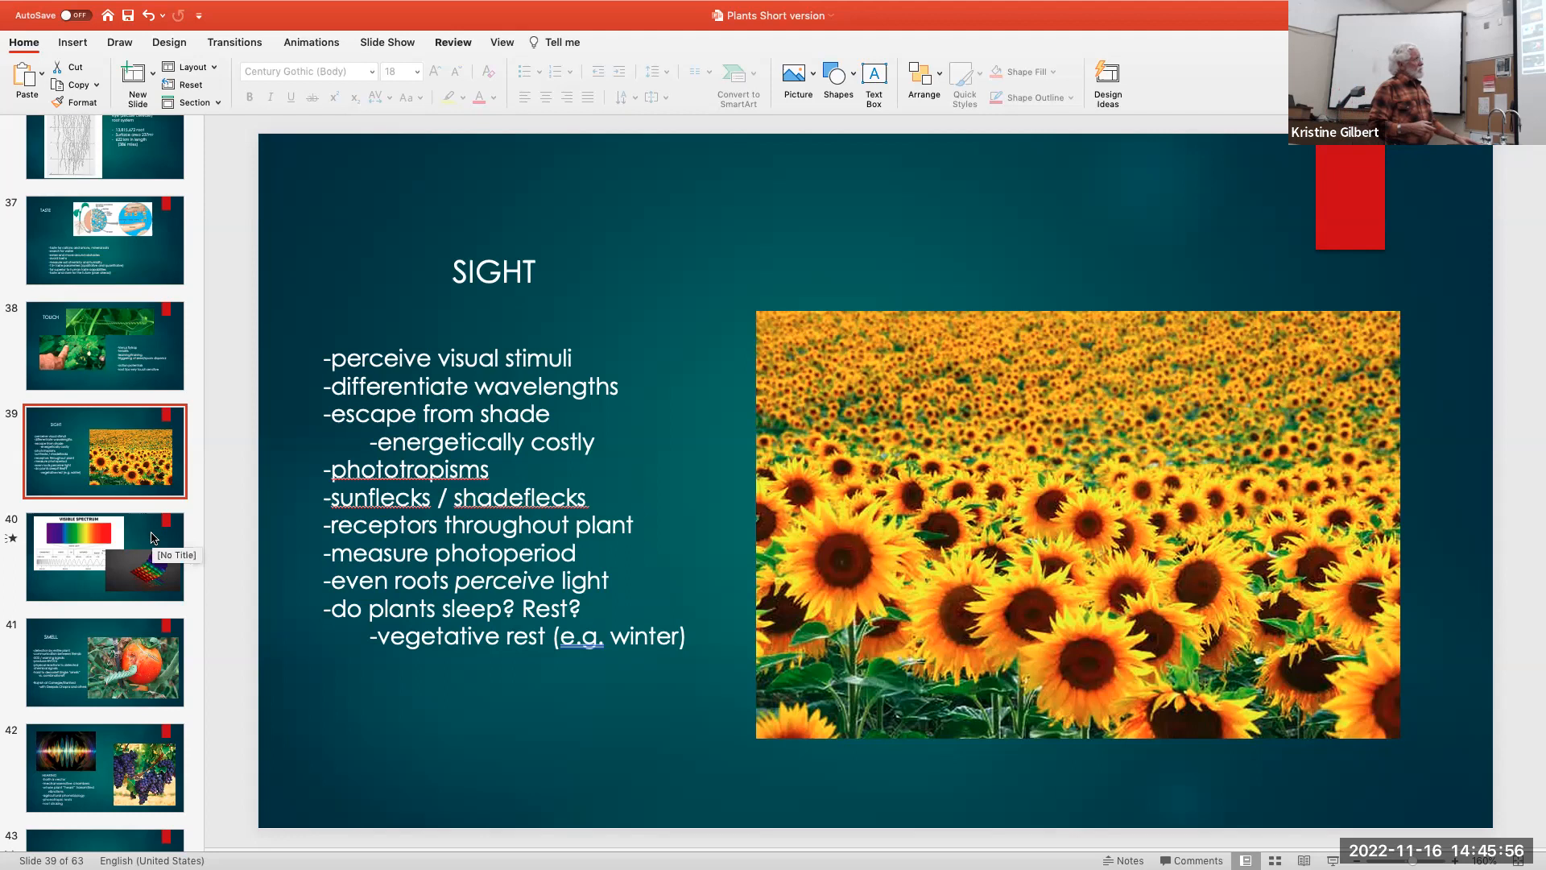
Step through slide 40's visible spectrum chart to slide 41, the SMELL slide
{"action": "left_click", "coordinate": [105, 554]}
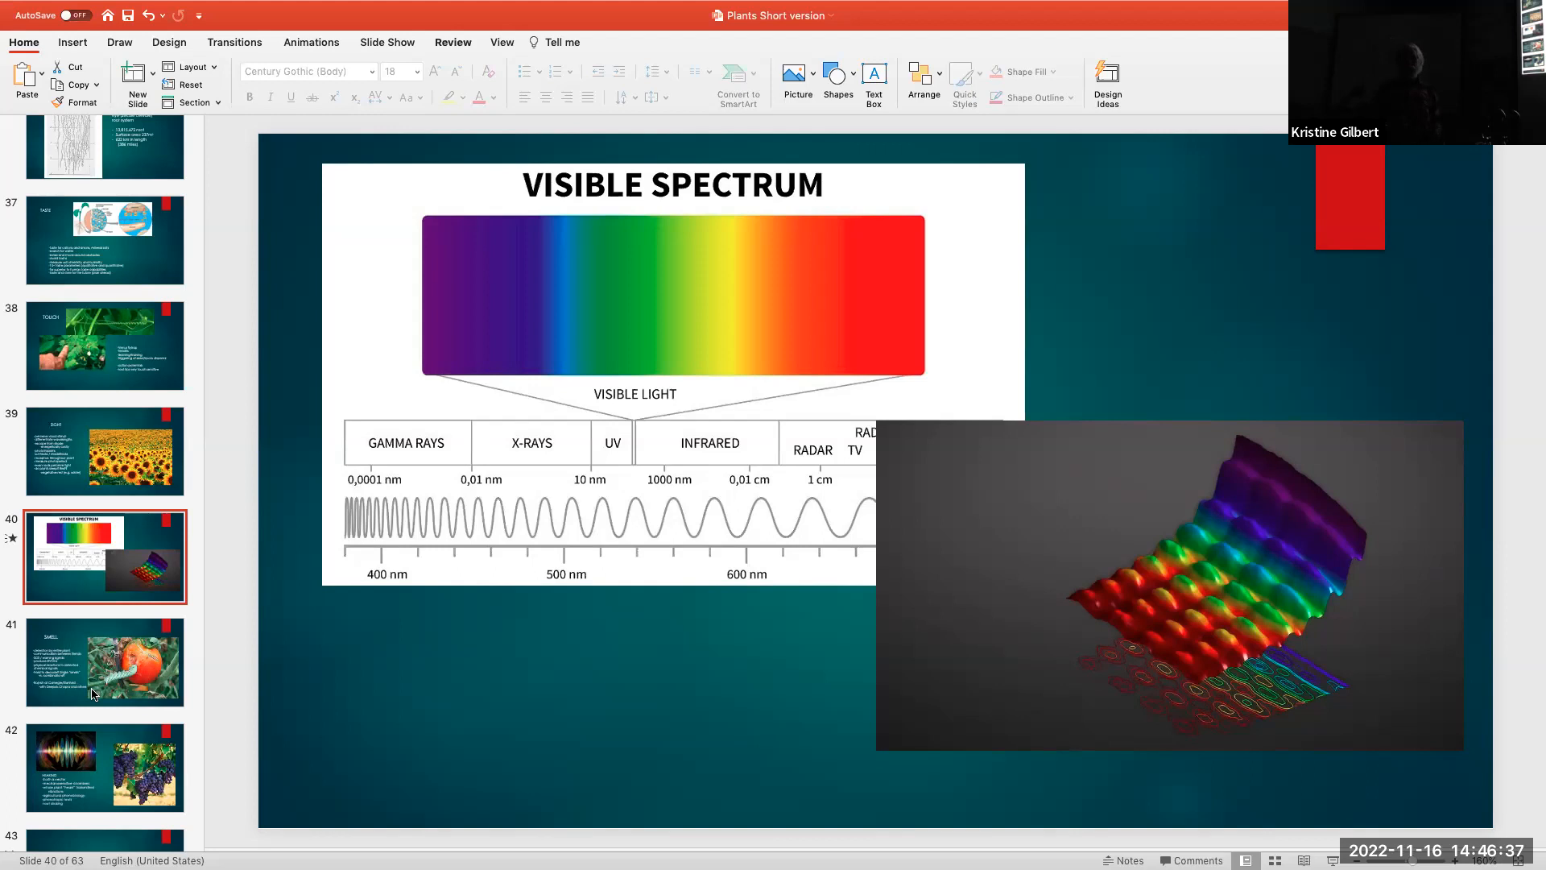
{"action": "left_click", "coordinate": [104, 662]}
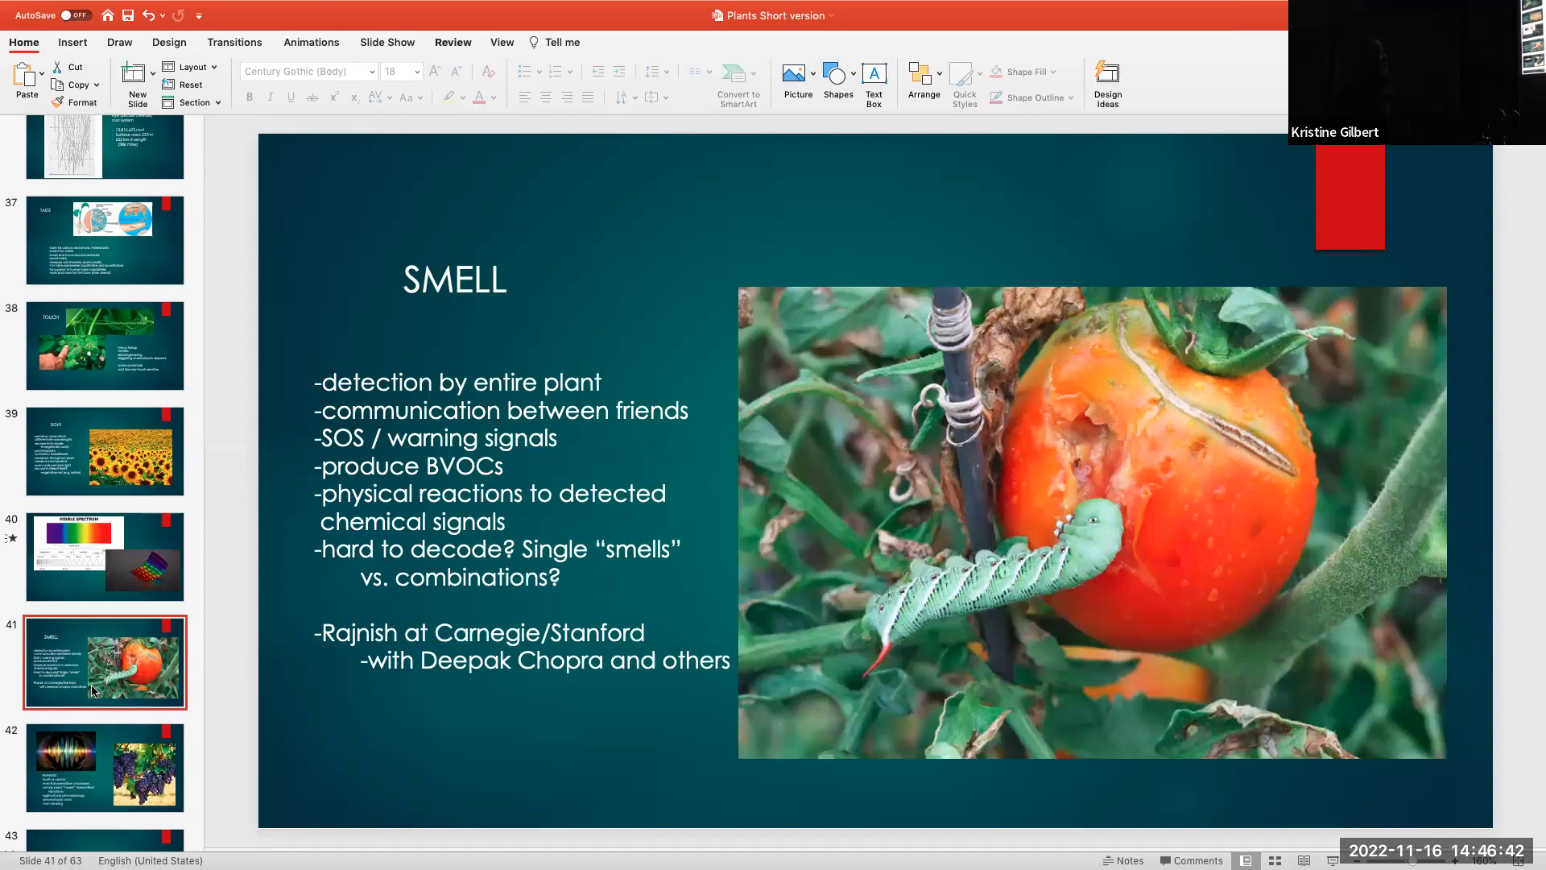
Step through slide 42 on hearing to slide 43, the SECONDARY METABOLITES list
{"action": "scroll", "scroll_direction": "down", "scroll_amount": 3}
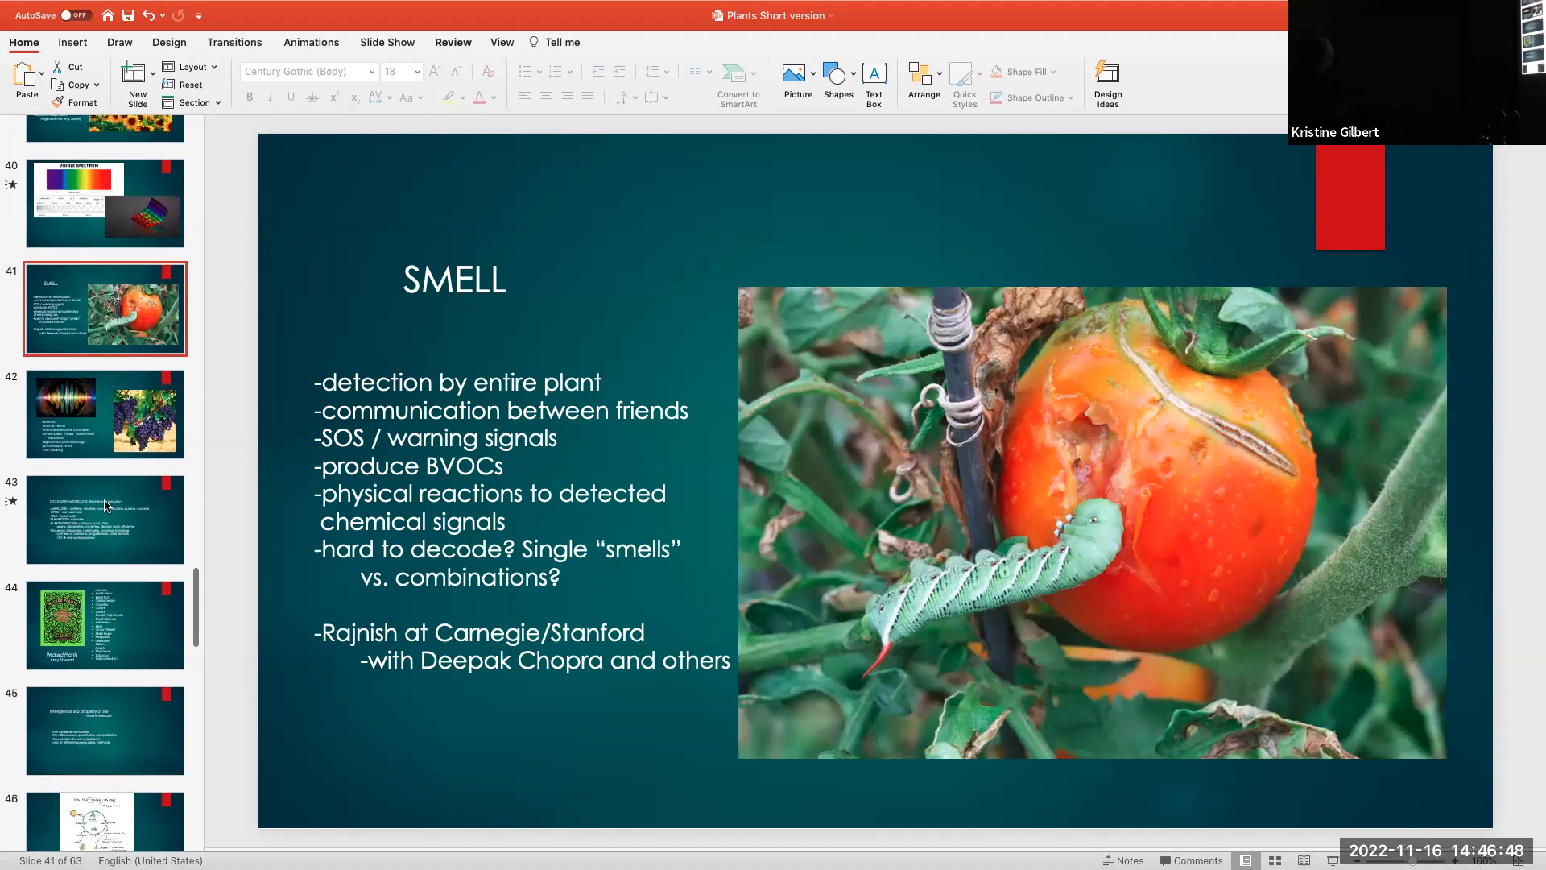
{"action": "scroll", "scroll_direction": "up", "scroll_amount": 3}
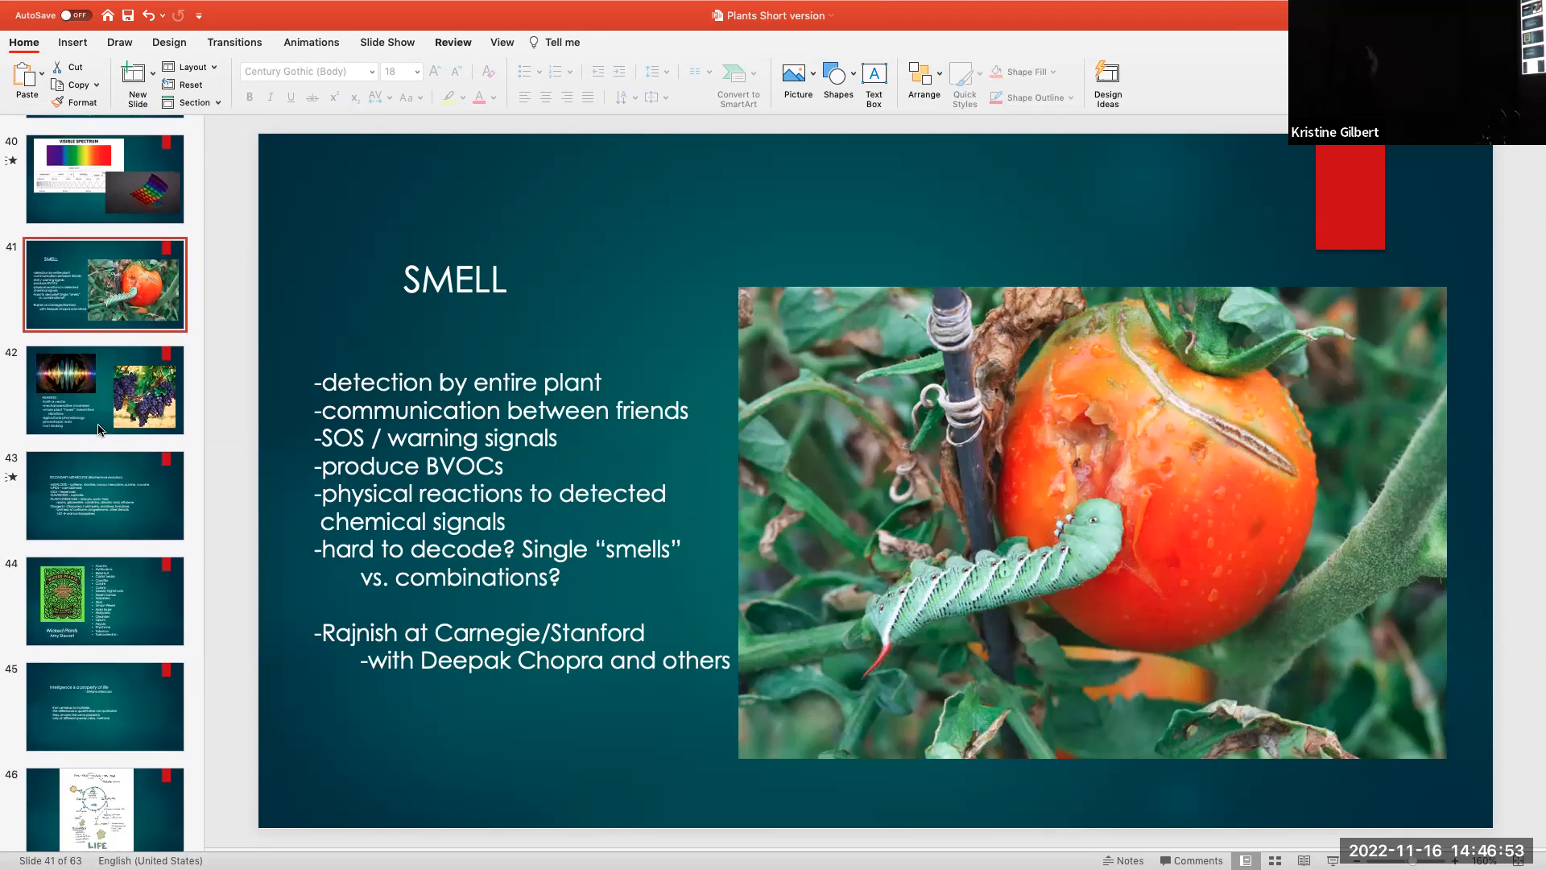
{"action": "mouse_move", "coordinate": [98, 429]}
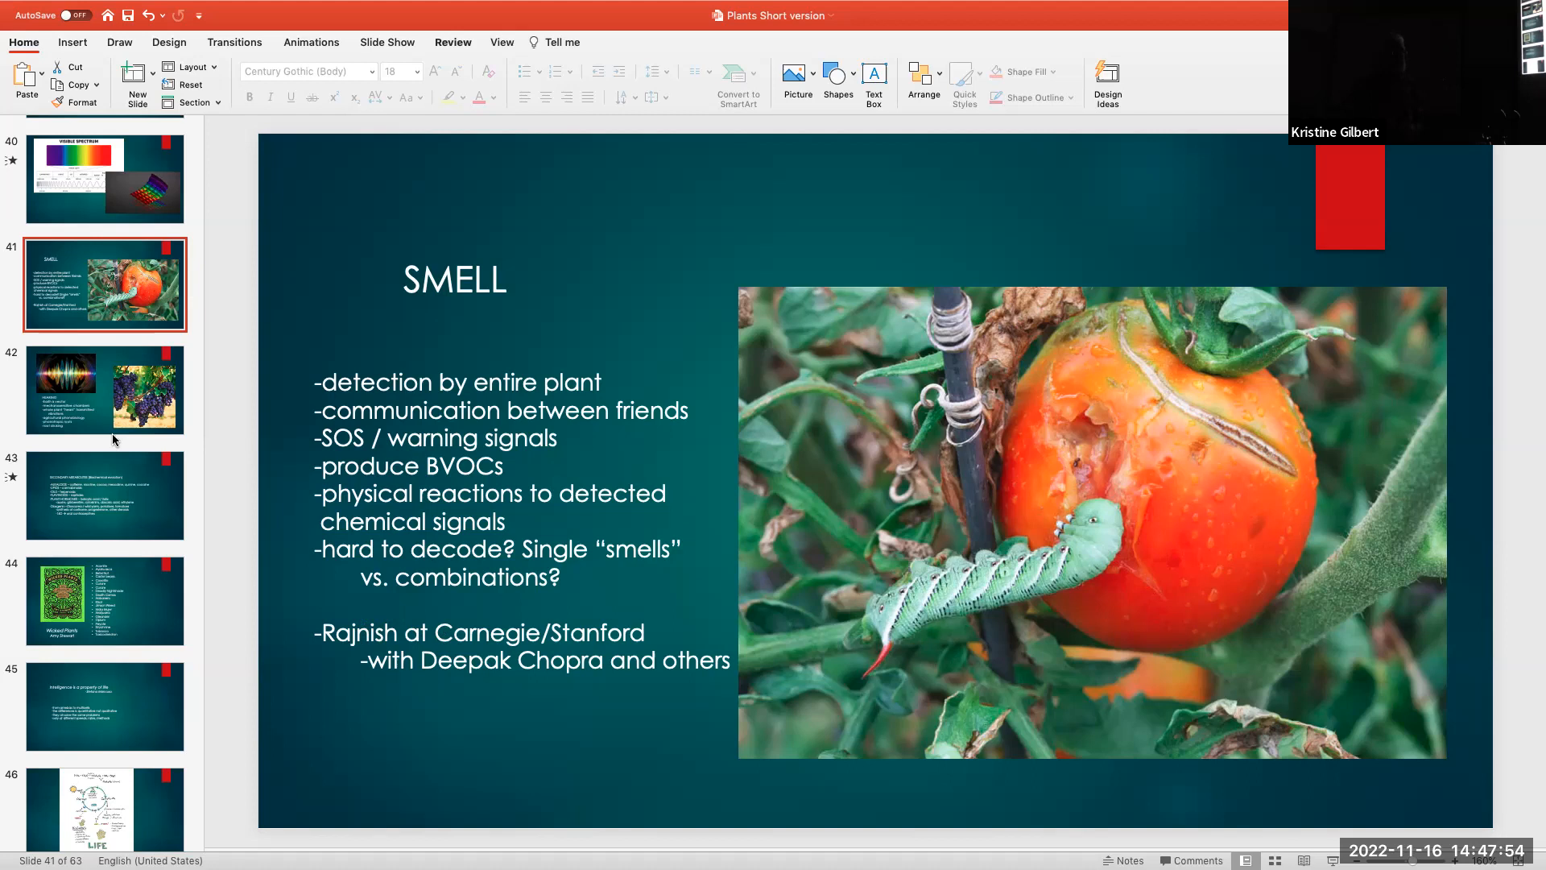
{"action": "mouse_move", "coordinate": [111, 429]}
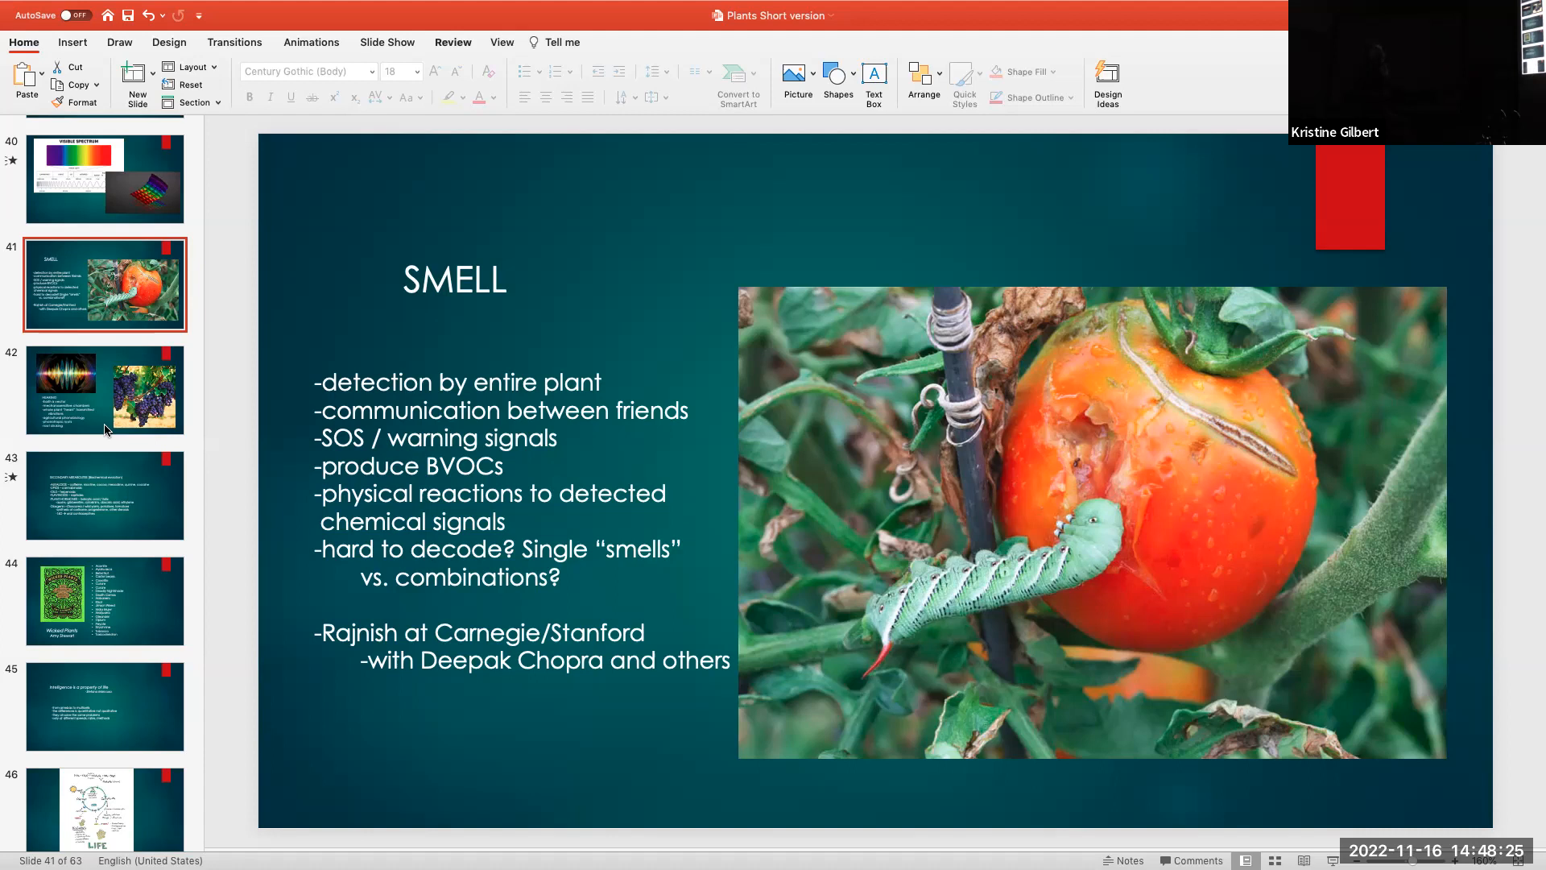
{"action": "left_click", "coordinate": [103, 390]}
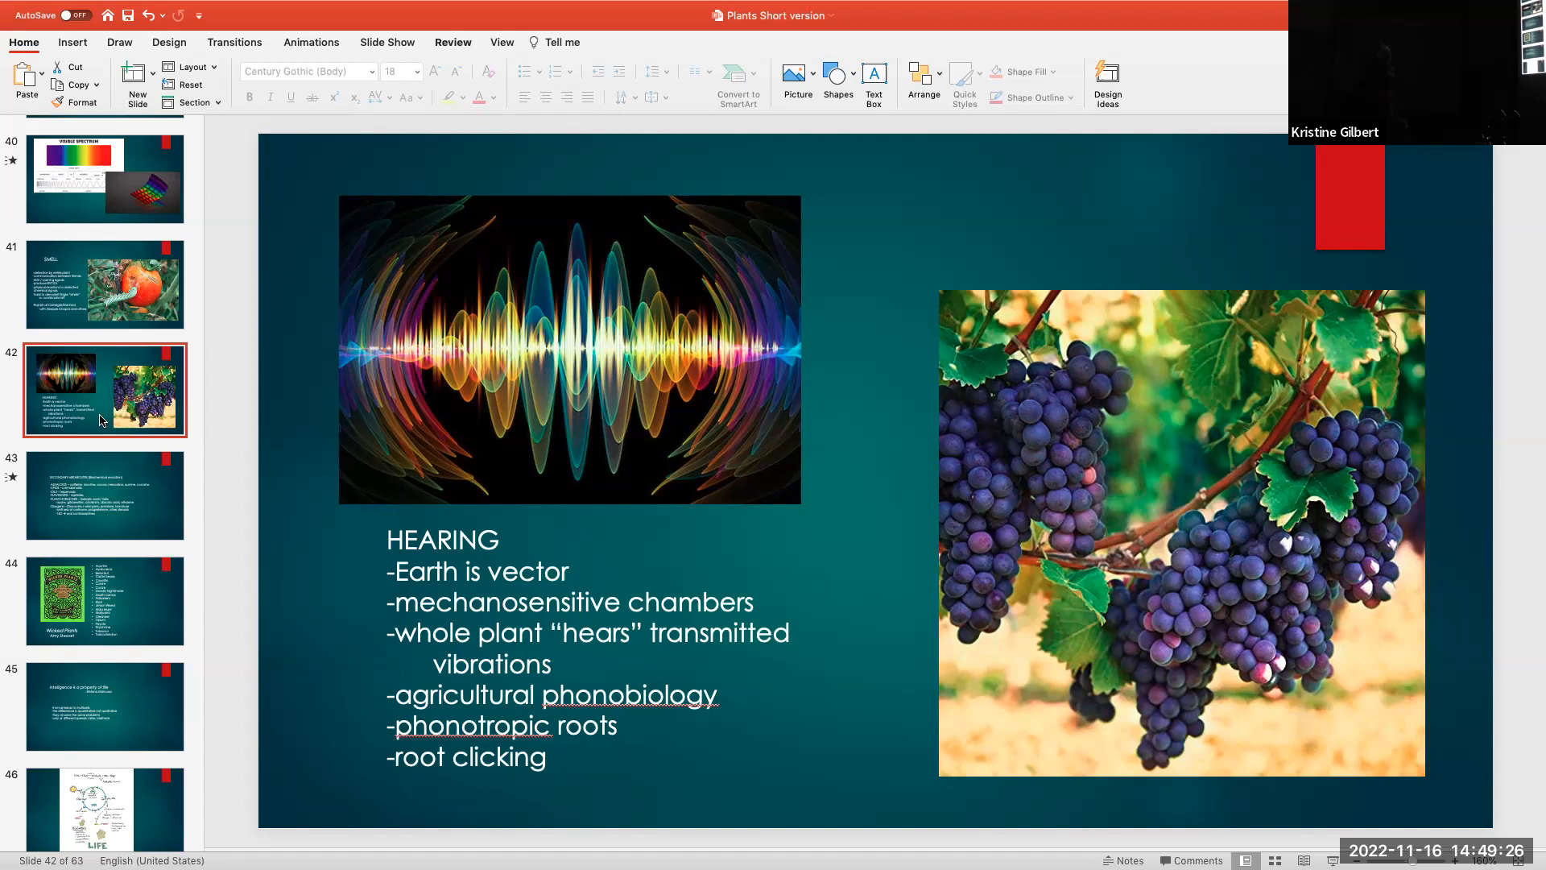
{"action": "mouse_move", "coordinate": [154, 533]}
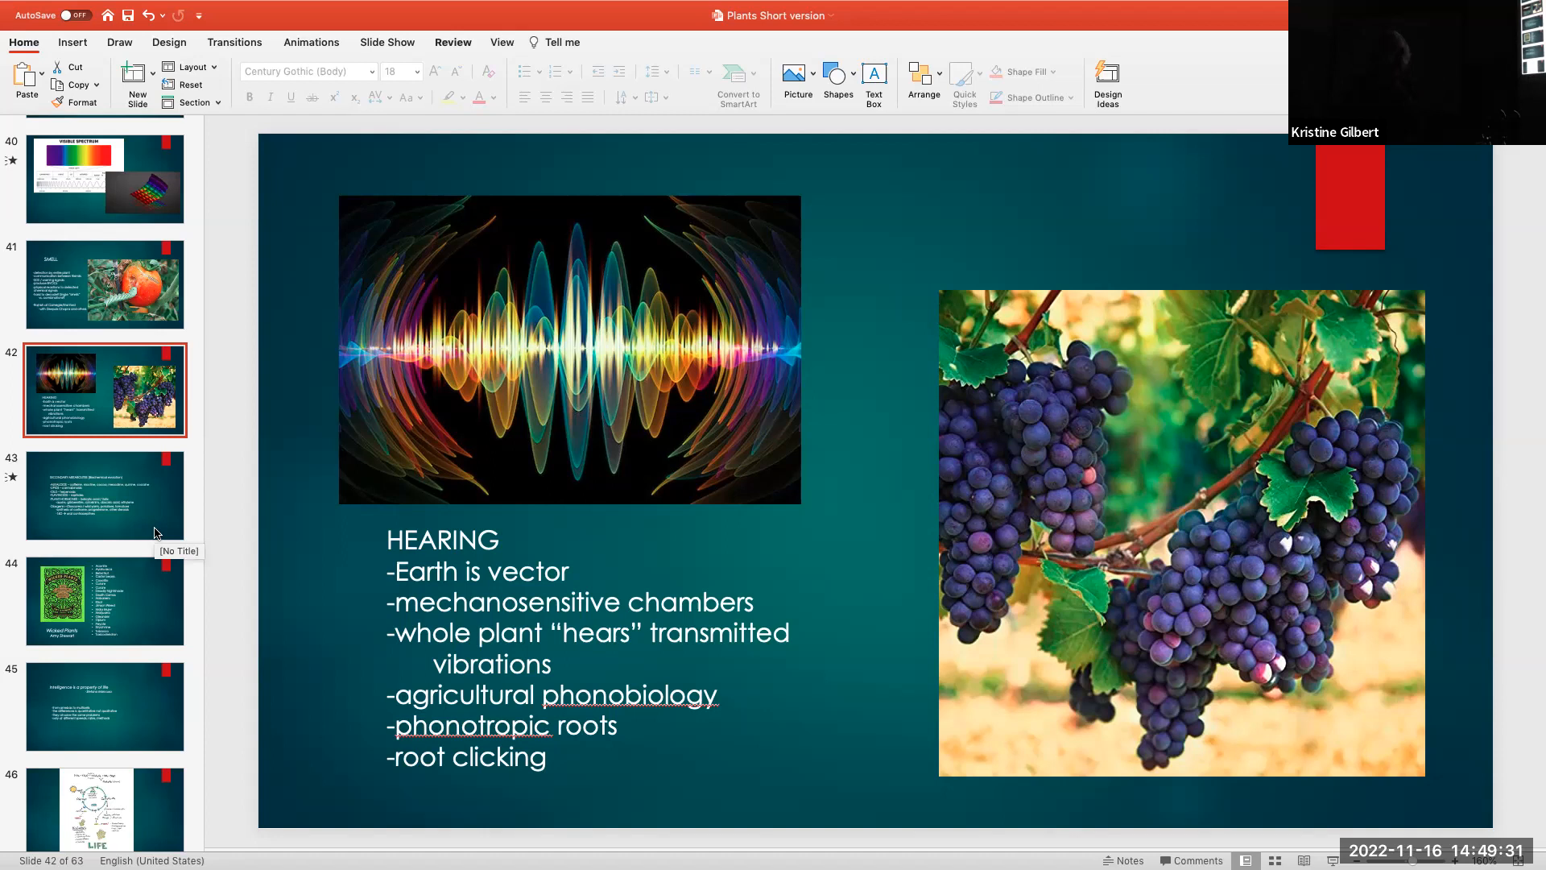
{"action": "left_click", "coordinate": [103, 496]}
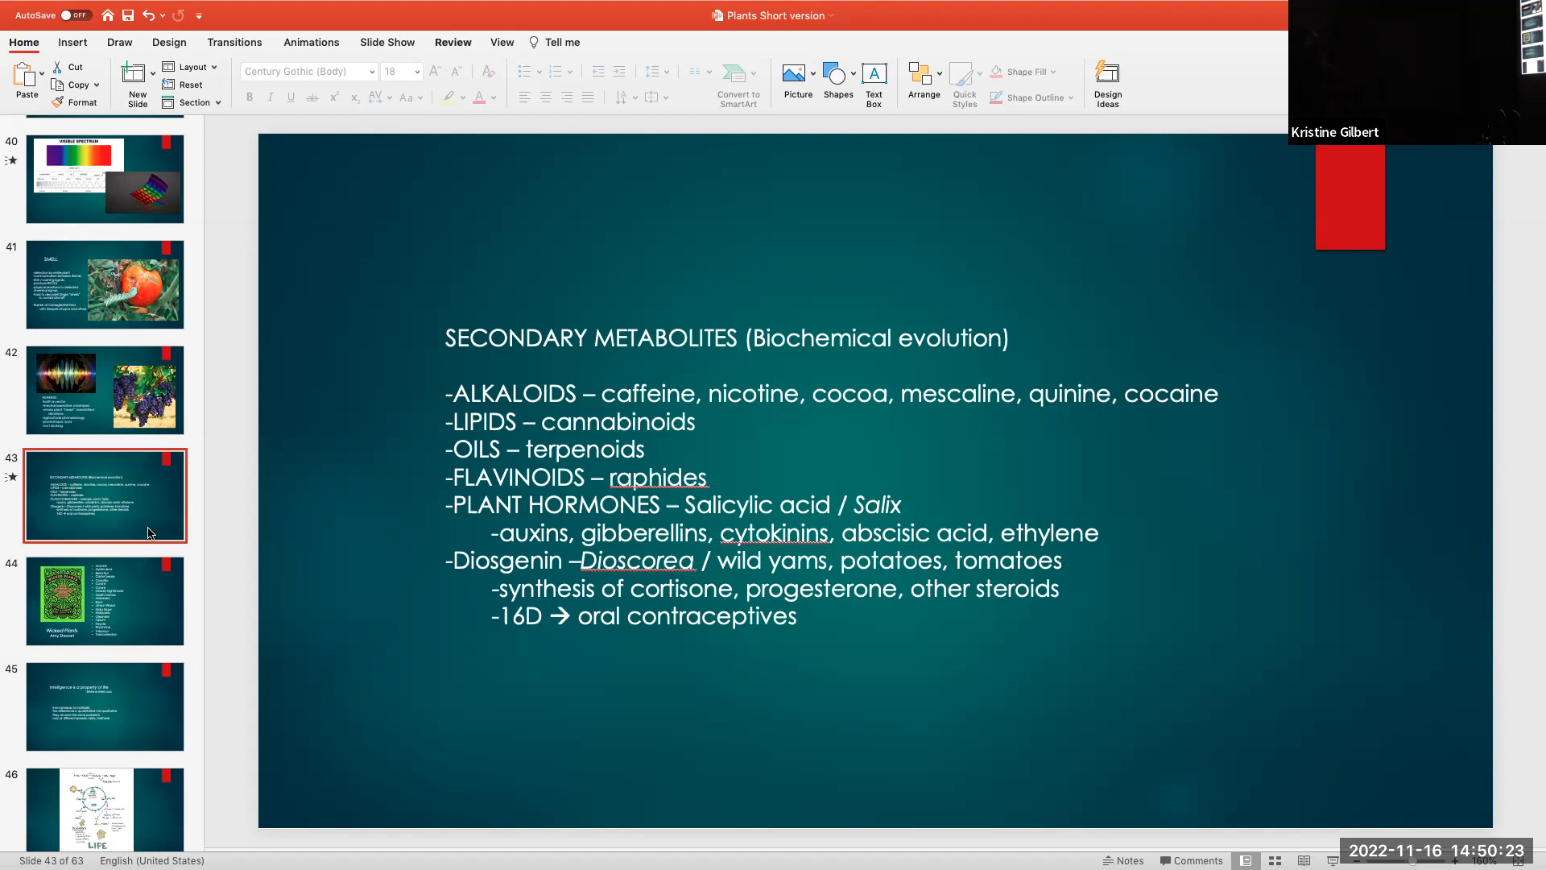
Show slide 44 with the Wicked Plants cover by Amy Stewart and poisonous plants list
{"action": "left_click", "coordinate": [104, 599]}
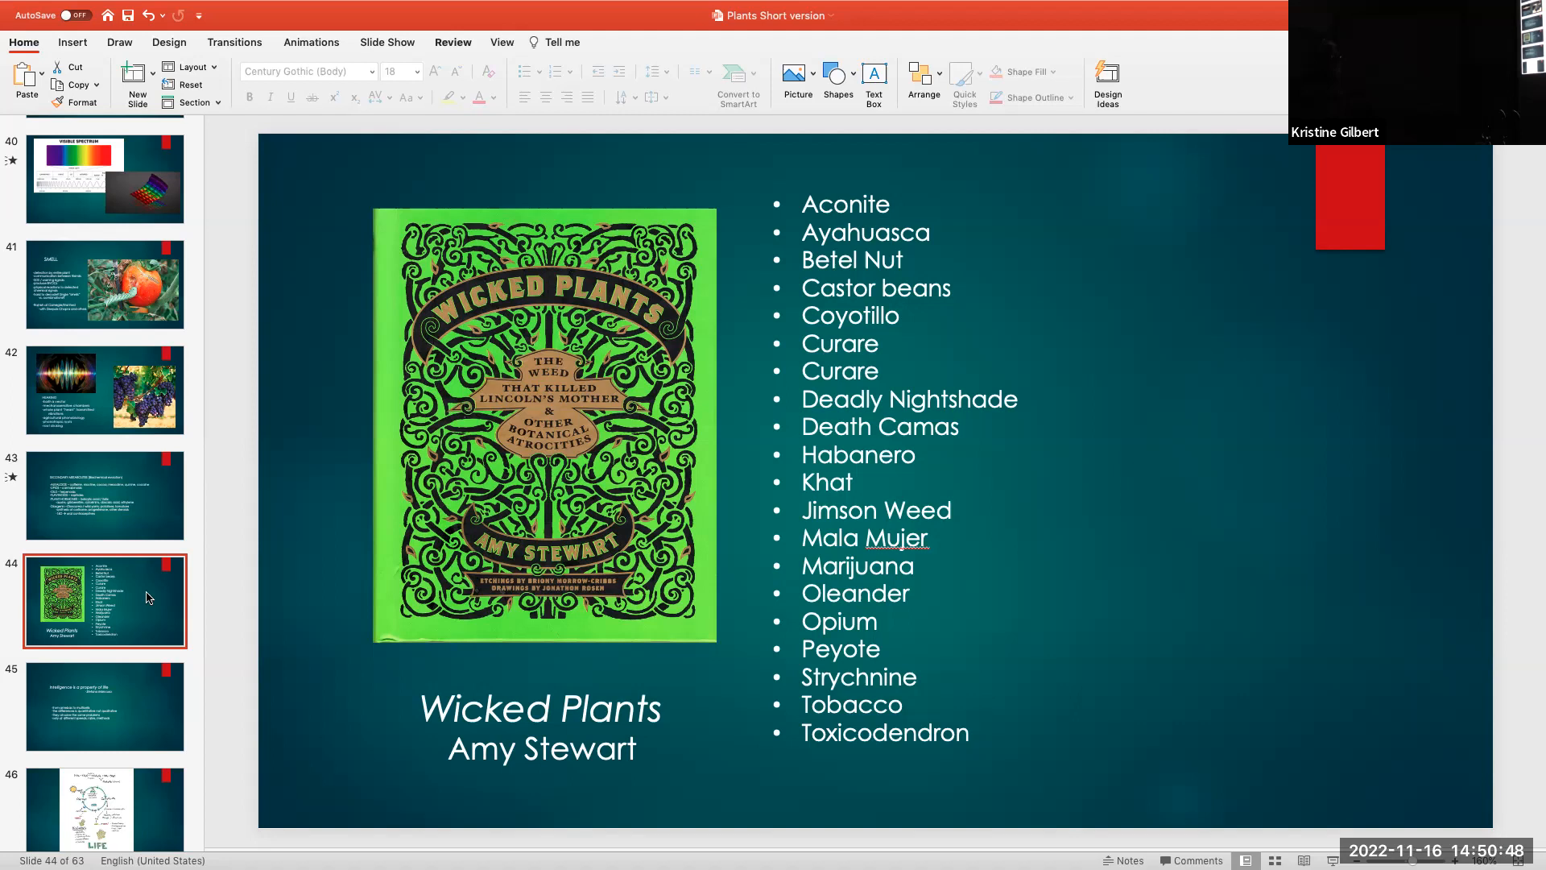
Show slide 45, "Intelligence is a property of life" by Stefano Mancuso
{"action": "scroll", "scroll_direction": "down", "scroll_amount": 3}
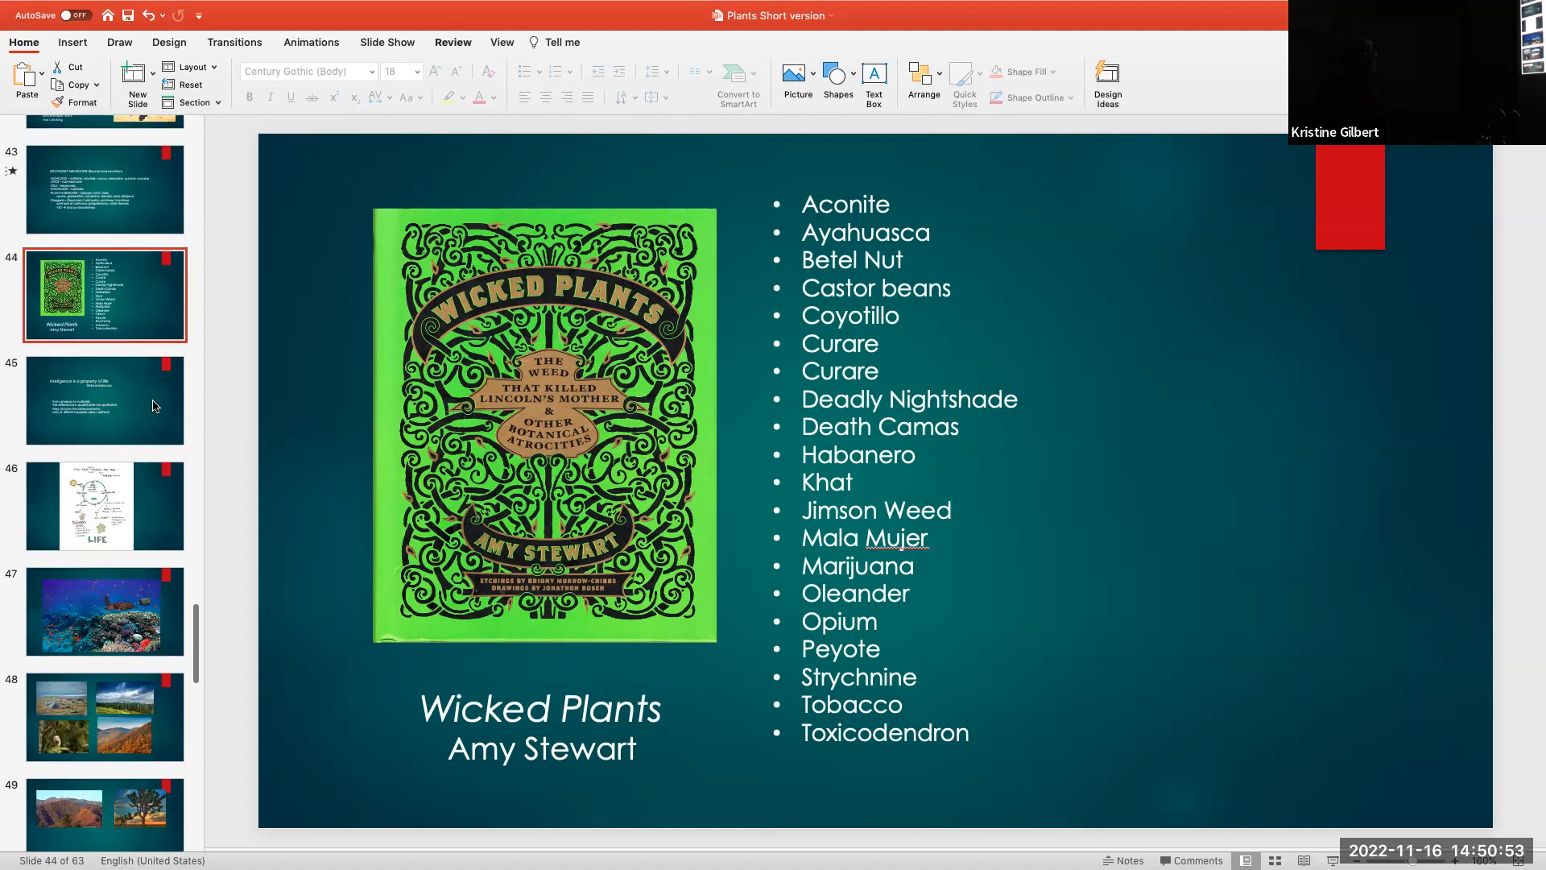
{"action": "mouse_move", "coordinate": [153, 405]}
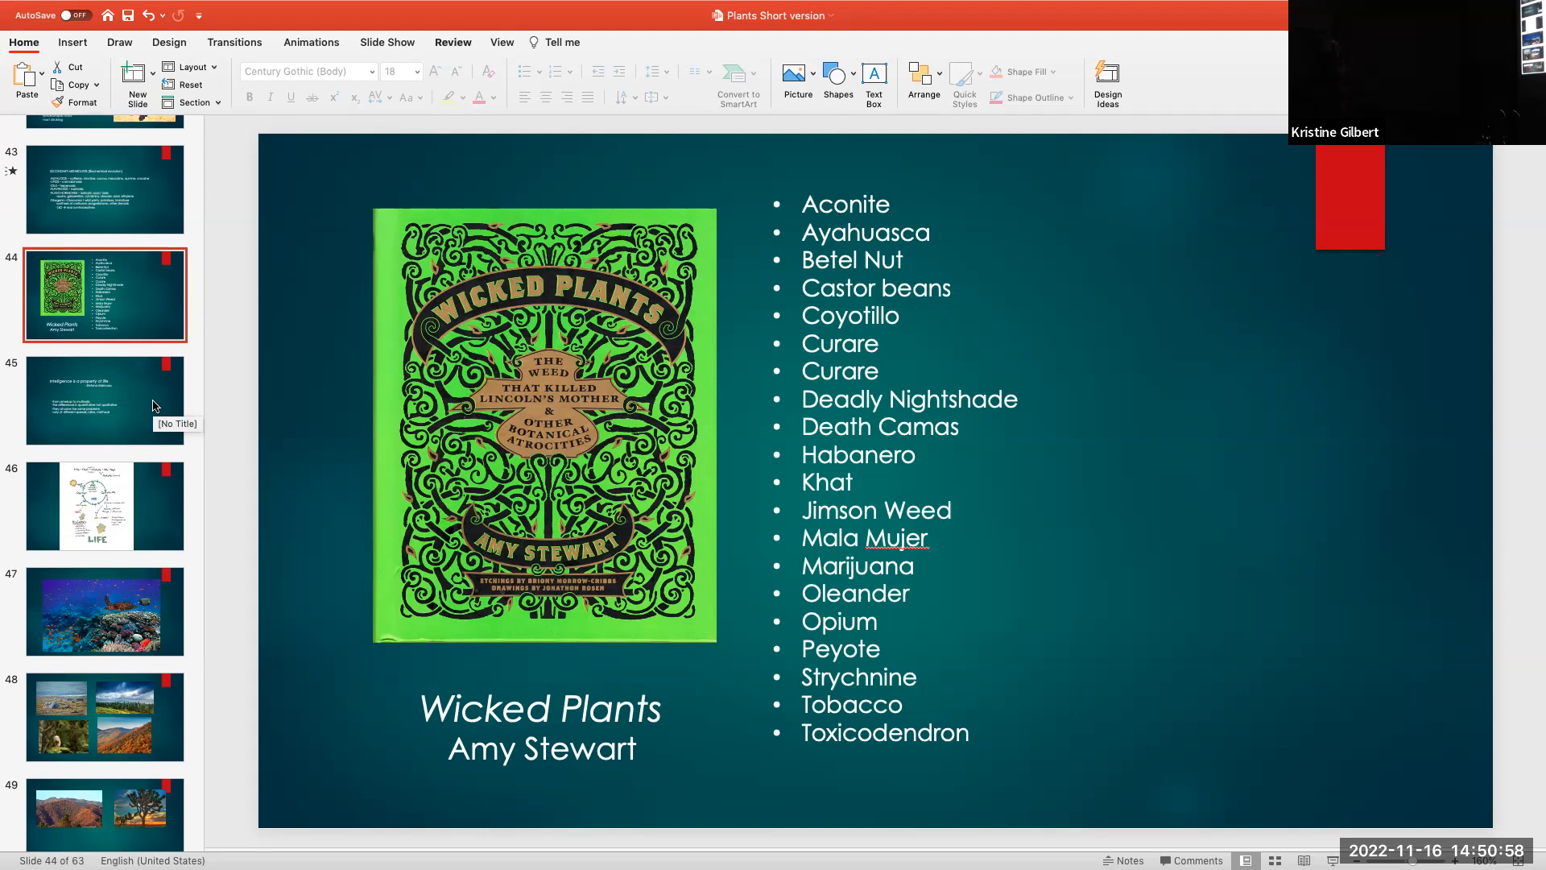
{"action": "left_click", "coordinate": [103, 400]}
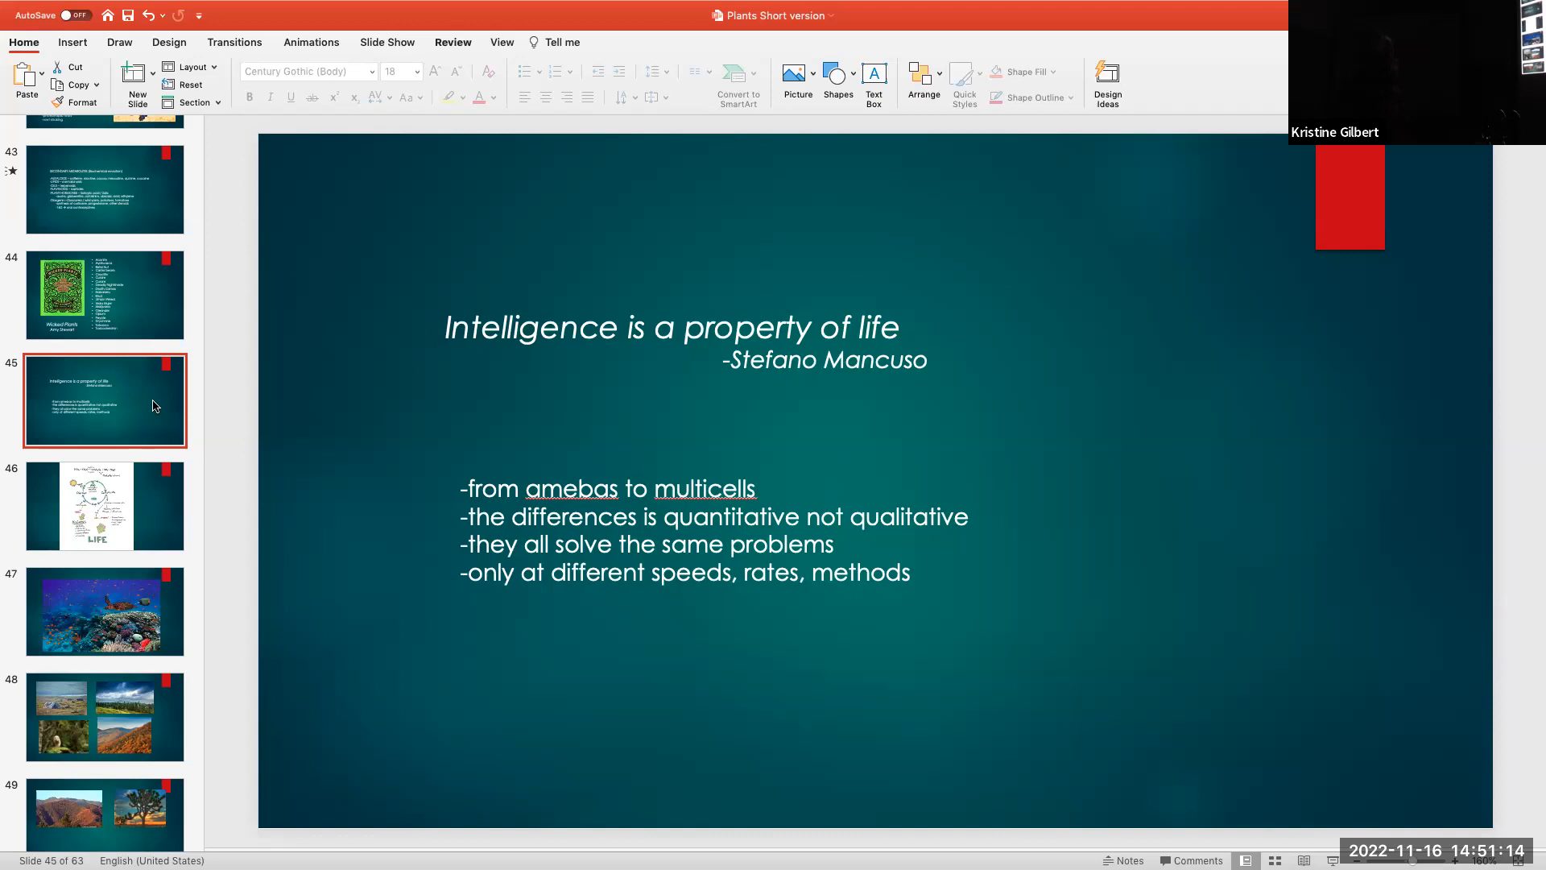
Advance to slide 46, the hand-drawn photosynthesis and respiration cycle diagram
{"action": "scroll", "scroll_direction": "down", "scroll_amount": 3}
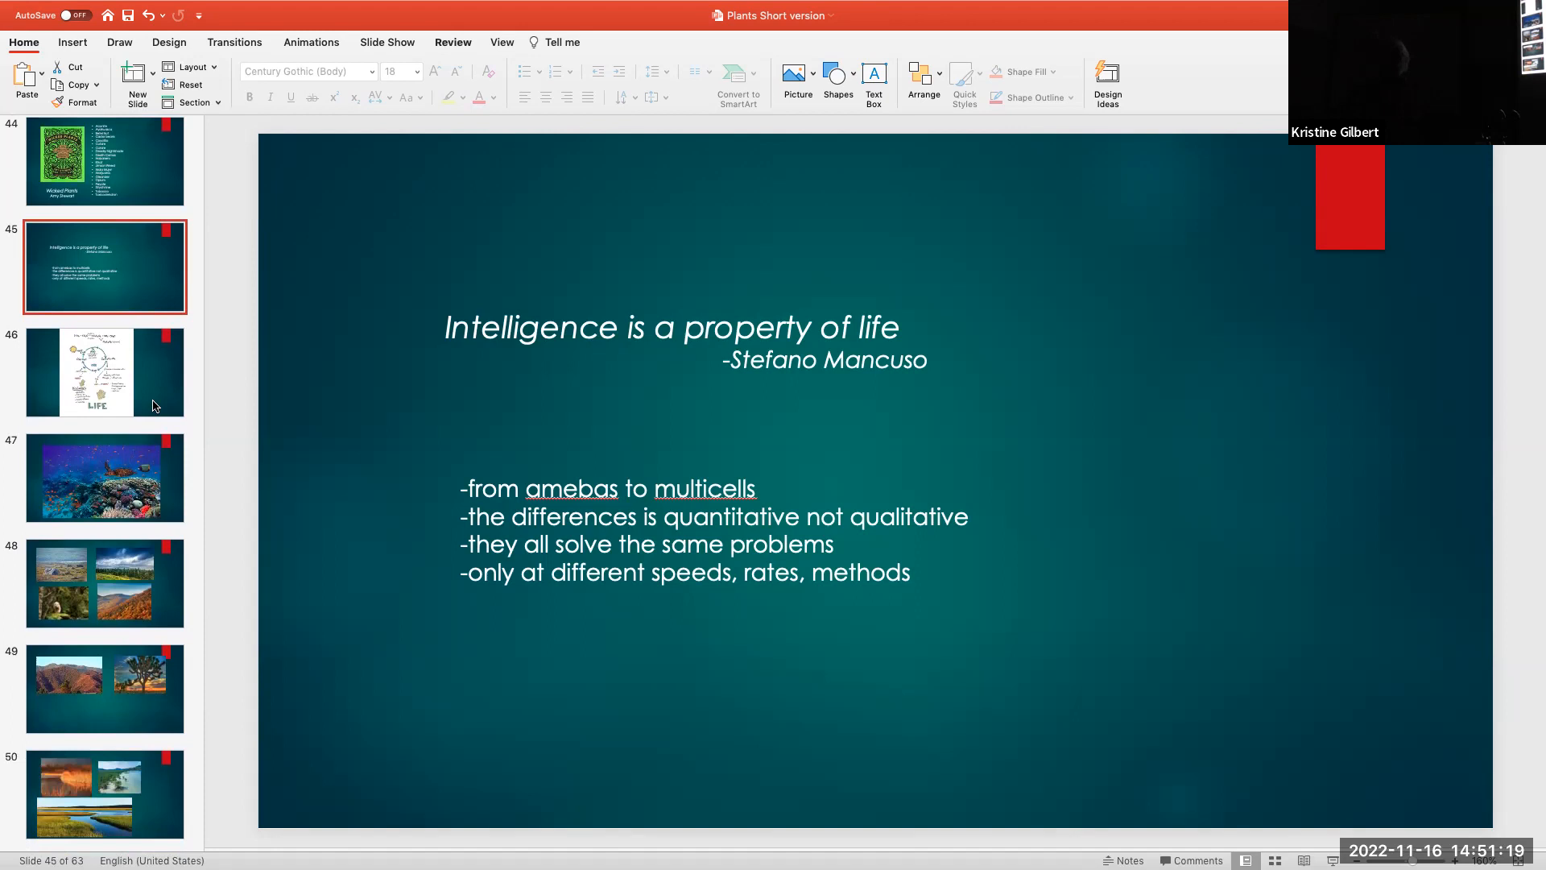
{"action": "mouse_move", "coordinate": [153, 405]}
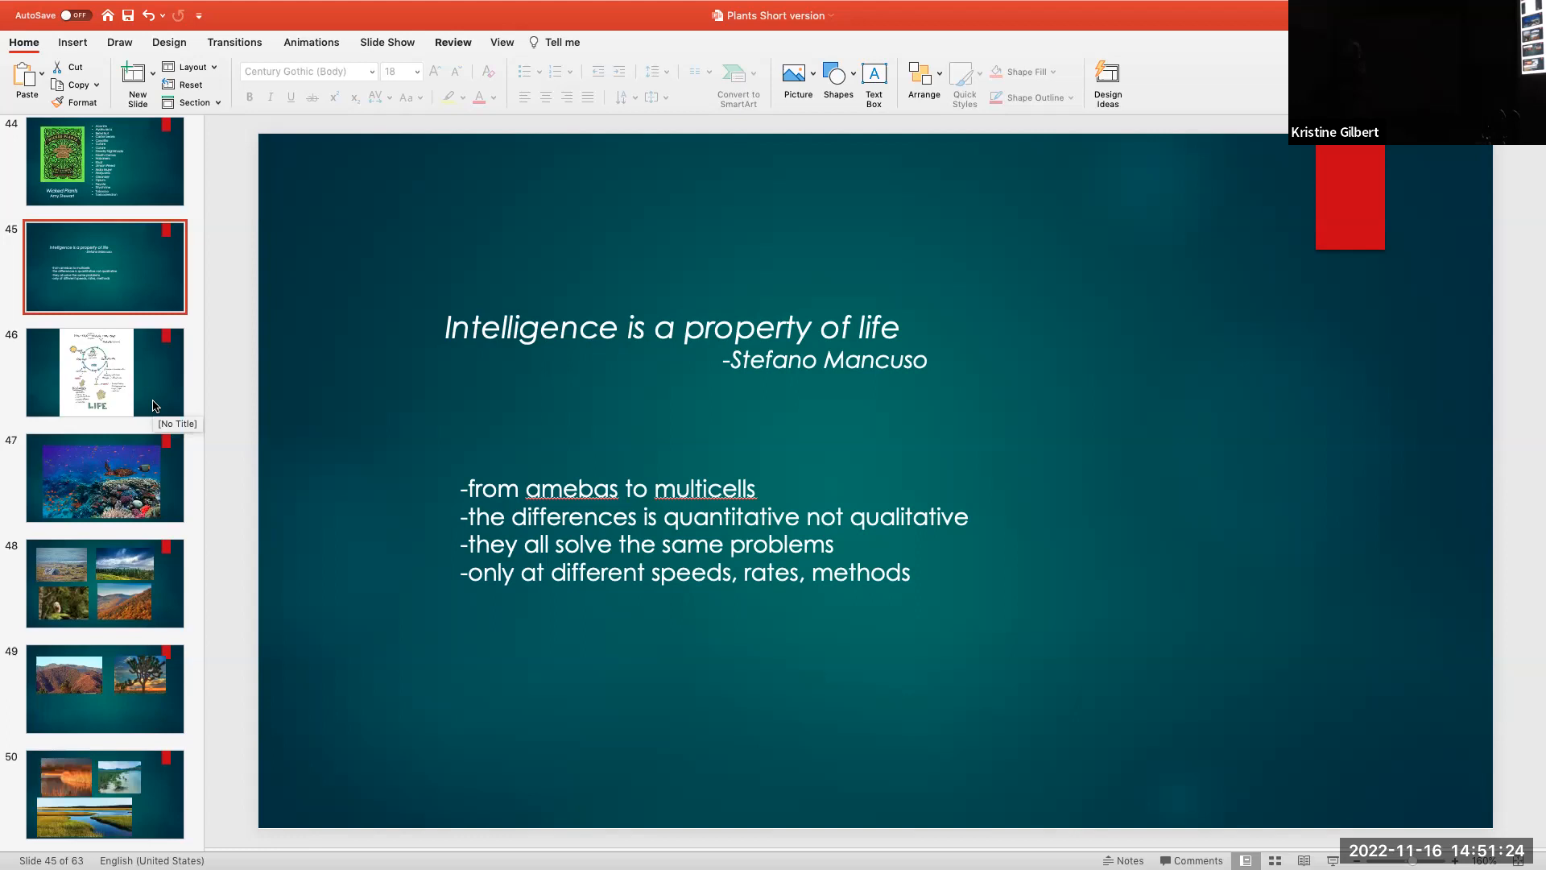
{"action": "left_click", "coordinate": [103, 372]}
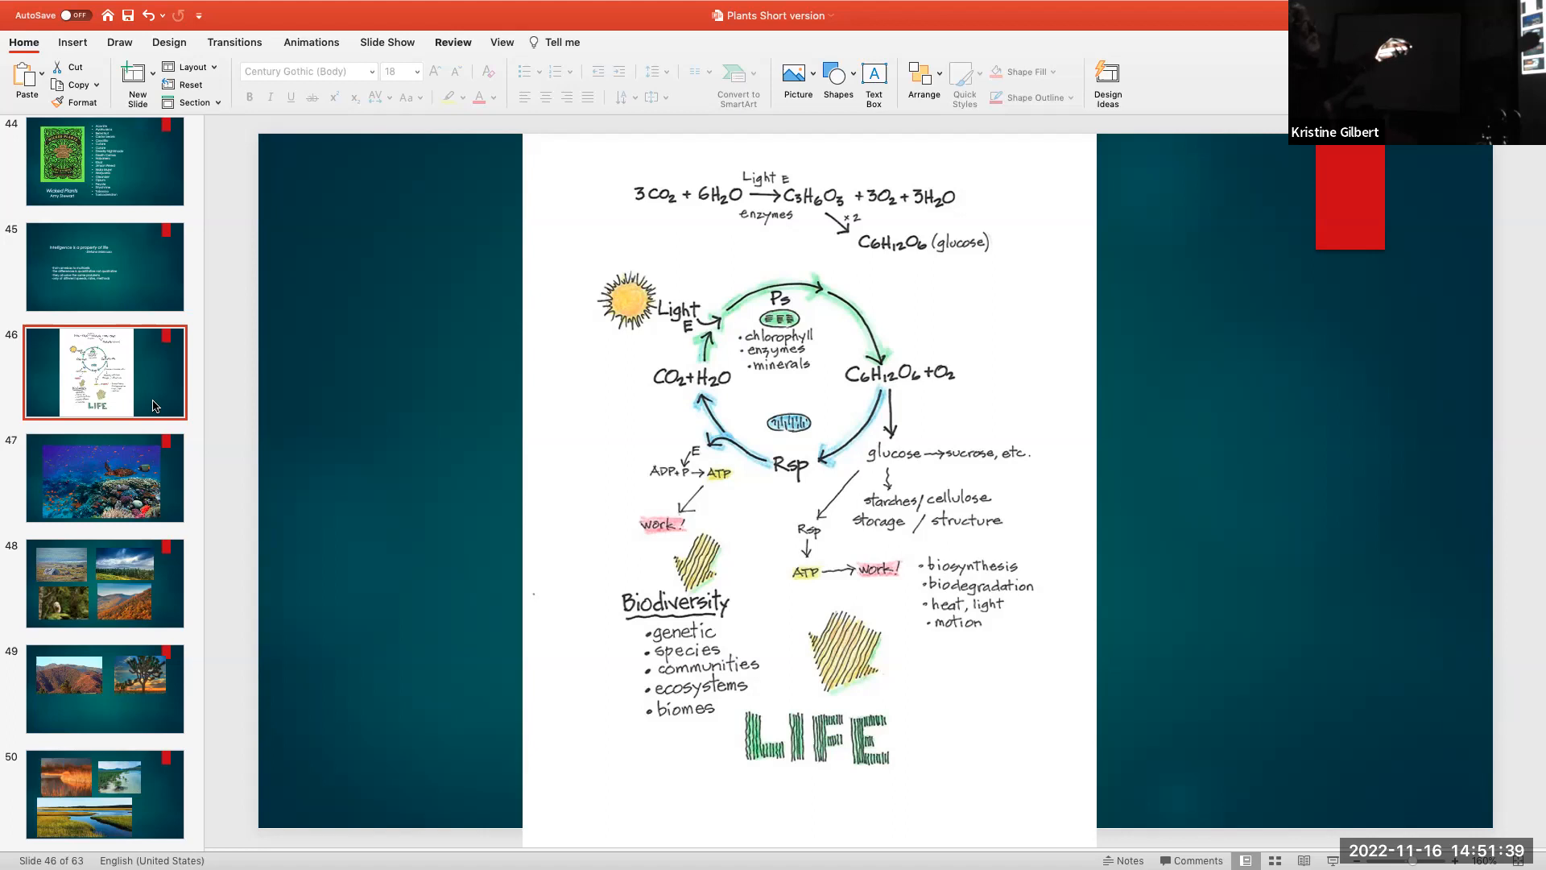
{"action": "mouse_move", "coordinate": [930, 429]}
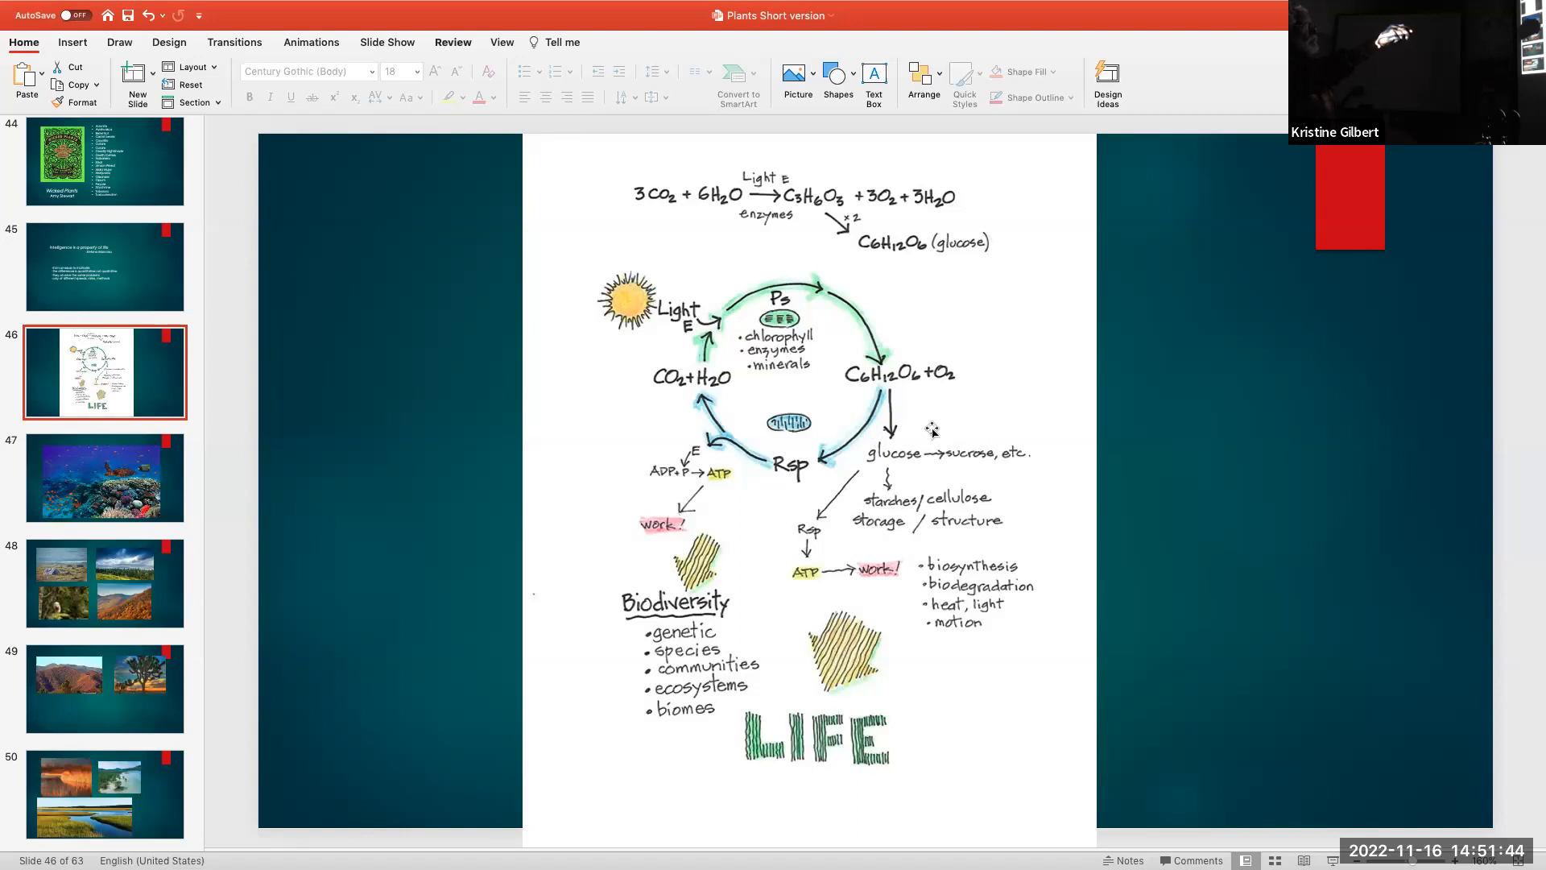
{"action": "mouse_move", "coordinate": [1011, 388]}
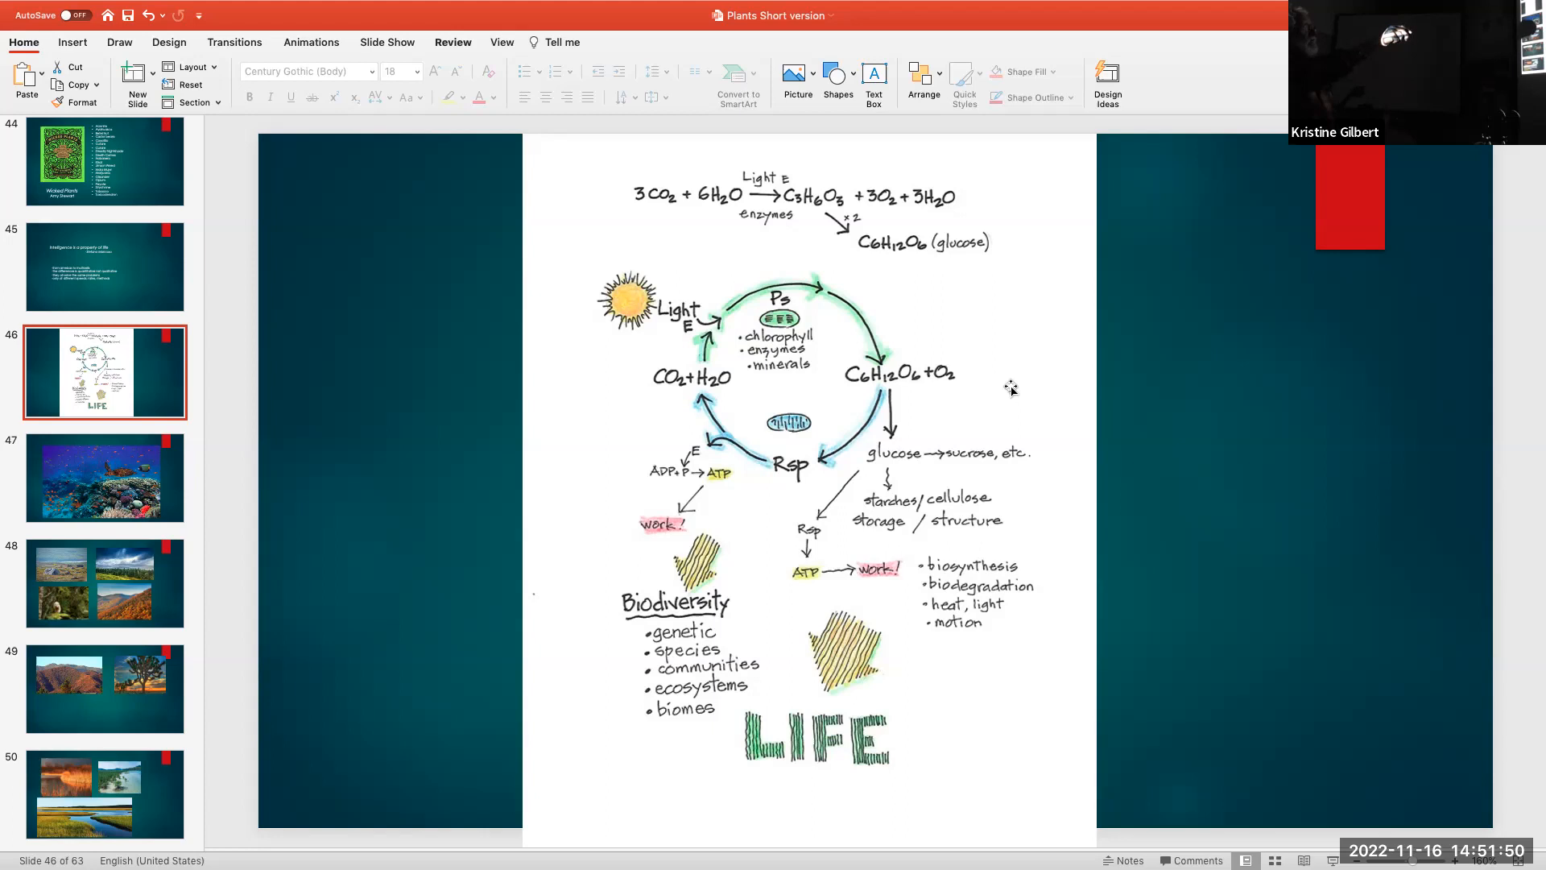
{"action": "mouse_move", "coordinate": [591, 638]}
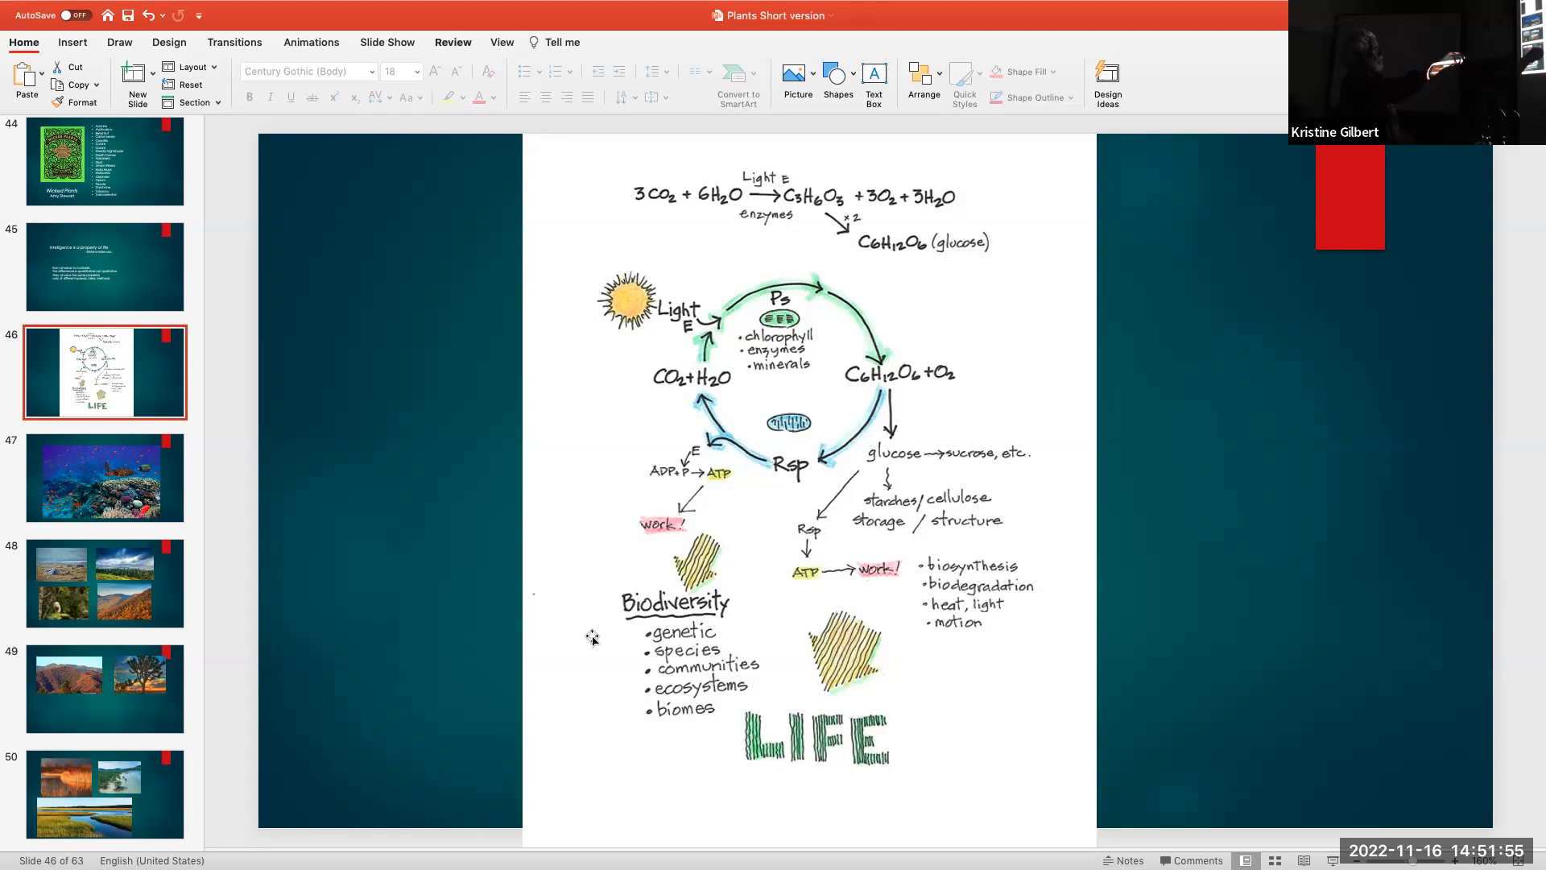
{"action": "mouse_move", "coordinate": [601, 665]}
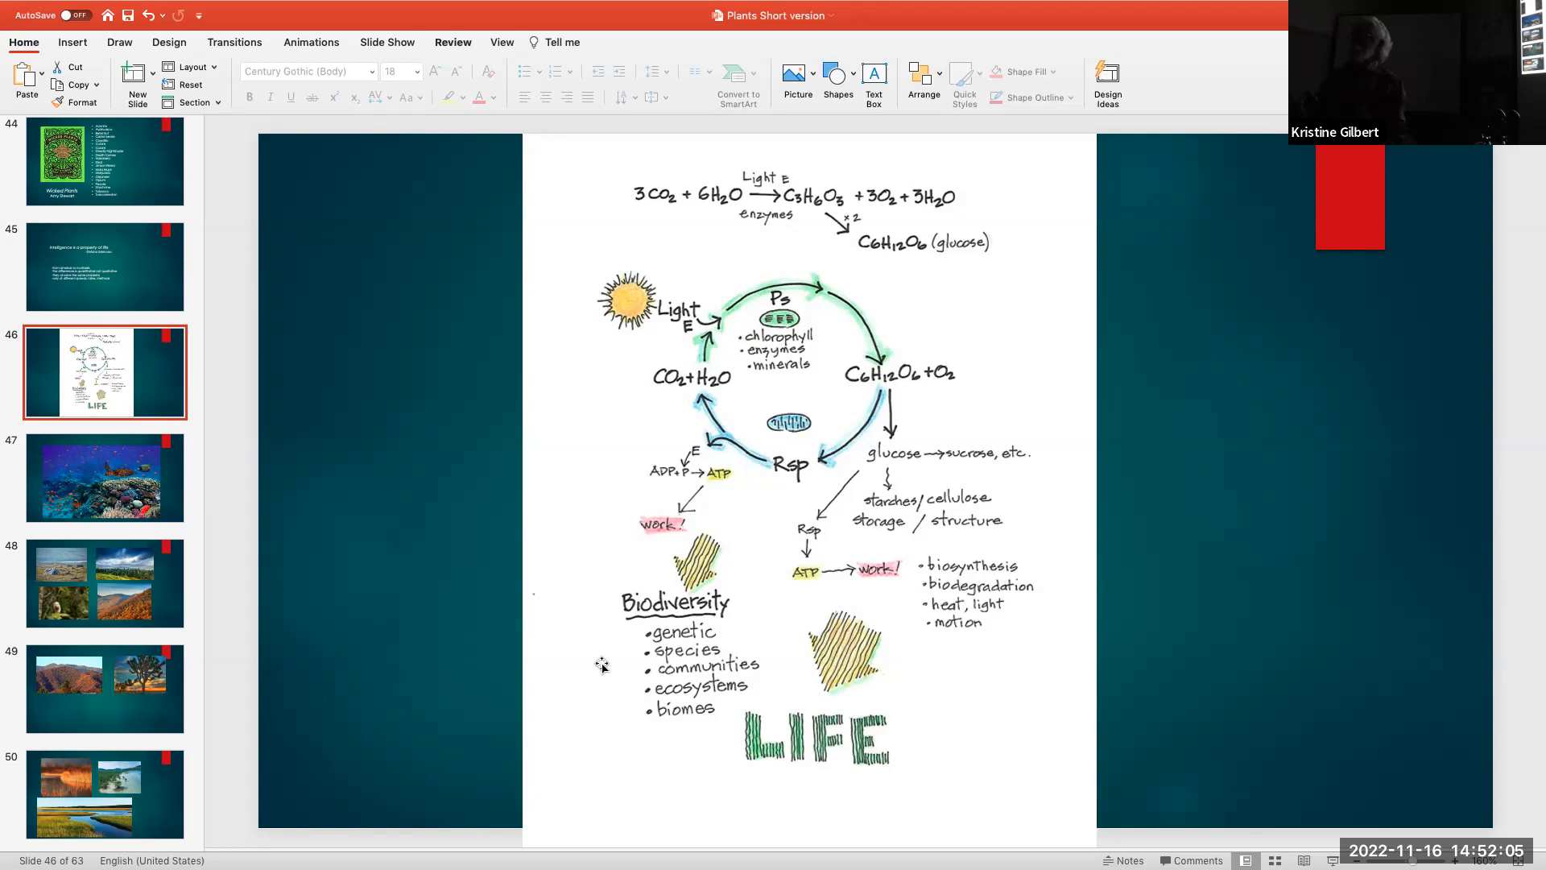
Advance to slide 47, the coral reef photo with a sea turtle and orange fish
{"action": "left_click", "coordinate": [105, 477]}
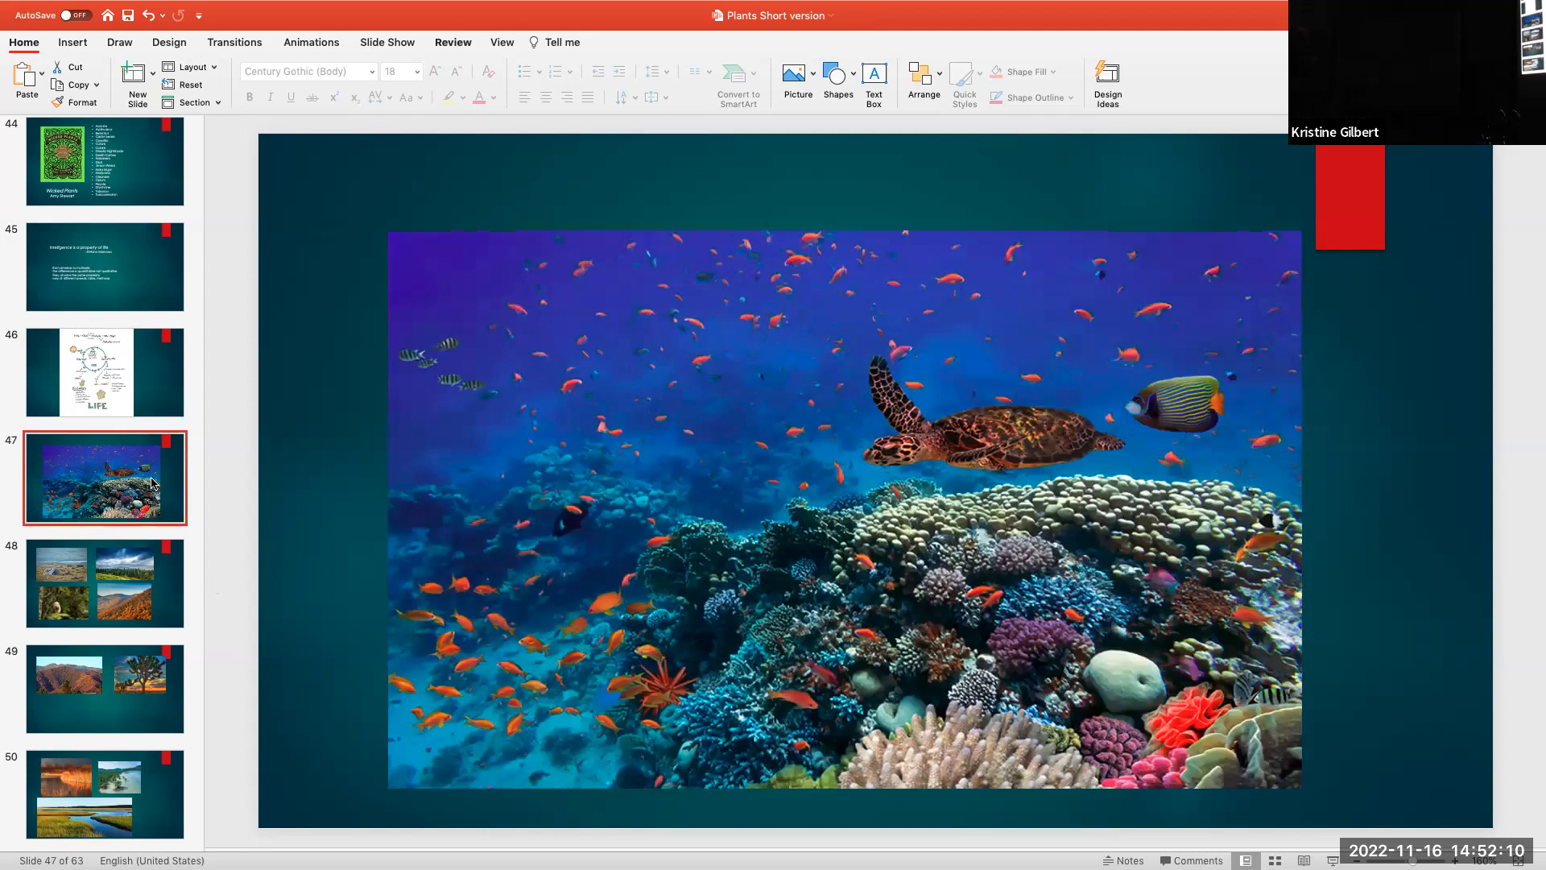
Step through slides 48–50 landscape photos to reach slide 52 with the kelp forest and tide pool
{"action": "scroll", "scroll_direction": "down", "scroll_amount": 3}
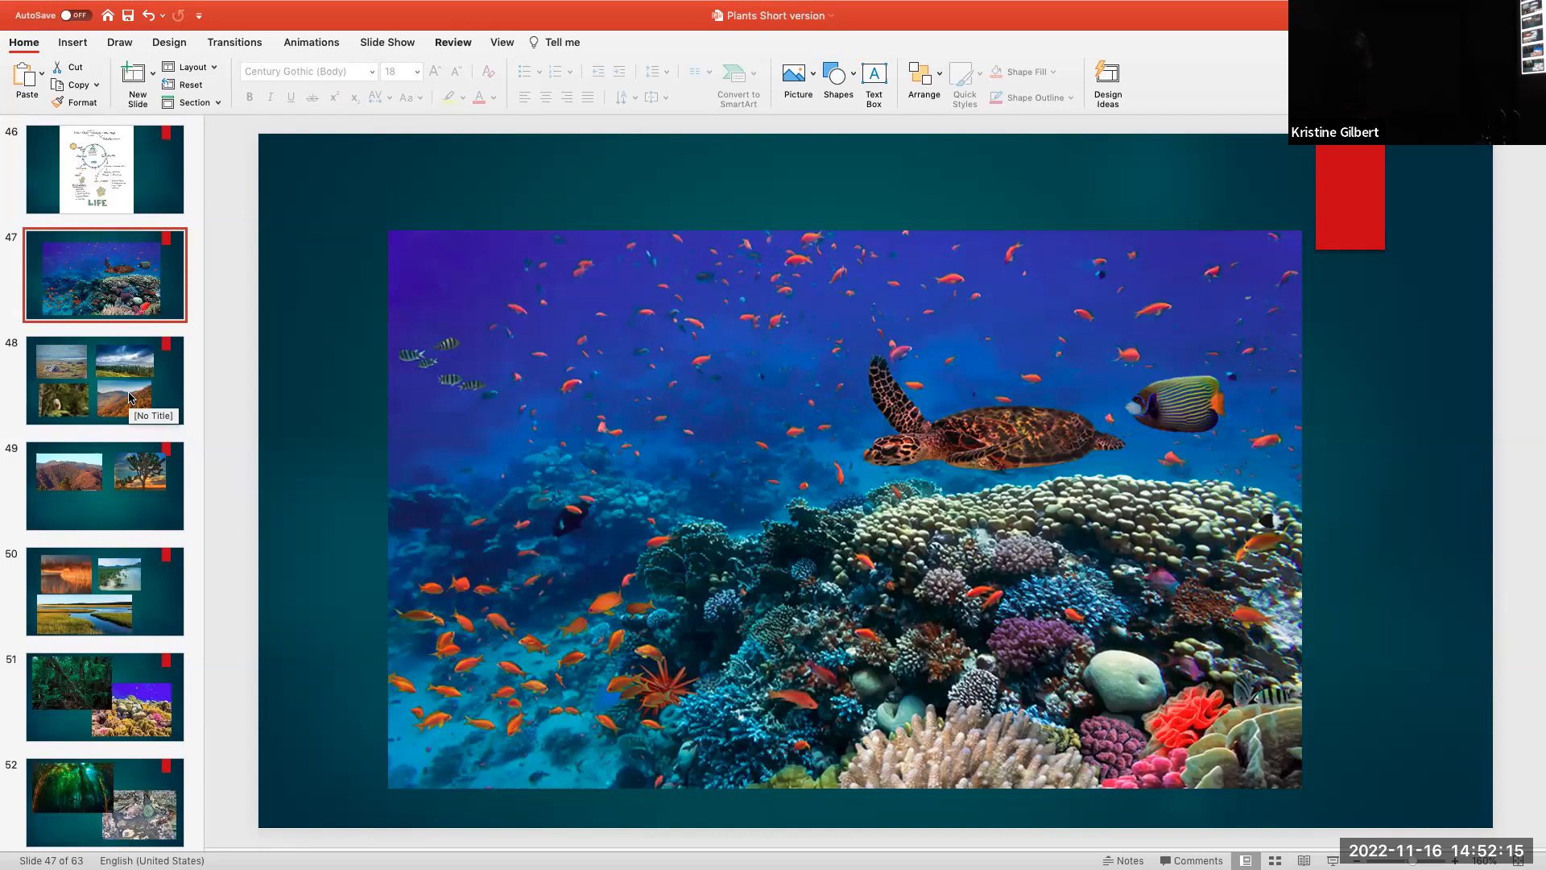
{"action": "left_click", "coordinate": [103, 380]}
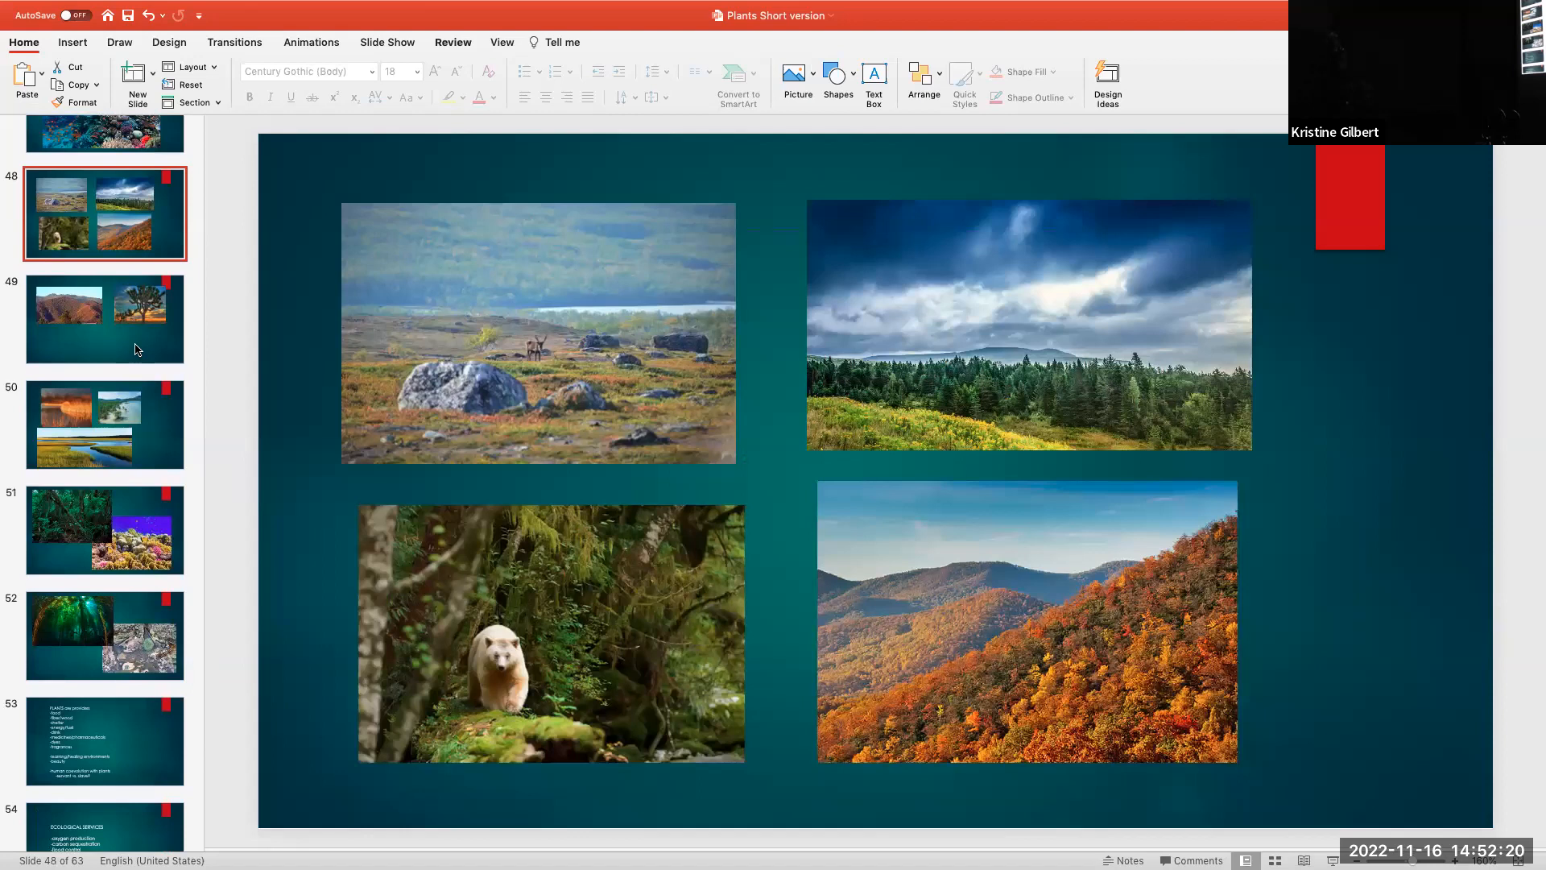
{"action": "left_click", "coordinate": [105, 317]}
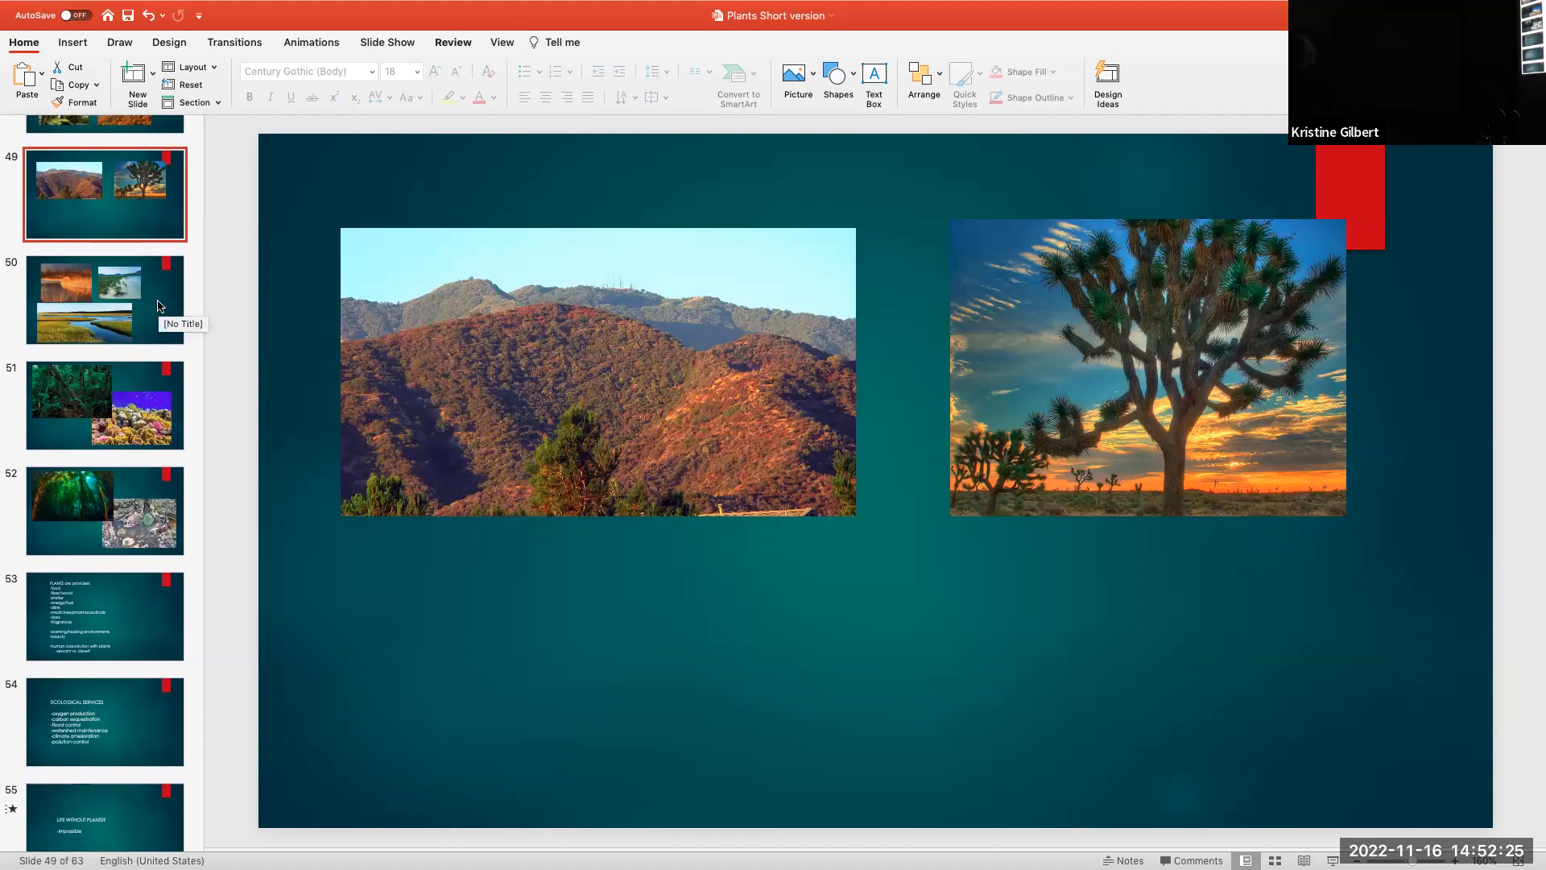
{"action": "left_click", "coordinate": [103, 299]}
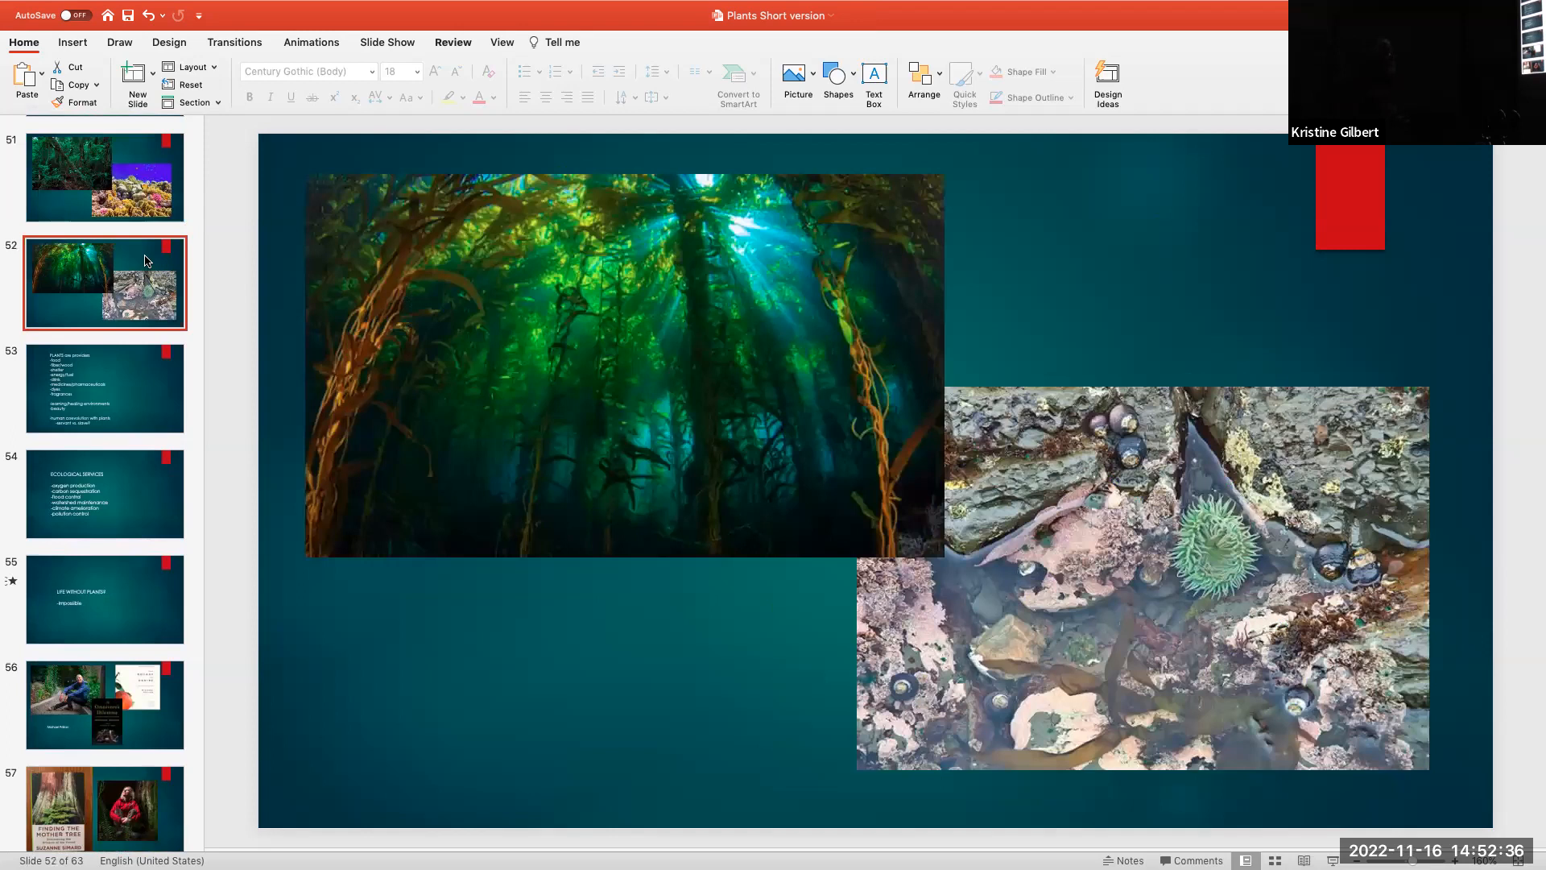
{"action": "scroll", "scroll_direction": "down", "scroll_amount": 3}
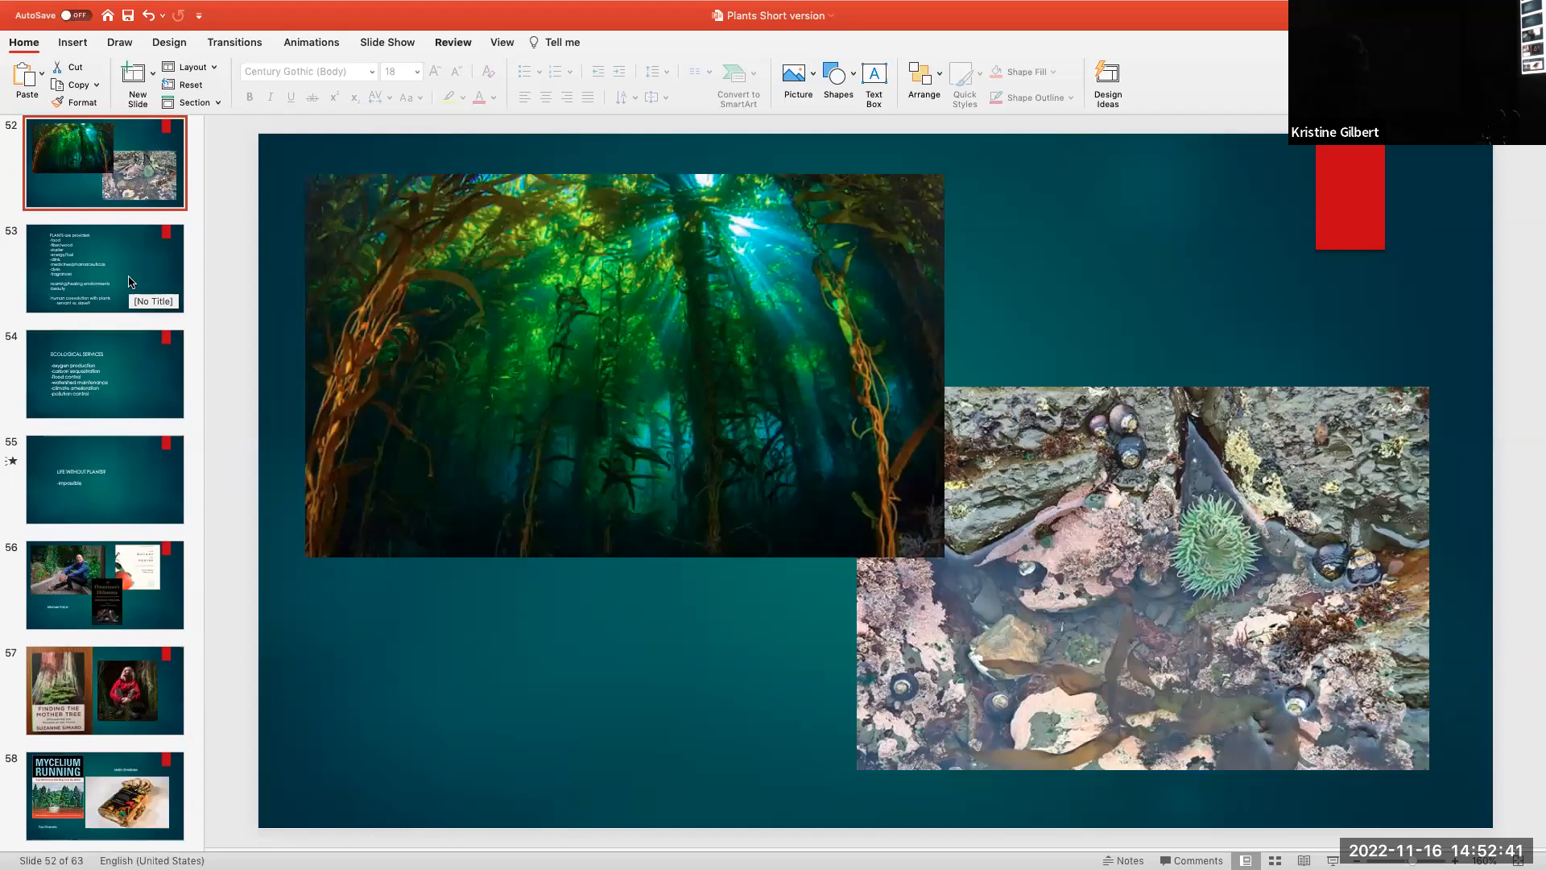
View slide 53 'PLANTS are providers', then slide 54 'ECOLOGICAL SERVICES'
{"action": "left_click", "coordinate": [104, 269]}
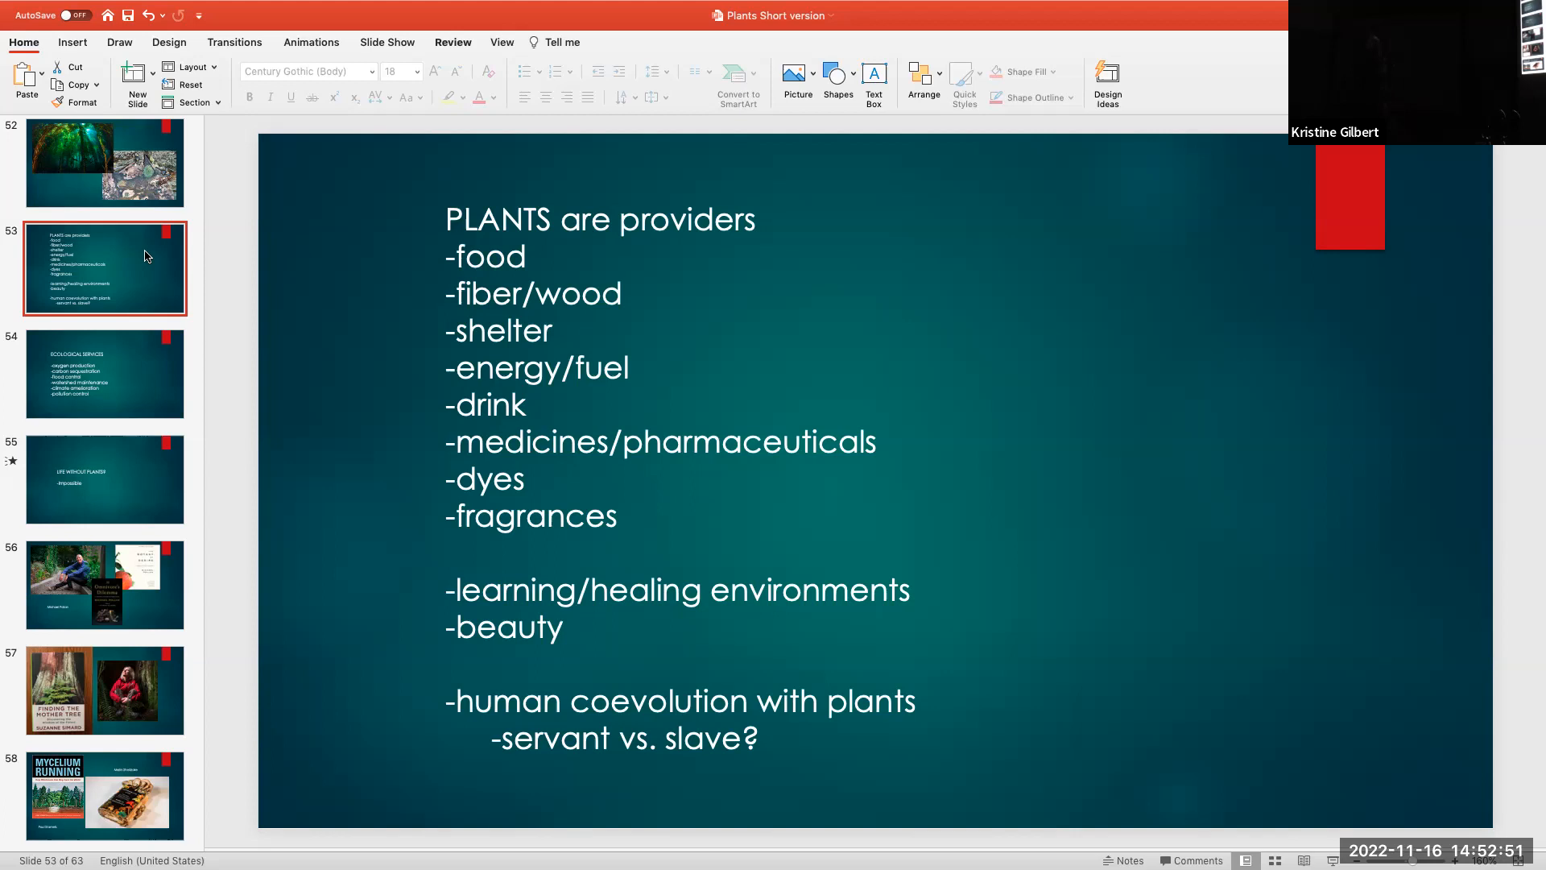
{"action": "mouse_move", "coordinate": [141, 385]}
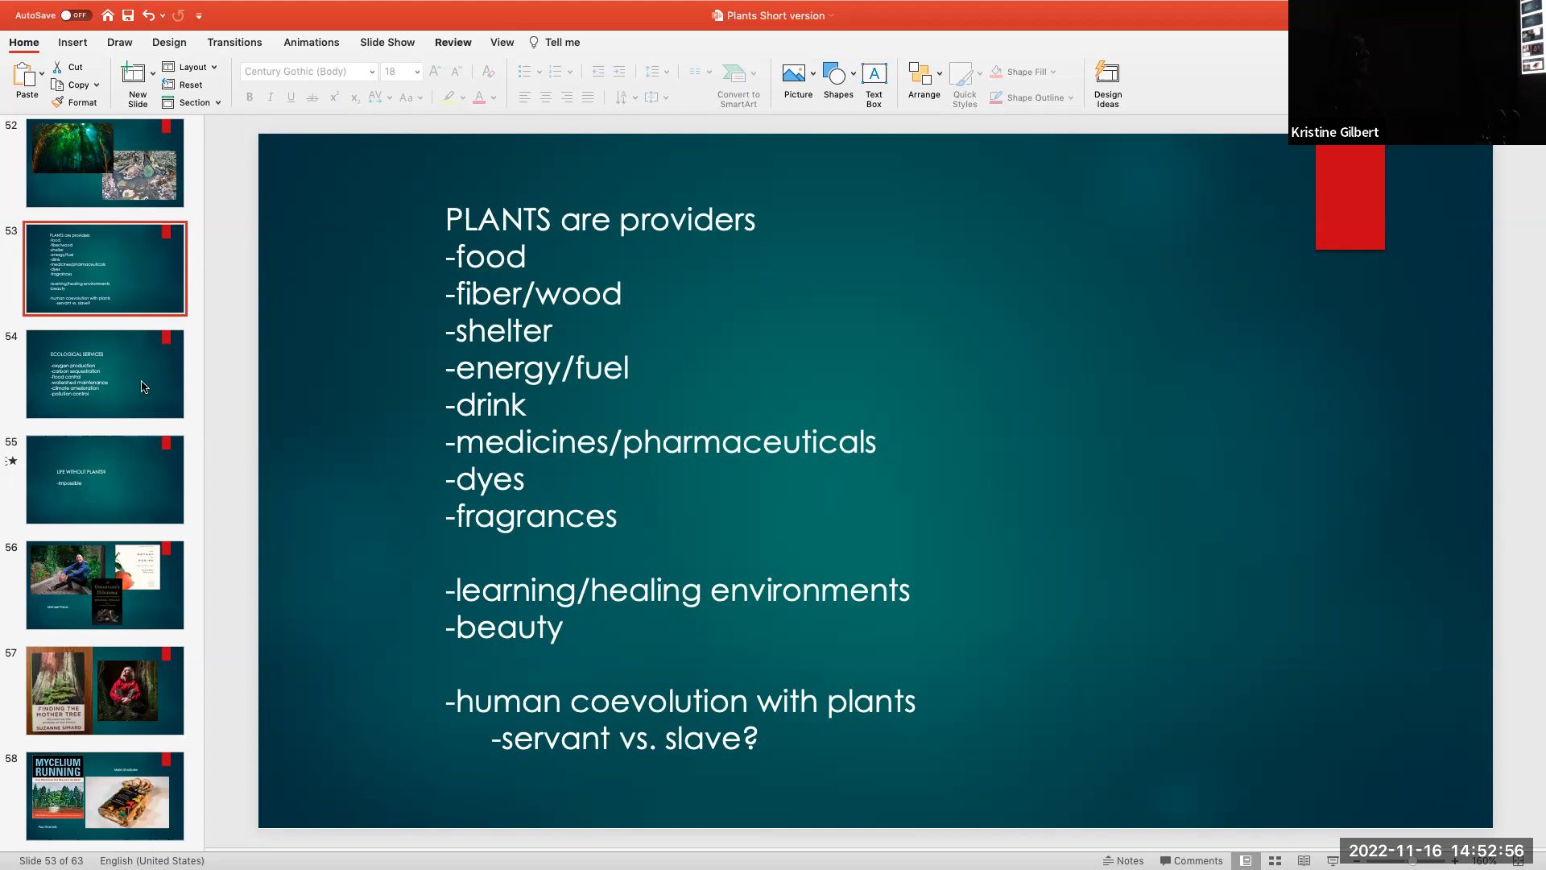
{"action": "mouse_move", "coordinate": [141, 385]}
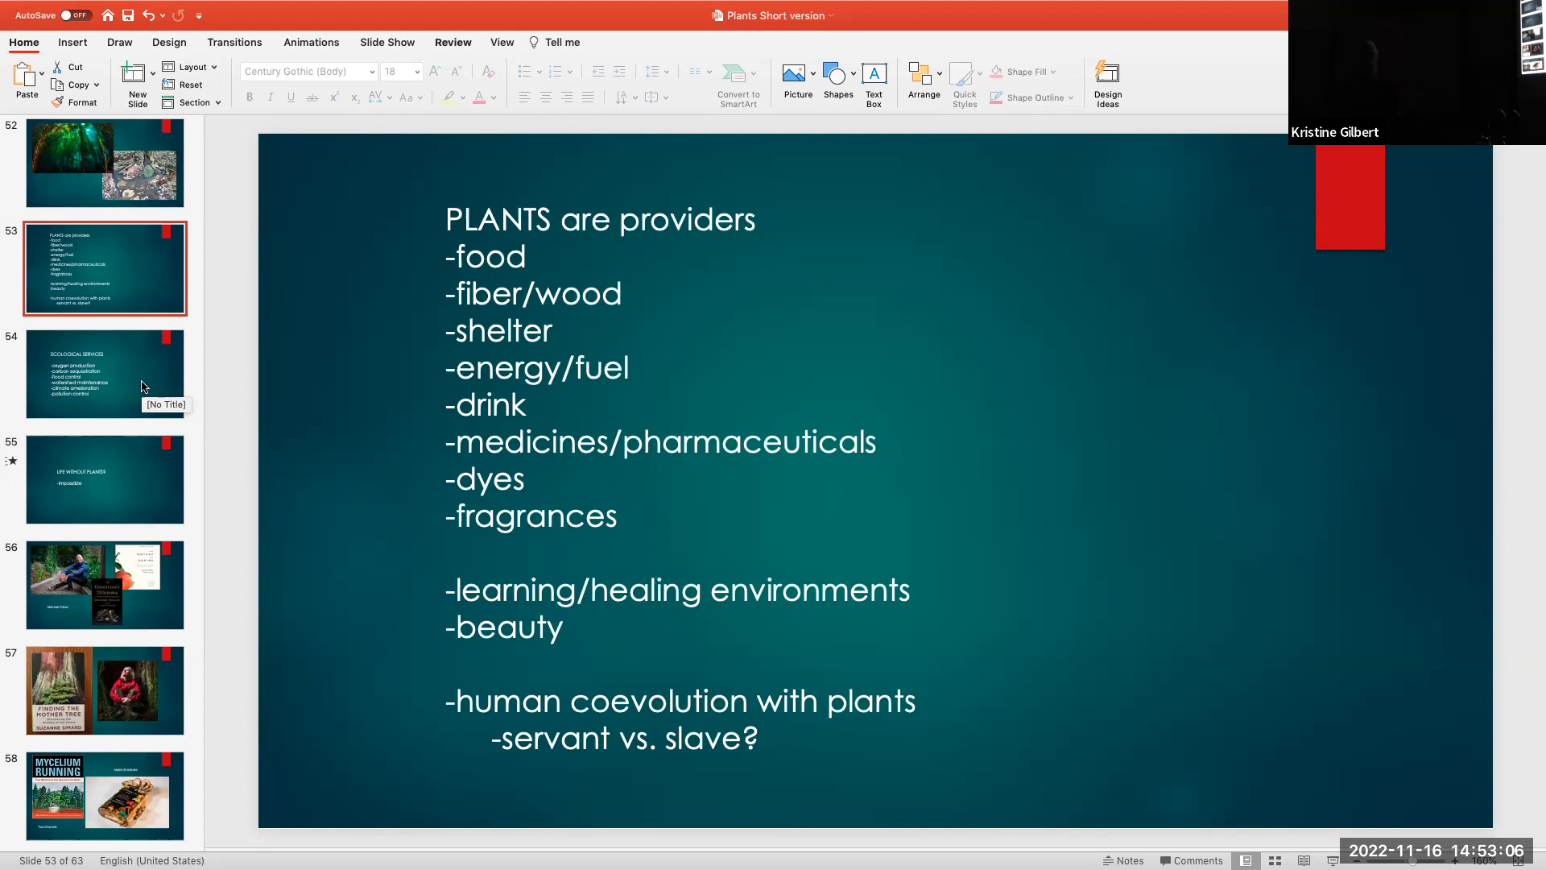
{"action": "mouse_move", "coordinate": [141, 385]}
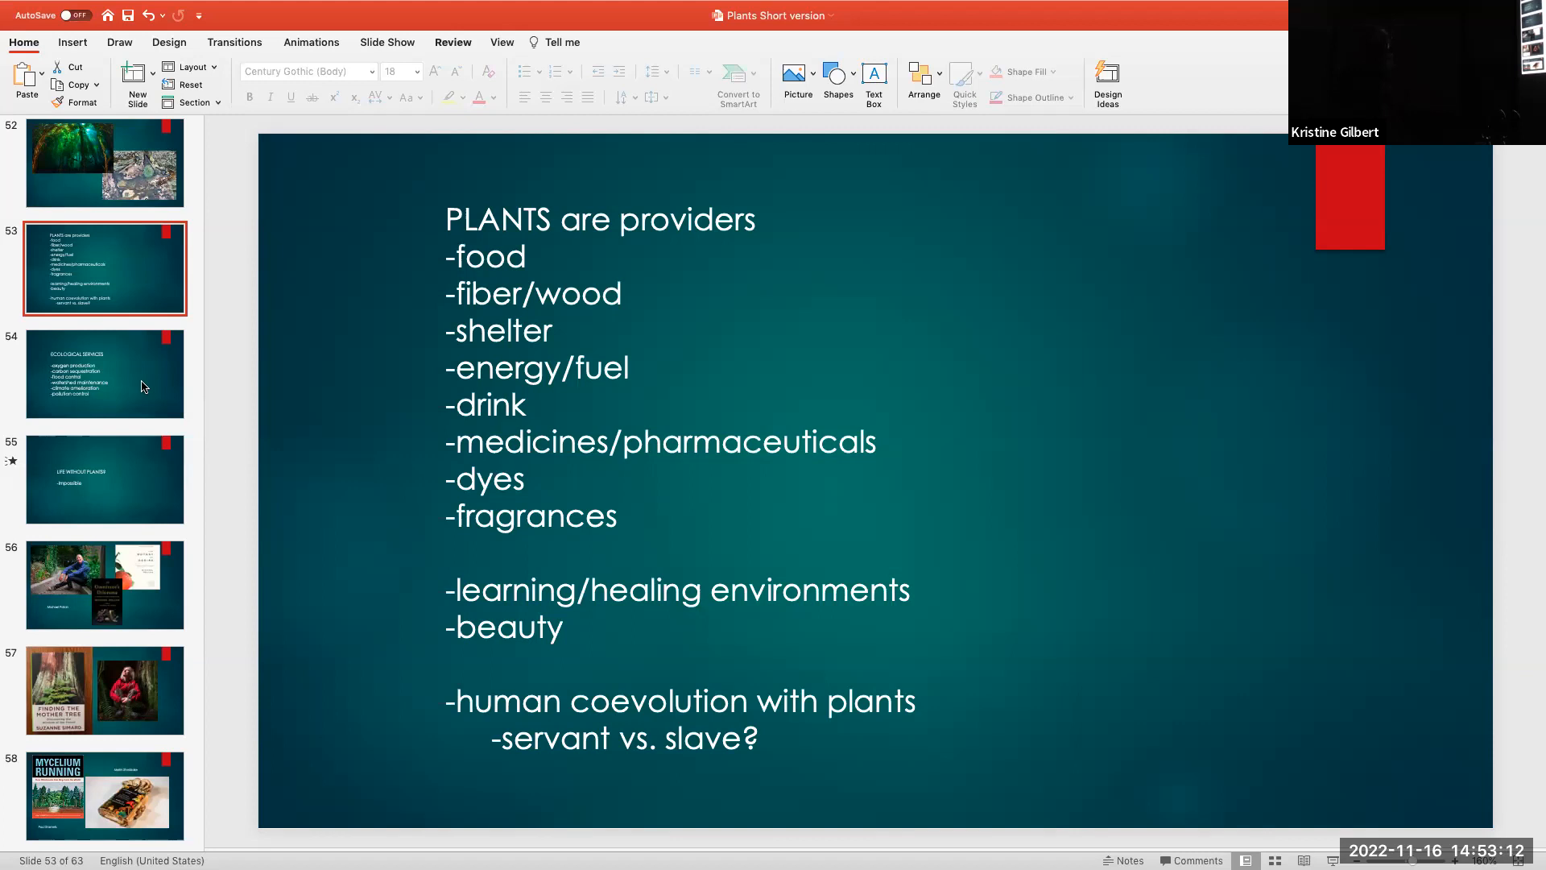
{"action": "left_click", "coordinate": [105, 372]}
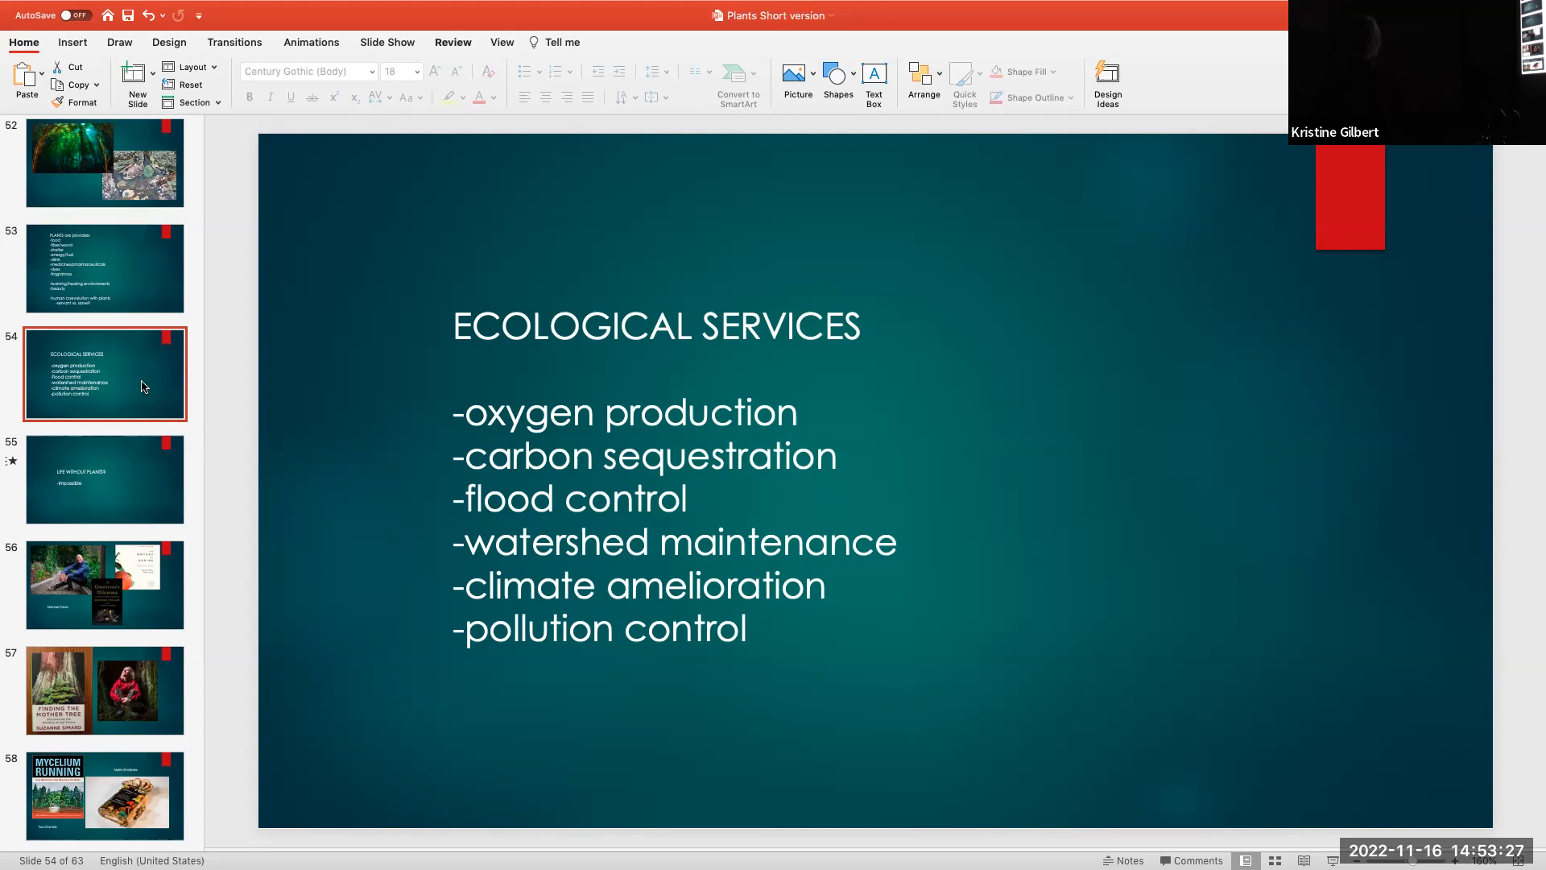
{"action": "mouse_move", "coordinate": [142, 496]}
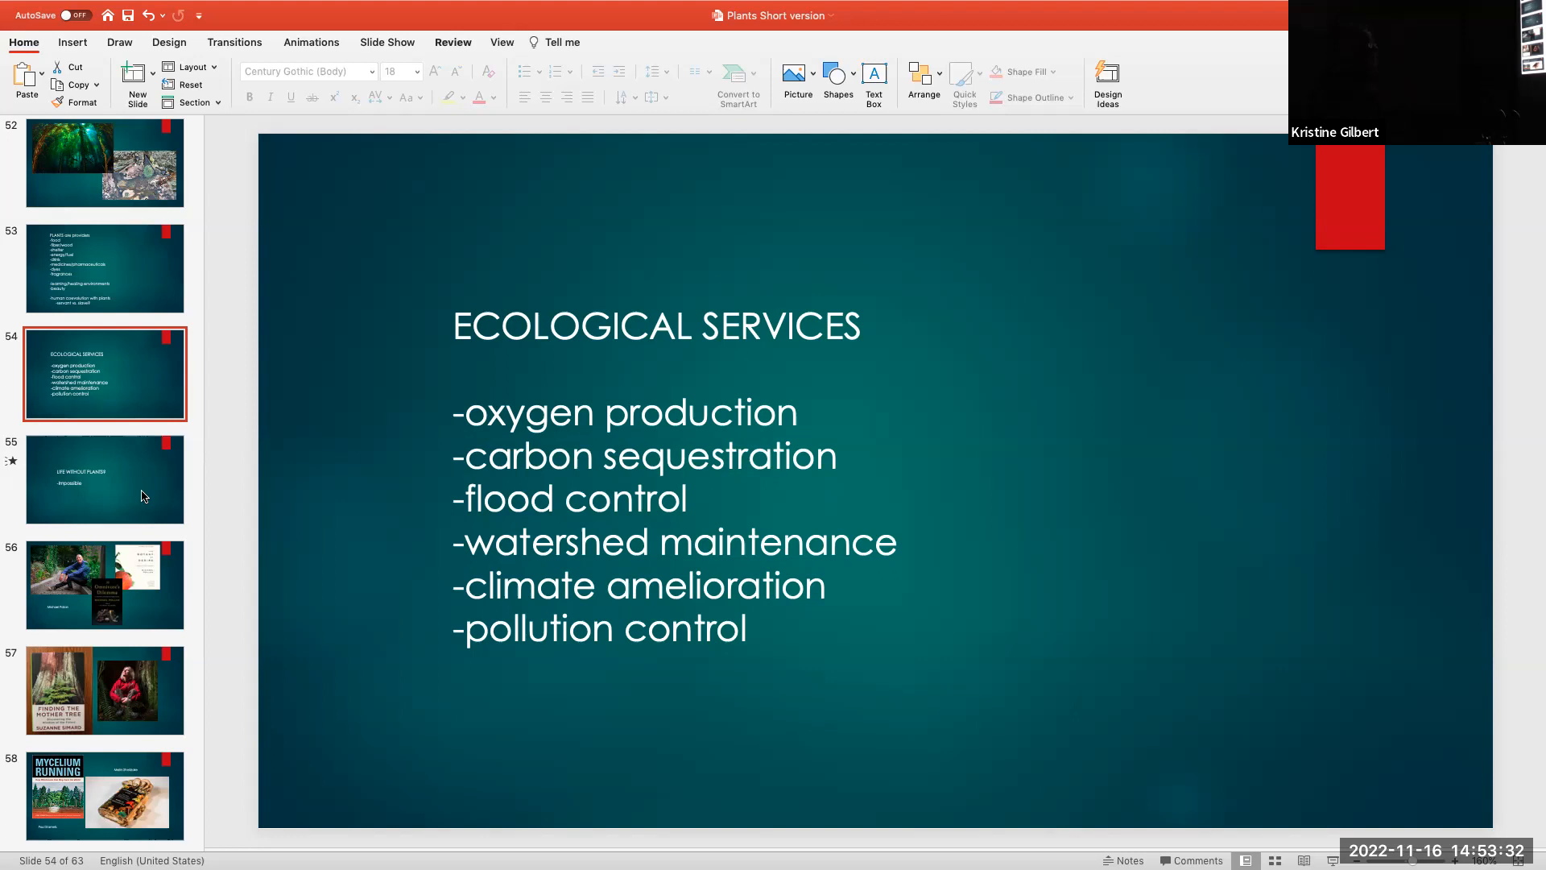
{"action": "mouse_move", "coordinate": [141, 496]}
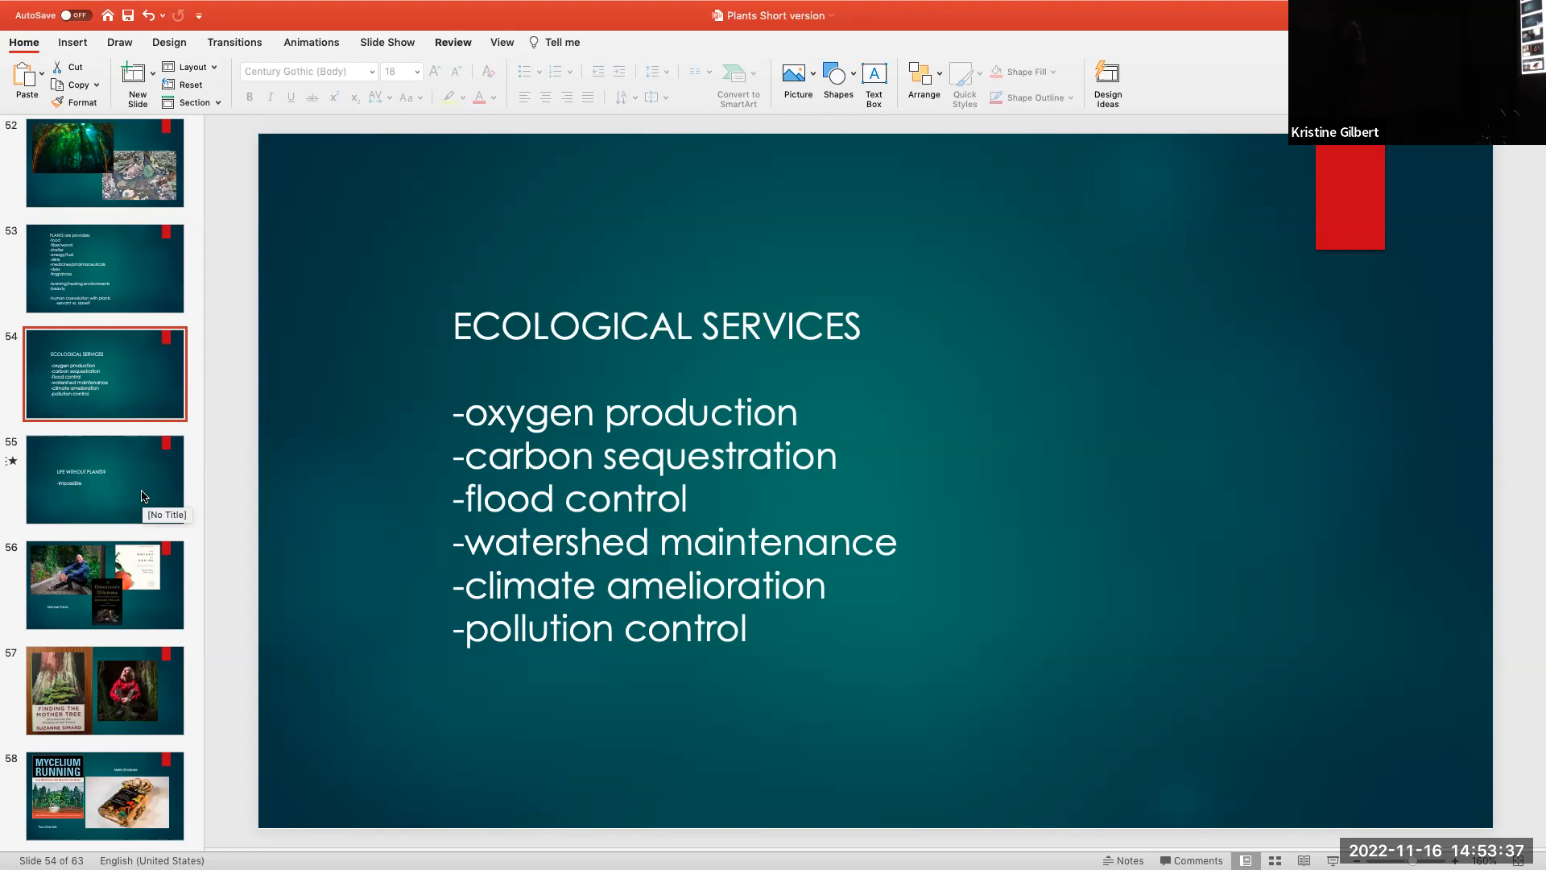
Advance to slide 55, 'LIFE WITHOUT PLANTS?' answered '-Impossible'
{"action": "left_click", "coordinate": [105, 480]}
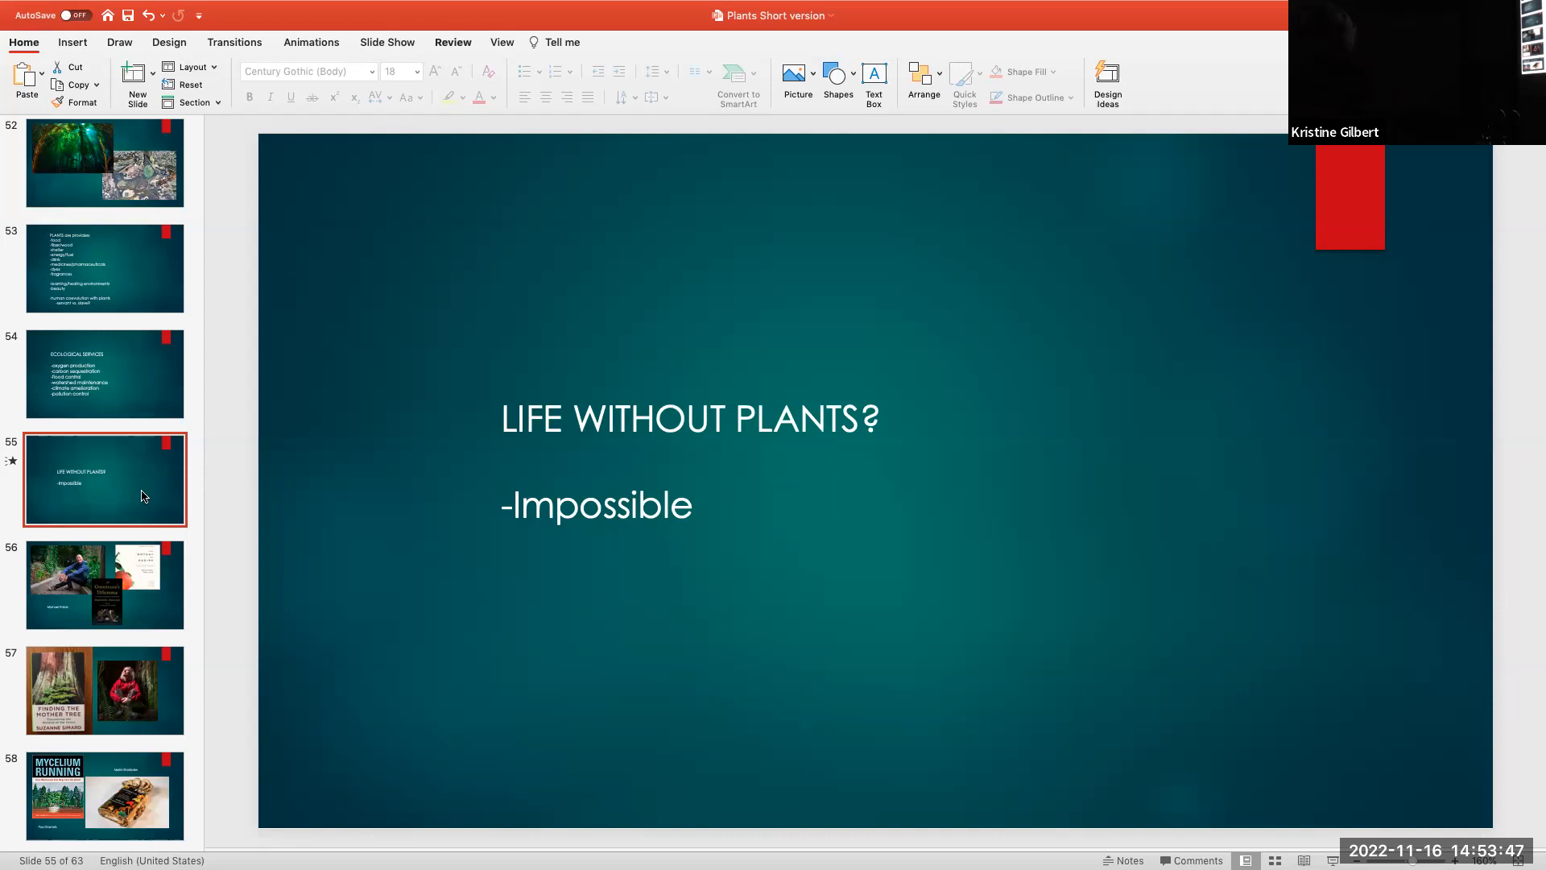
Advance to slide 56 with Michael Pollan and The Omnivore's Dilemma covers
{"action": "scroll", "scroll_direction": "down", "scroll_amount": 3}
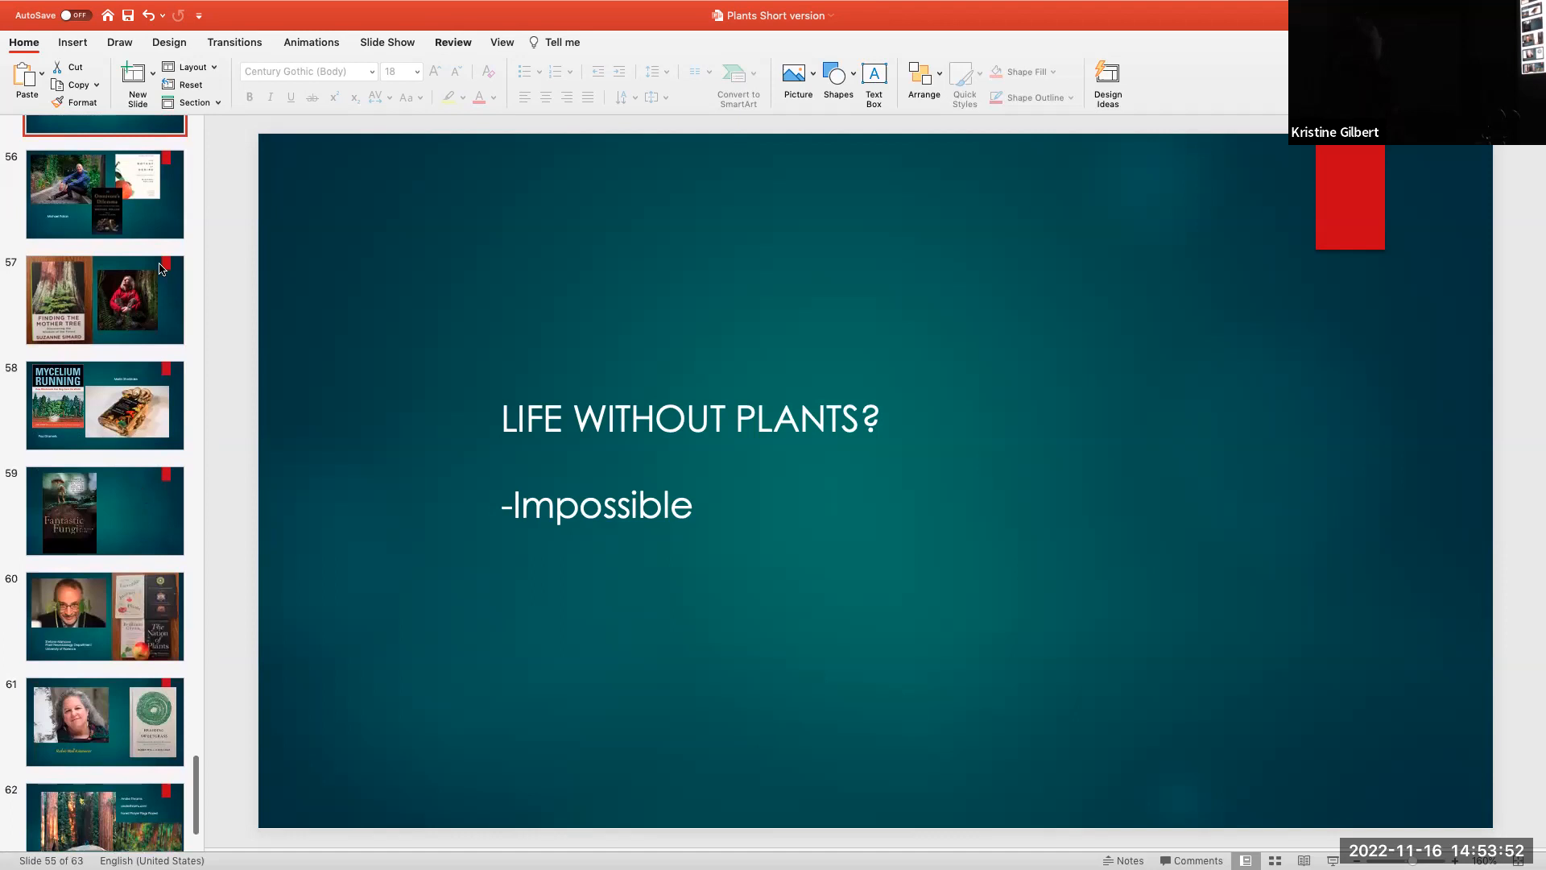
{"action": "mouse_move", "coordinate": [163, 222]}
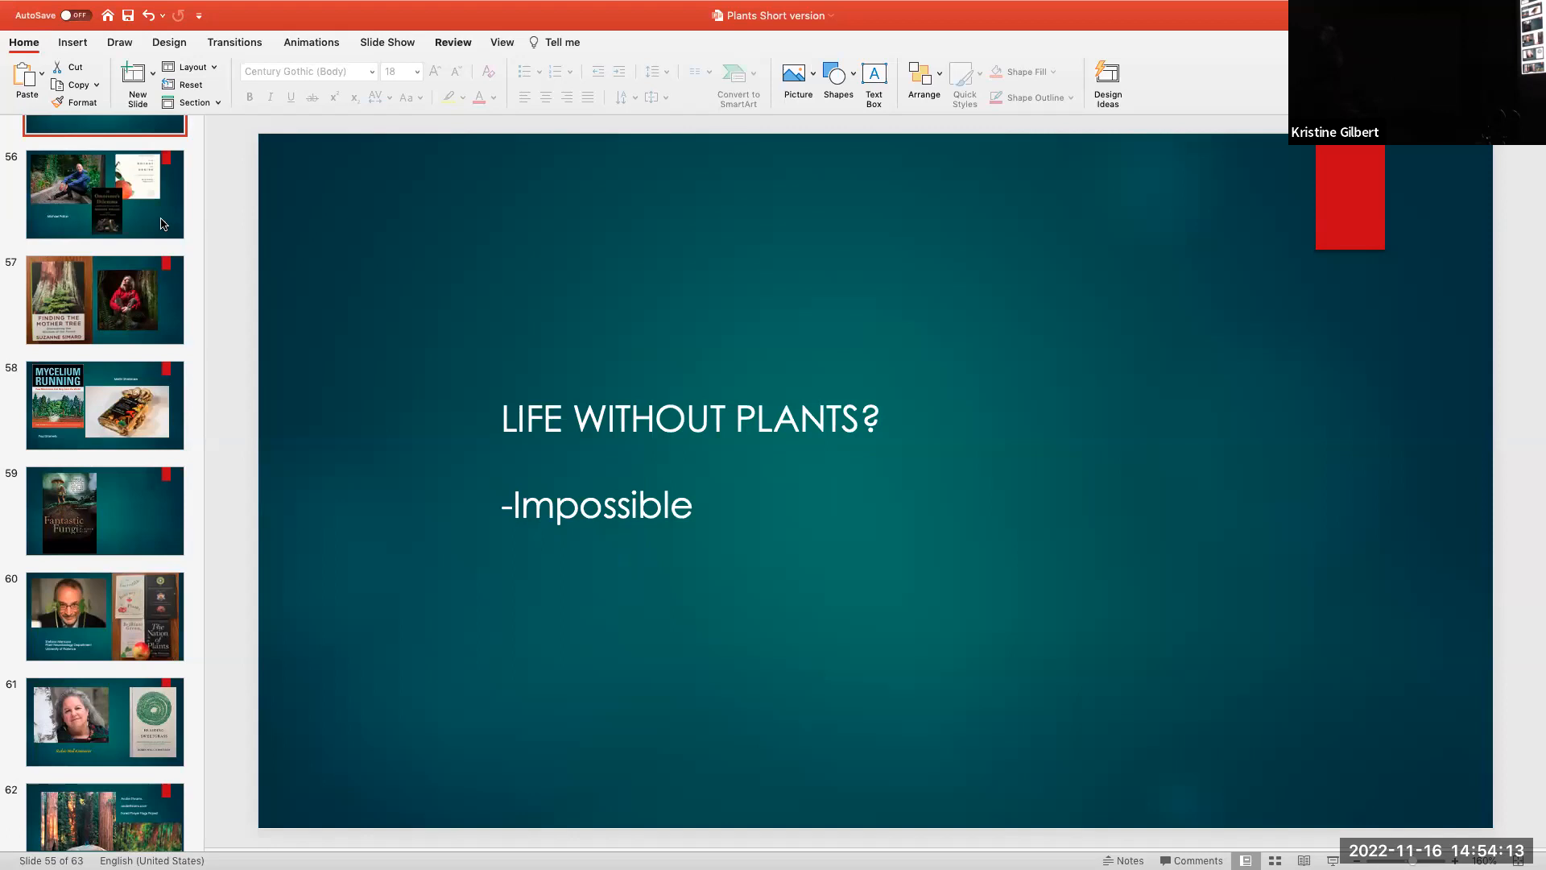
{"action": "left_click", "coordinate": [105, 195]}
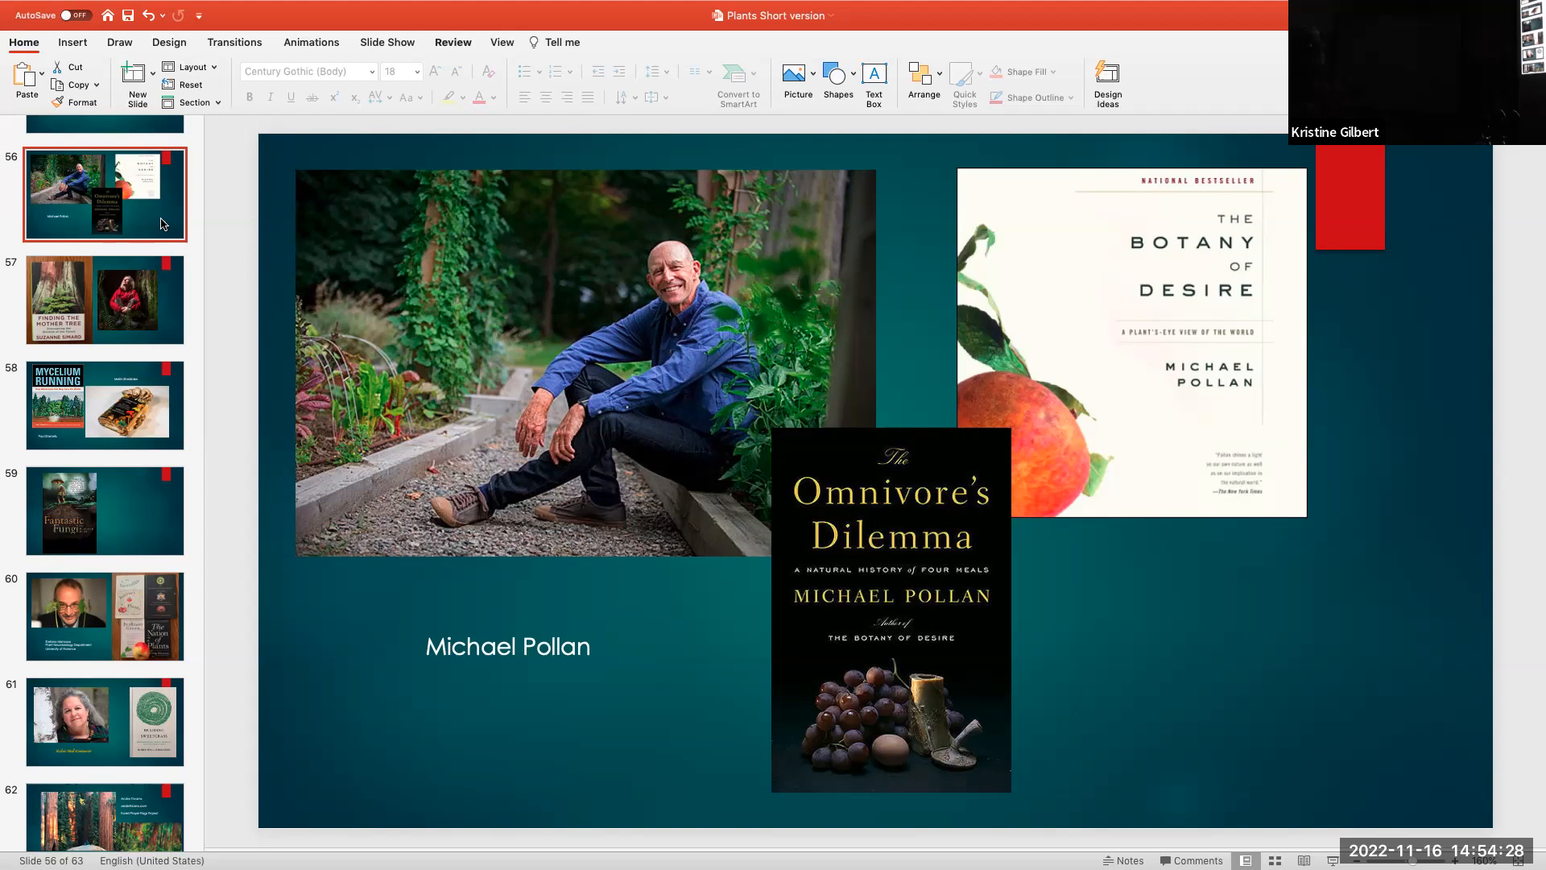
{"action": "mouse_move", "coordinate": [179, 331]}
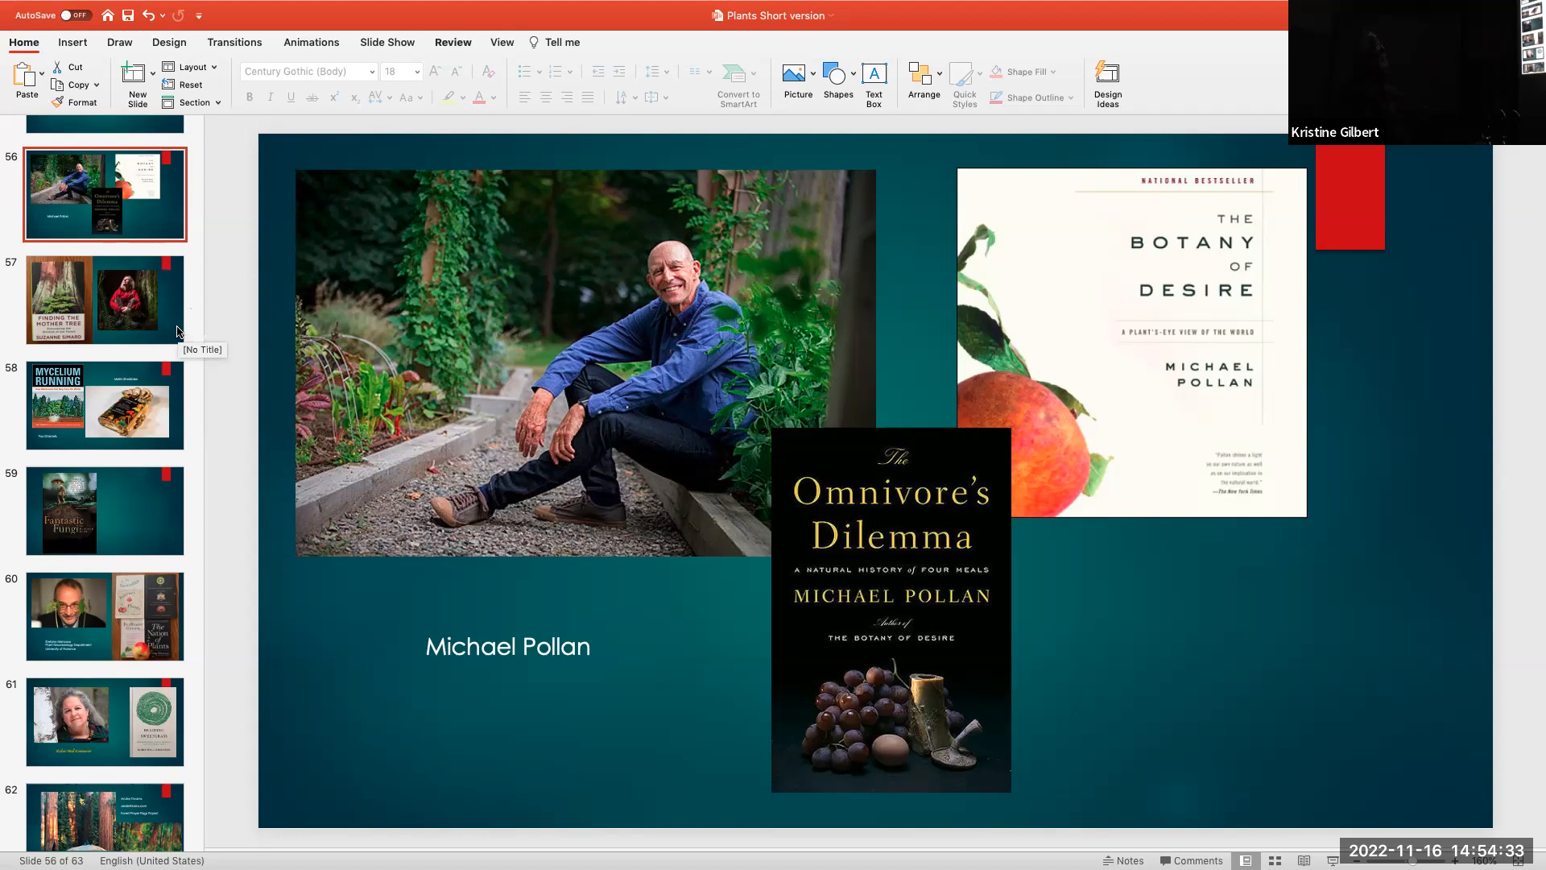
Advance to slide 57 with Suzanne Simard's Finding the Mother Tree cover
{"action": "left_click", "coordinate": [105, 299]}
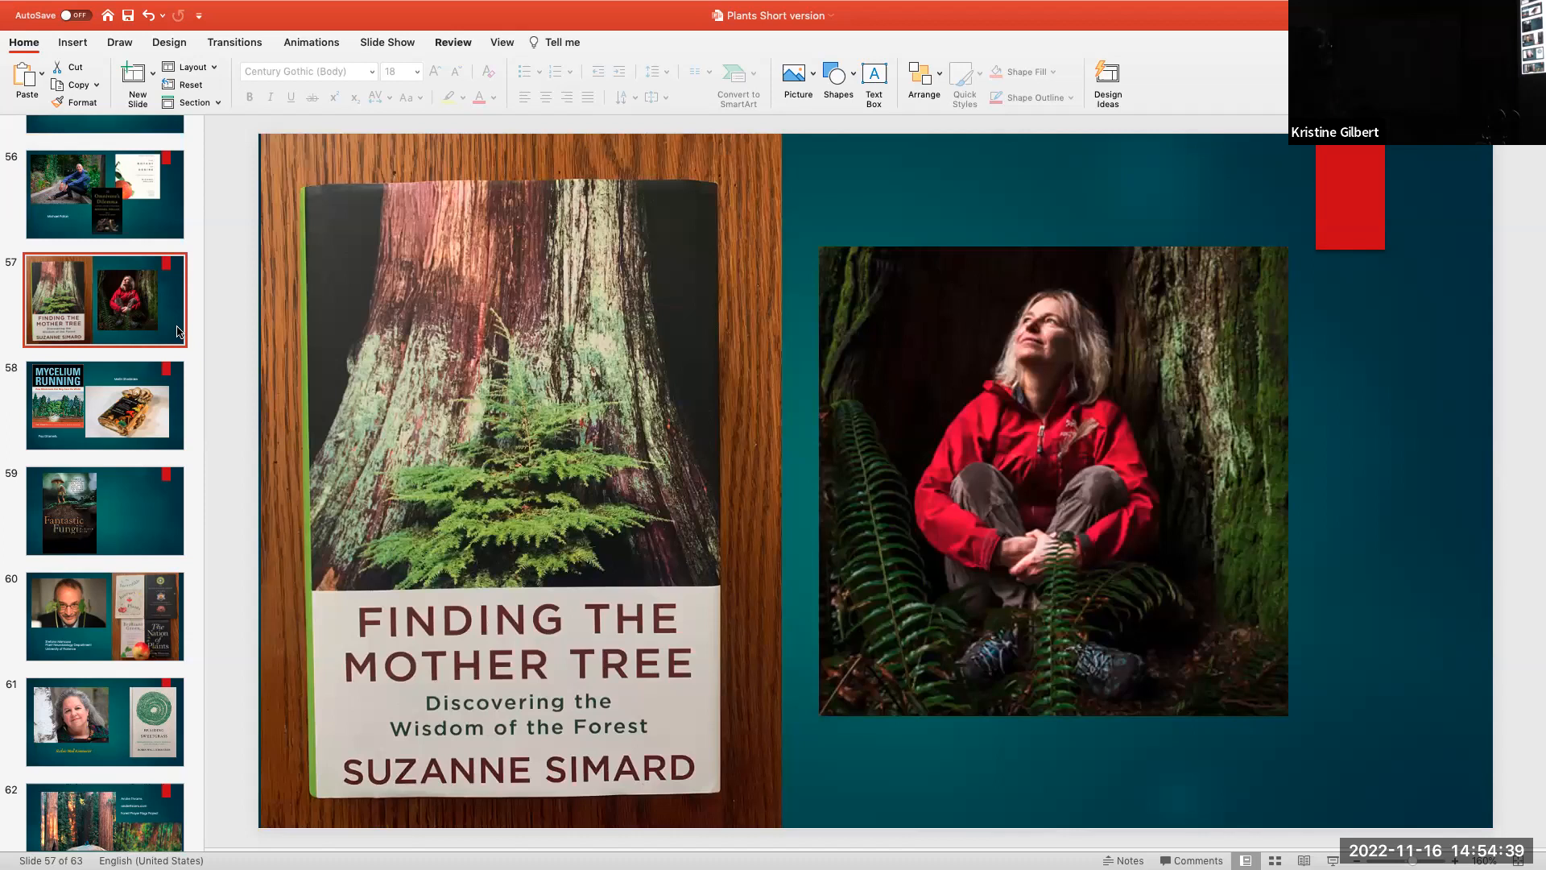
Return to slide 56 with The Omnivore's Dilemma and The Botany of Desire covers
{"action": "left_click", "coordinate": [103, 193]}
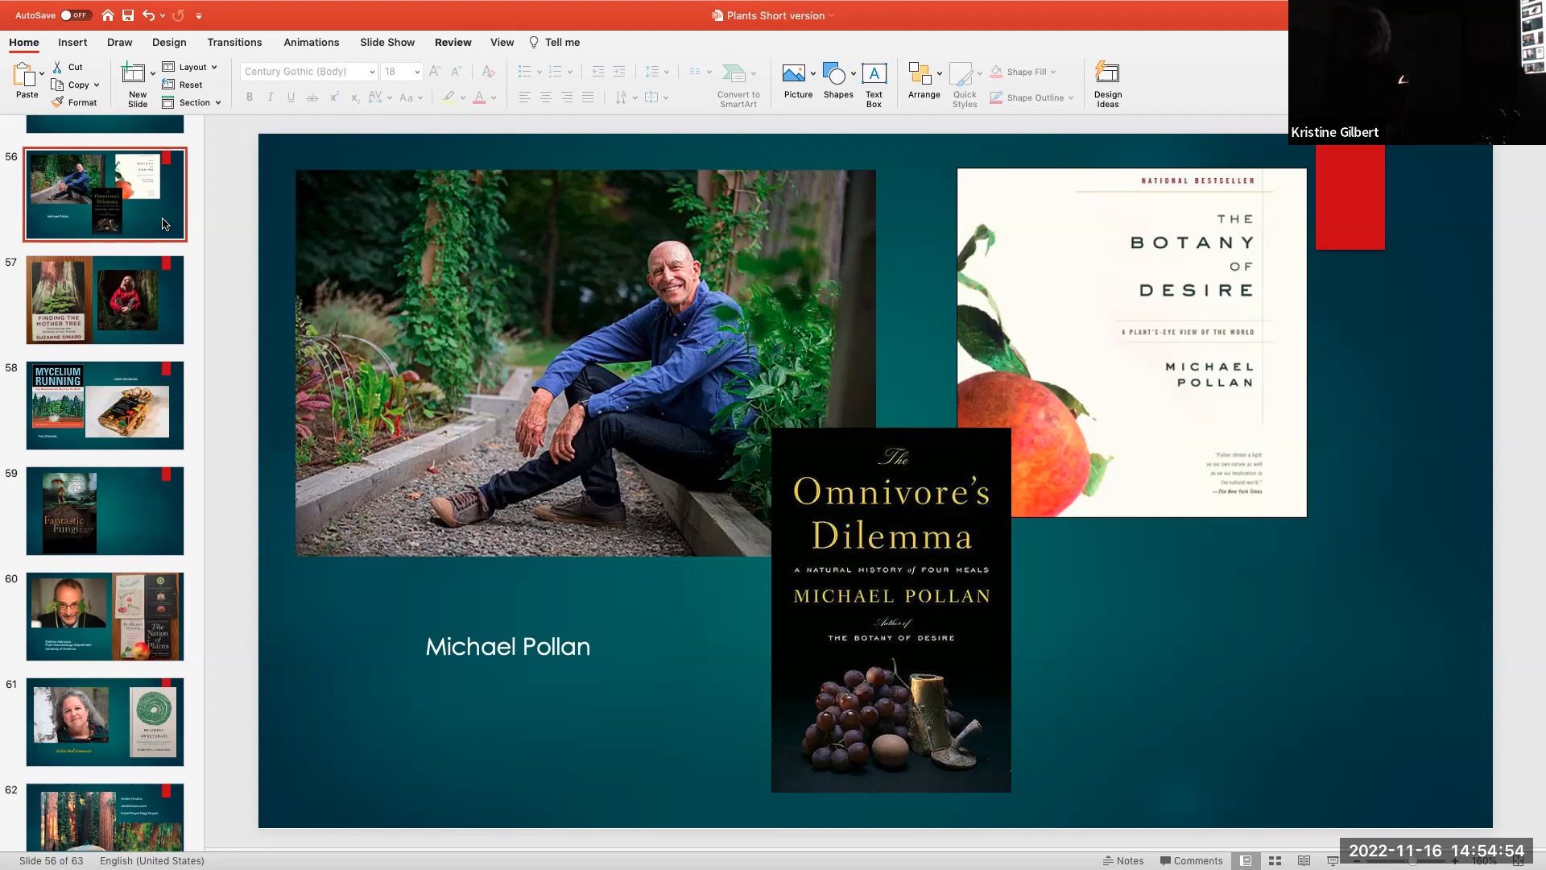
Go forward again to slide 57 with the Finding the Mother Tree cover
{"action": "left_click", "coordinate": [104, 299]}
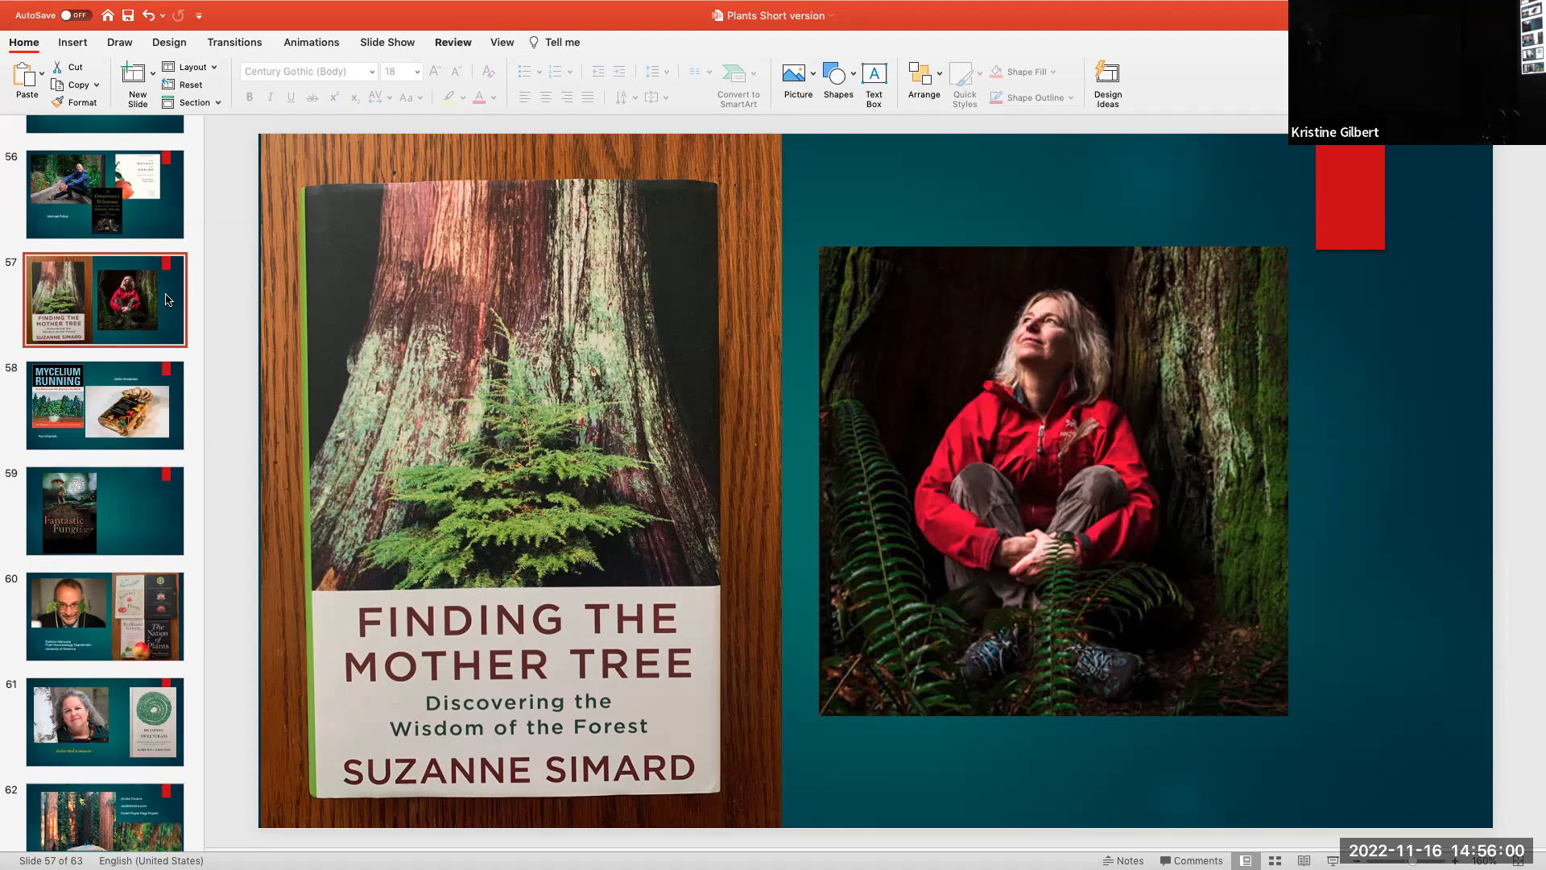
{"action": "mouse_move", "coordinate": [176, 404]}
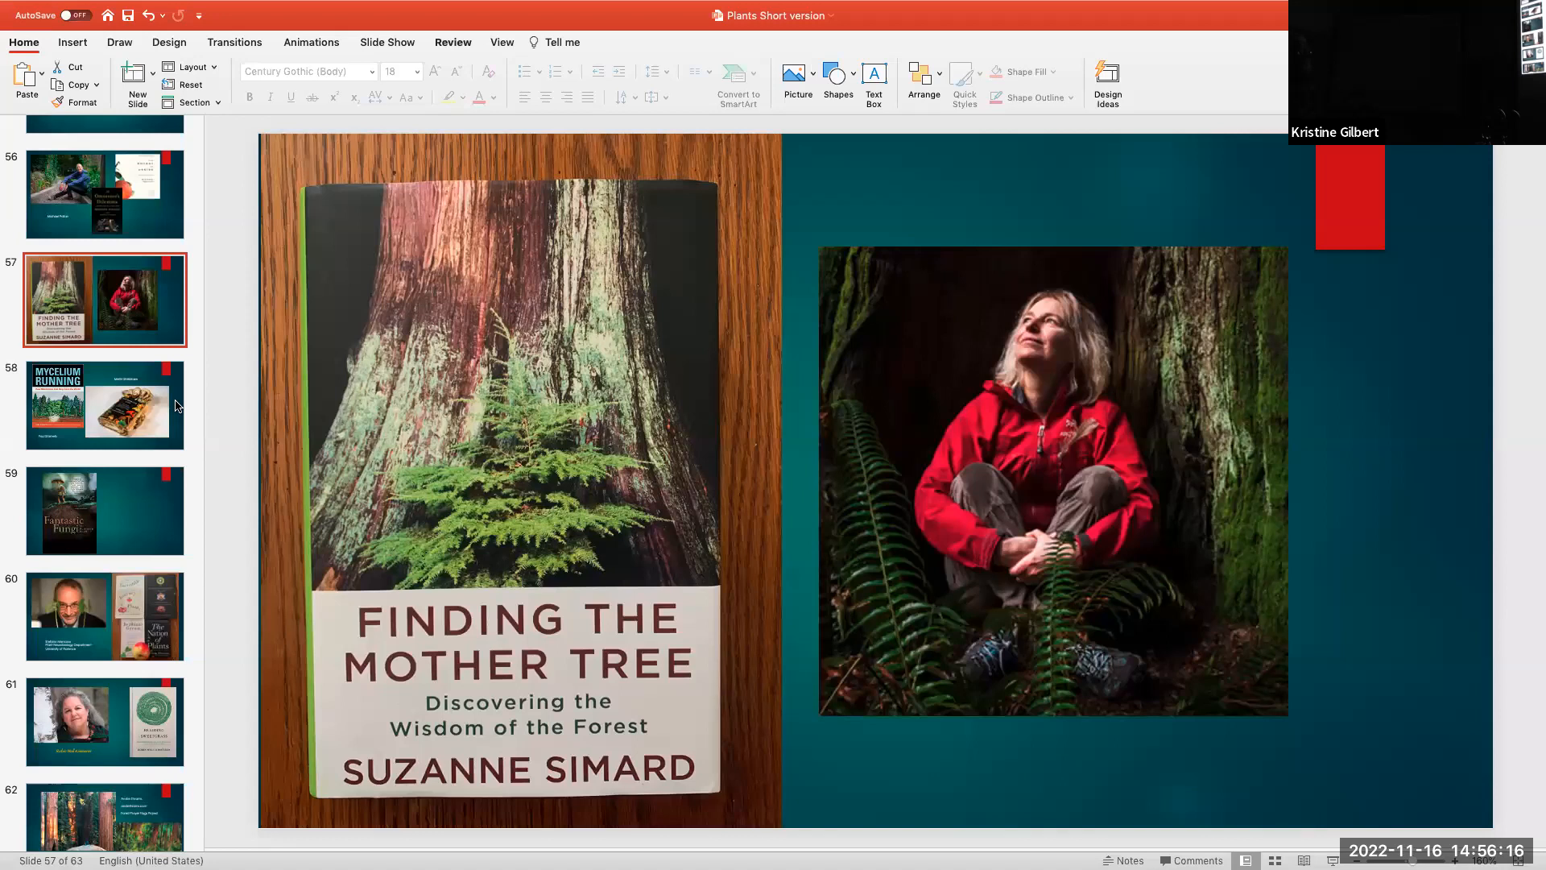
Move past slide 58 to slide 59, the Fantastic Fungi: The Mushroom Movie poster
{"action": "left_click", "coordinate": [103, 404]}
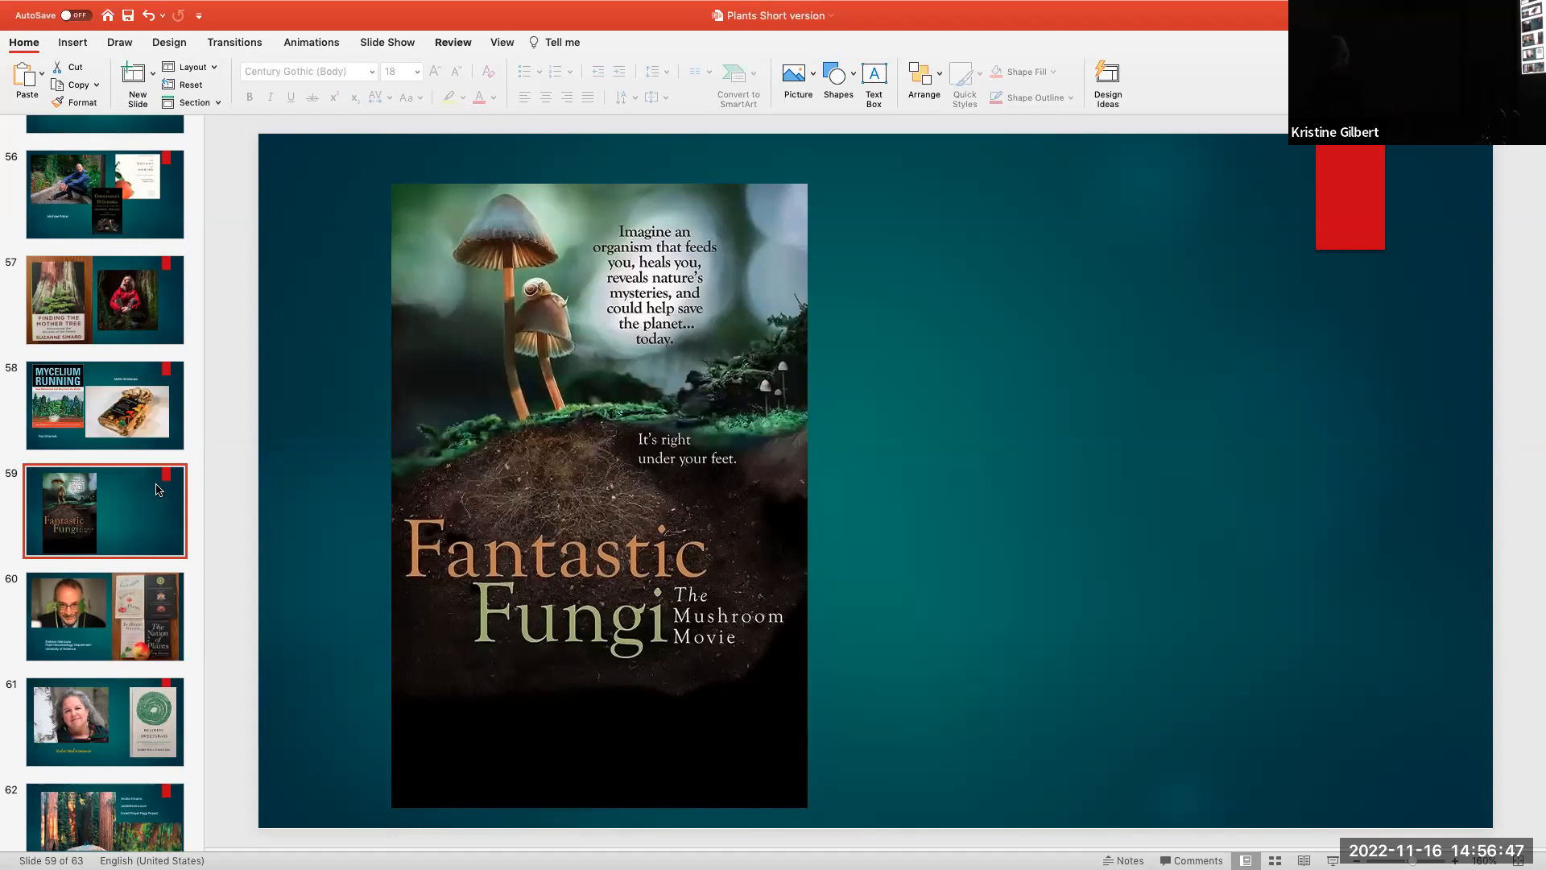
{"action": "scroll", "scroll_direction": "down", "scroll_amount": 3}
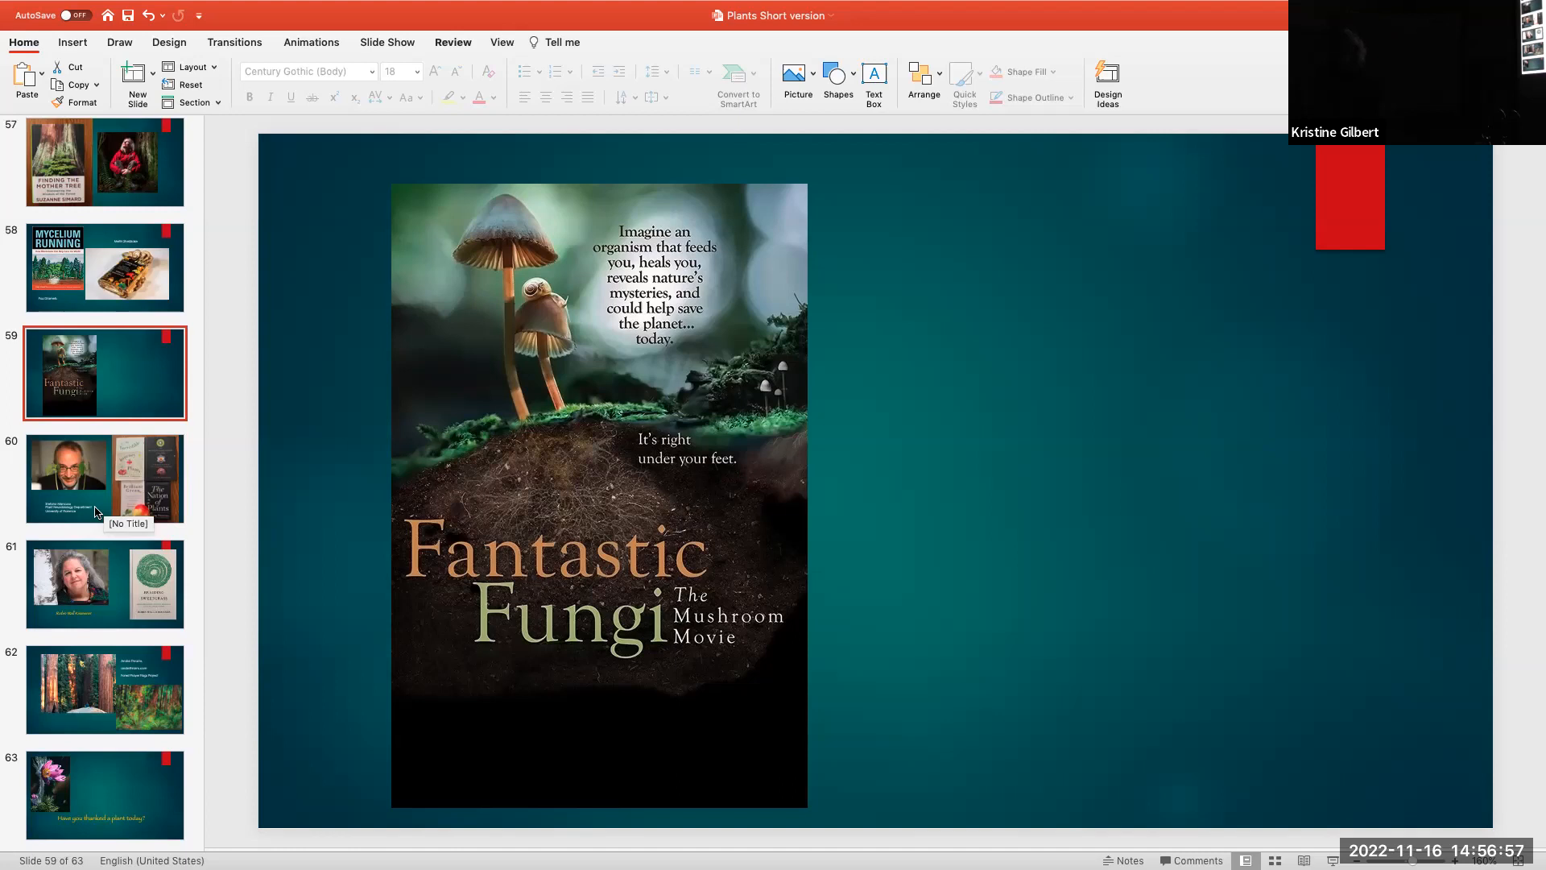
{"action": "left_click", "coordinate": [105, 478]}
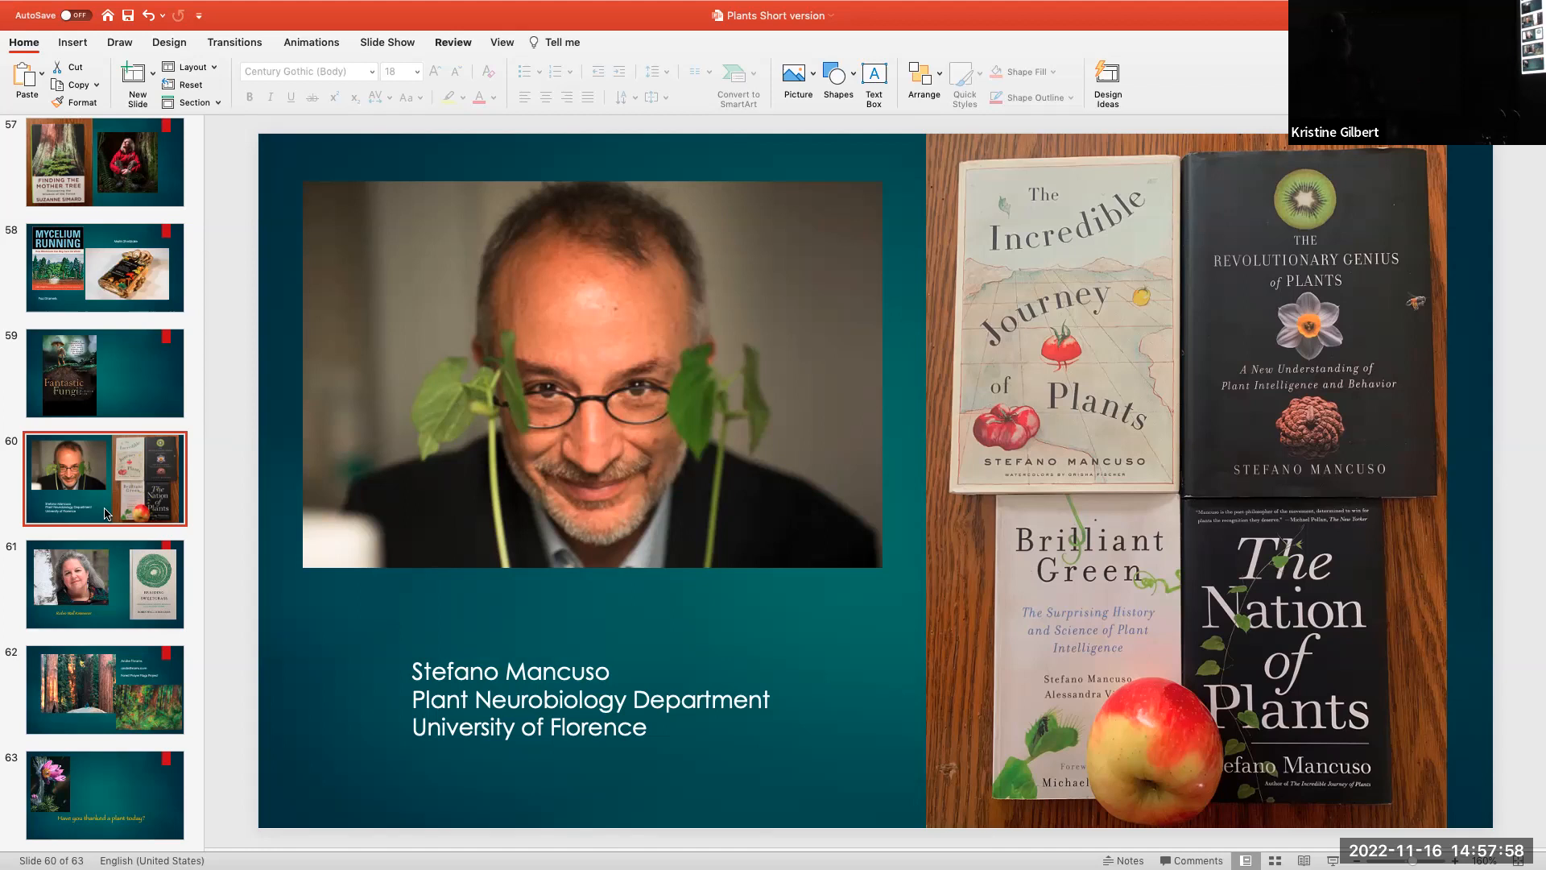
{"action": "mouse_move", "coordinate": [955, 695]}
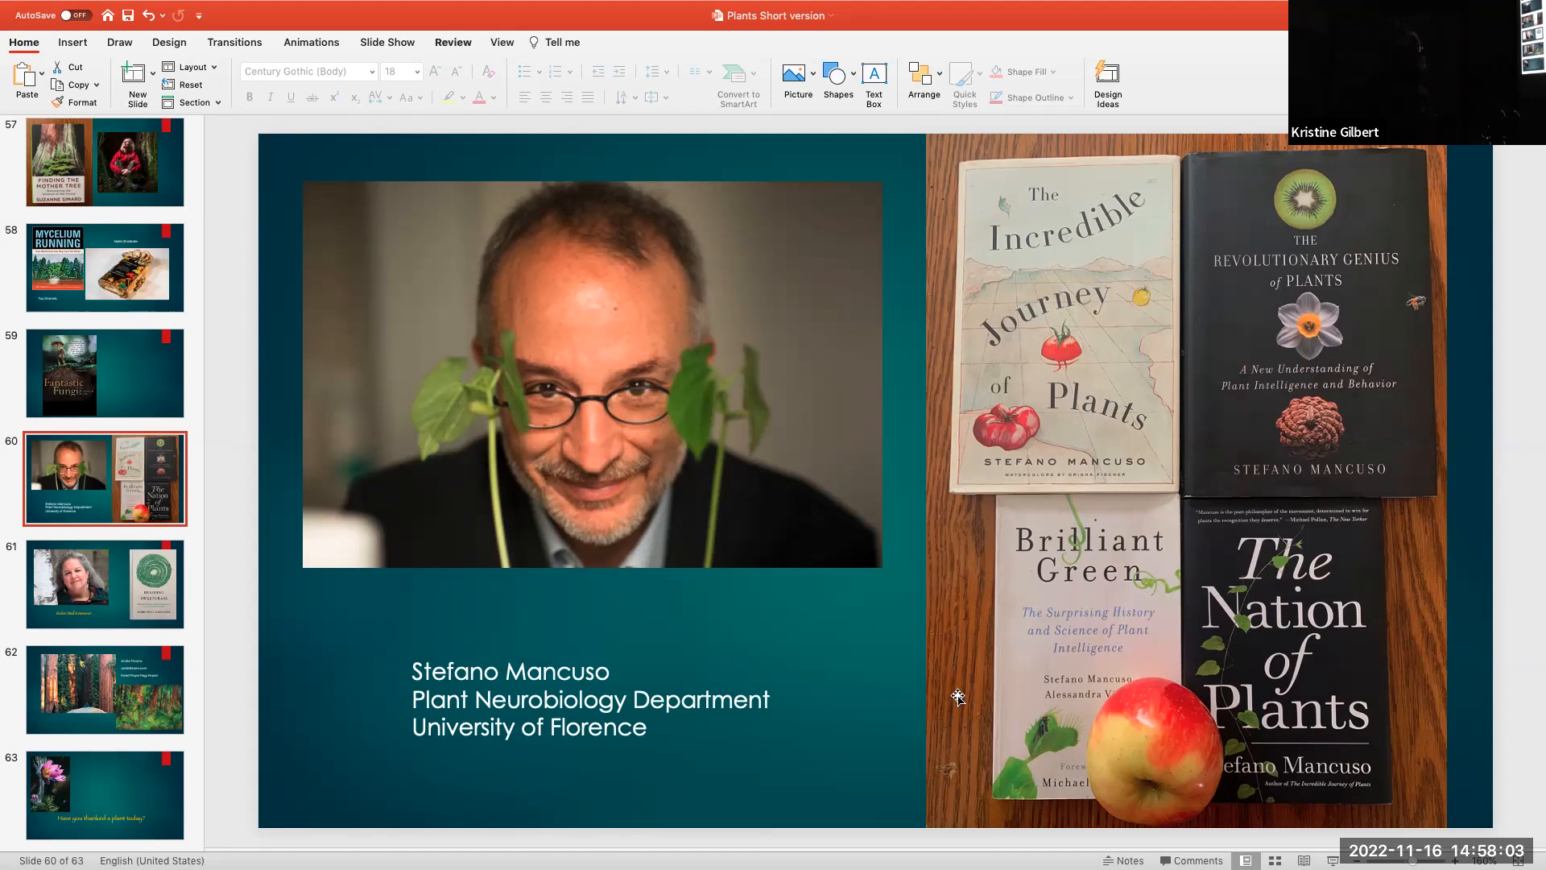
{"action": "mouse_move", "coordinate": [968, 499]}
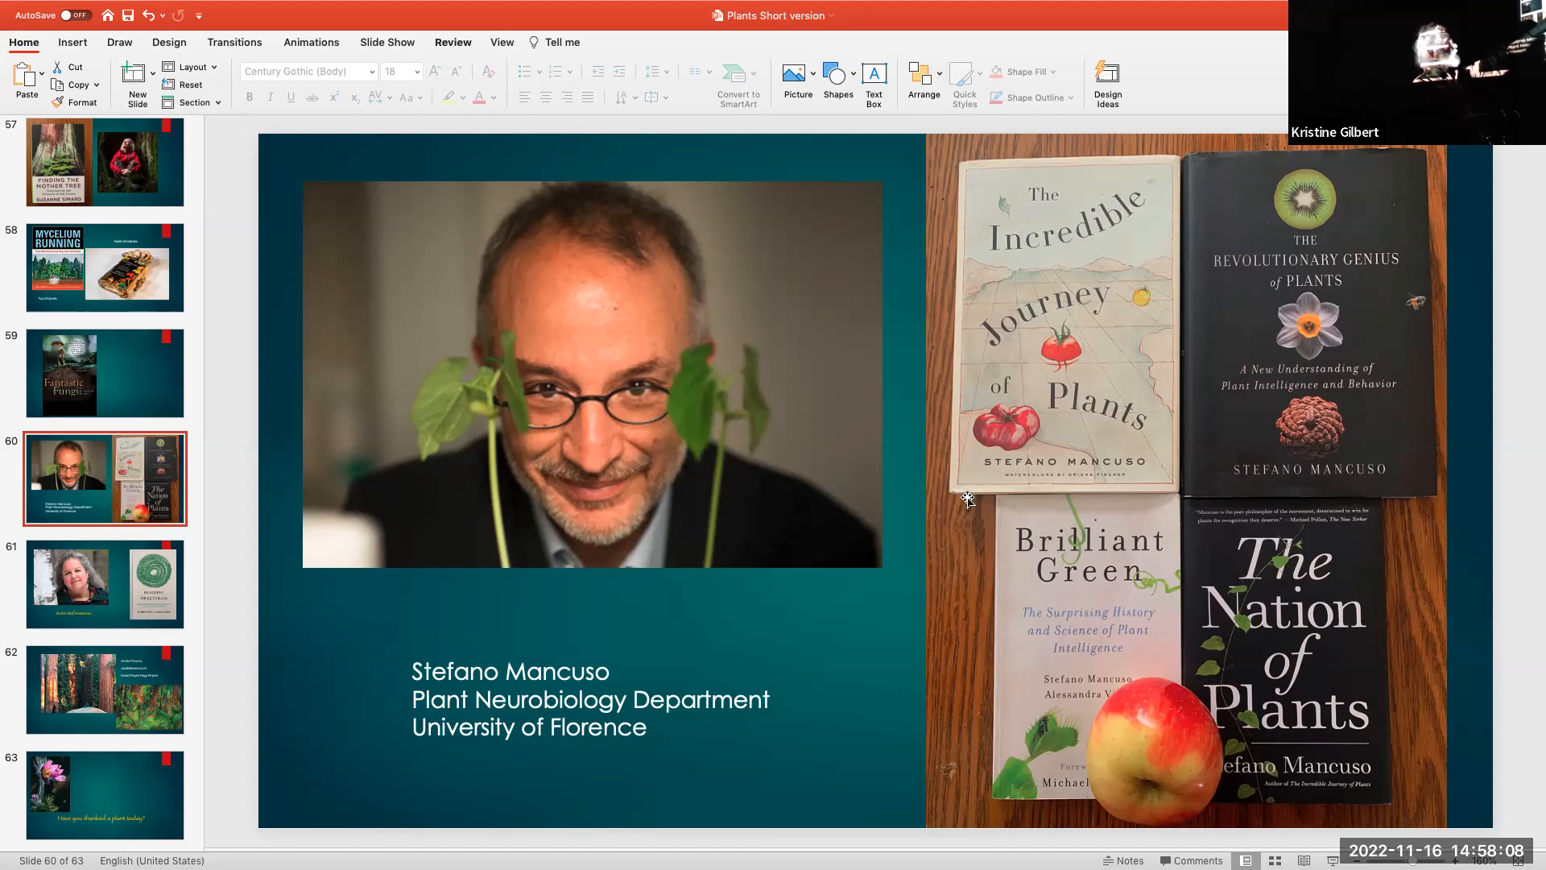
{"action": "mouse_move", "coordinate": [1214, 578]}
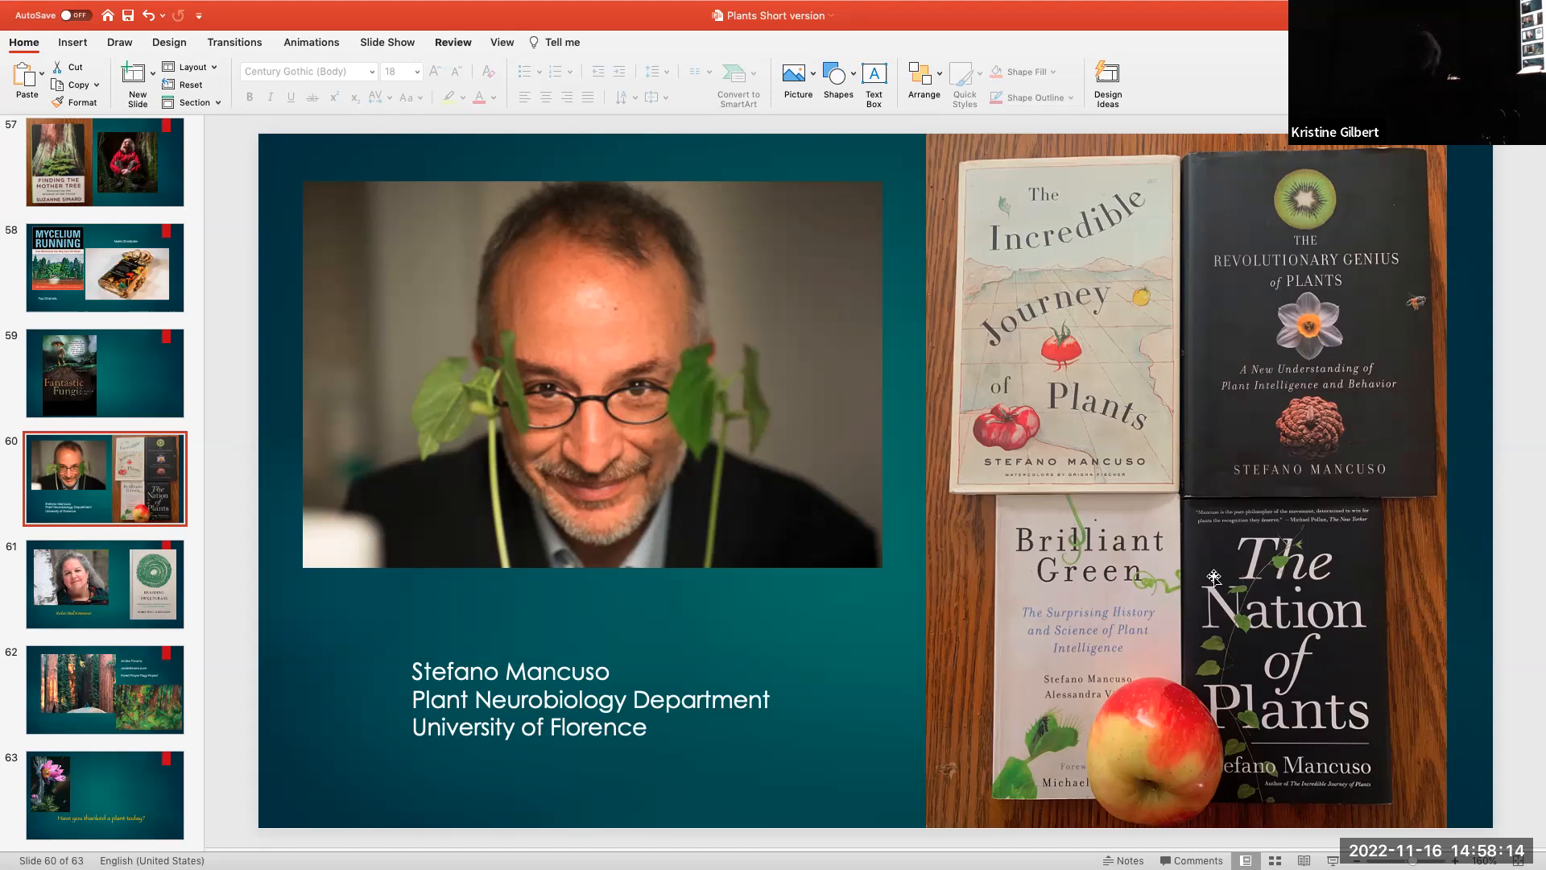
{"action": "mouse_move", "coordinate": [208, 756]}
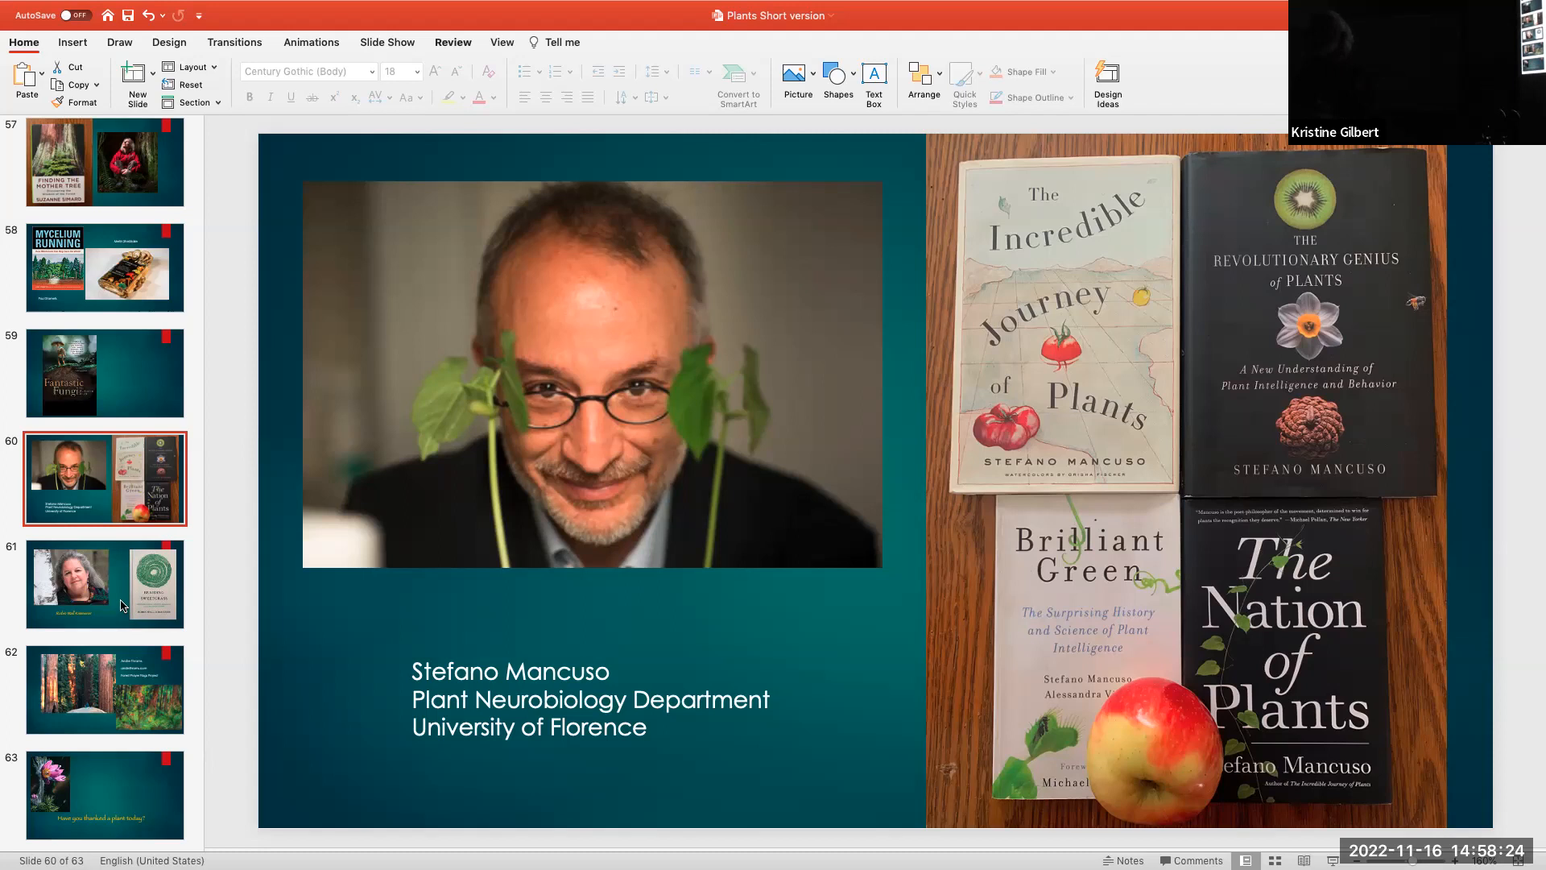
{"action": "mouse_move", "coordinate": [121, 611]}
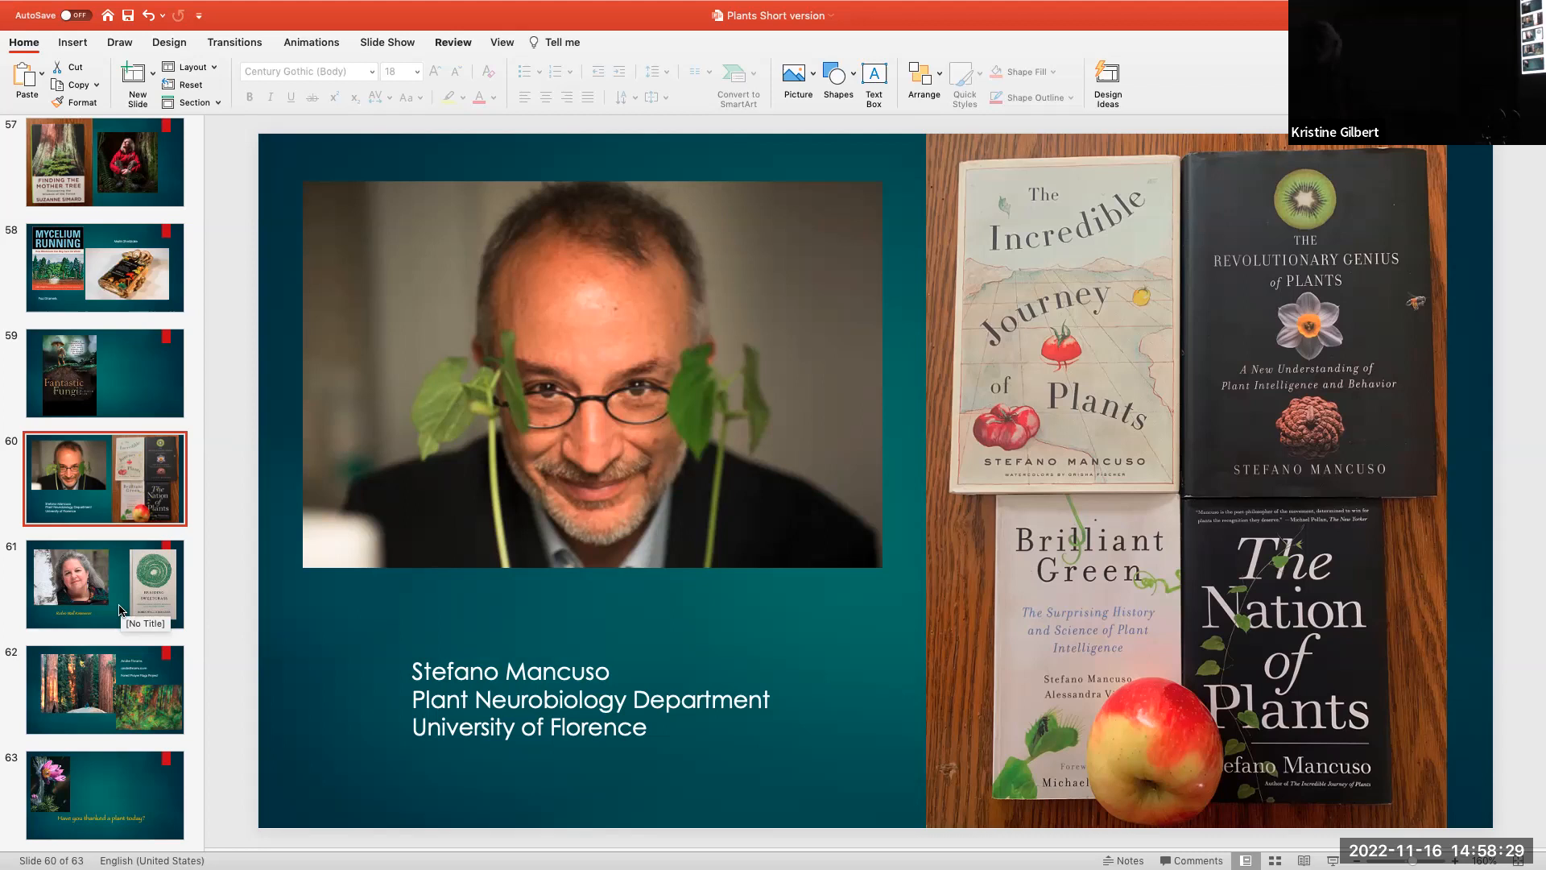
View slide 61's Braiding Sweetgrass book, then return to slide 59's Fantastic Fungi poster
{"action": "left_click", "coordinate": [105, 583]}
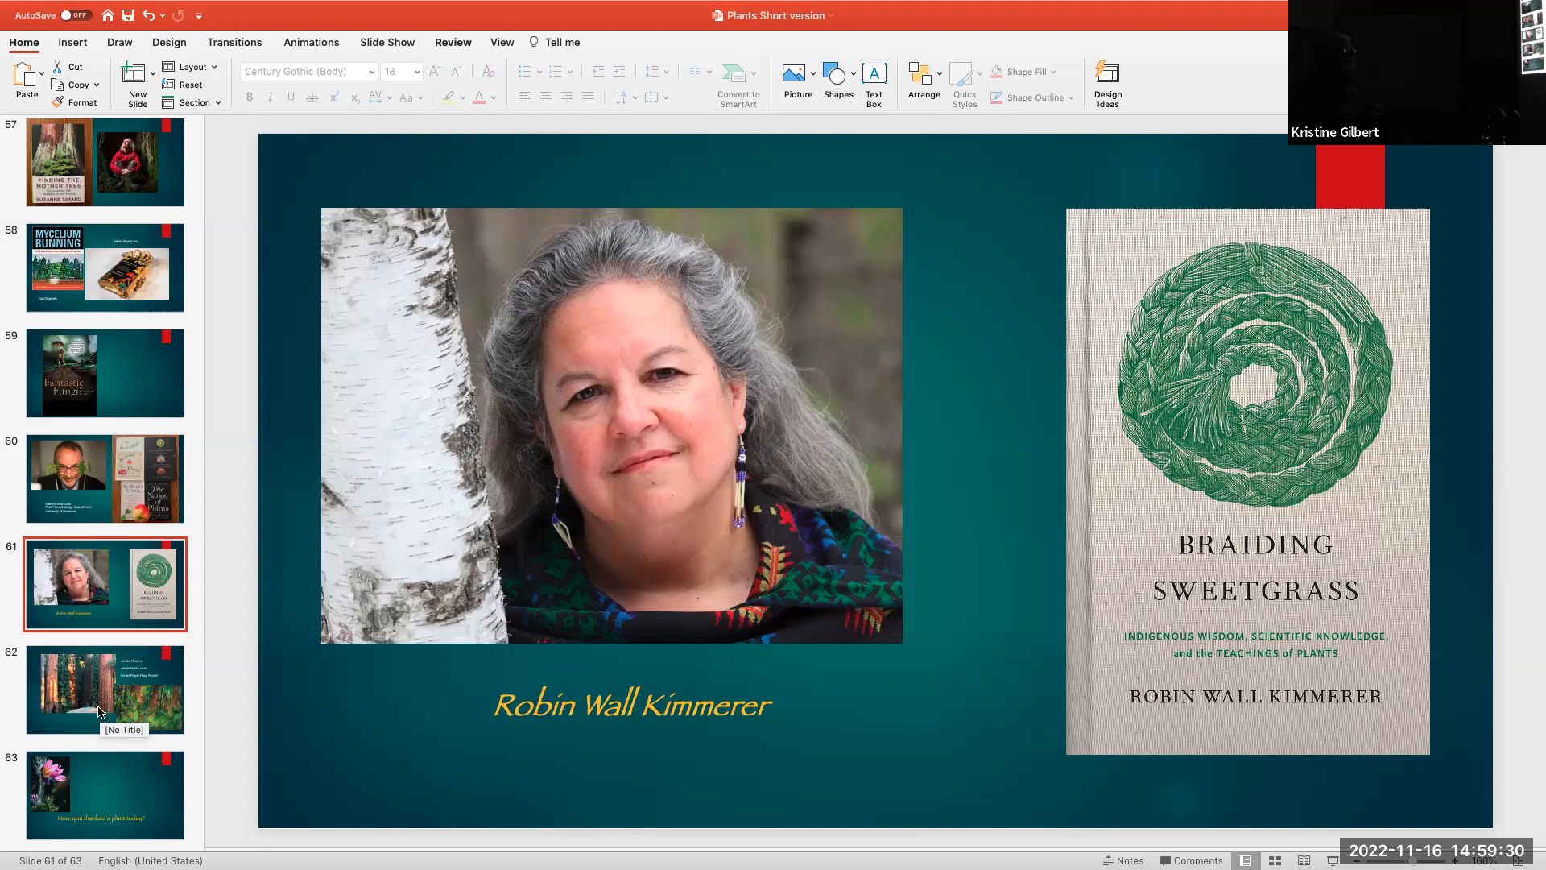
{"action": "mouse_move", "coordinate": [130, 377]}
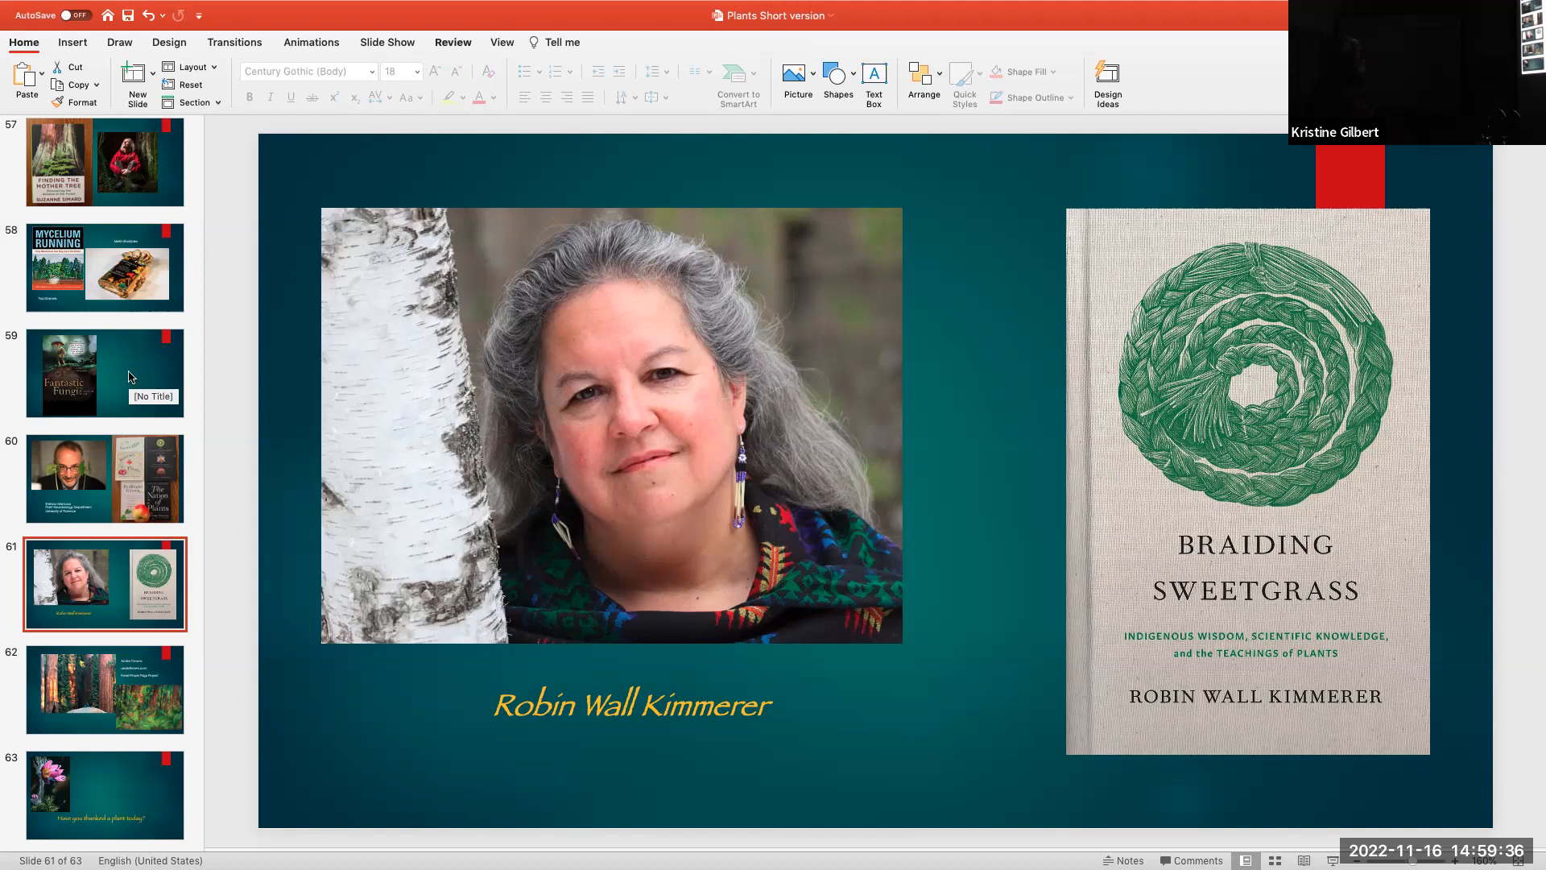
{"action": "left_click", "coordinate": [105, 372]}
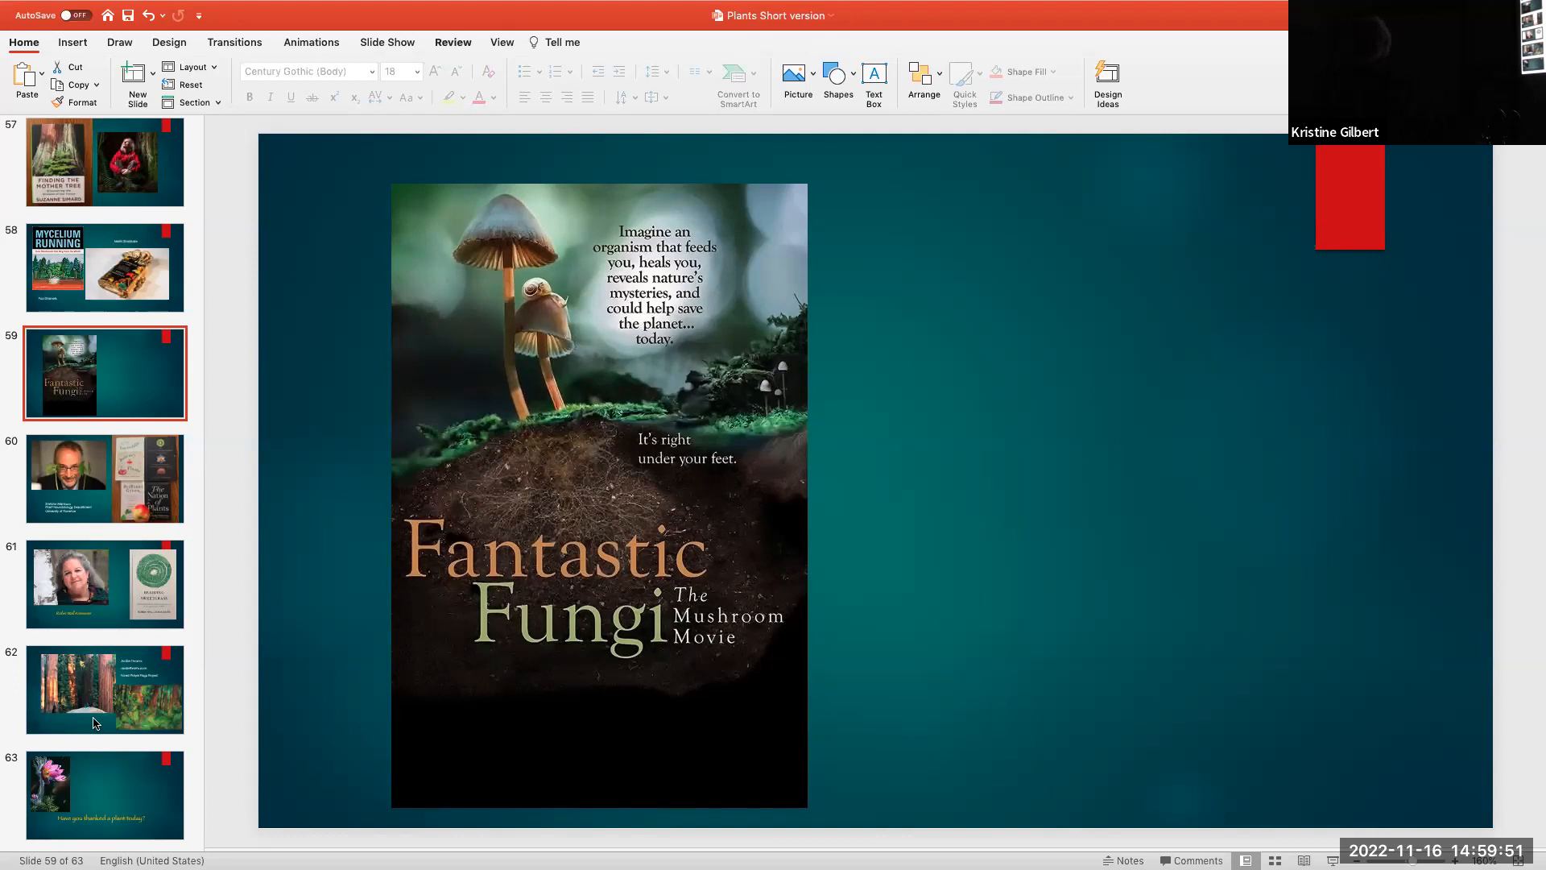
{"action": "left_click", "coordinate": [105, 689]}
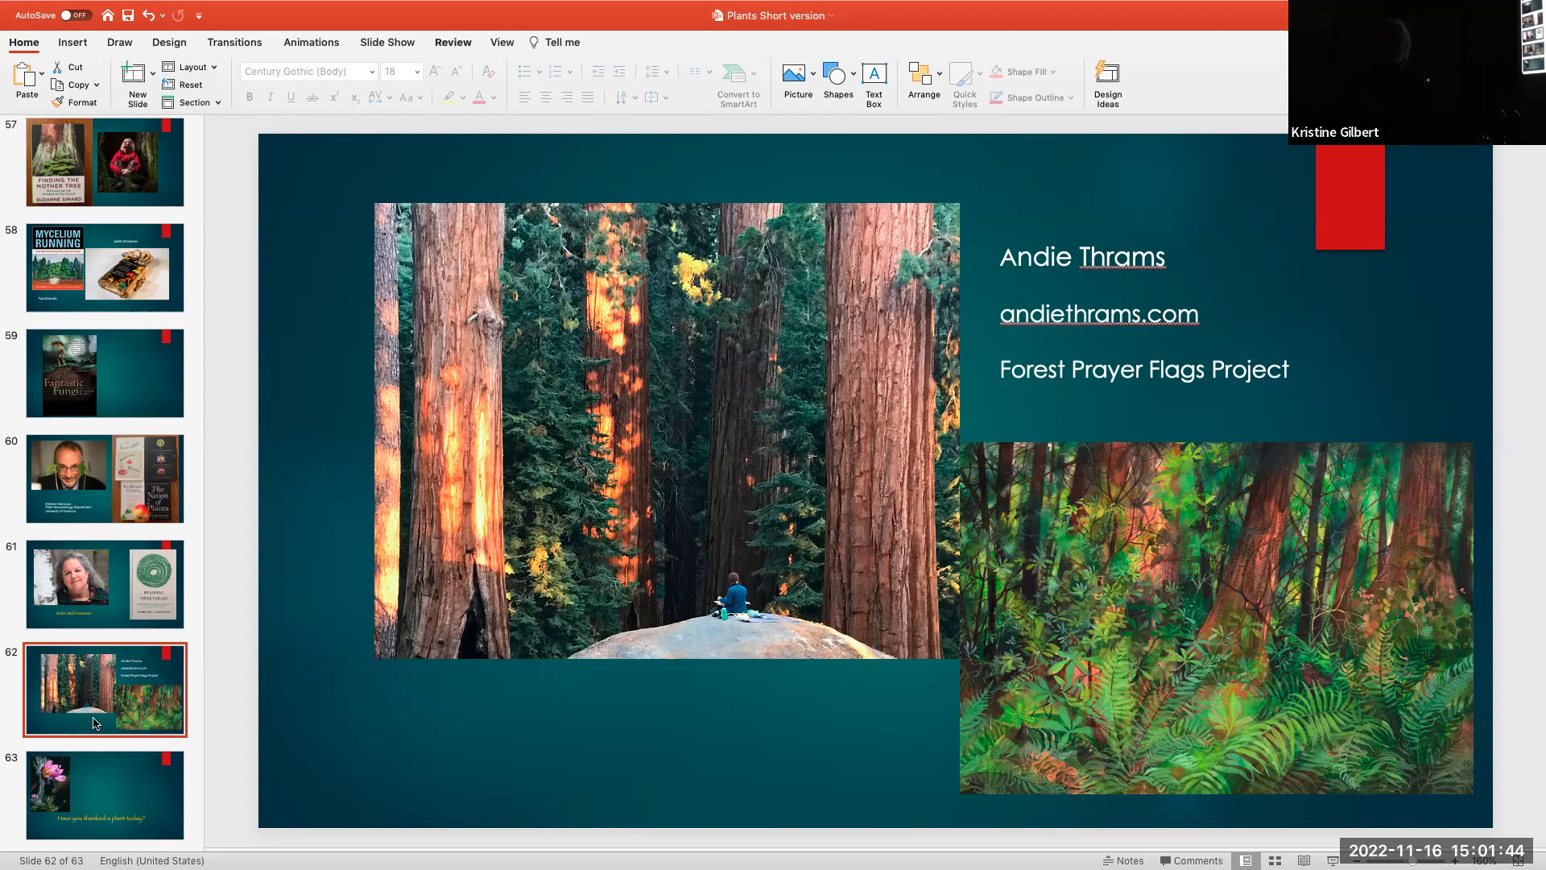
Show slide 63, the pasqueflower photo asking 'Have you thanked a plant today?'
{"action": "left_click", "coordinate": [103, 796]}
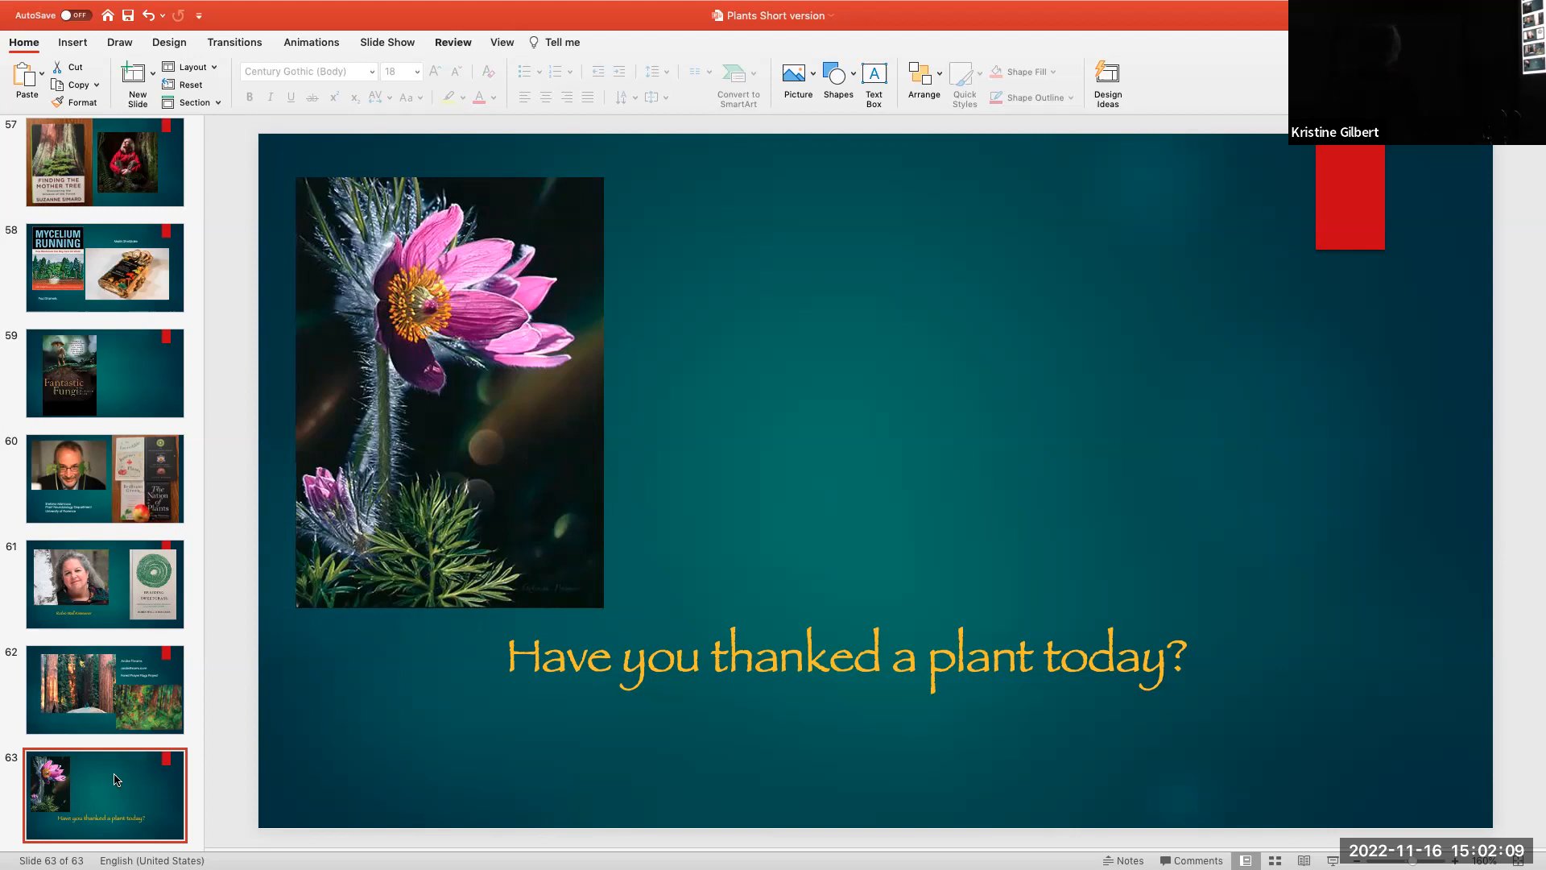
{"action": "scroll", "scroll_direction": "up", "scroll_amount": 3}
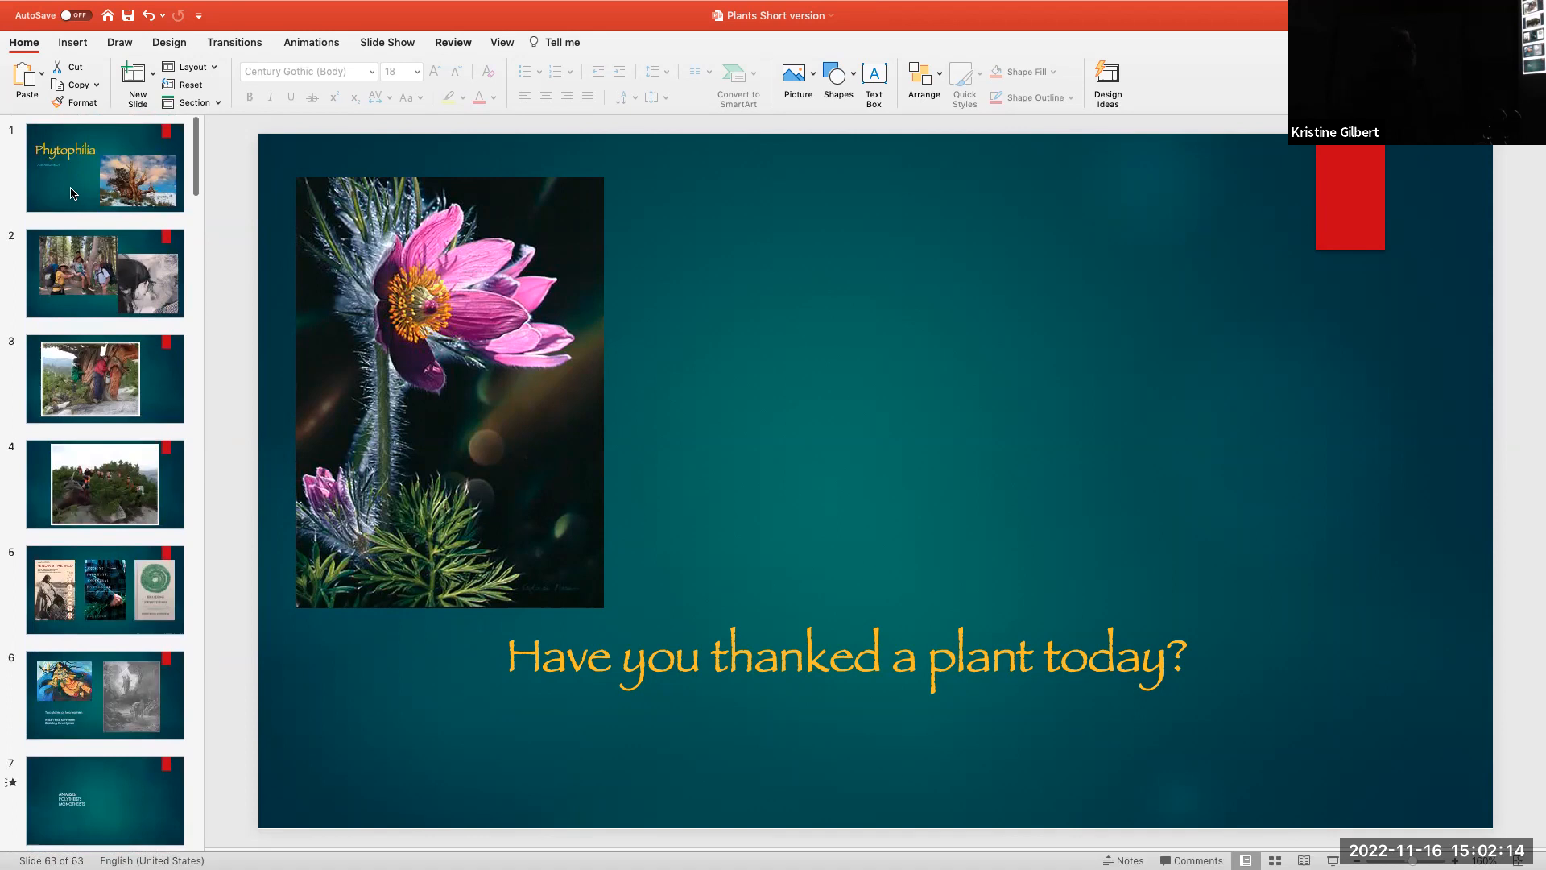
Show slide 1, the Phytophilia title slide by Joe Medeiros
{"action": "left_click", "coordinate": [103, 166]}
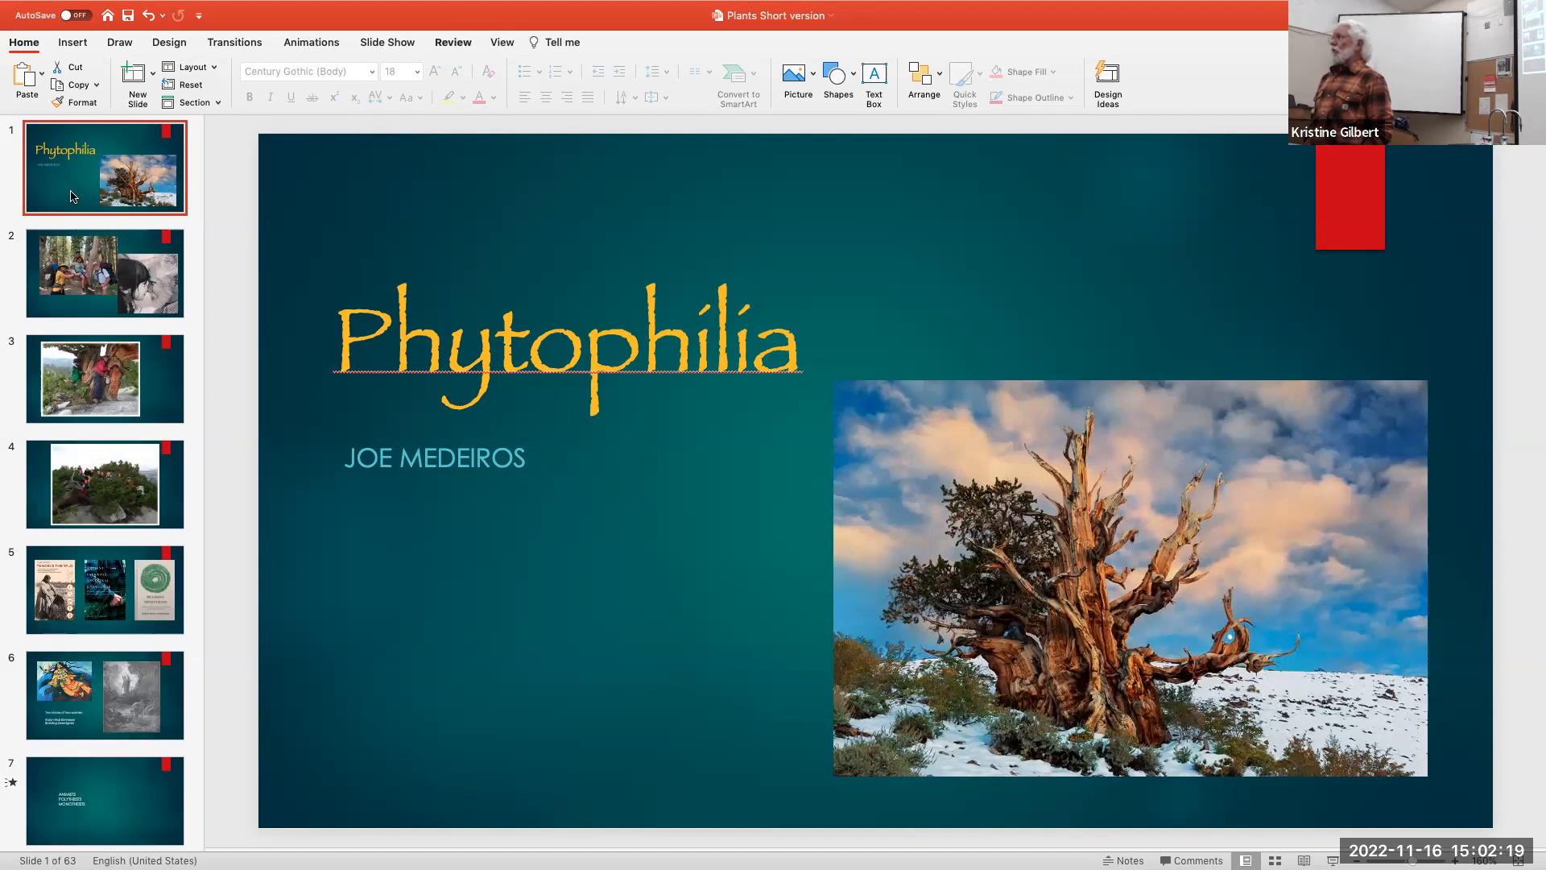